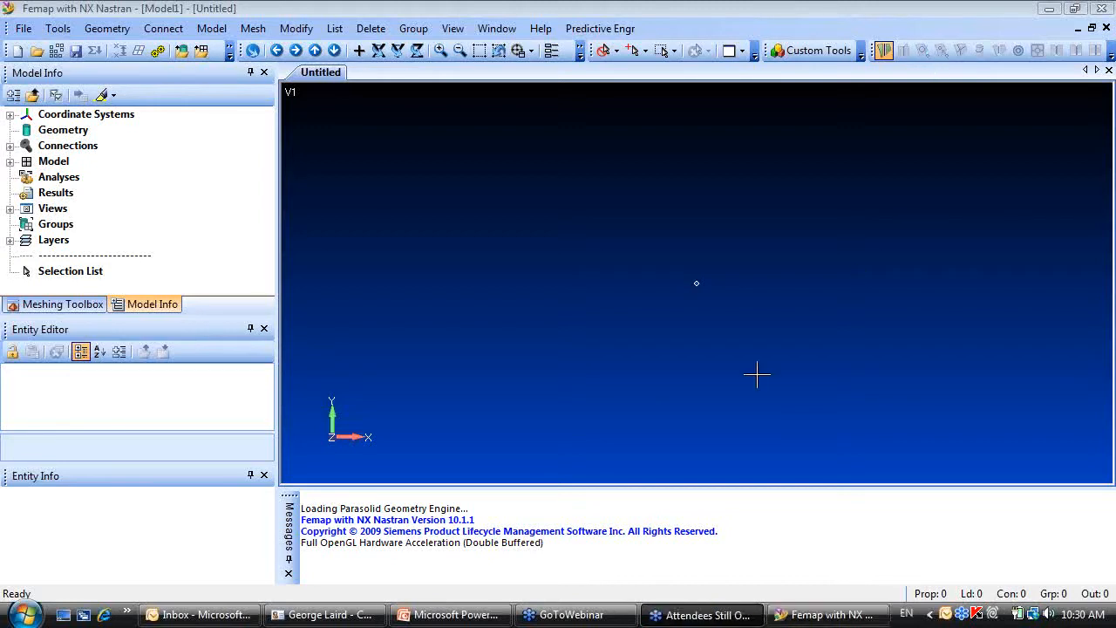
pyautogui.moveTo(607, 360)
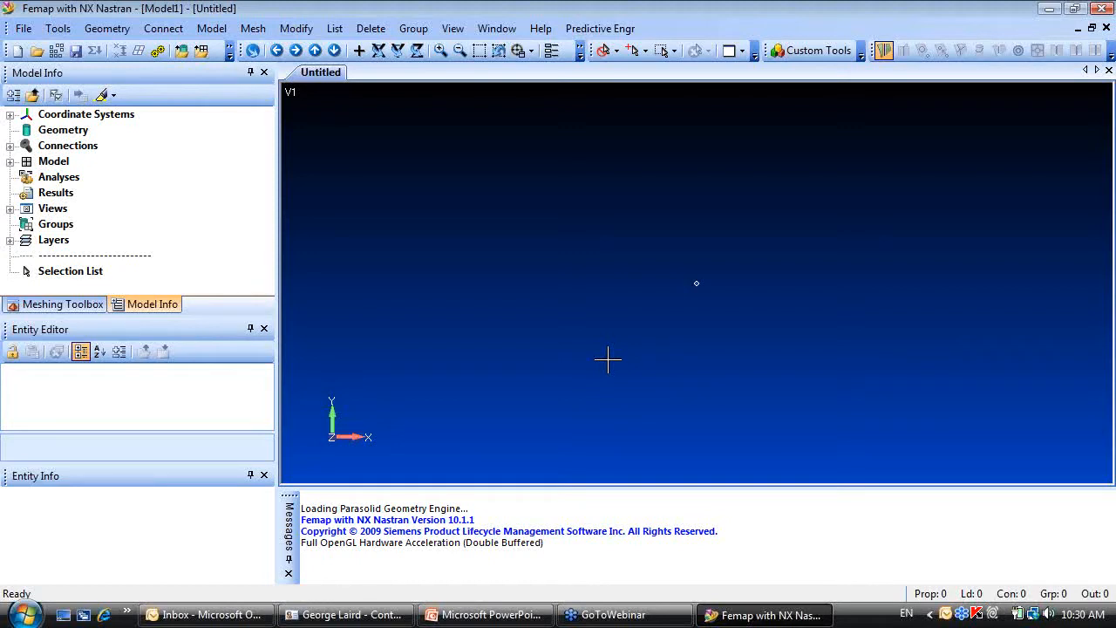
pyautogui.moveTo(671, 303)
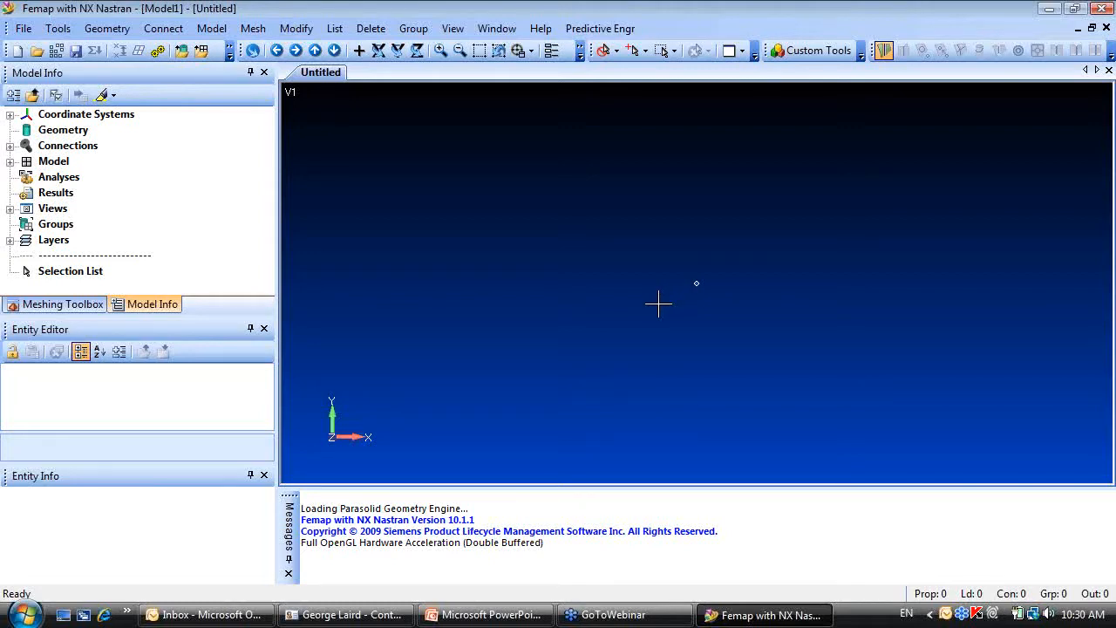
pyautogui.moveTo(641, 342)
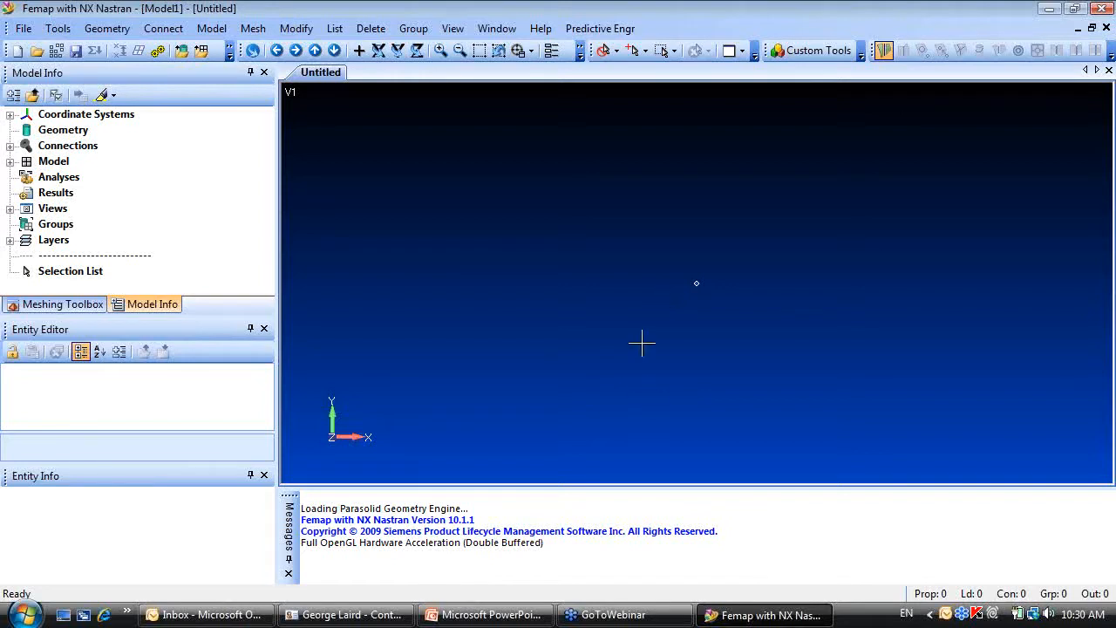
pyautogui.moveTo(682, 450)
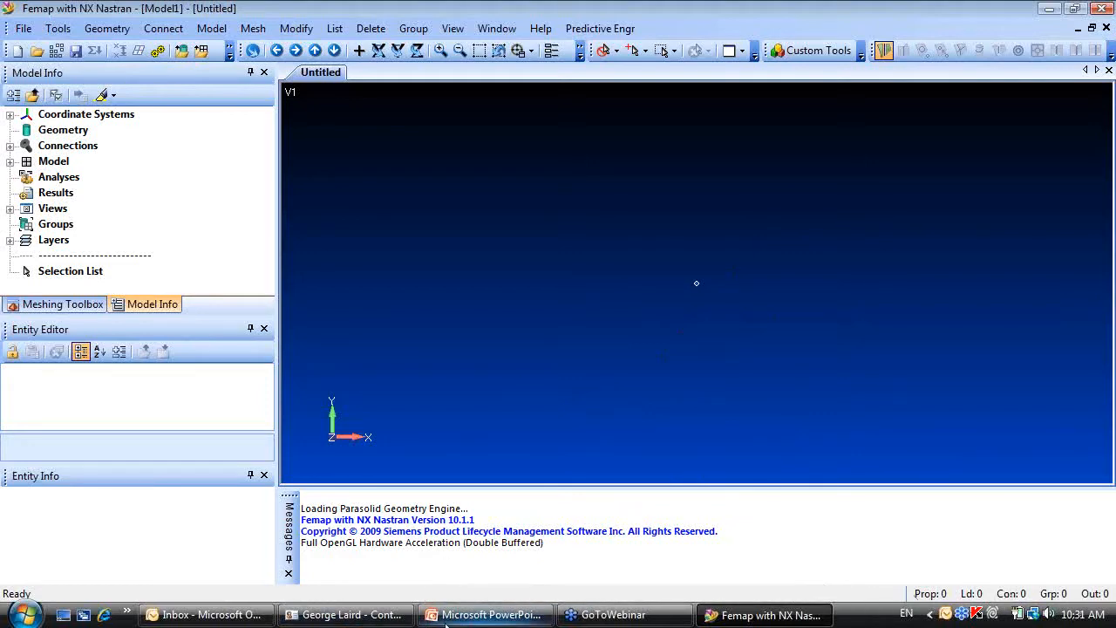
# Switch to the PowerPoint seminar slides to present the technical-support slide.
pyautogui.click(485, 614)
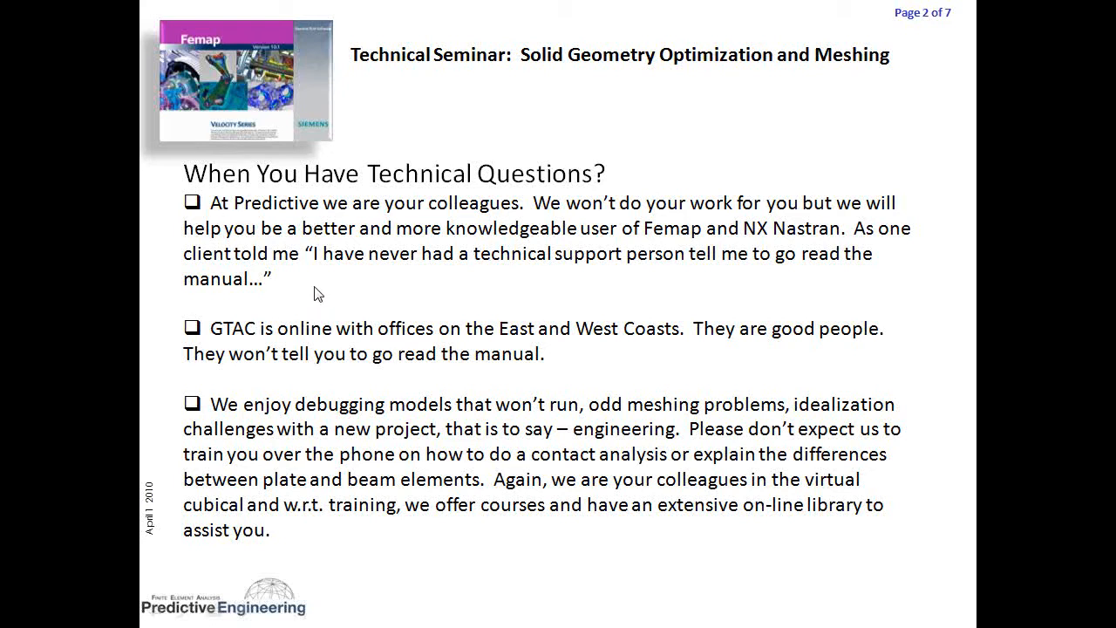
pyautogui.moveTo(428, 352)
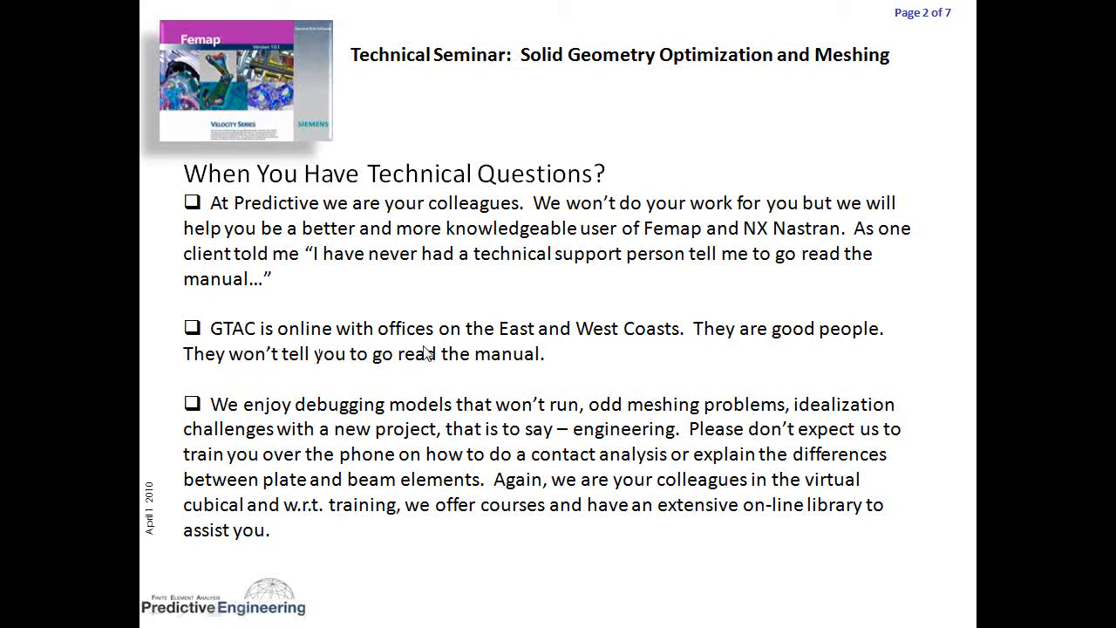
pyautogui.moveTo(666, 340)
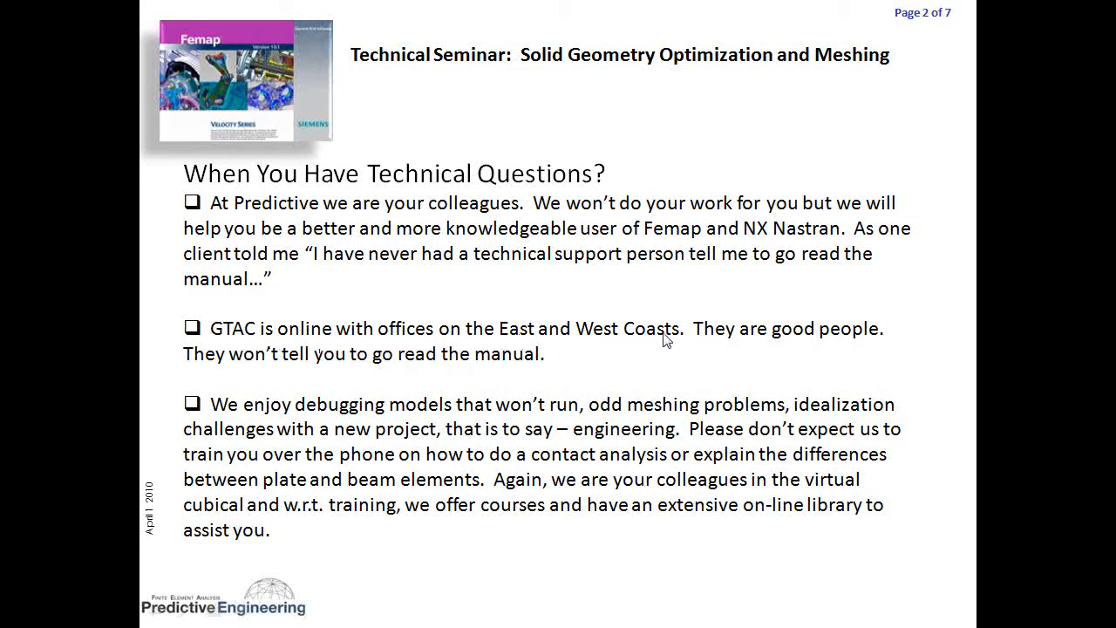
pyautogui.moveTo(649, 321)
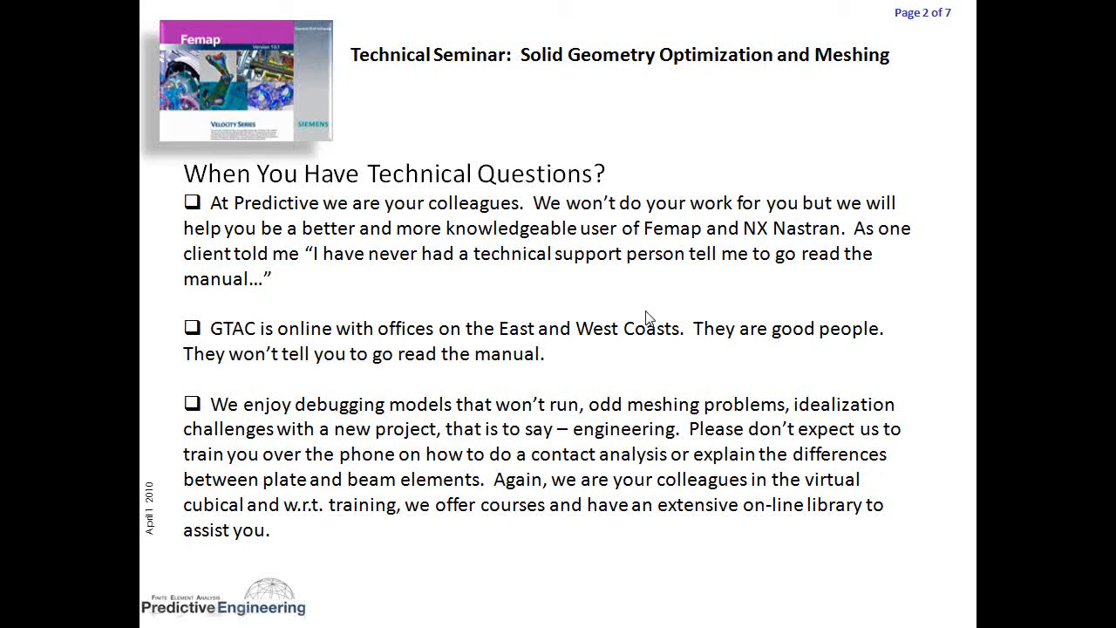
pyautogui.moveTo(646, 314)
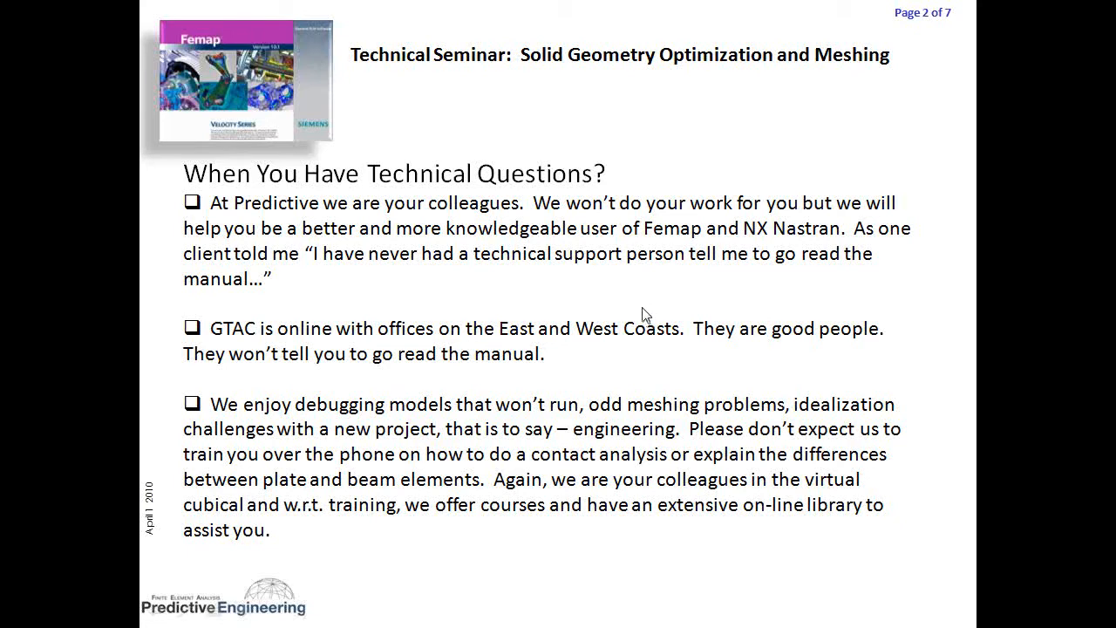
pyautogui.moveTo(562, 311)
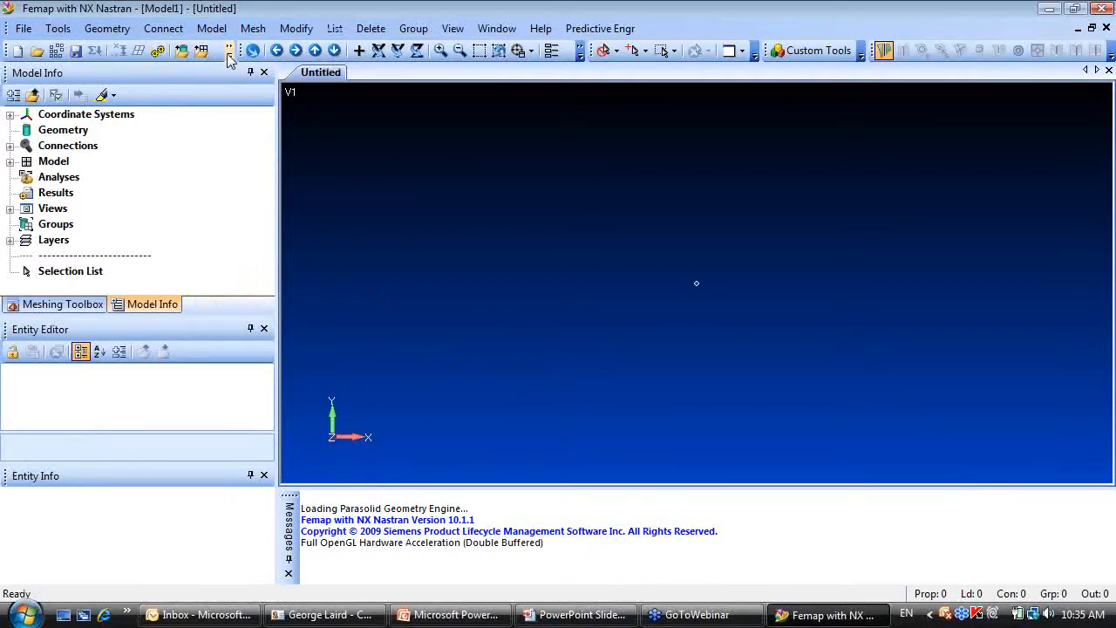
# Import Bracket.IGS with default IGES read options and orbit the bracket to inspect it.
pyautogui.click(230, 49)
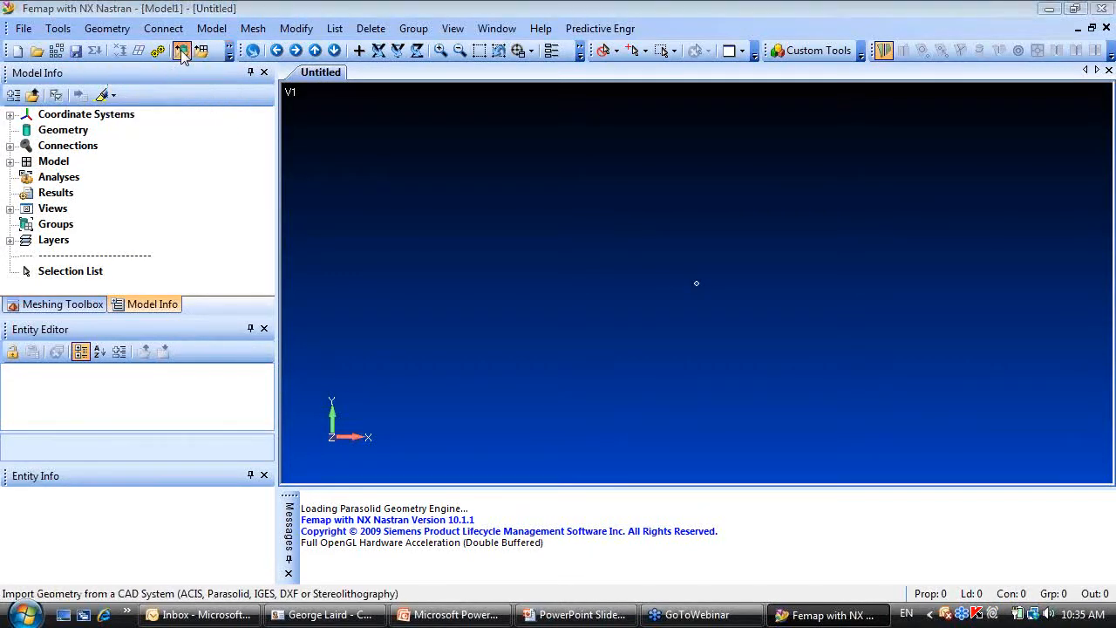
pyautogui.click(181, 49)
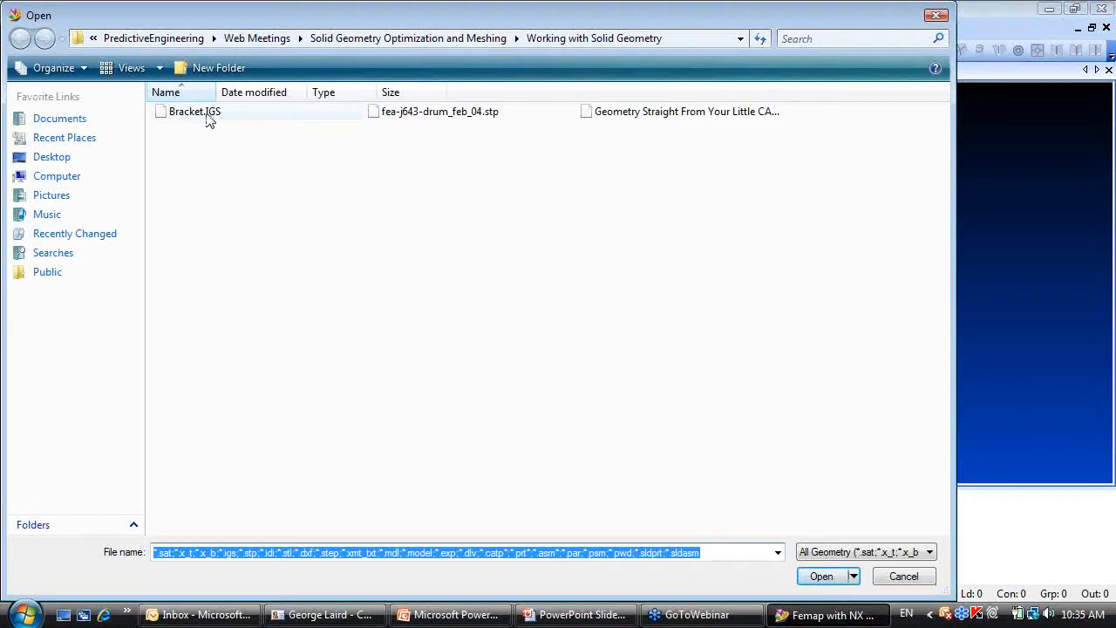
pyautogui.click(820, 575)
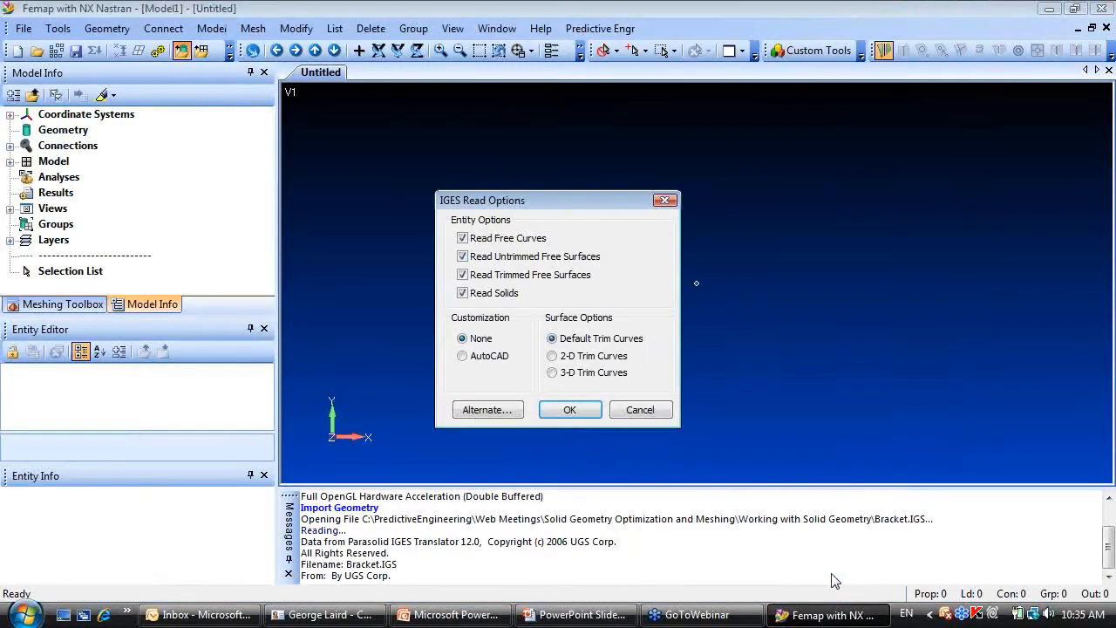
pyautogui.click(568, 408)
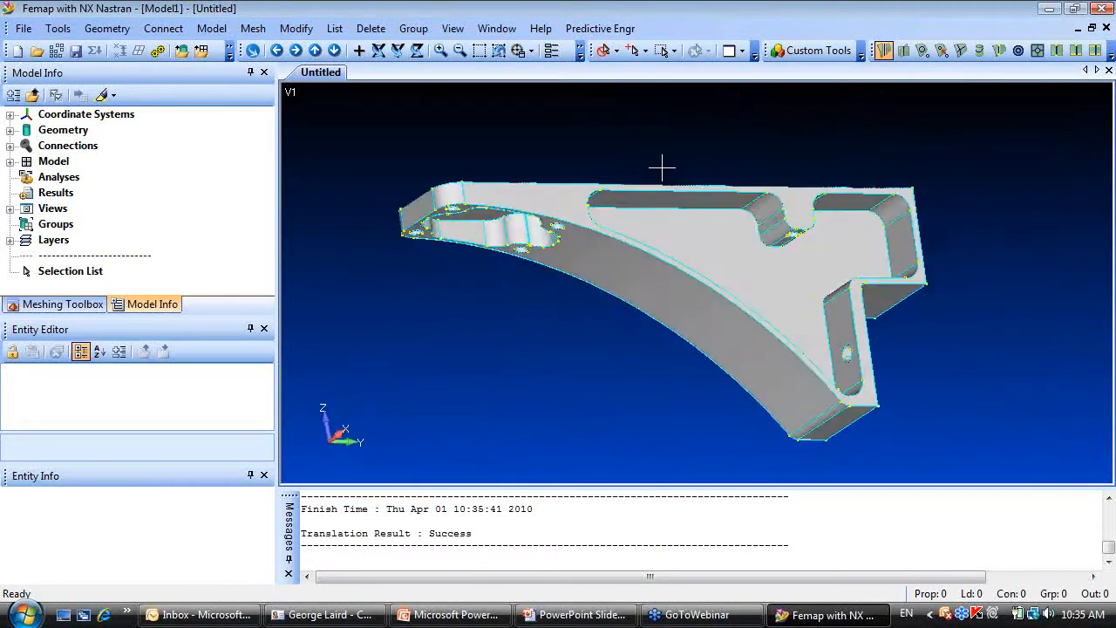
pyautogui.moveTo(661, 165); pyautogui.dragTo(477, 208)
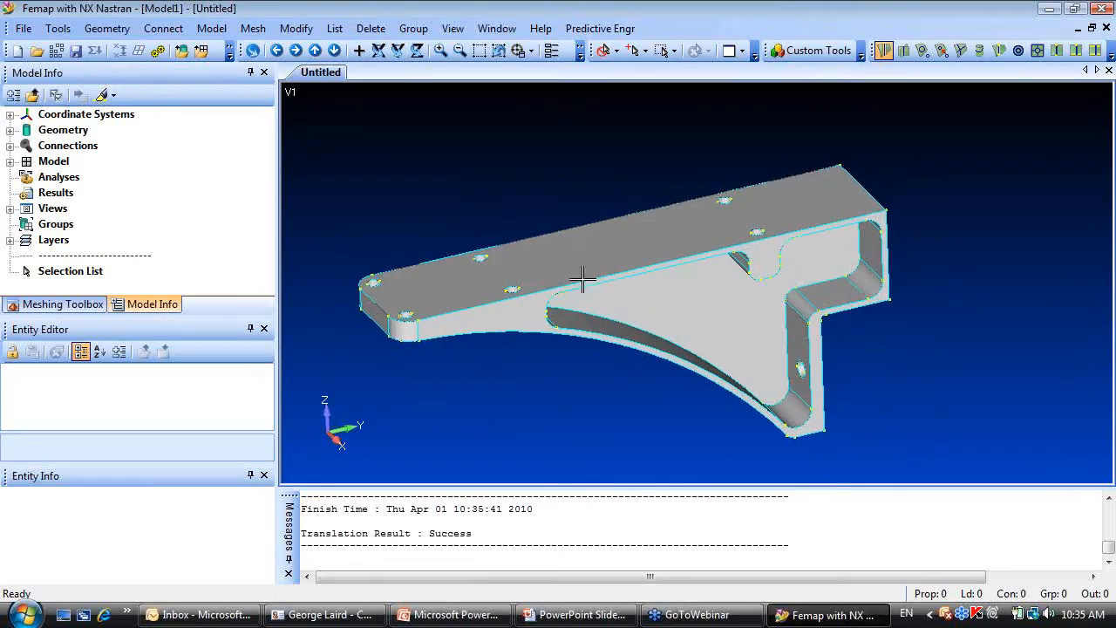
# Start Geometry Solid Slice and pick the bracket solid as the body to cut.
pyautogui.click(106, 28)
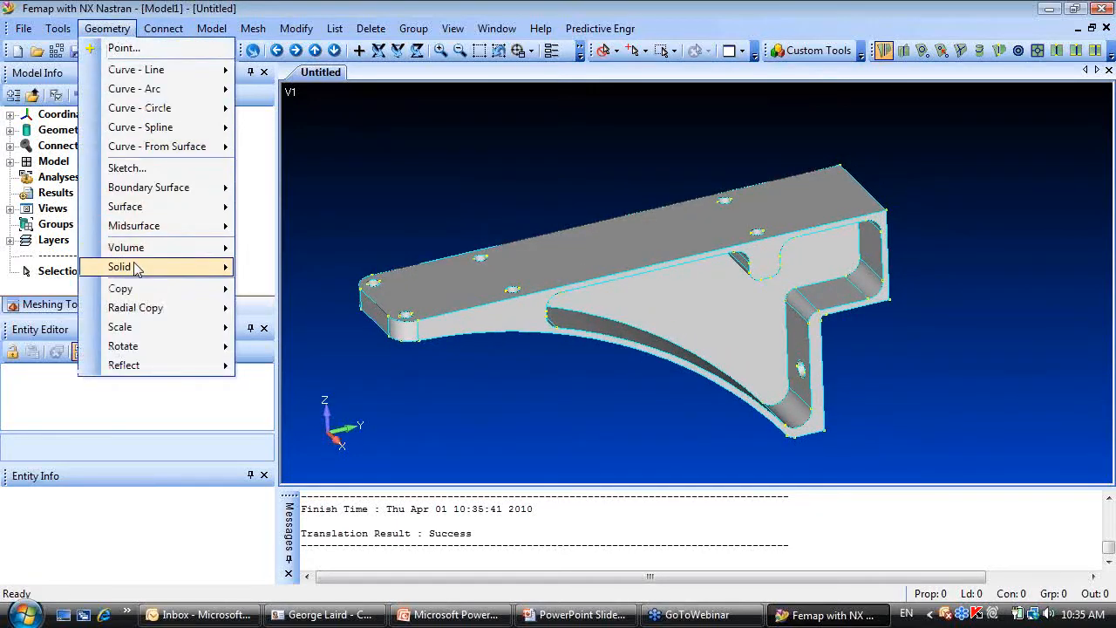
pyautogui.click(118, 267)
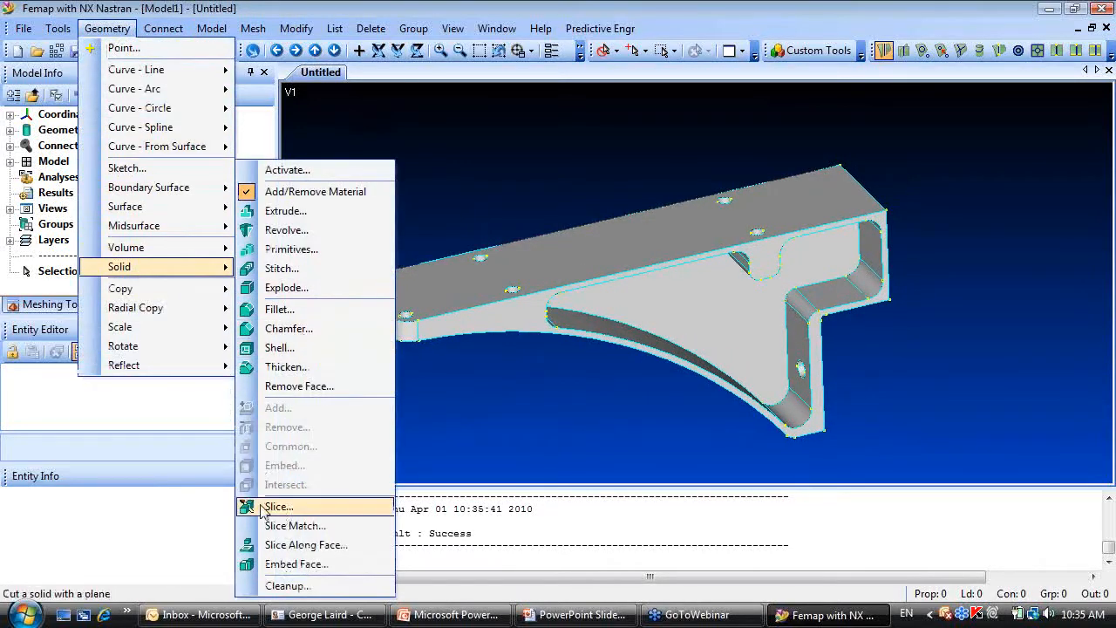
pyautogui.click(279, 505)
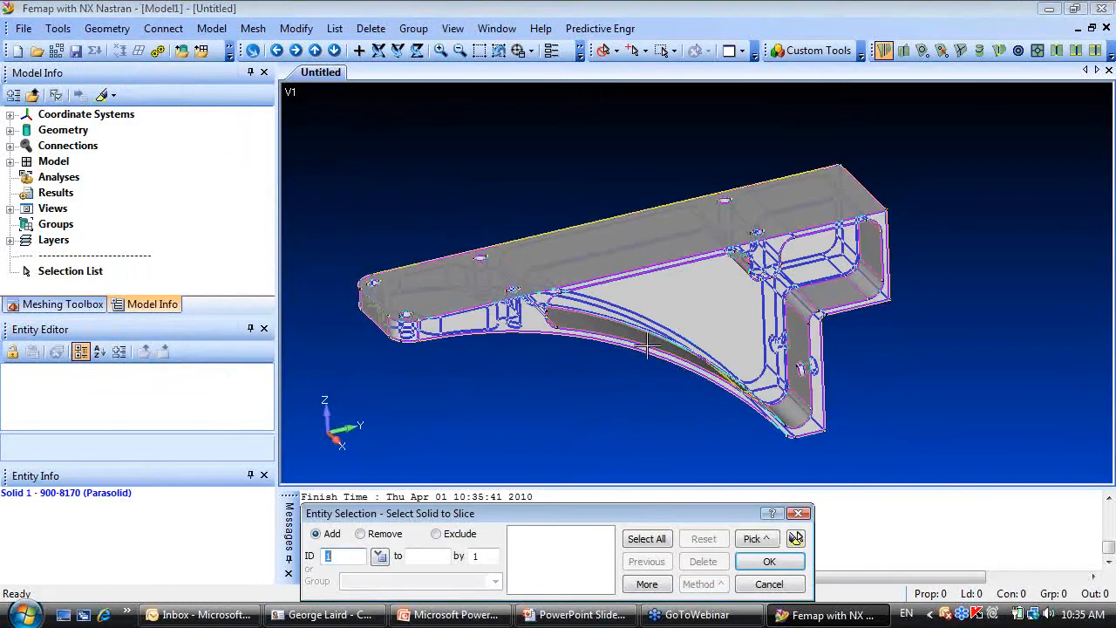
pyautogui.click(769, 562)
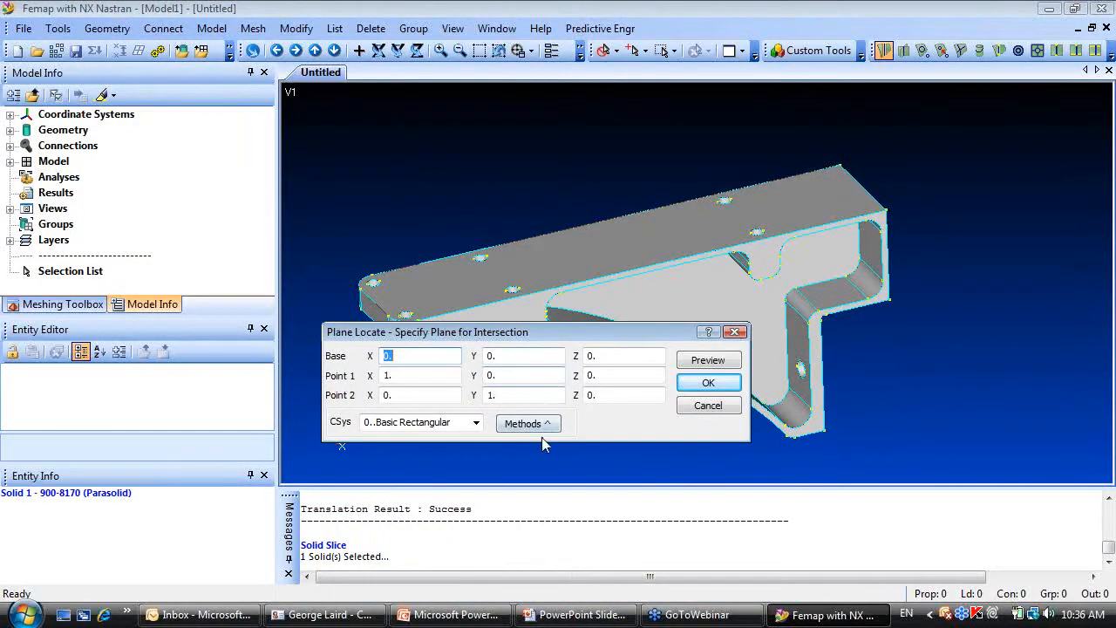
# Define the cutting plane by the Global Plane method using the YZ plane.
pyautogui.click(527, 424)
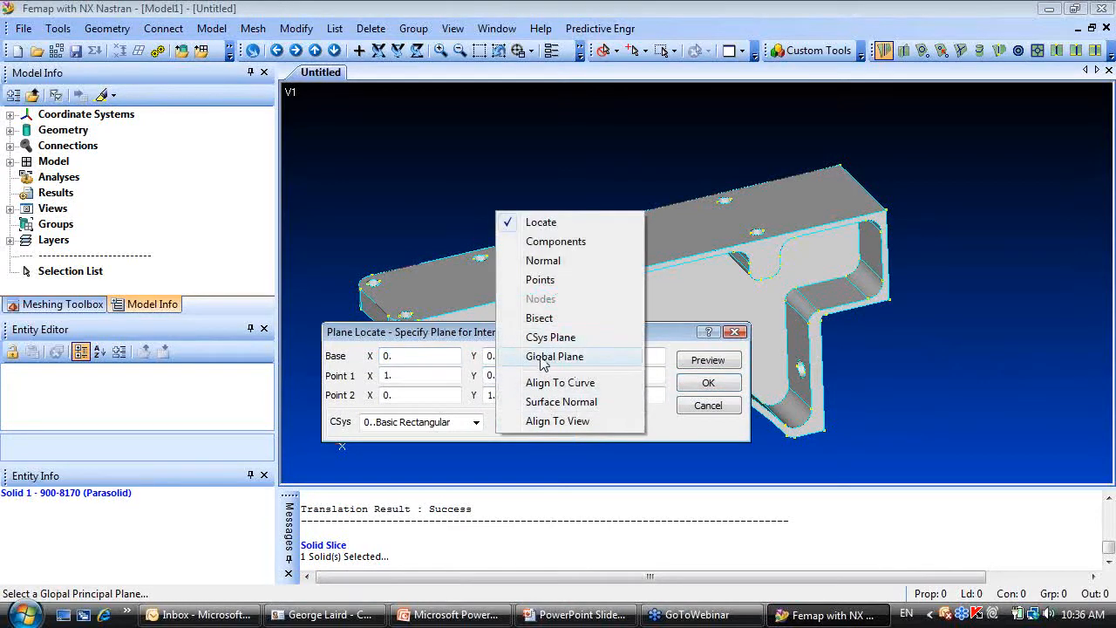
pyautogui.click(555, 355)
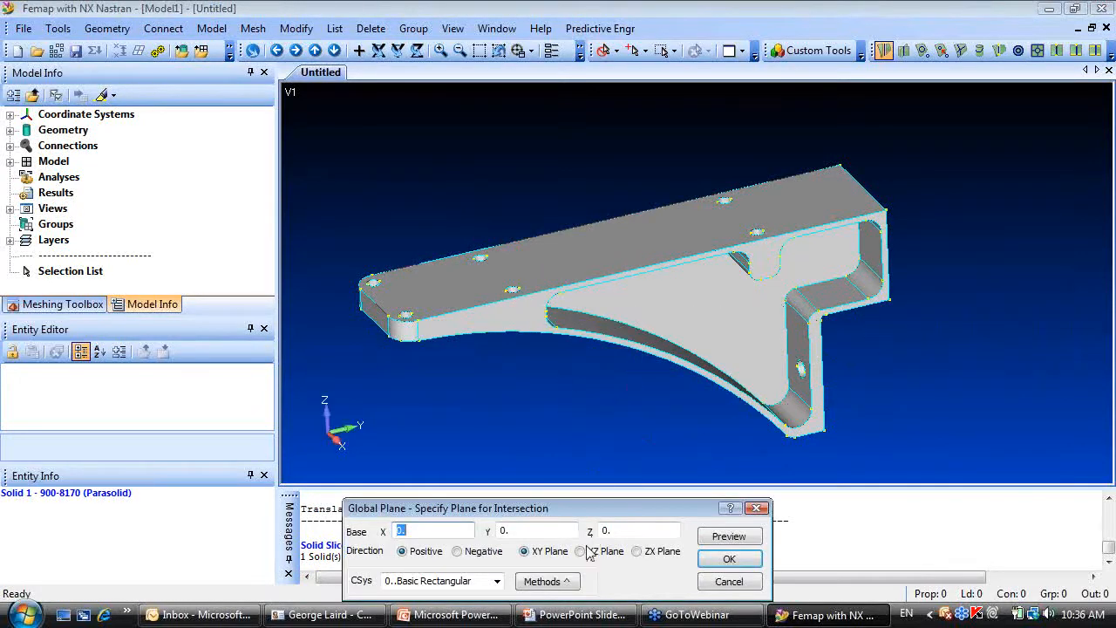
pyautogui.click(580, 551)
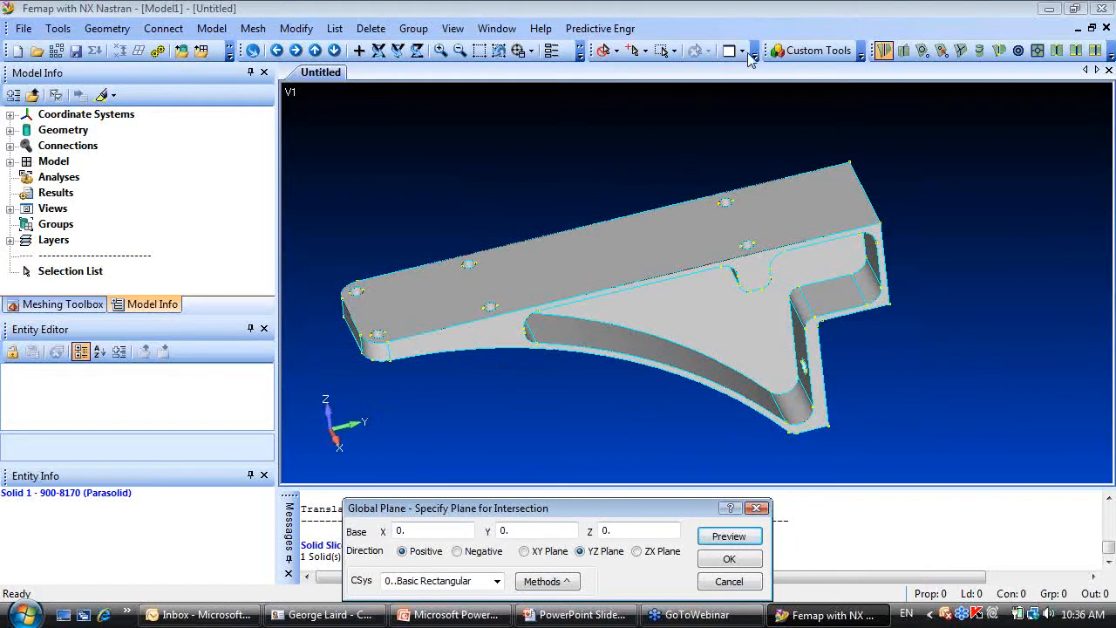
pyautogui.click(729, 558)
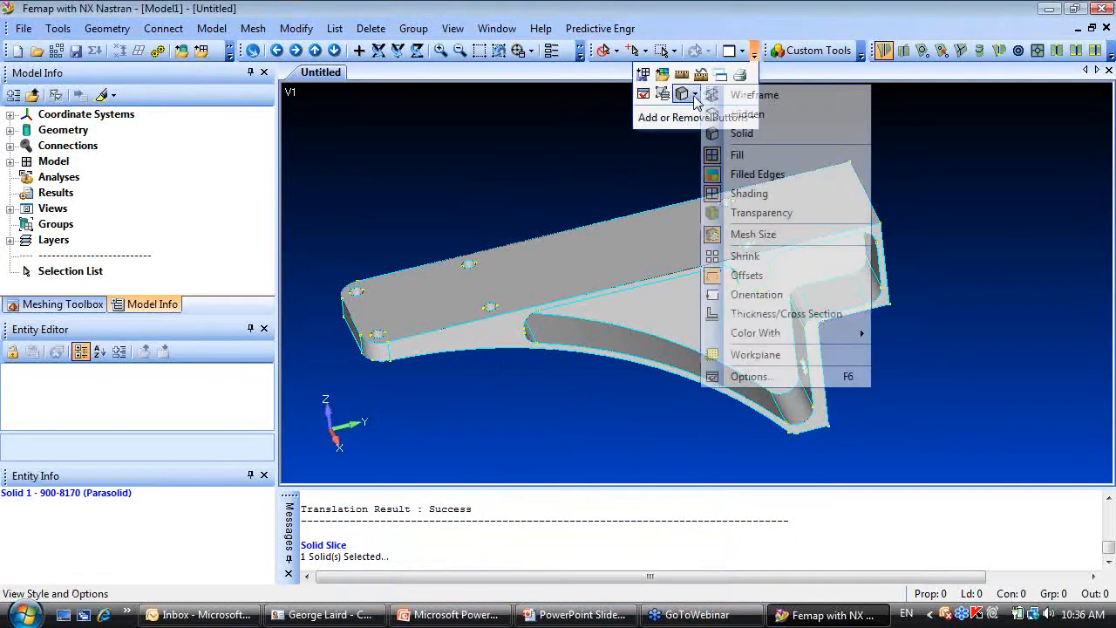
pyautogui.moveTo(760, 213)
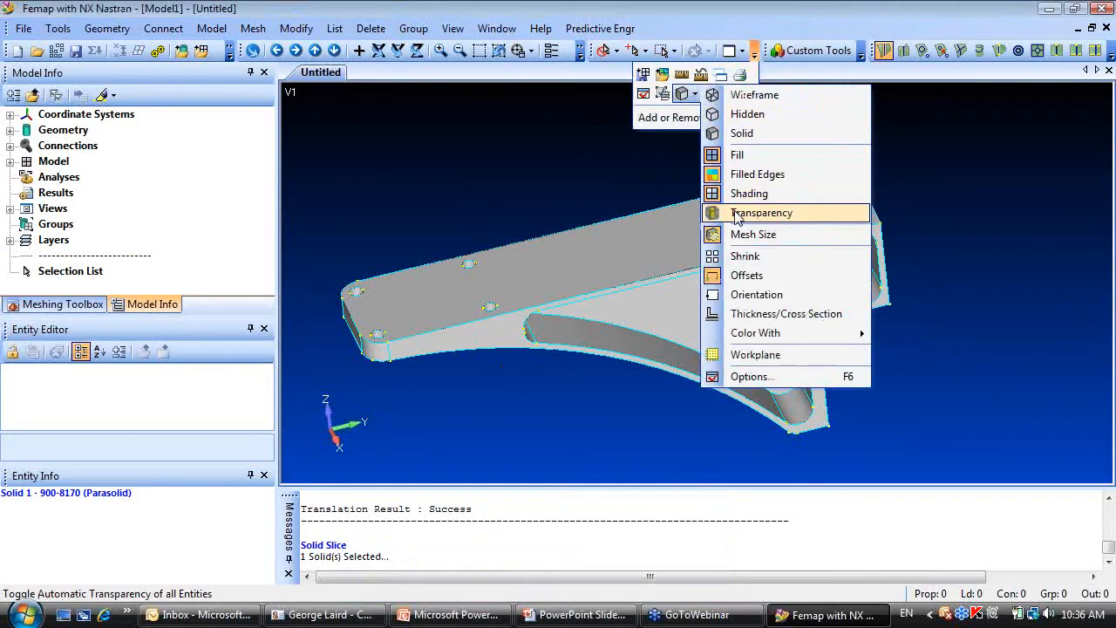
# Turn on transparency so the bracket's internal ribs and pockets are visible.
pyautogui.click(760, 213)
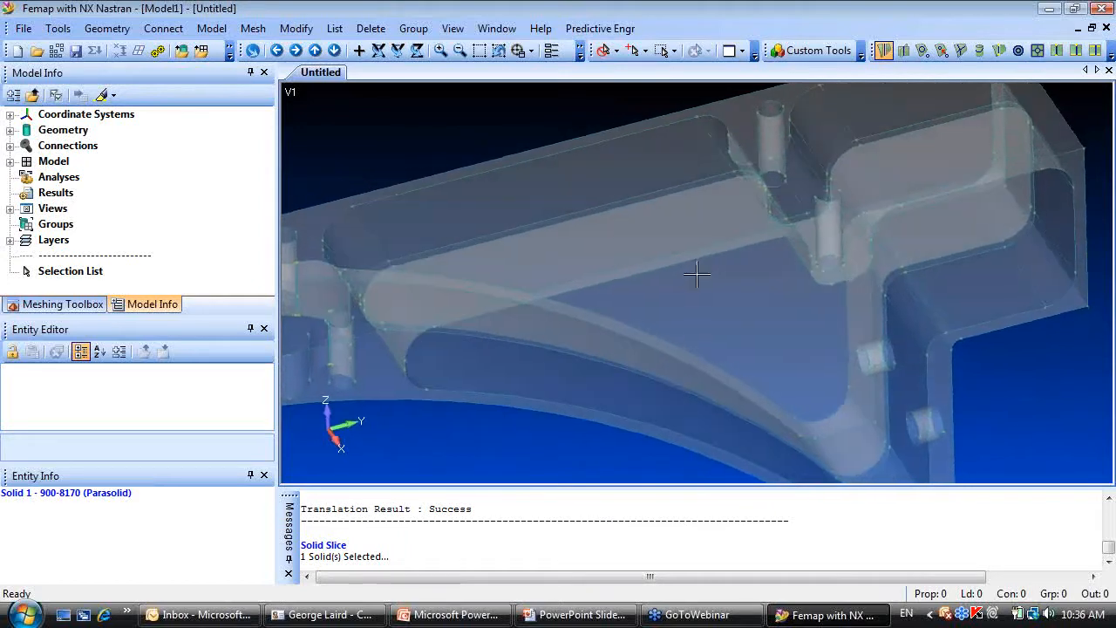
# Restart the solid slice on the bracket with a global plane definition.
pyautogui.click(106, 28)
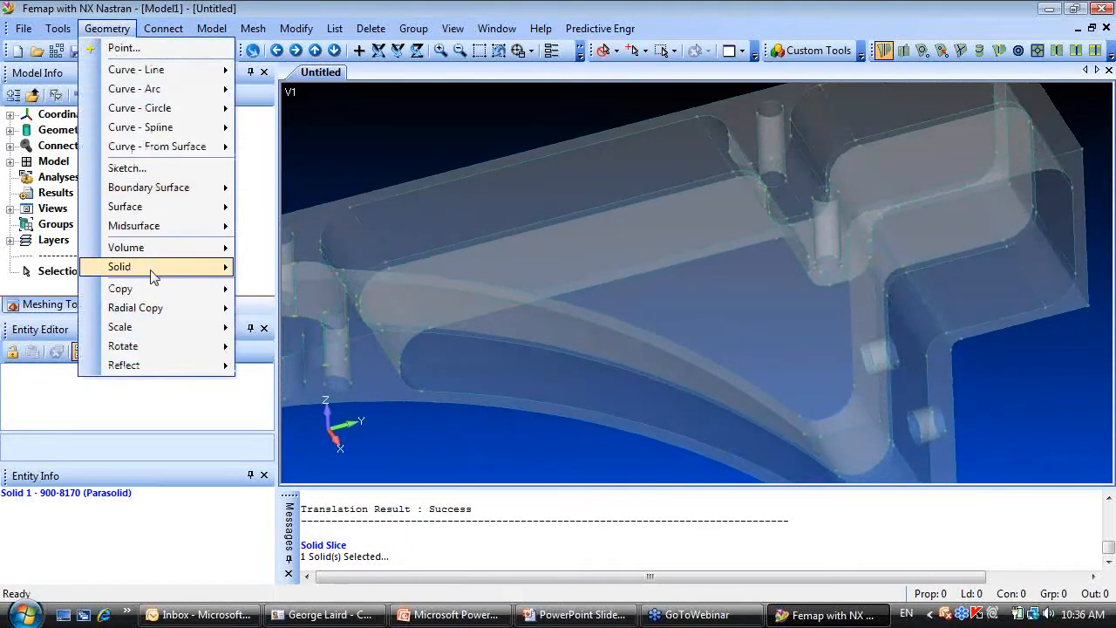
pyautogui.click(118, 265)
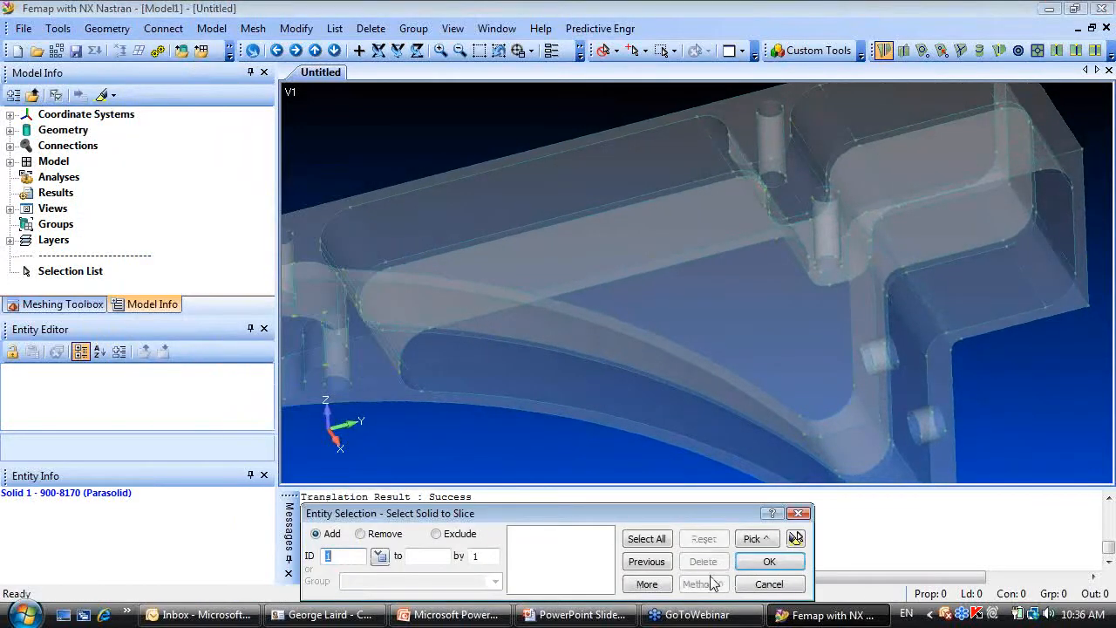
pyautogui.click(769, 562)
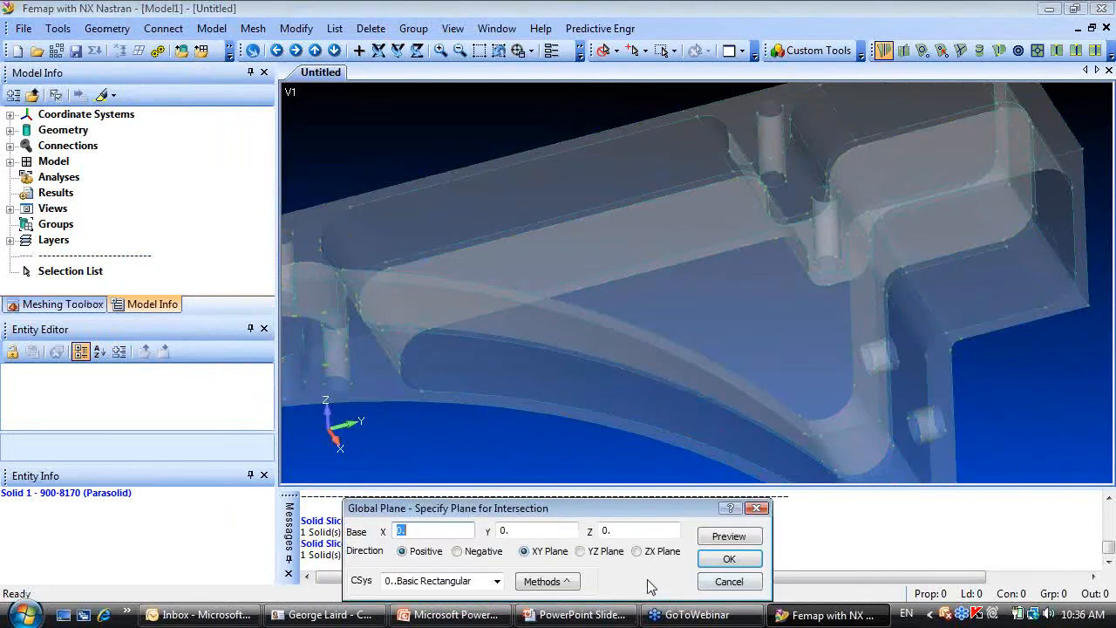
pyautogui.click(581, 551)
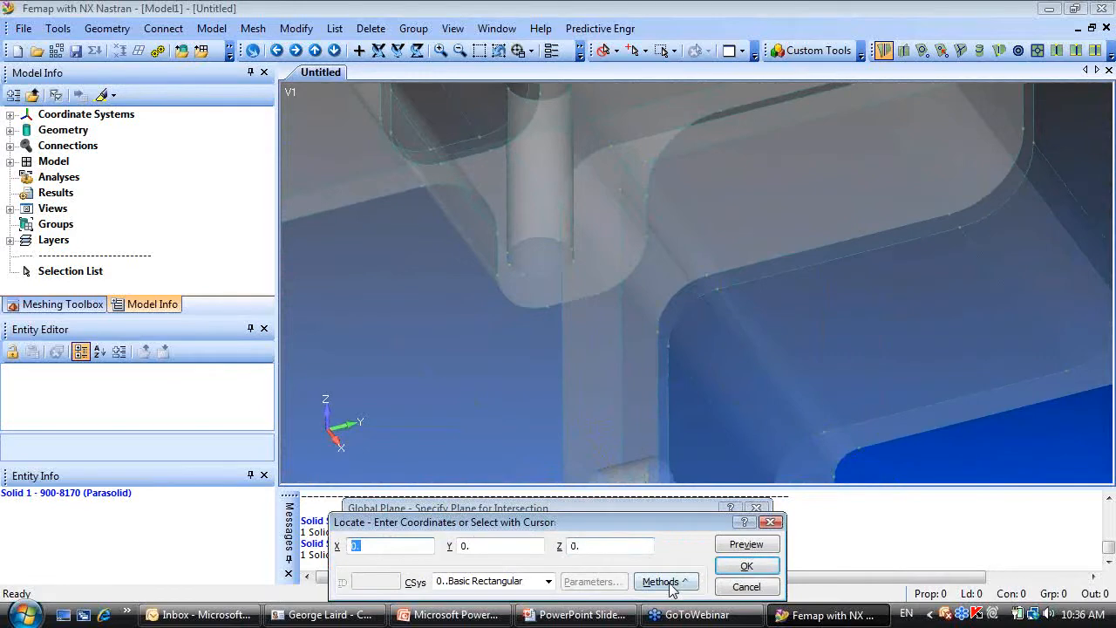
# Locate the plane point midway between two points and cut the solid with the YZ plane.
pyautogui.click(660, 583)
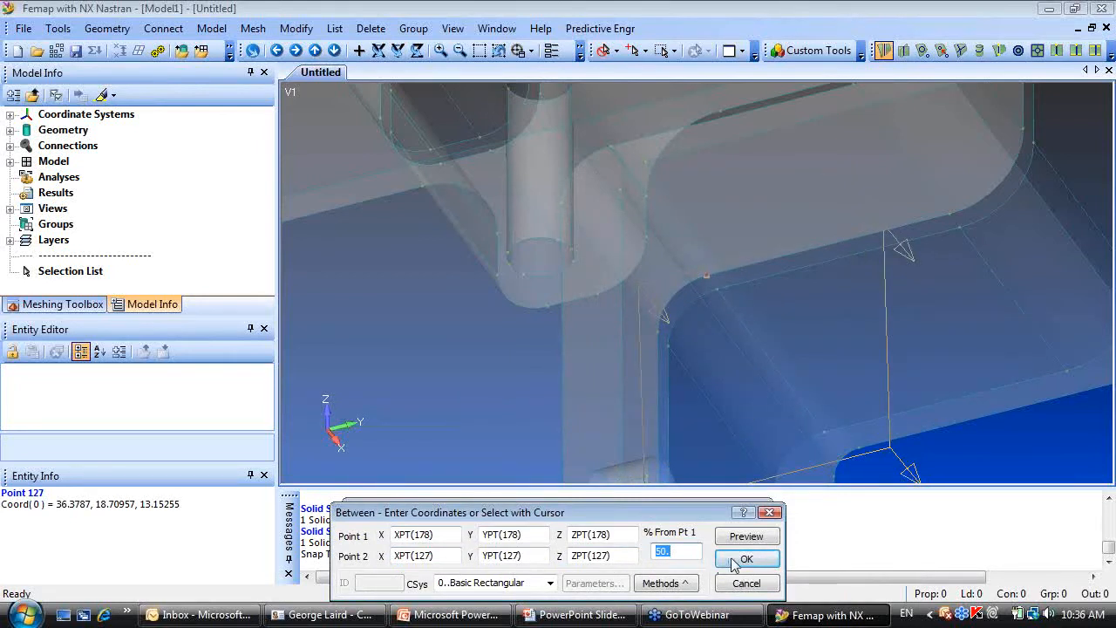
pyautogui.click(746, 558)
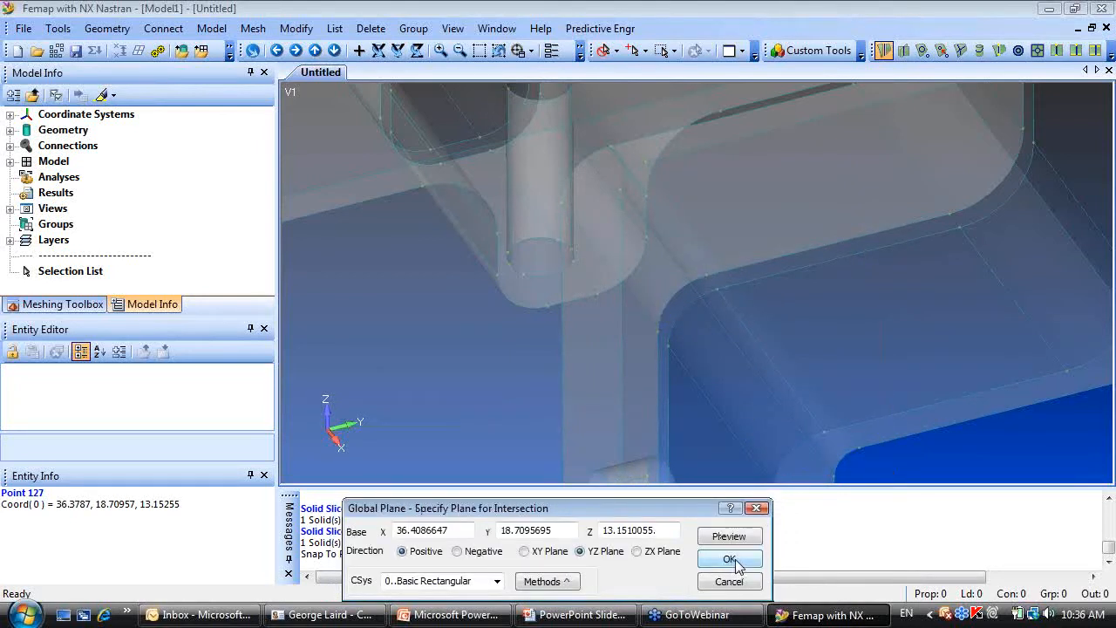
pyautogui.click(729, 559)
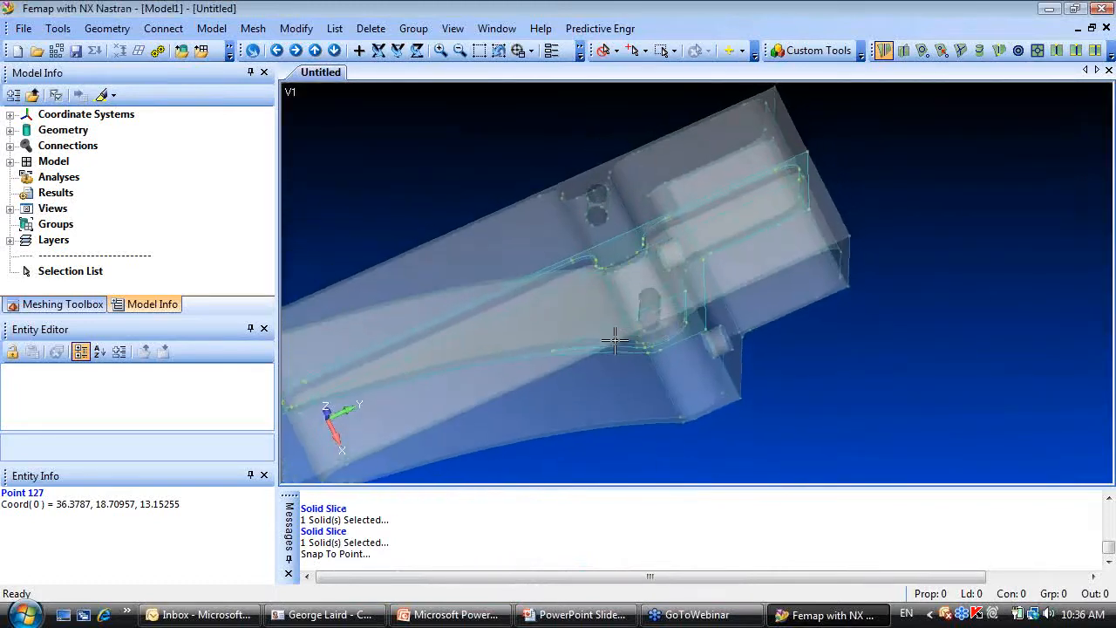
# Inspect the cut, then undo the Solid Slice to restore the single bracket solid.
pyautogui.moveTo(614, 340); pyautogui.dragTo(377, 112)
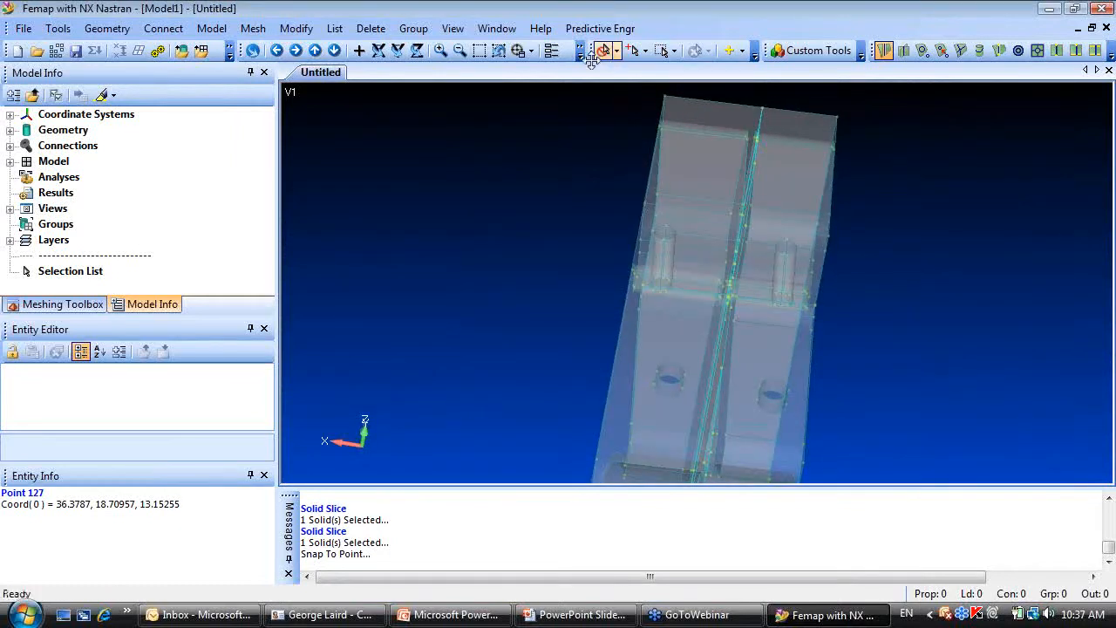
pyautogui.click(755, 48)
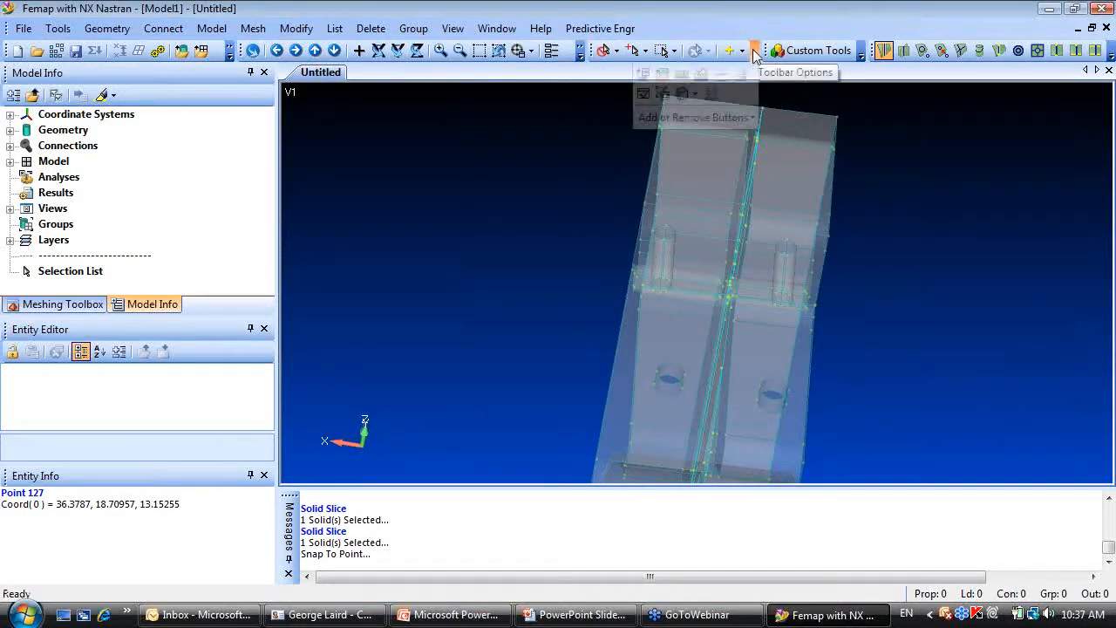
pyautogui.click(694, 95)
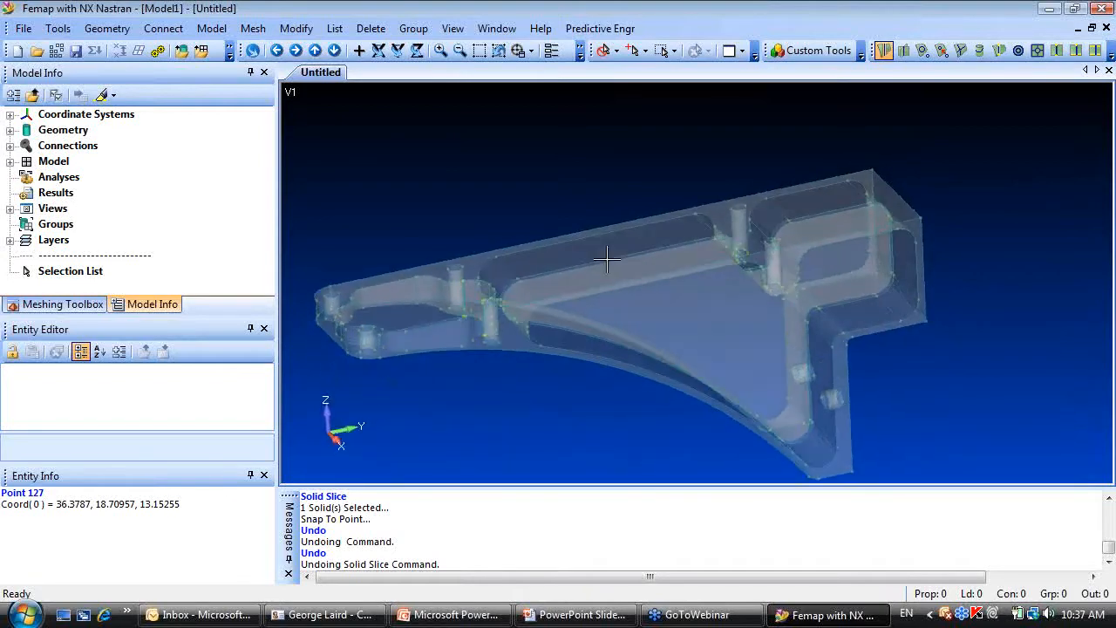
pyautogui.click(600, 28)
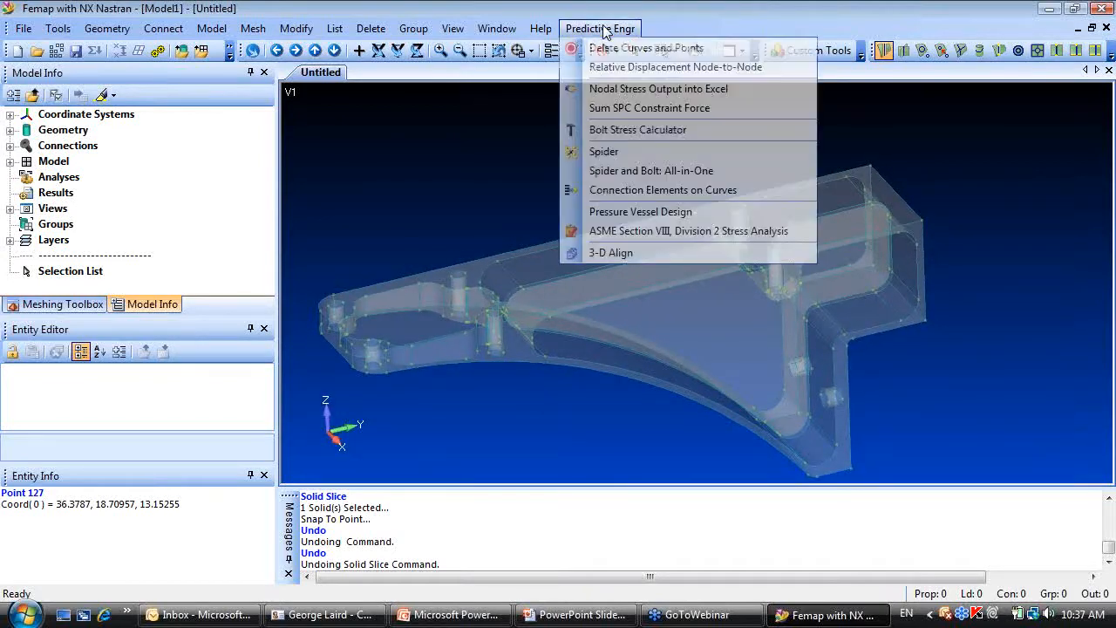
pyautogui.moveTo(610, 251)
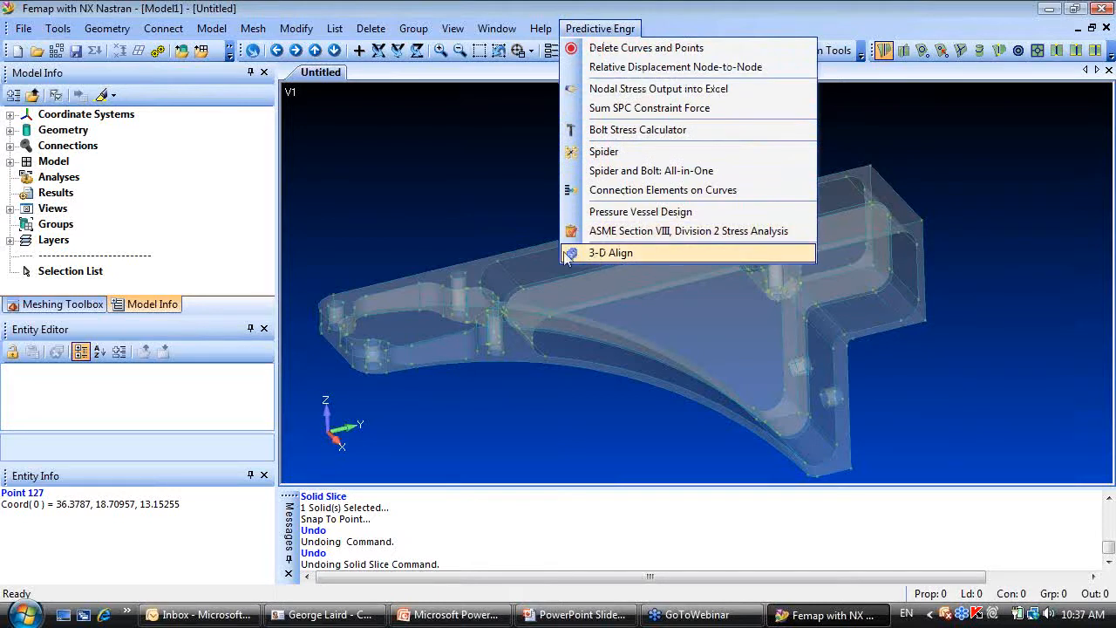
pyautogui.moveTo(607, 265)
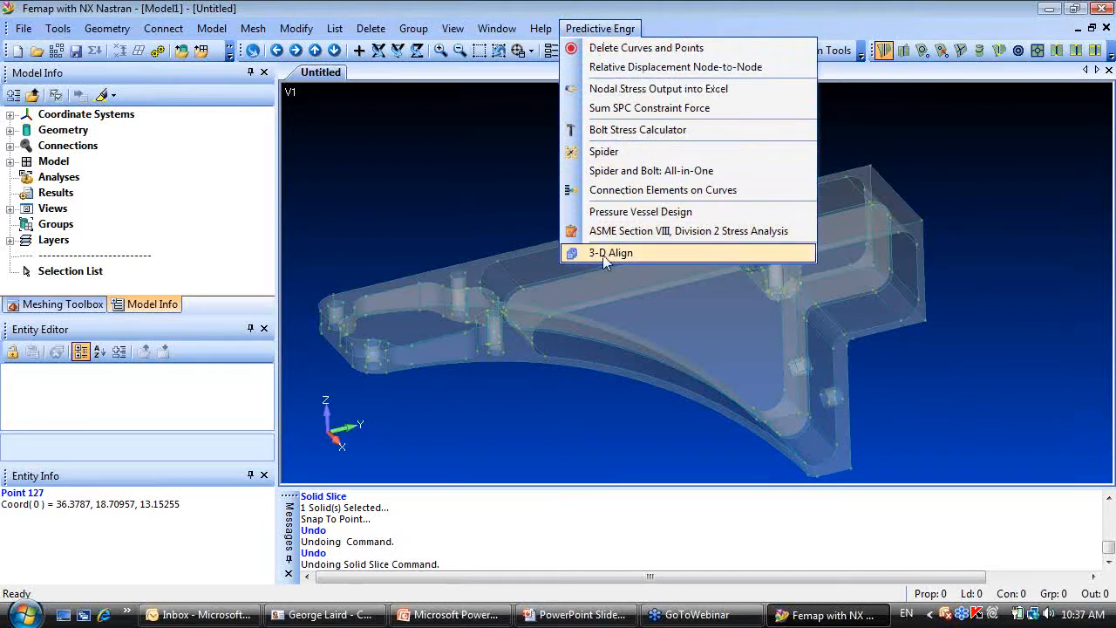
pyautogui.click(610, 251)
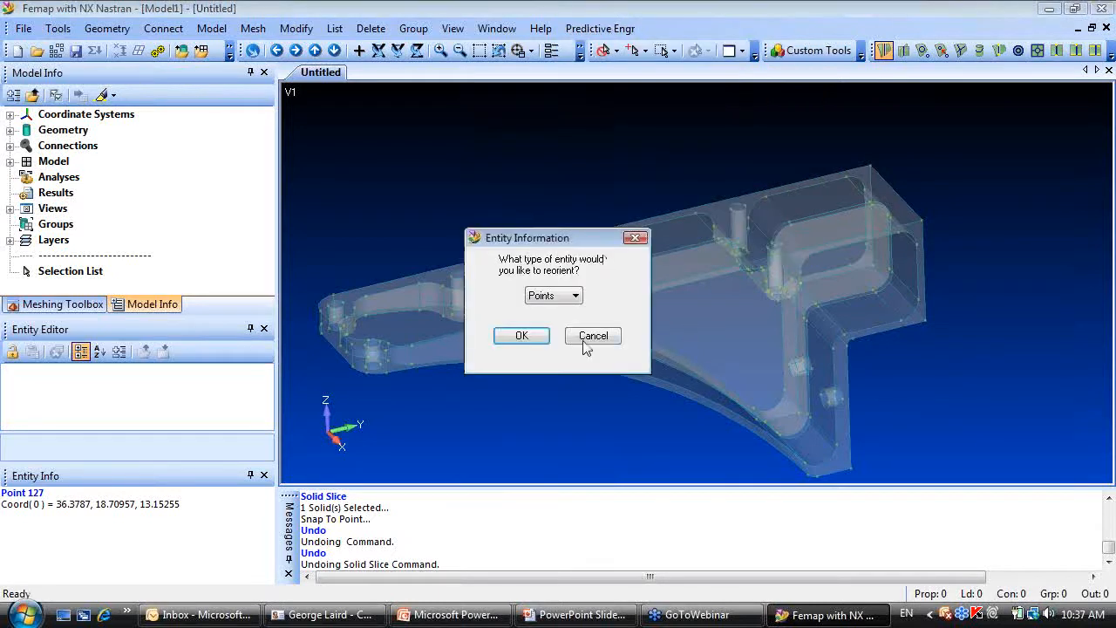
pyautogui.click(576, 295)
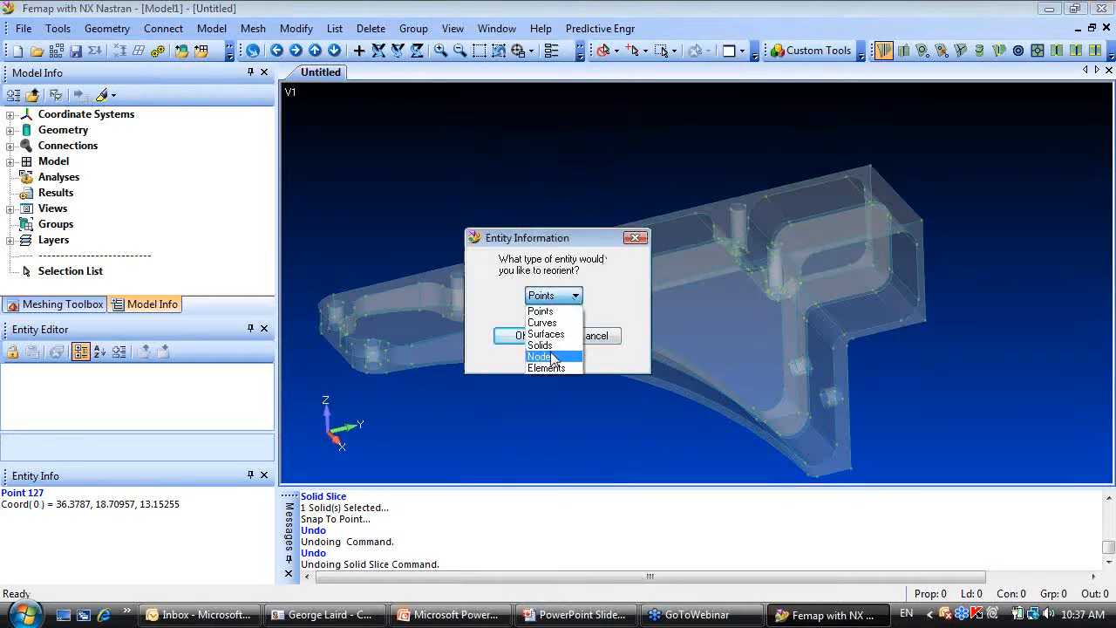
pyautogui.click(541, 346)
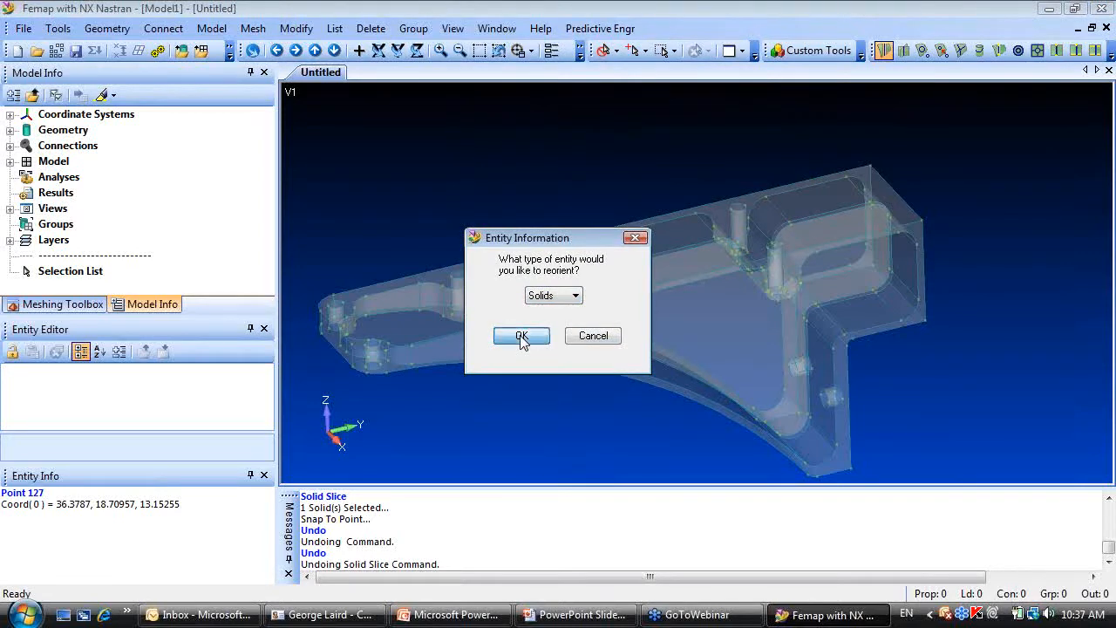
pyautogui.click(522, 335)
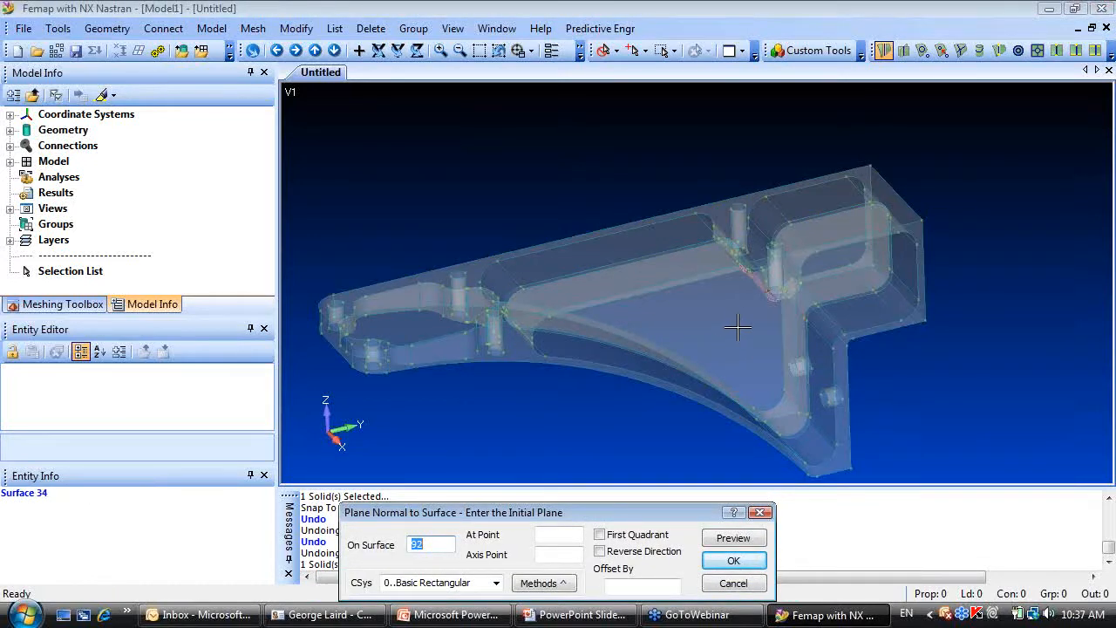
pyautogui.click(753, 49)
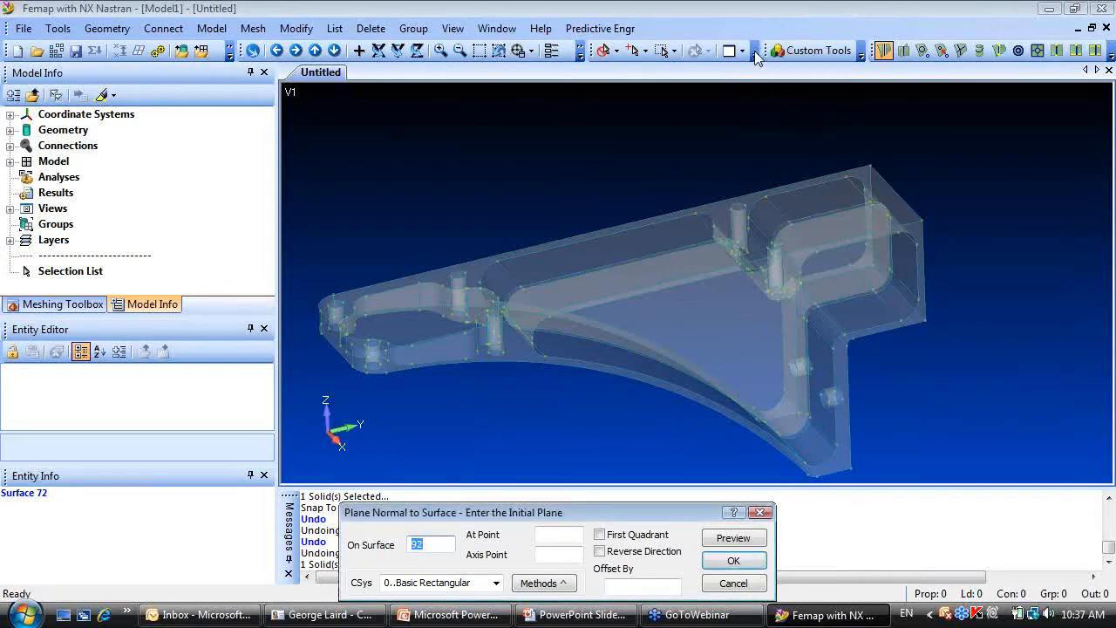
pyautogui.click(733, 583)
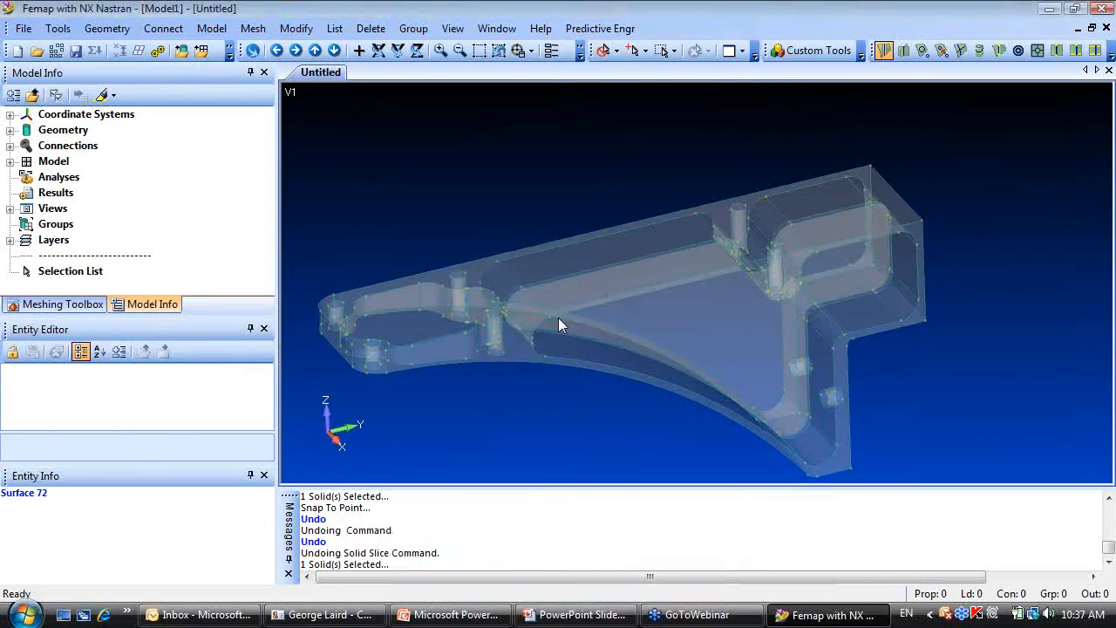
pyautogui.click(600, 28)
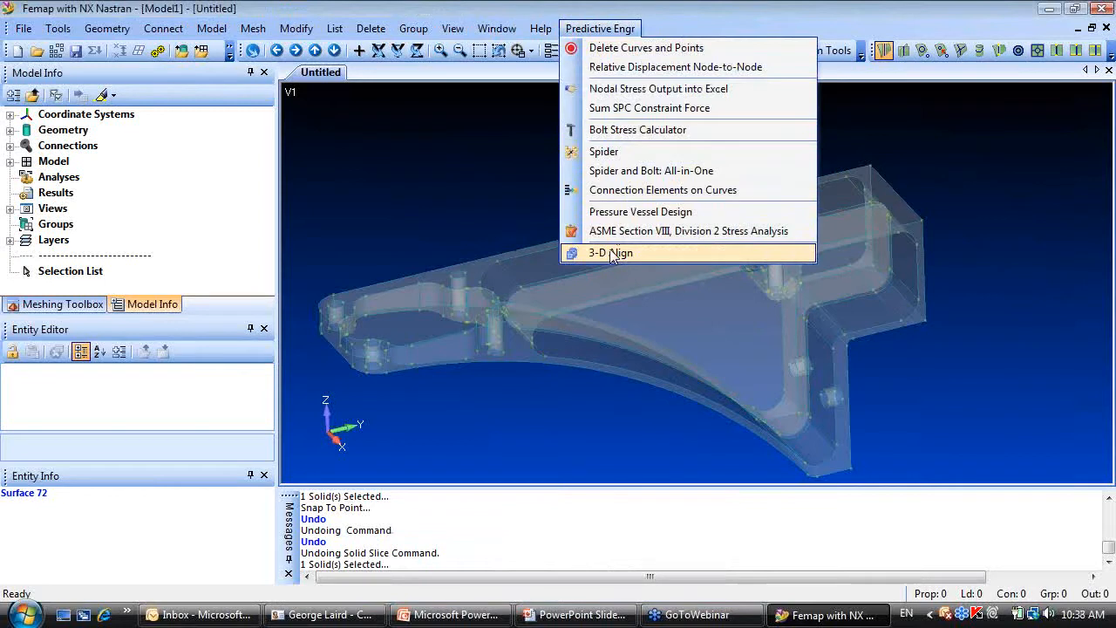
pyautogui.click(611, 253)
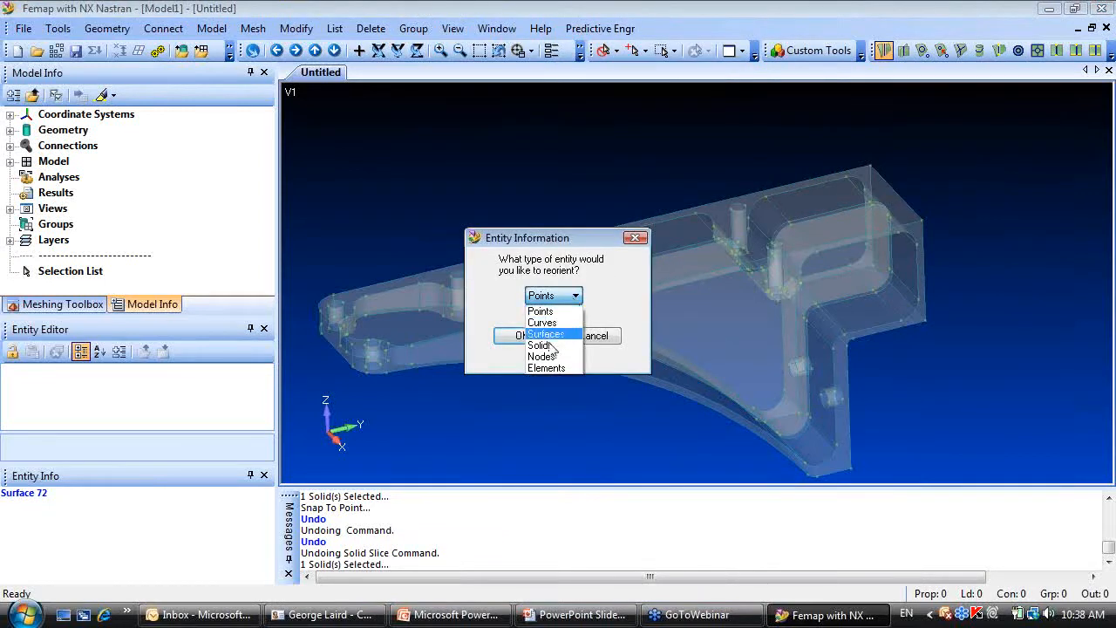
pyautogui.click(519, 335)
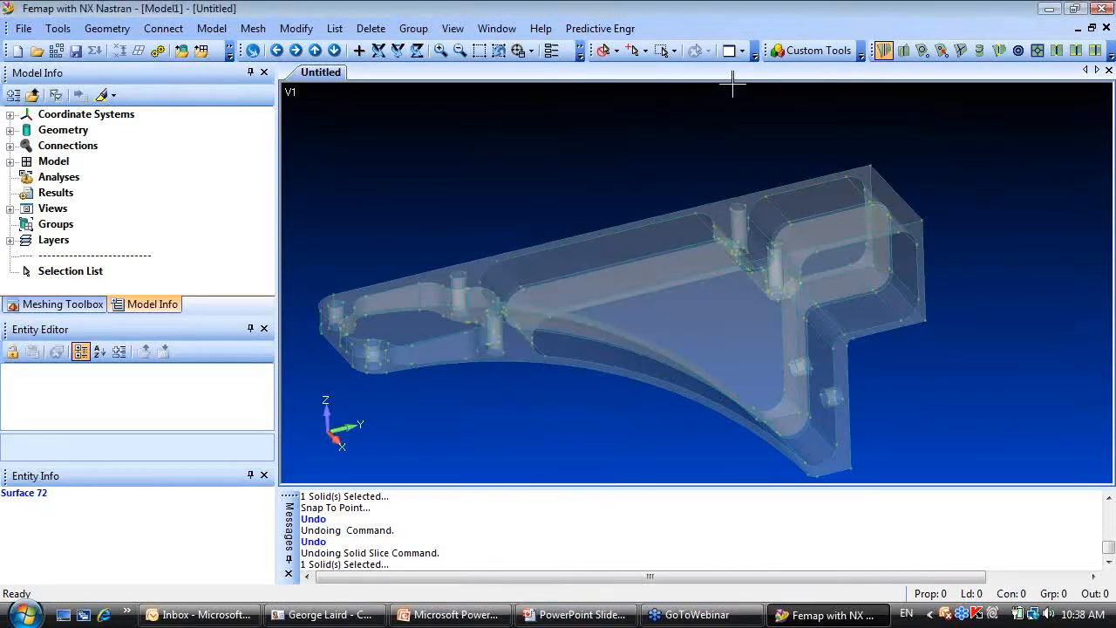
pyautogui.moveTo(760, 45)
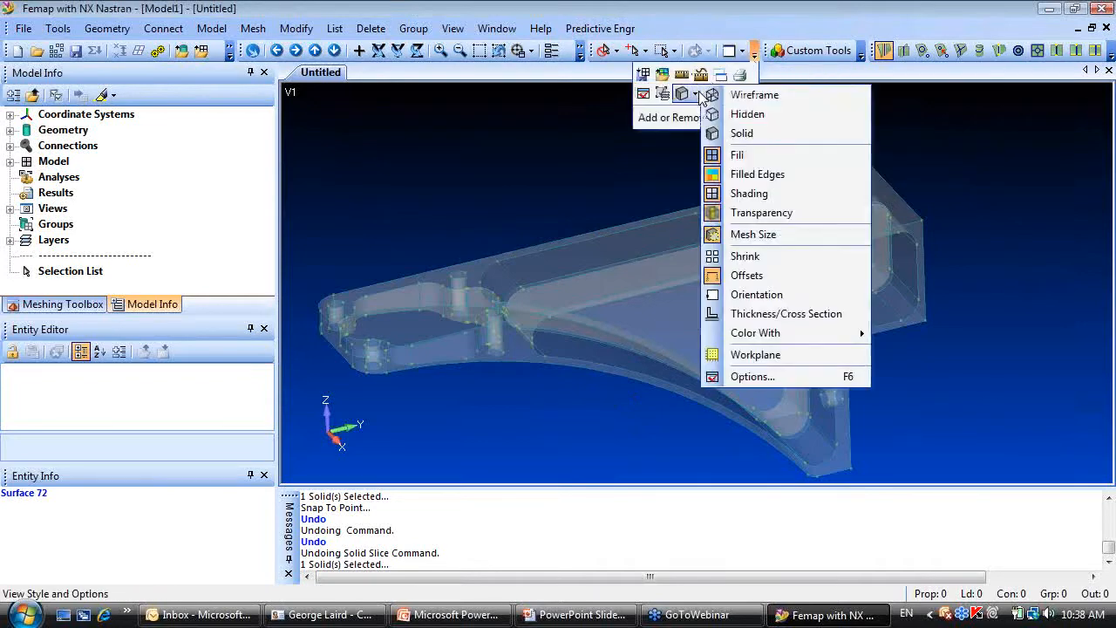
# Show the bracket as a shaded solid and start 3-D Align on it.
pyautogui.click(741, 132)
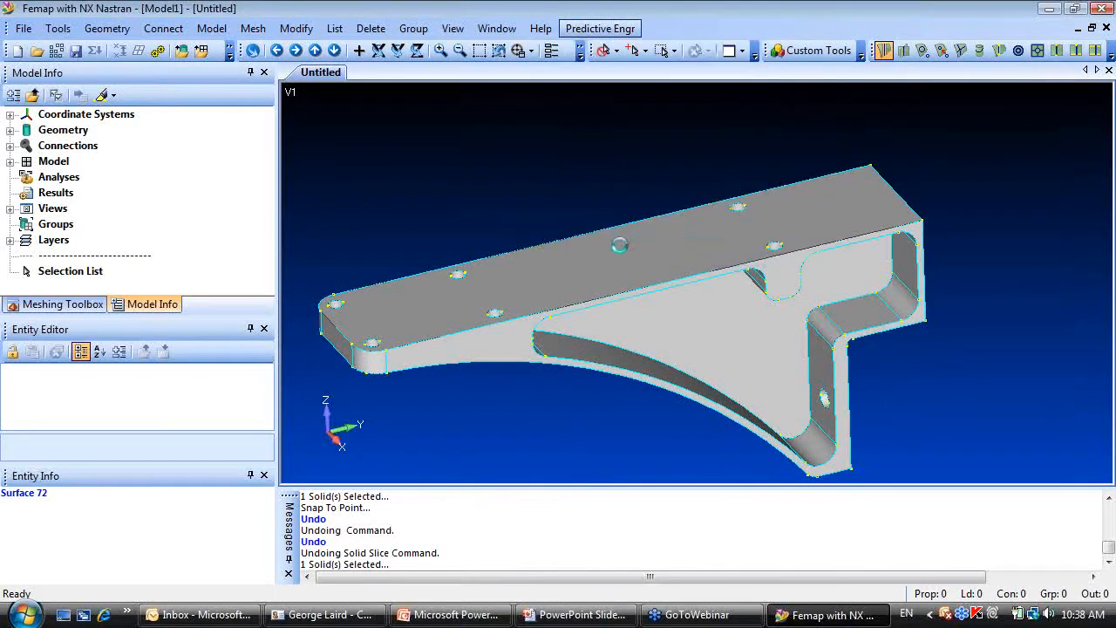
pyautogui.click(576, 294)
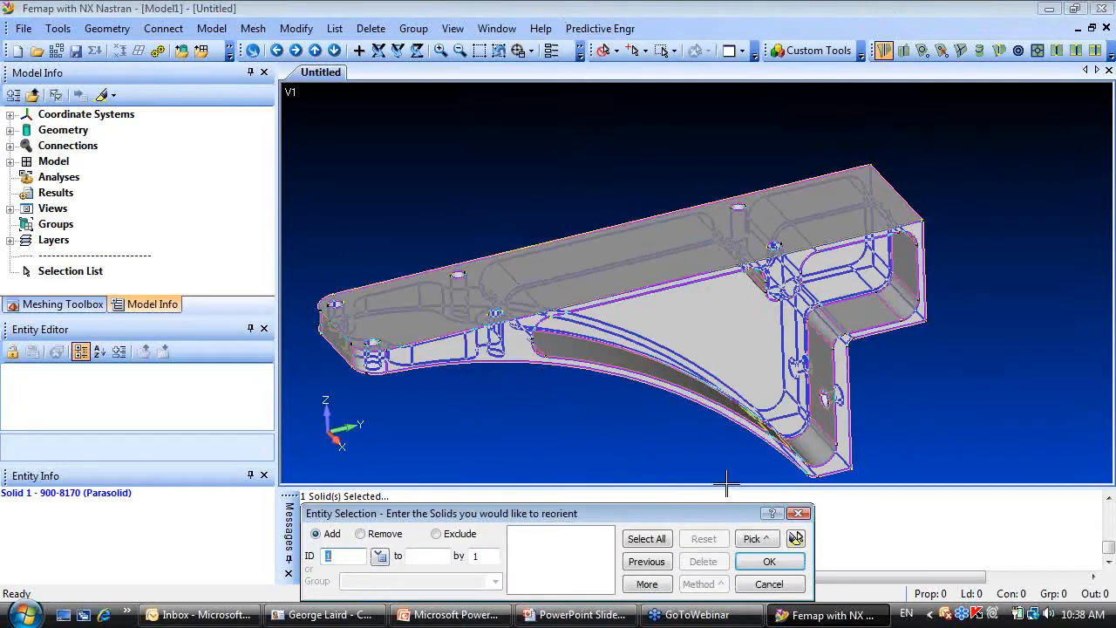
pyautogui.click(769, 561)
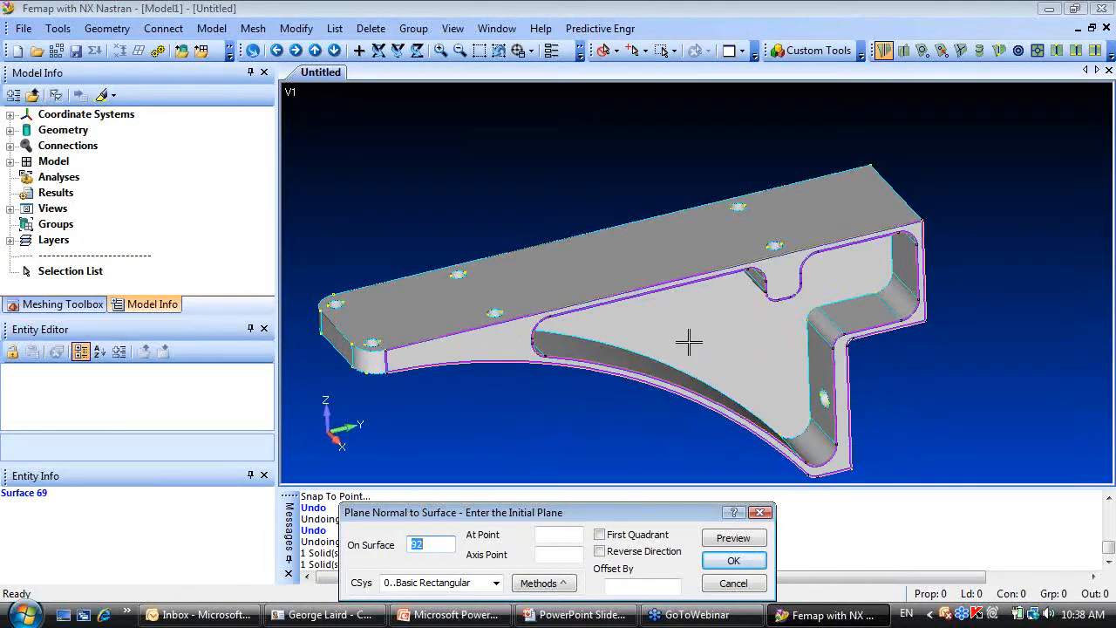
# Align the picked rib face to the global XY plane and inspect the reoriented bracket.
pyautogui.rightClick(687, 342)
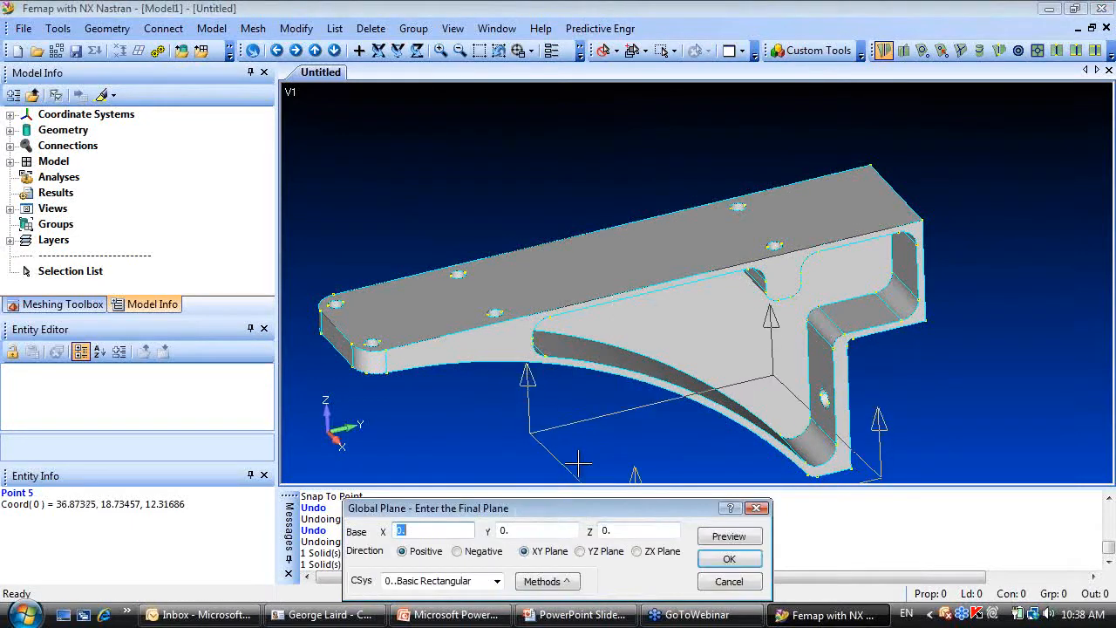
pyautogui.click(581, 552)
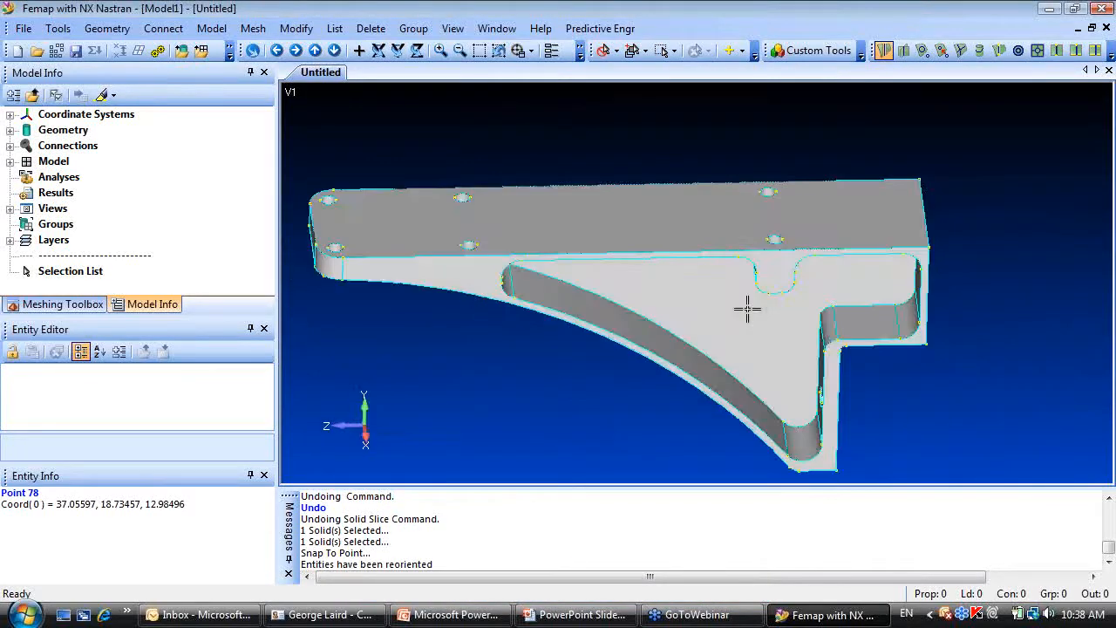
pyautogui.moveTo(746, 307); pyautogui.dragTo(882, 314)
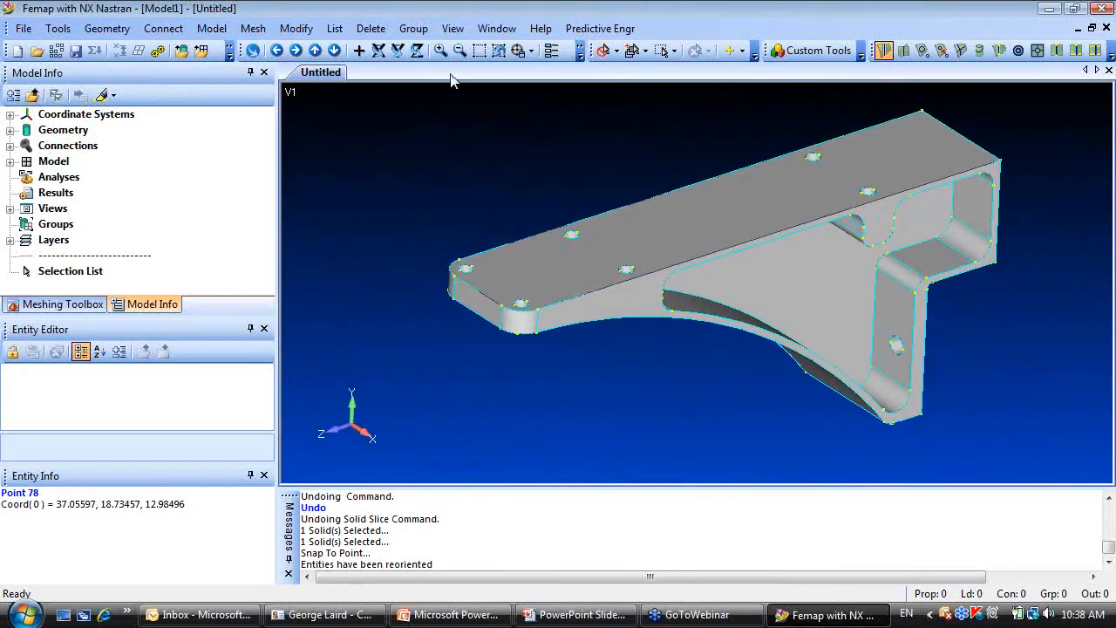
pyautogui.click(297, 28)
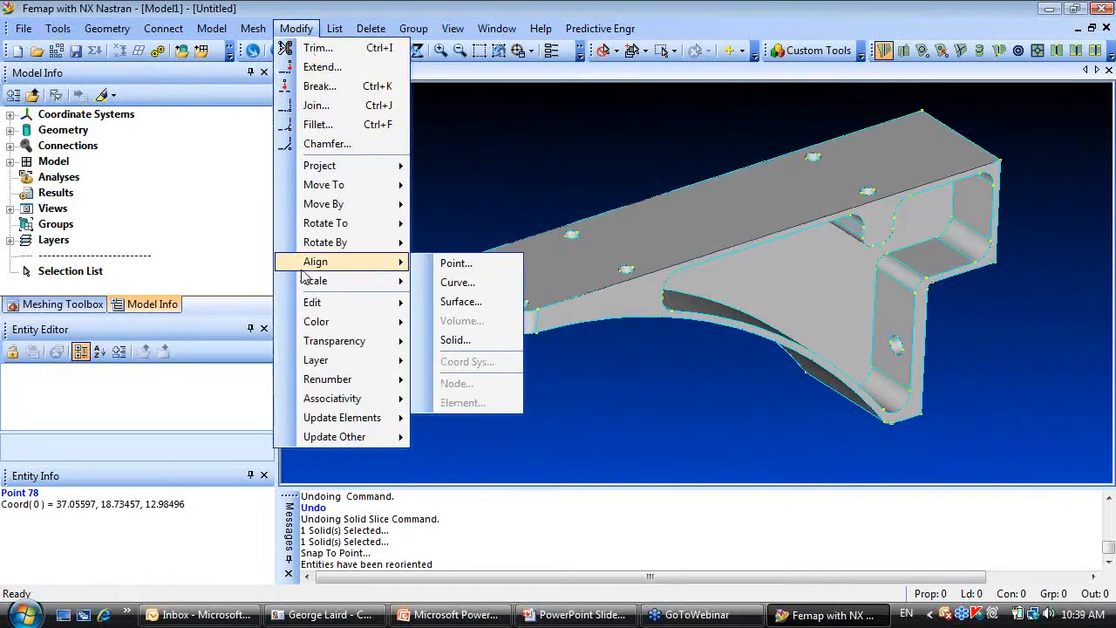
pyautogui.moveTo(457, 263)
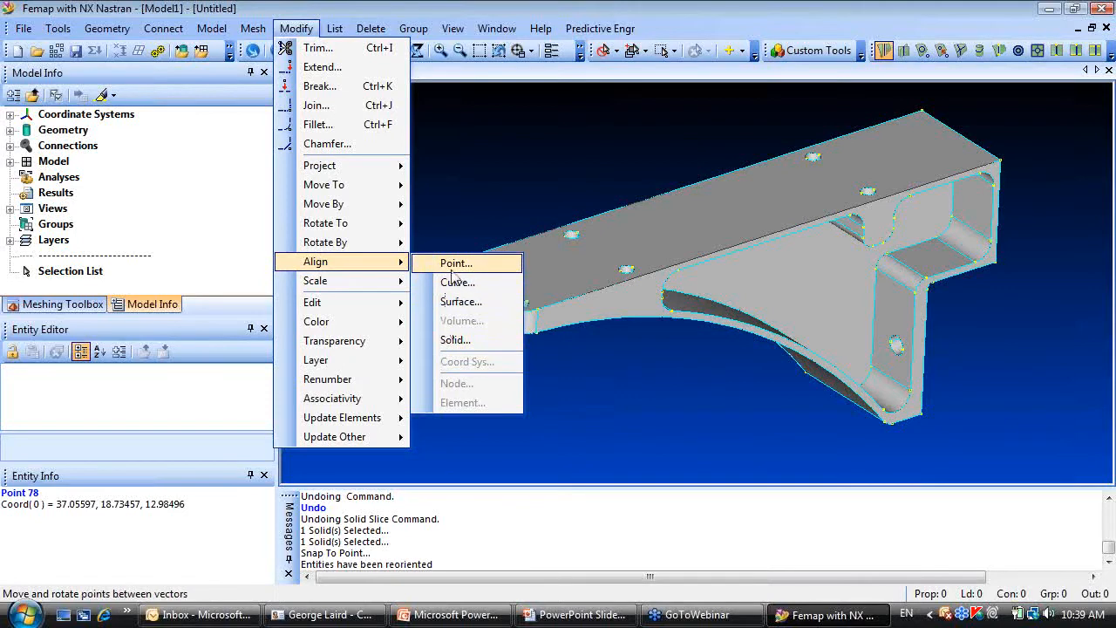
pyautogui.moveTo(457, 283)
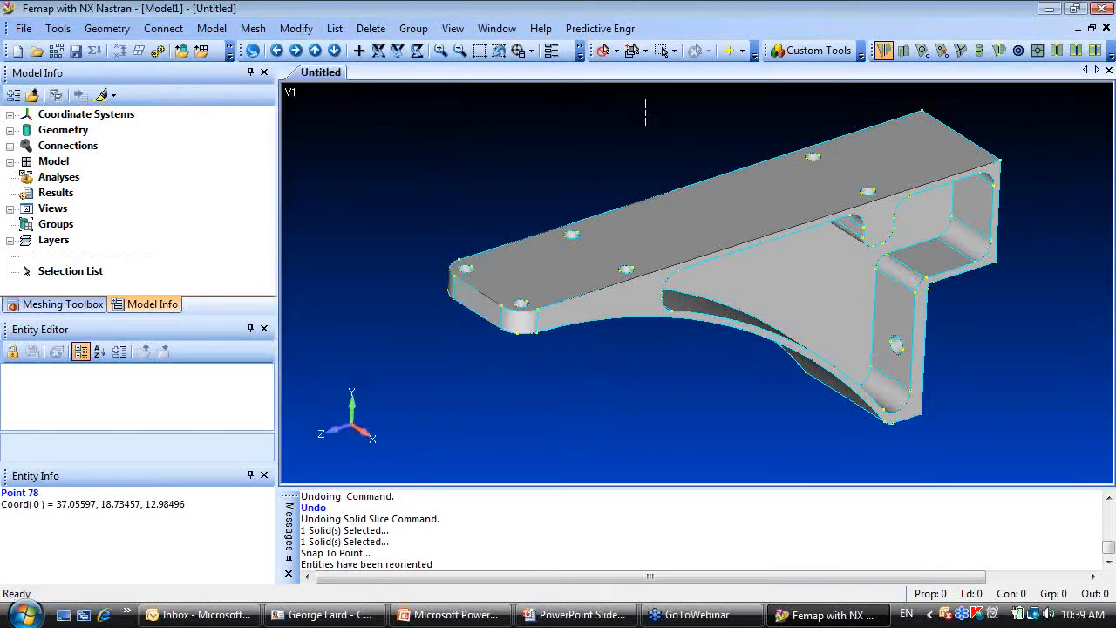
pyautogui.click(600, 28)
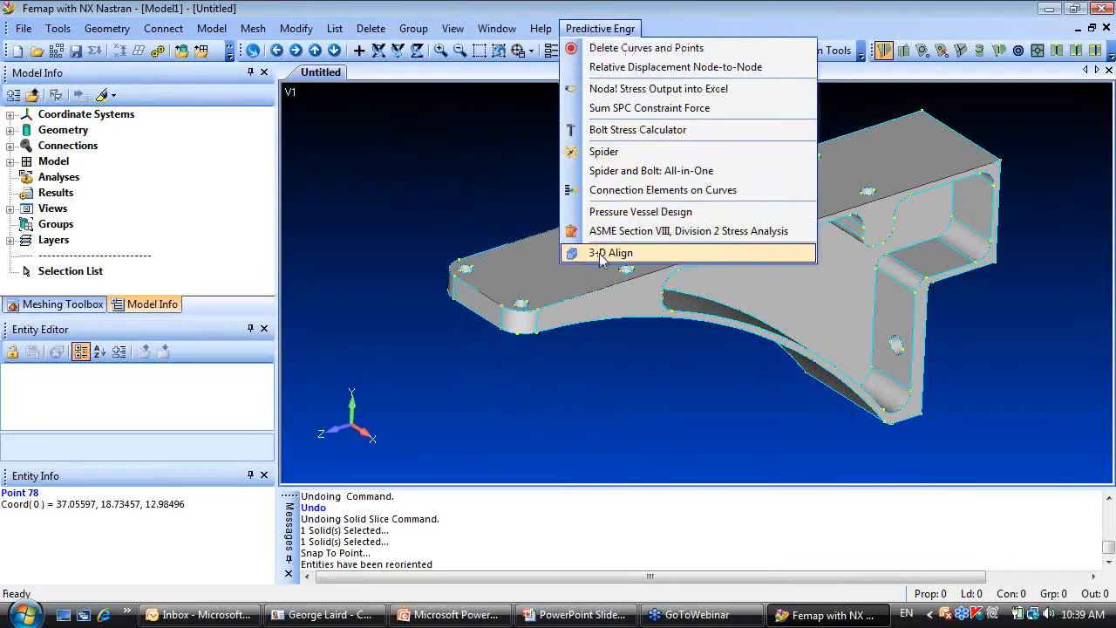
pyautogui.click(611, 251)
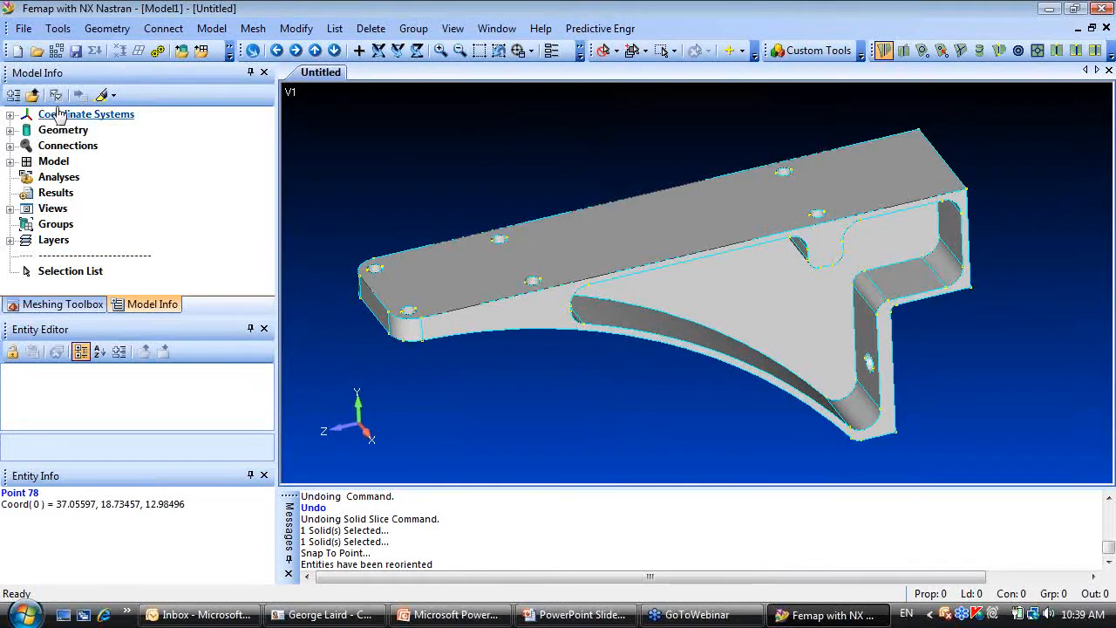
# Slice the reoriented bracket solid with a YZ plane through the point between two picked points.
pyautogui.click(106, 28)
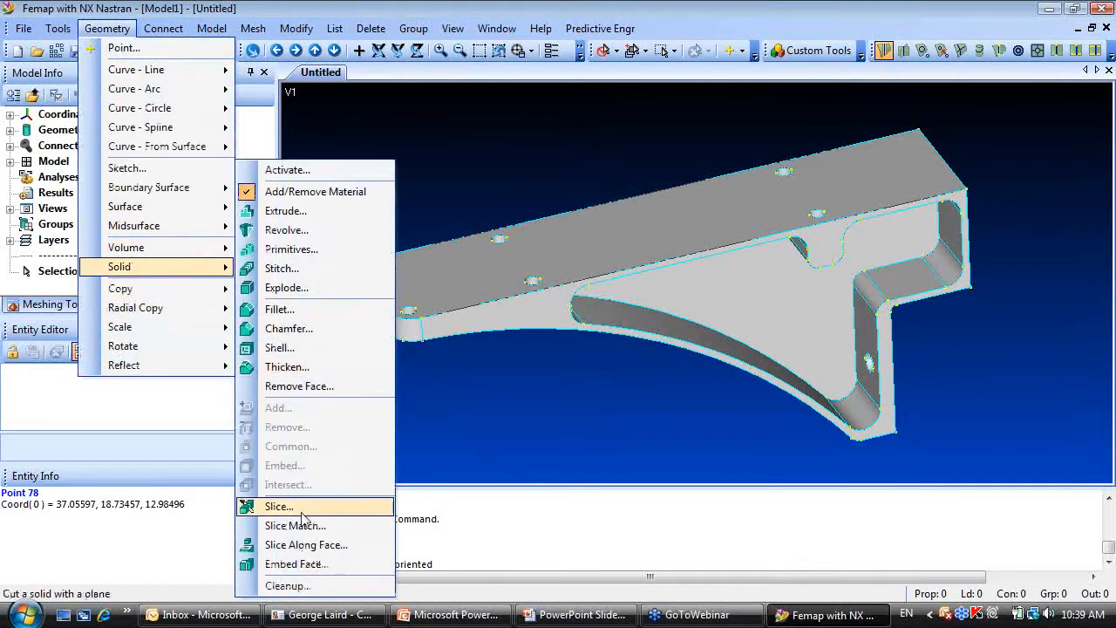
pyautogui.click(279, 506)
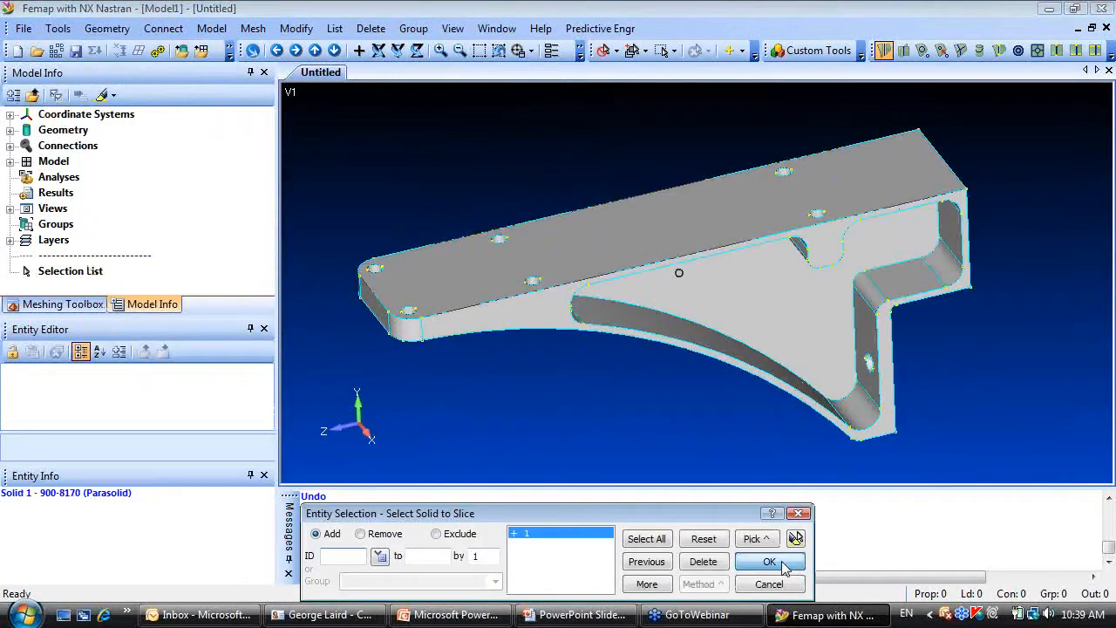
pyautogui.click(769, 562)
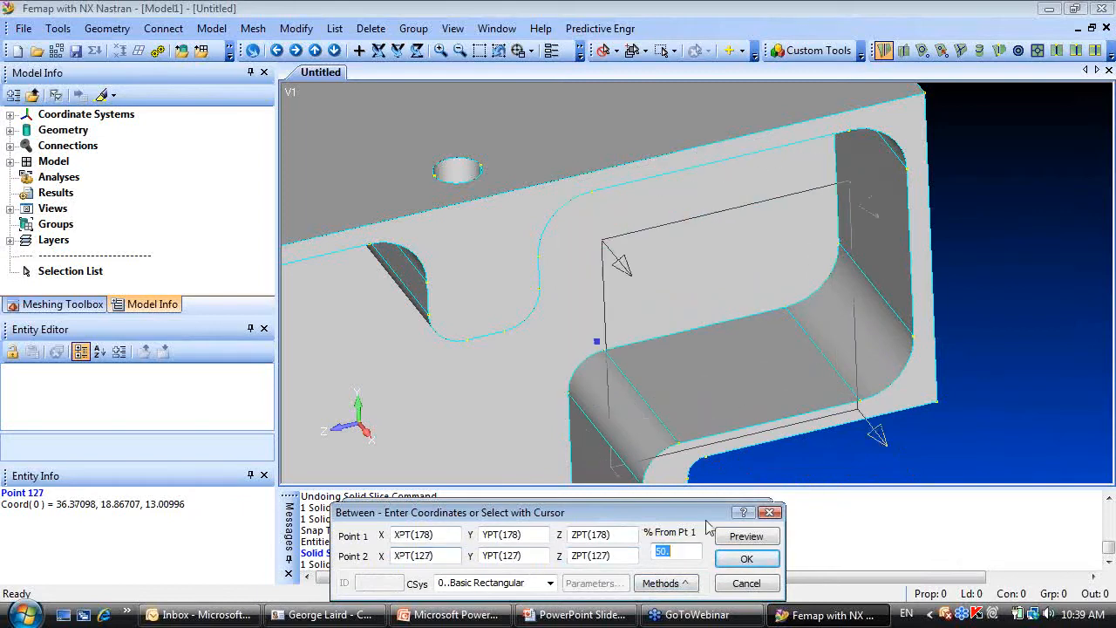
pyautogui.click(747, 558)
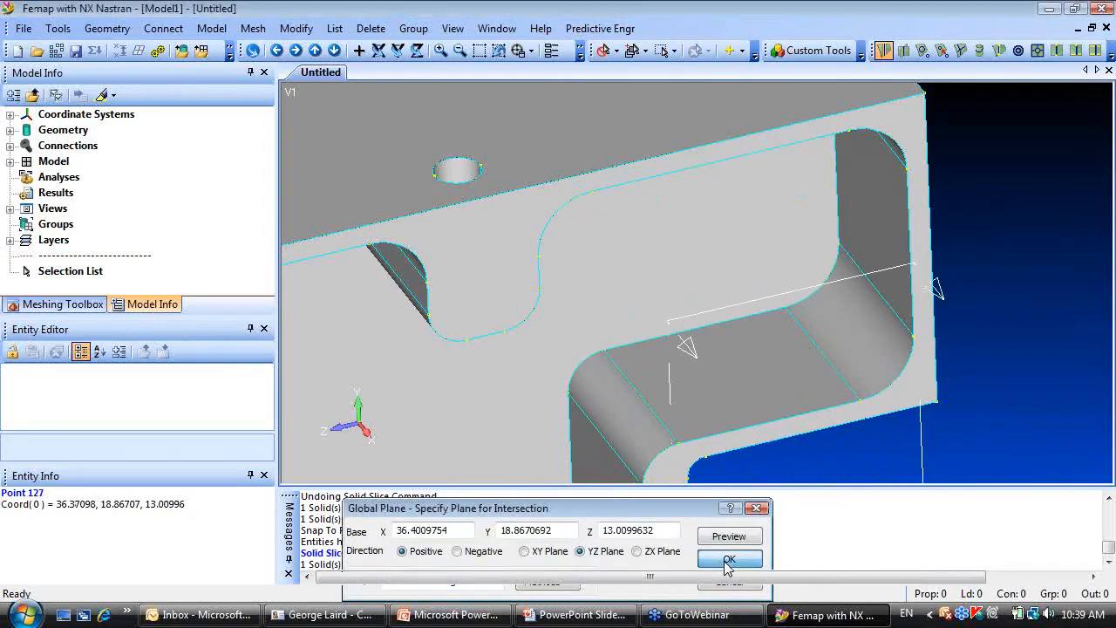
pyautogui.click(729, 558)
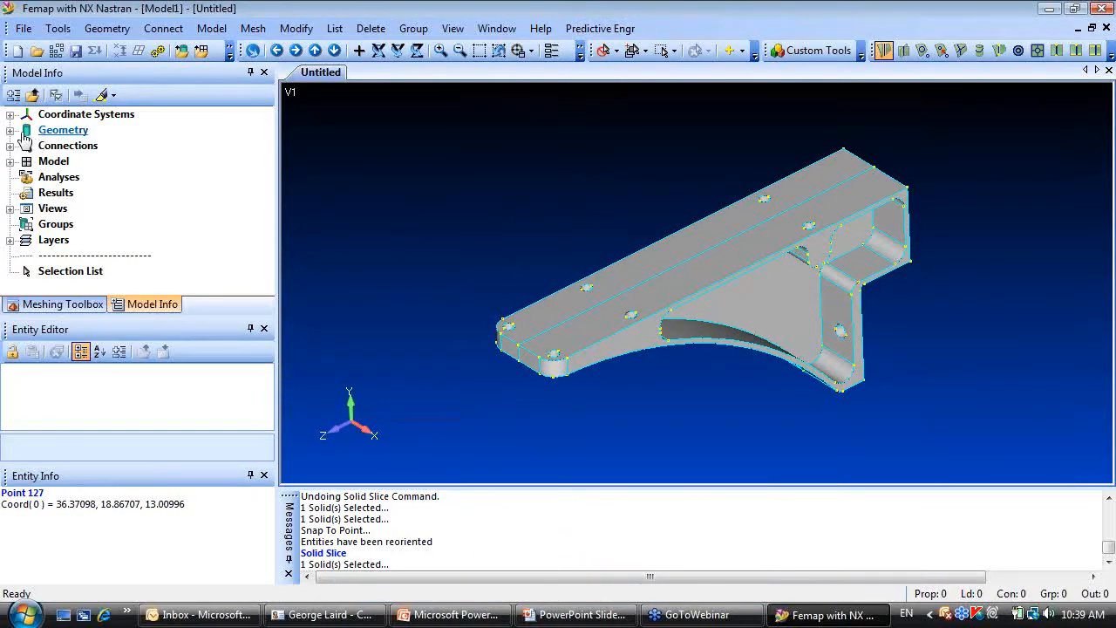
# Apply automatic tet mesh sizing to the sliced solids with adjacent surface matching on.
pyautogui.click(10, 129)
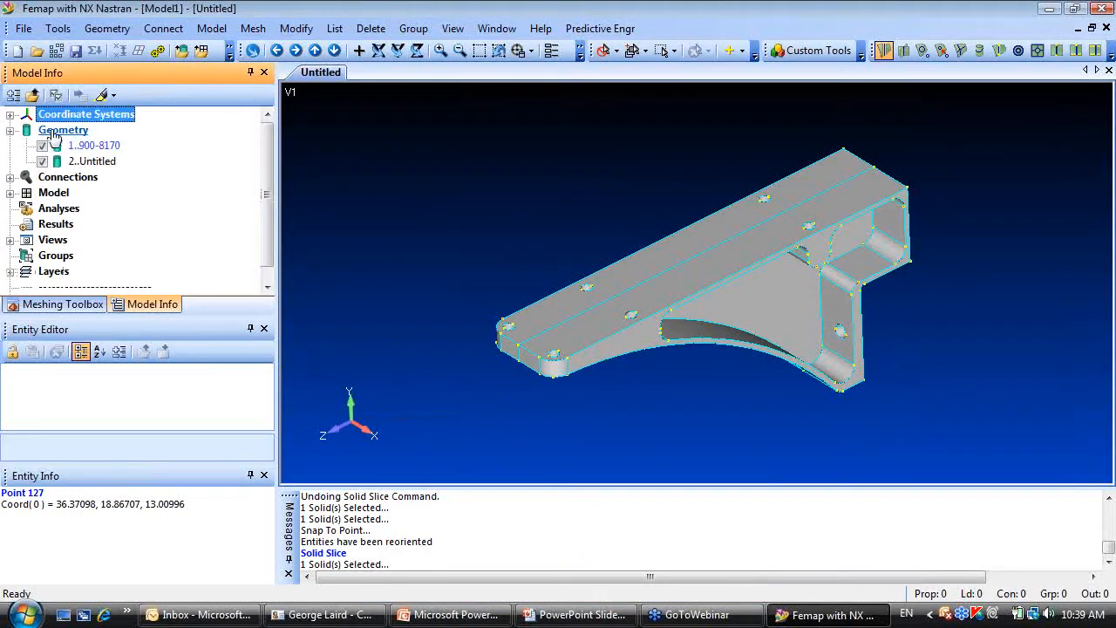
pyautogui.rightClick(62, 129)
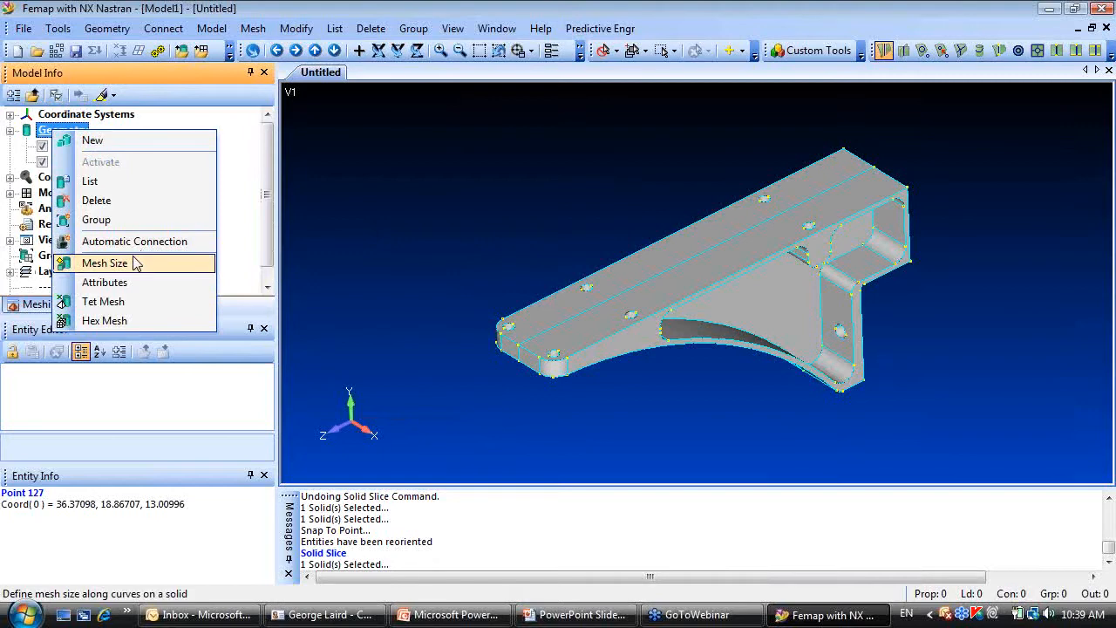
pyautogui.click(105, 261)
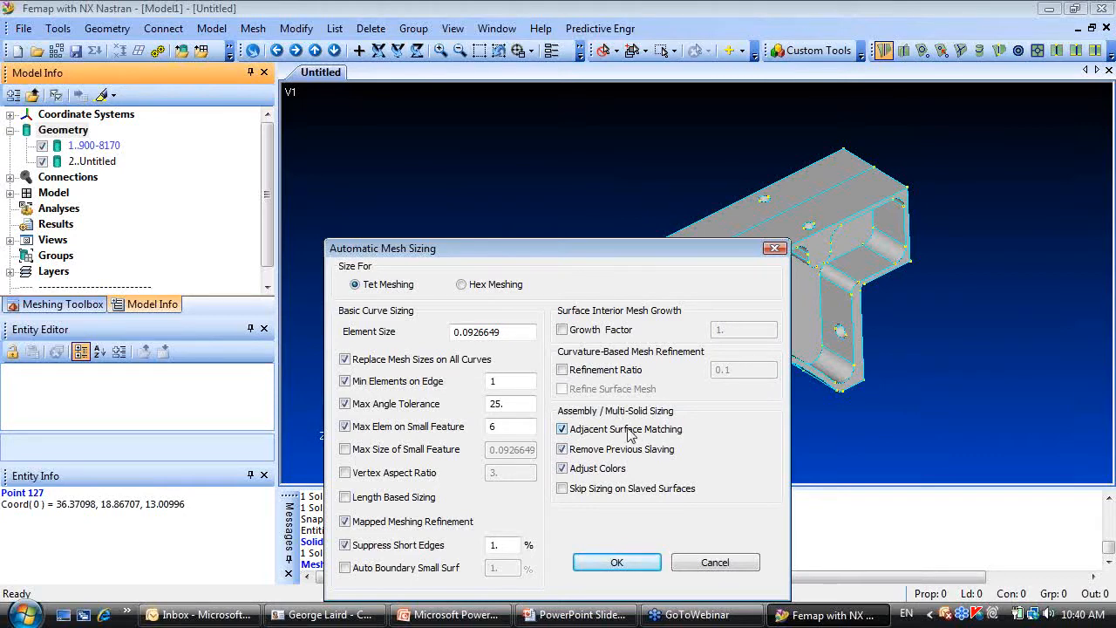
pyautogui.moveTo(631, 436)
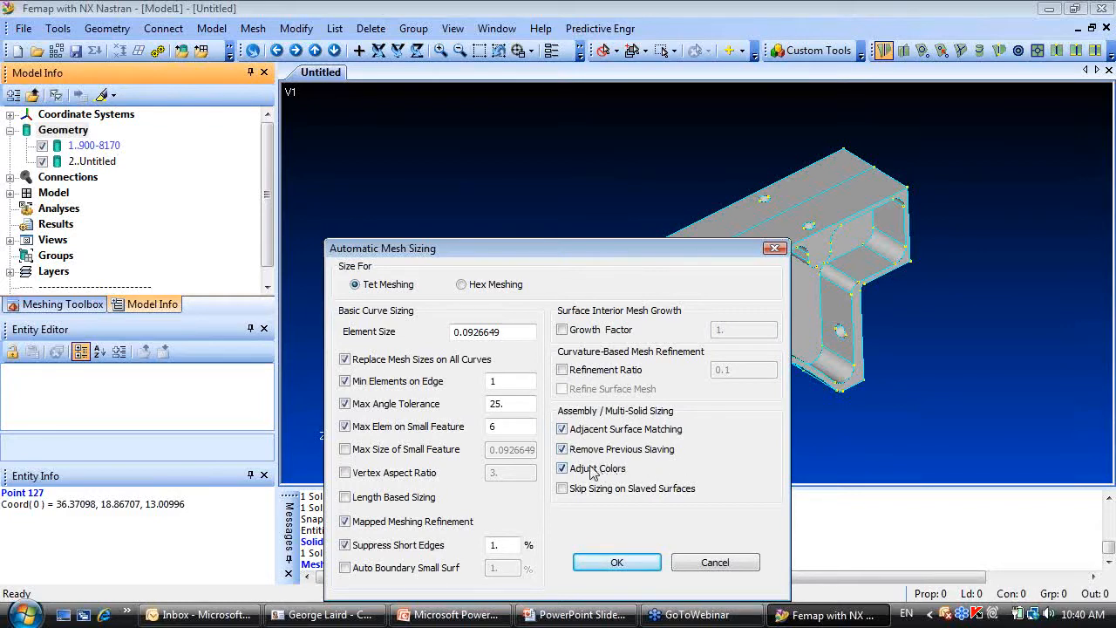
pyautogui.click(561, 467)
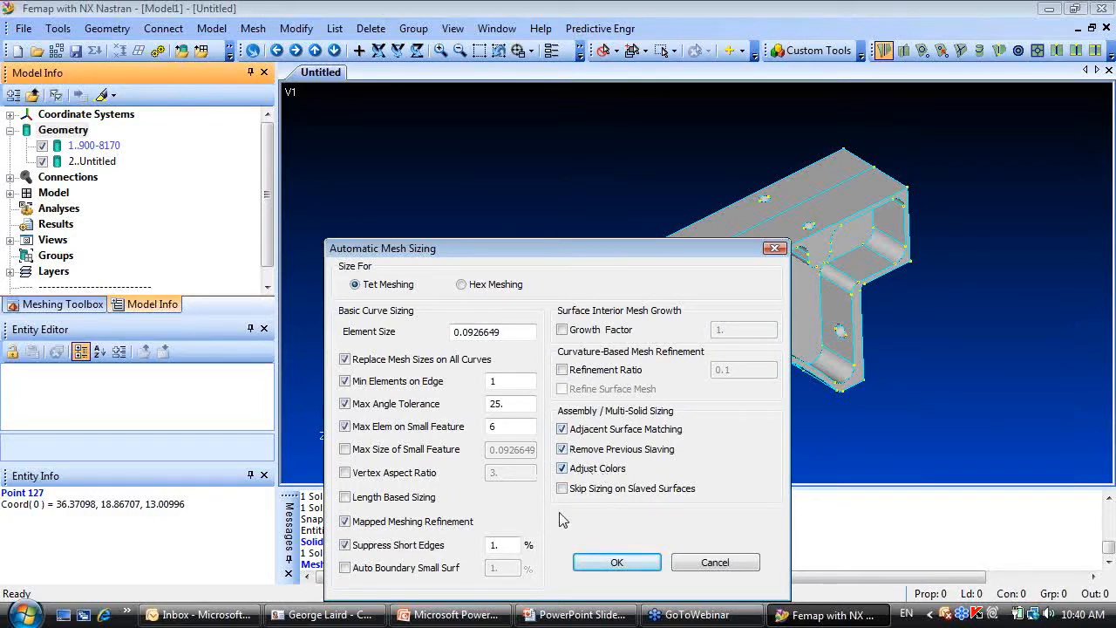
pyautogui.click(617, 561)
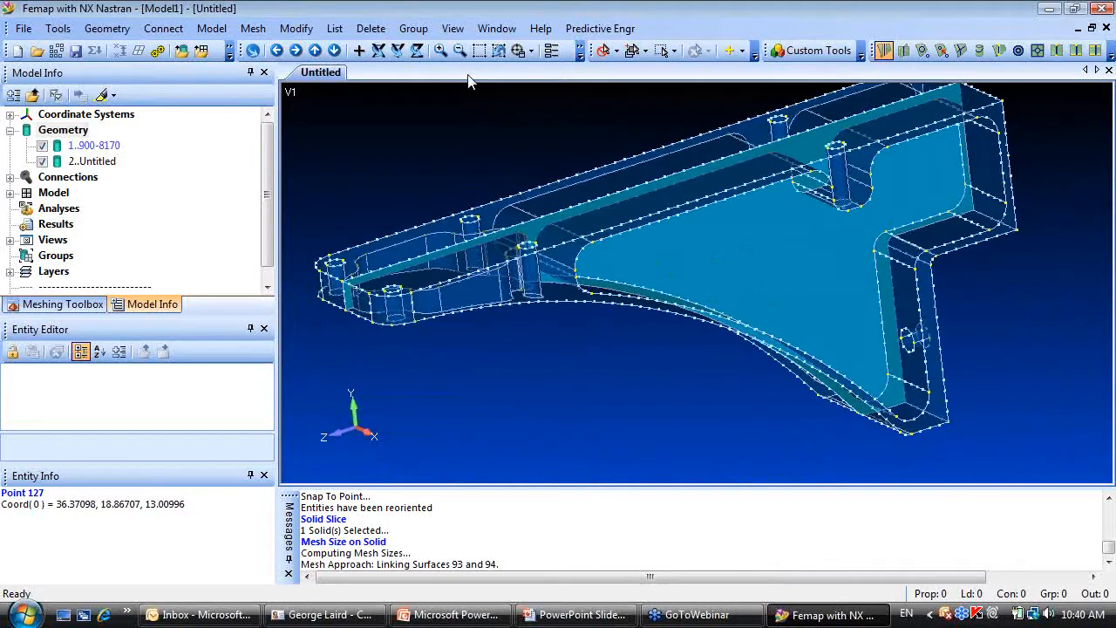
pyautogui.click(297, 28)
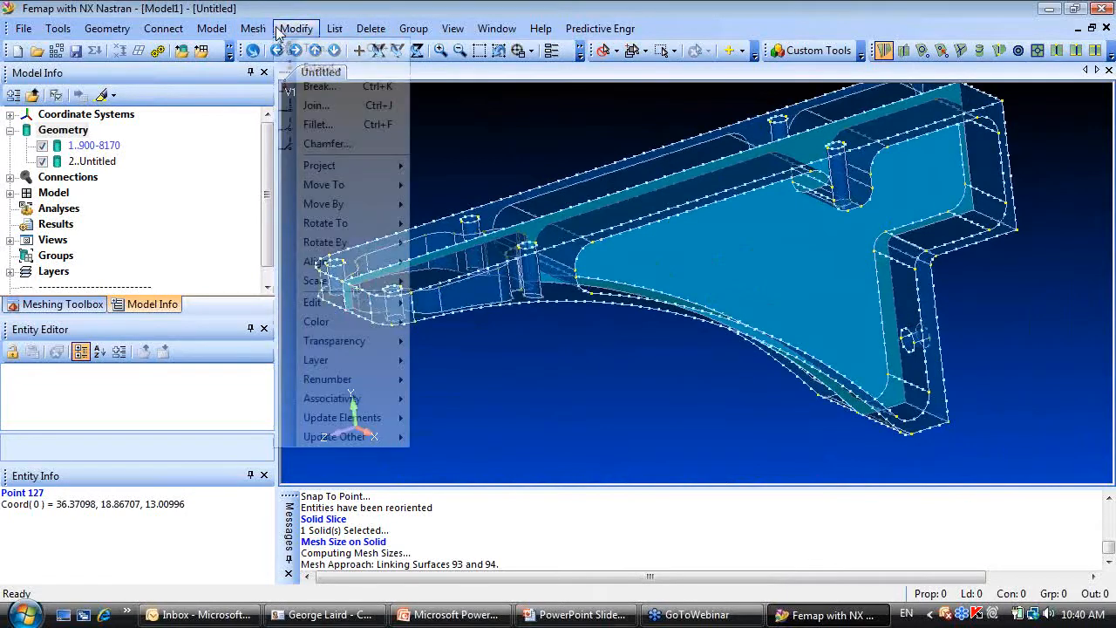
pyautogui.click(253, 28)
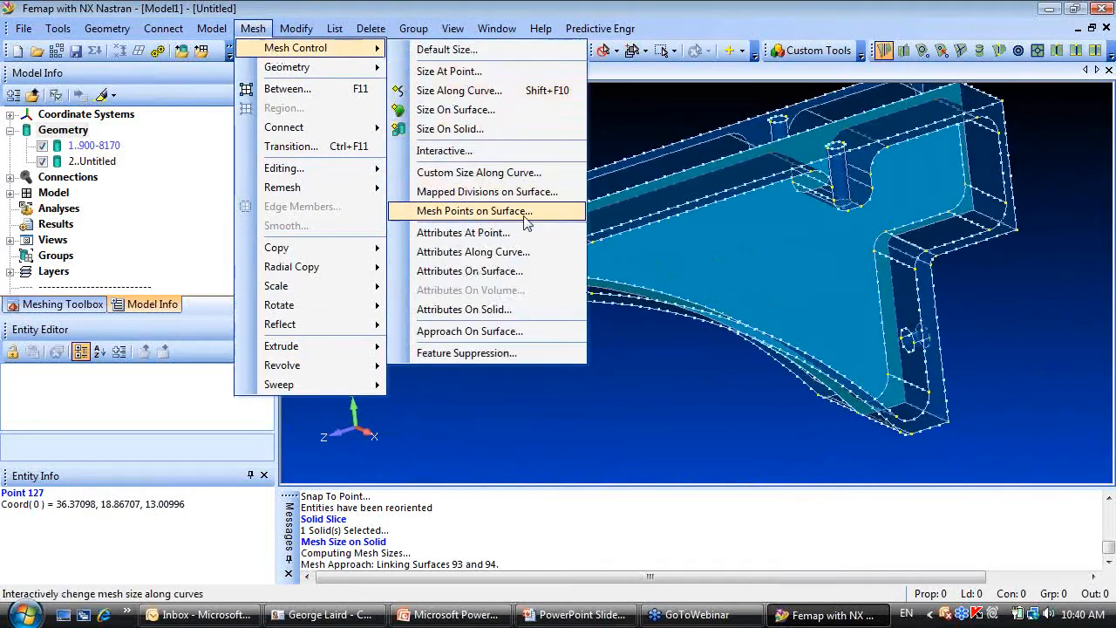
pyautogui.moveTo(469, 332)
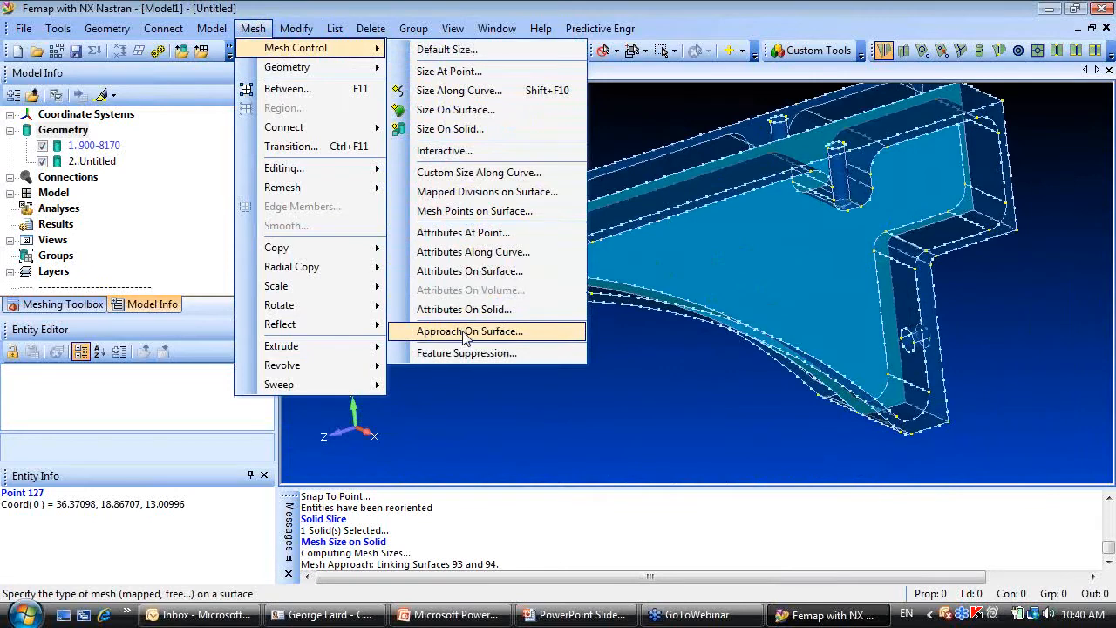
pyautogui.click(471, 331)
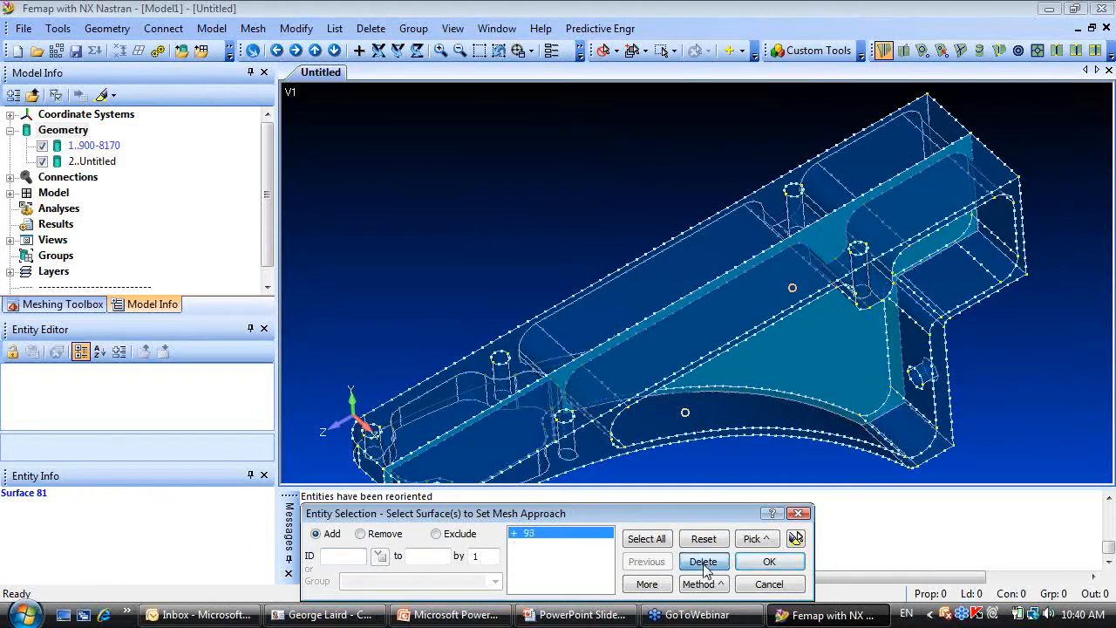
pyautogui.click(768, 562)
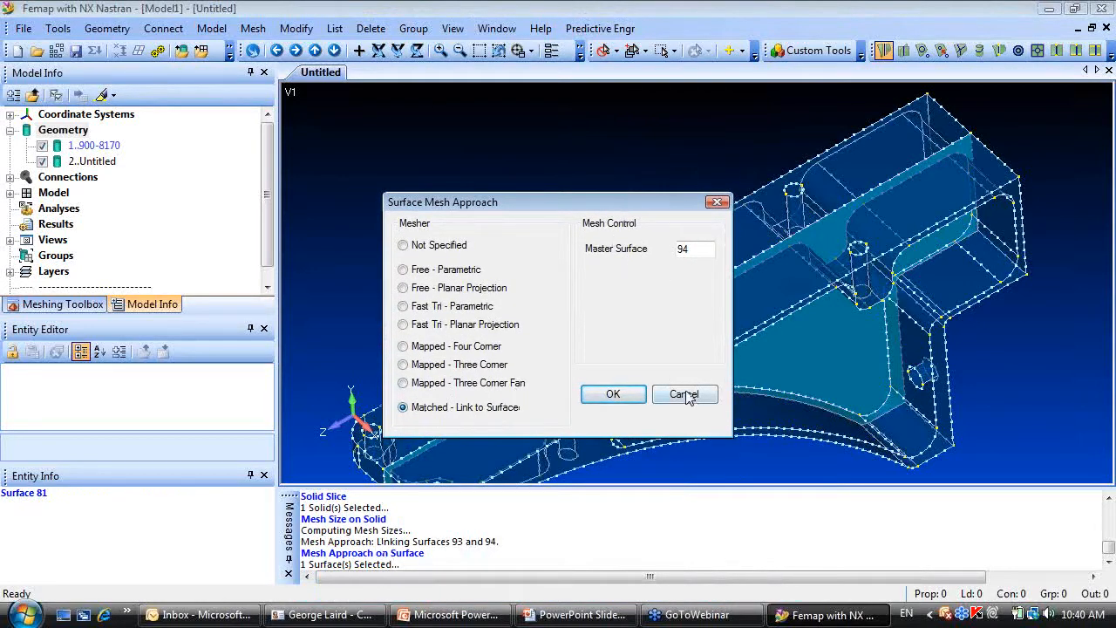
pyautogui.click(683, 395)
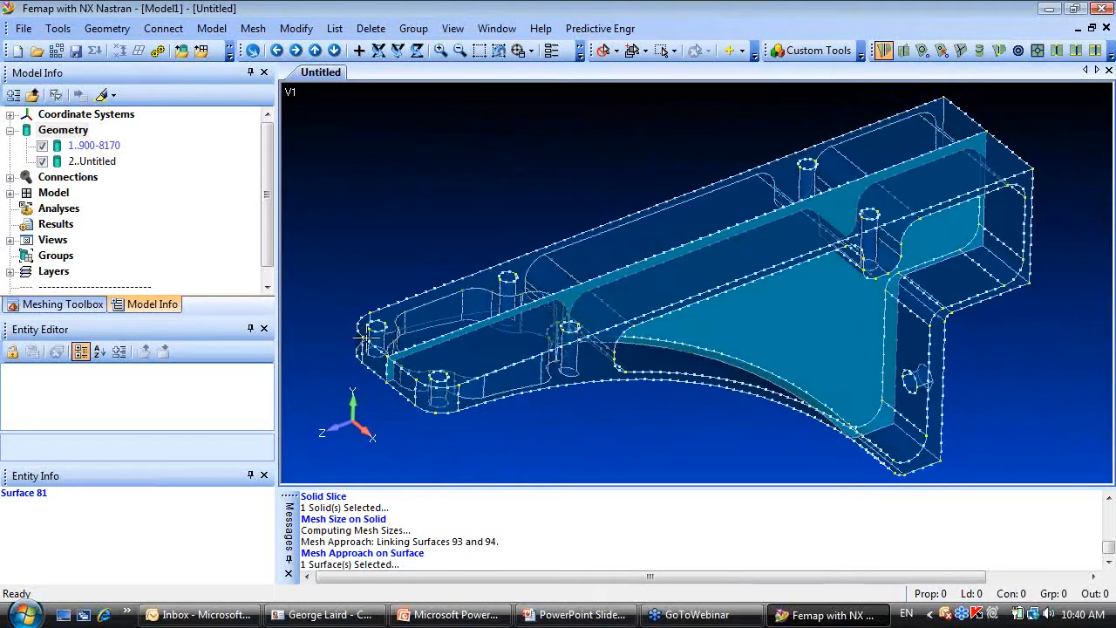
# Tet mesh the sliced solids with midside nodes, about 54,910 nodes and 28,773 elements.
pyautogui.rightClick(63, 129)
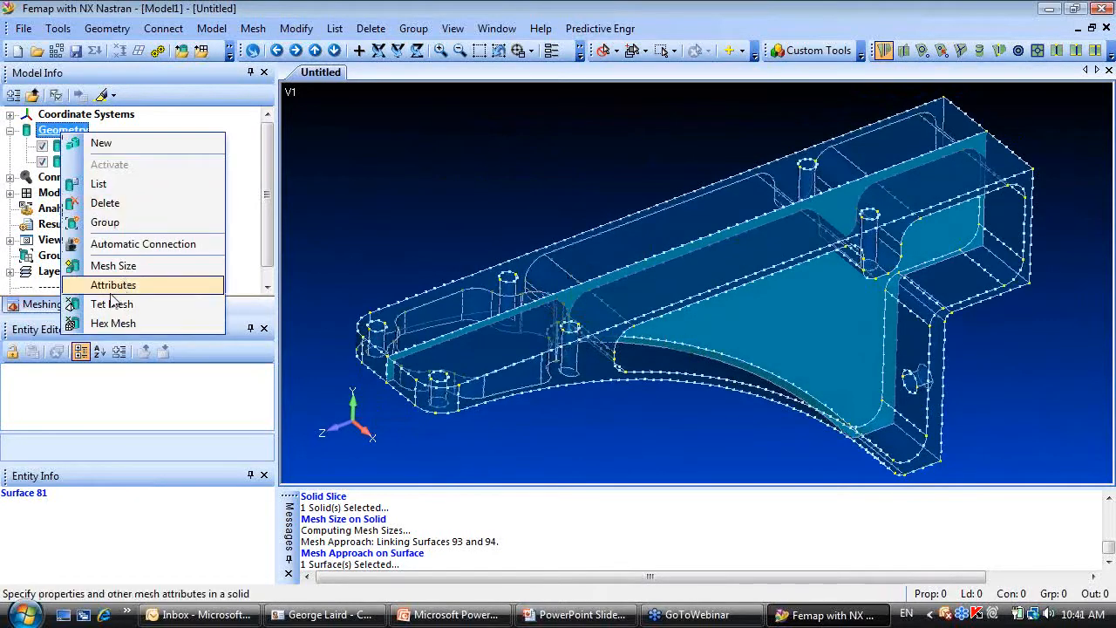
pyautogui.click(111, 303)
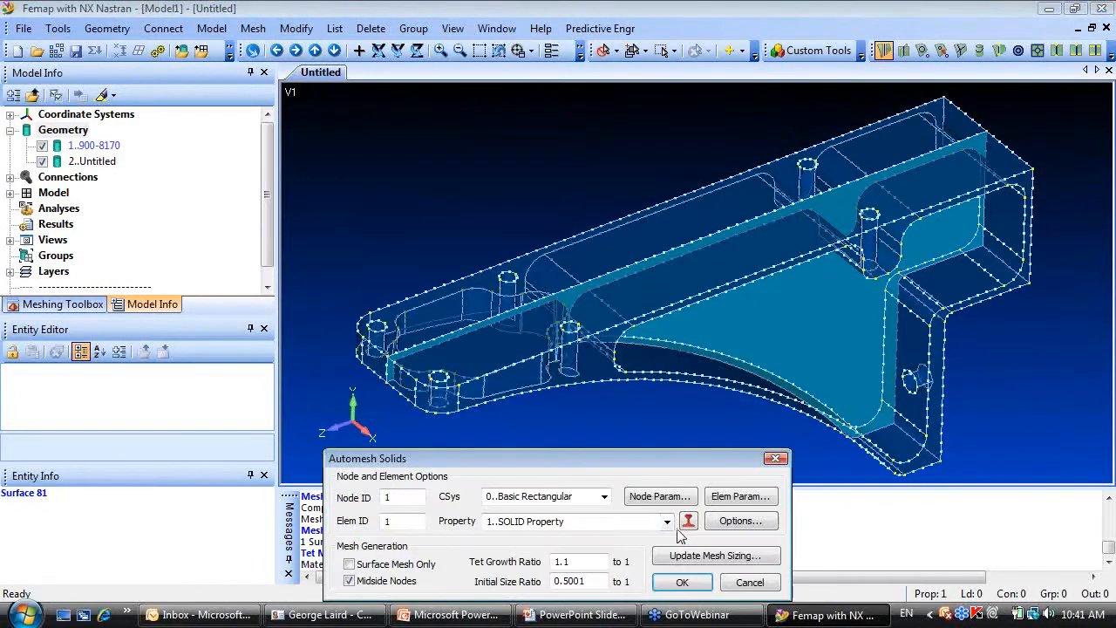
pyautogui.click(682, 582)
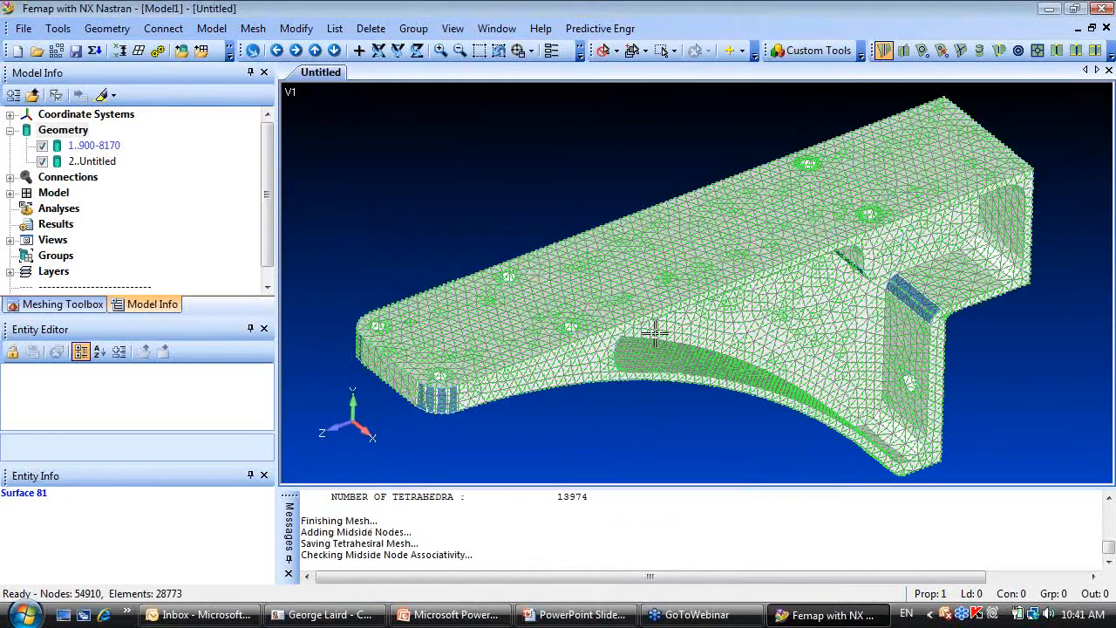
pyautogui.moveTo(654, 331); pyautogui.dragTo(659, 317)
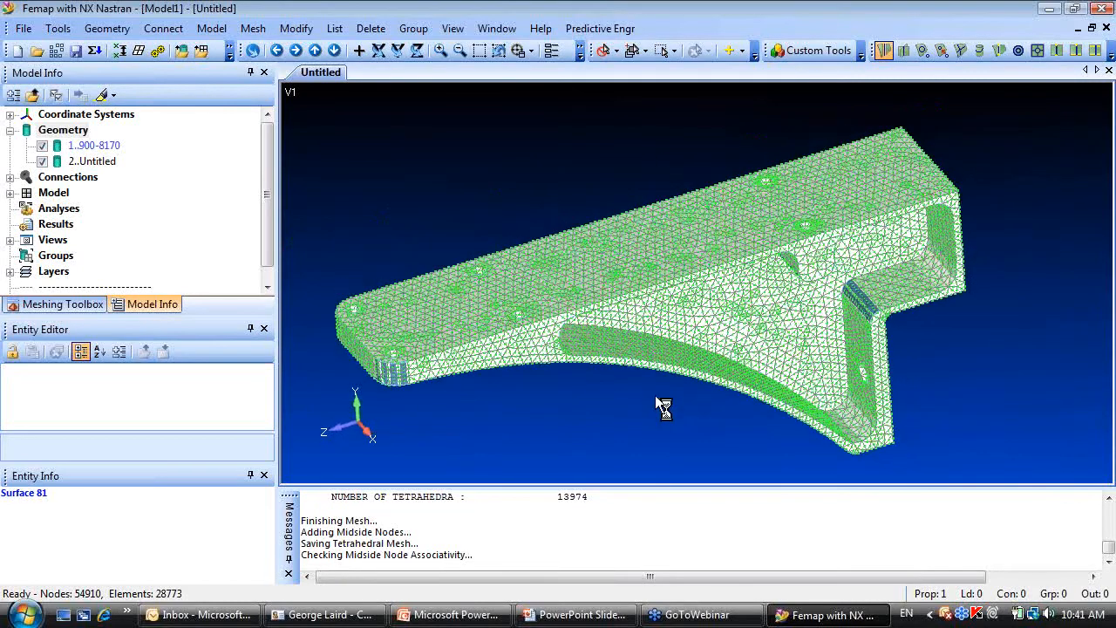
pyautogui.click(93, 161)
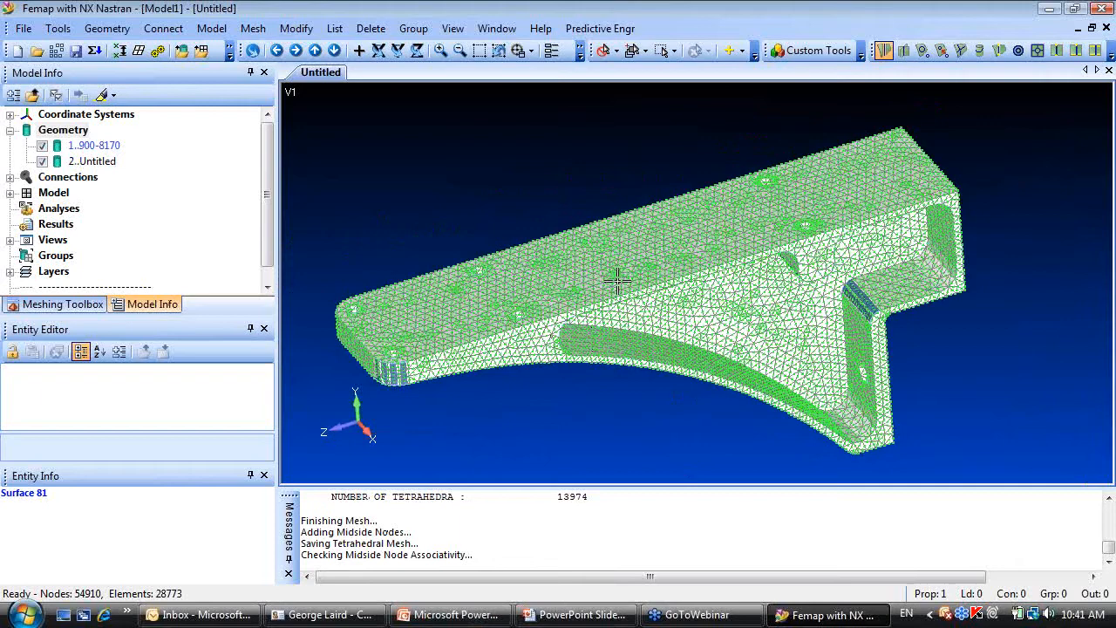
pyautogui.moveTo(533, 394)
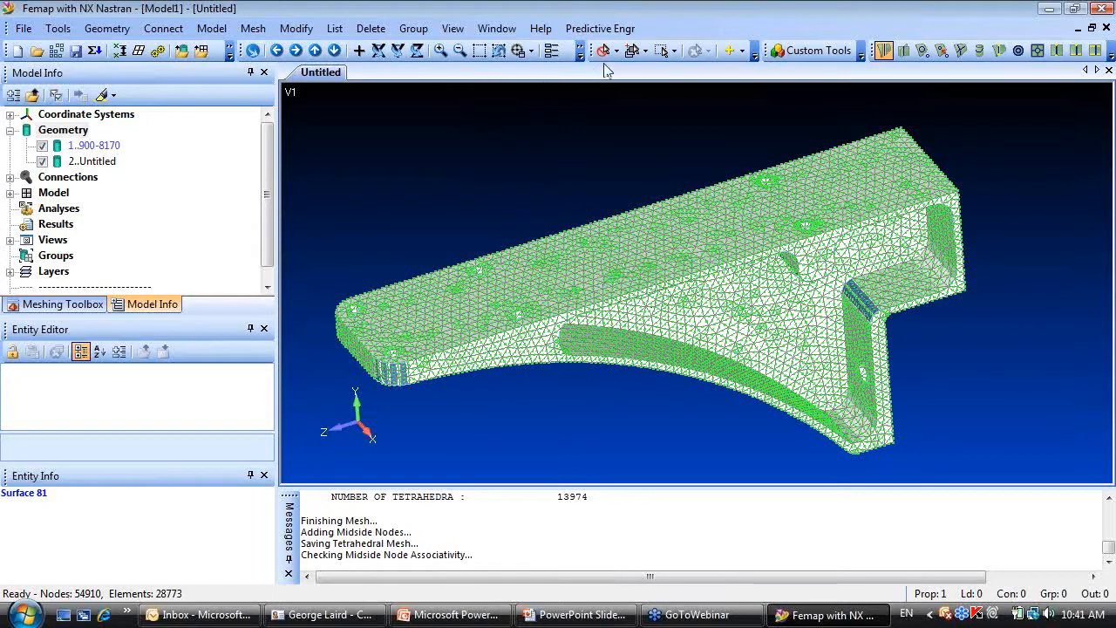
pyautogui.moveTo(520, 50)
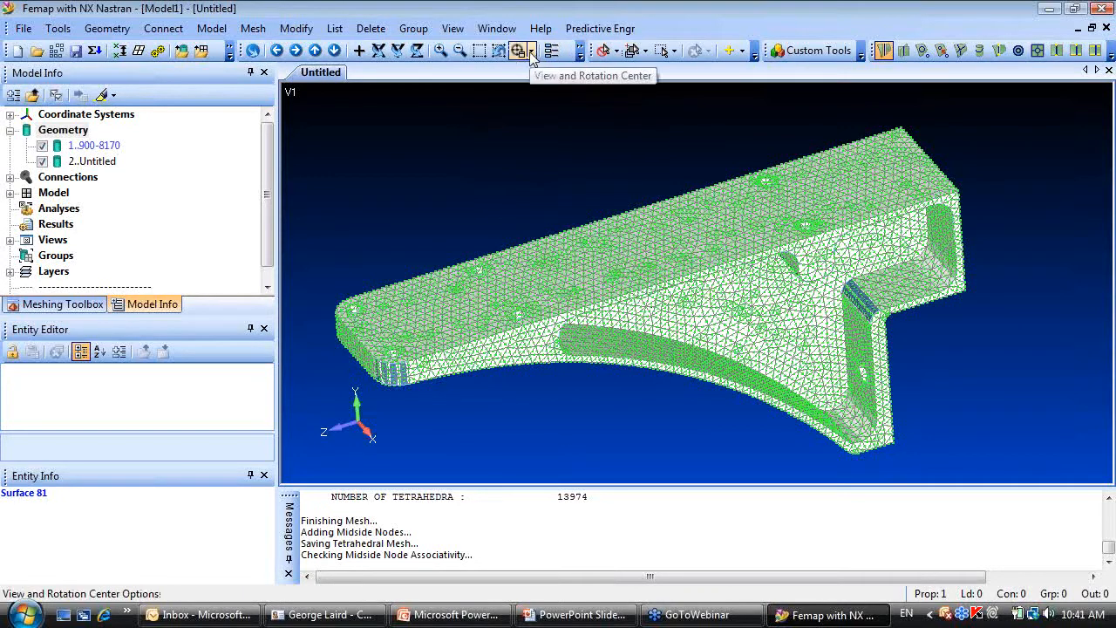
# Switch the model style to Free Edge, revealing unconnected edges along the slice.
pyautogui.click(579, 49)
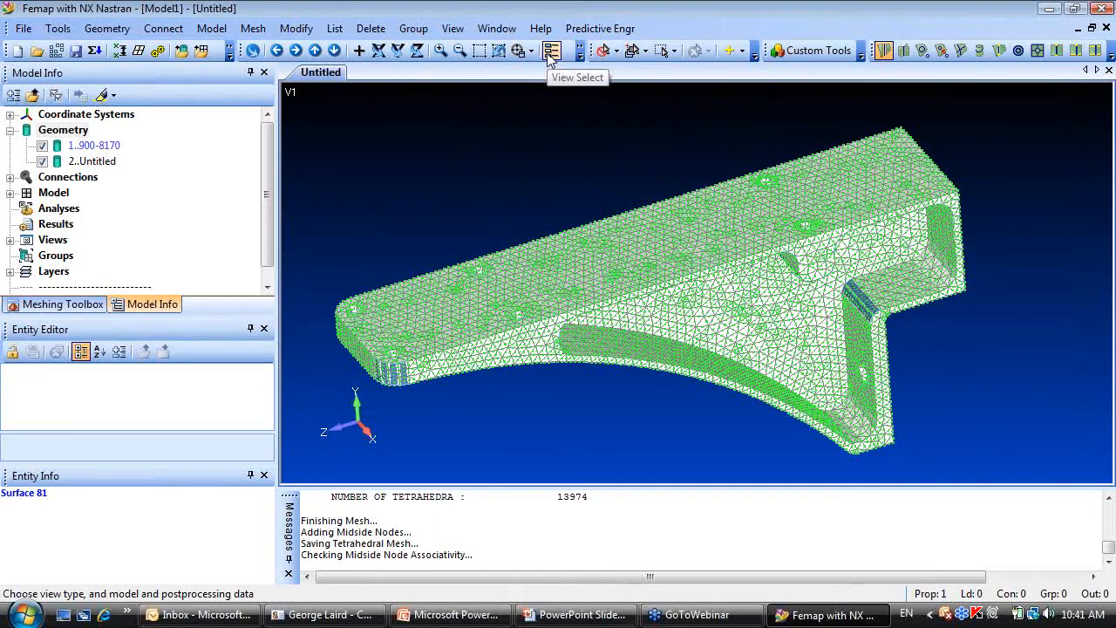
pyautogui.click(551, 49)
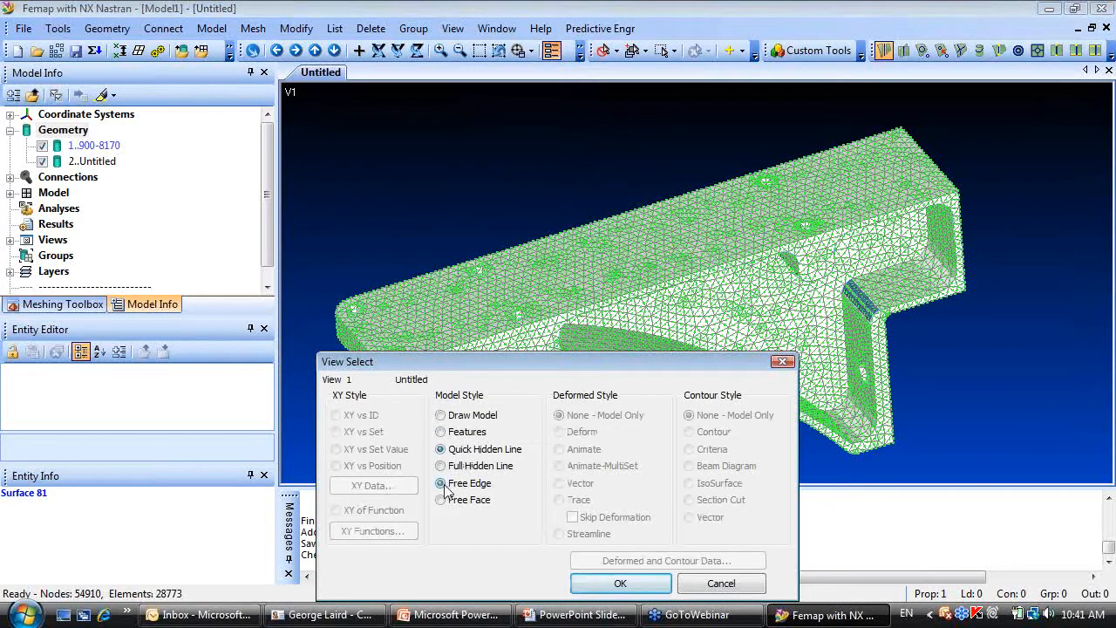
pyautogui.click(621, 582)
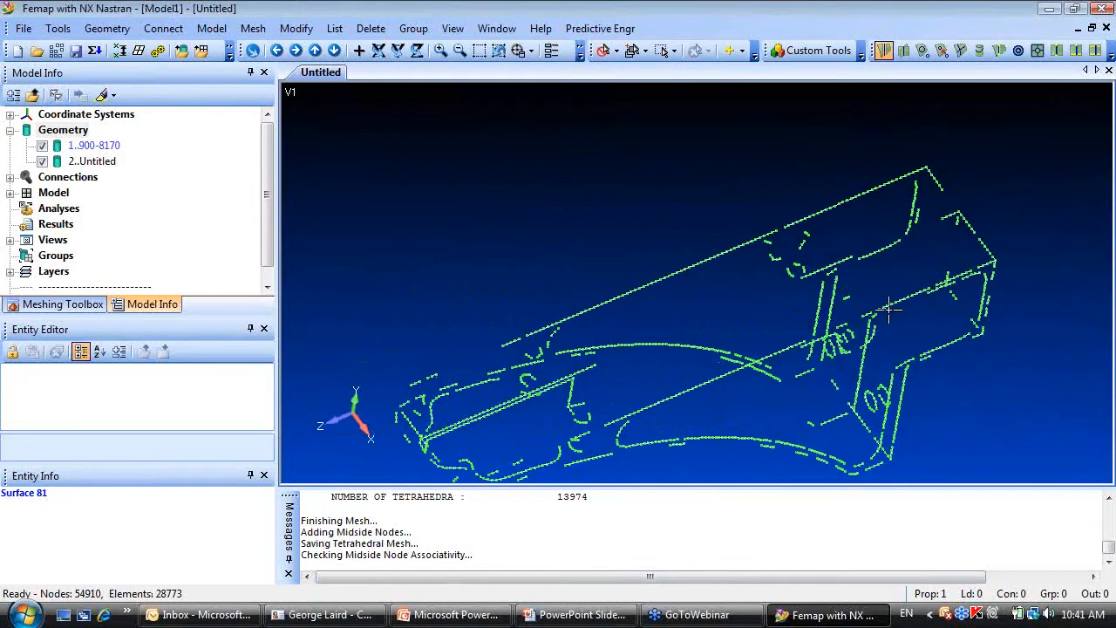
pyautogui.moveTo(889, 311); pyautogui.dragTo(584, 240)
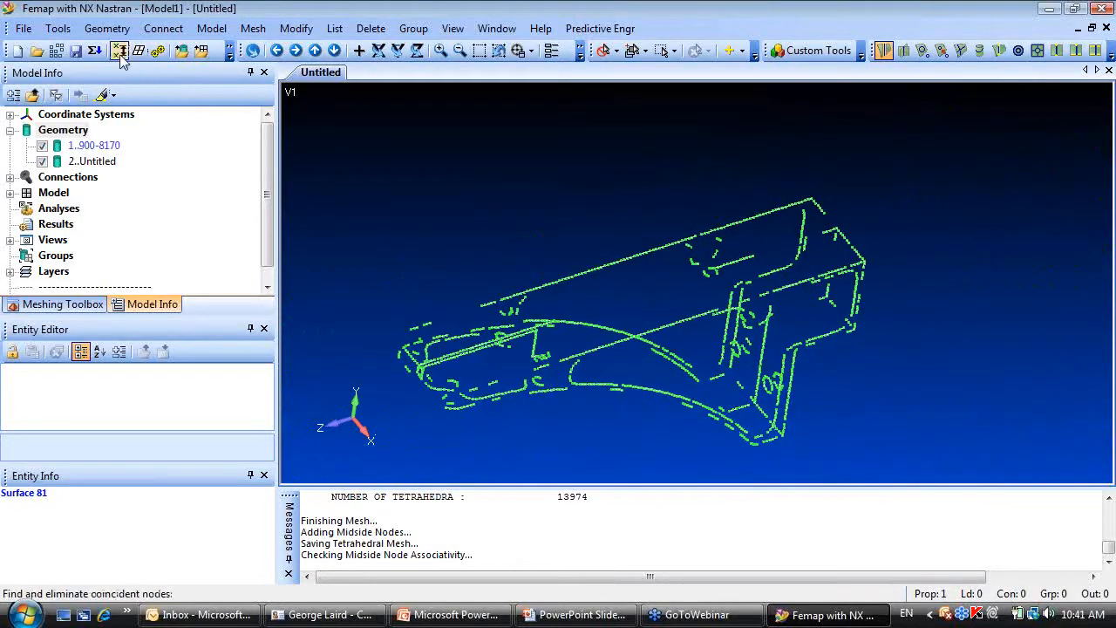
# Merge coincident nodes on all nodes (3,423 remain) and restore hidden-line display.
pyautogui.click(118, 51)
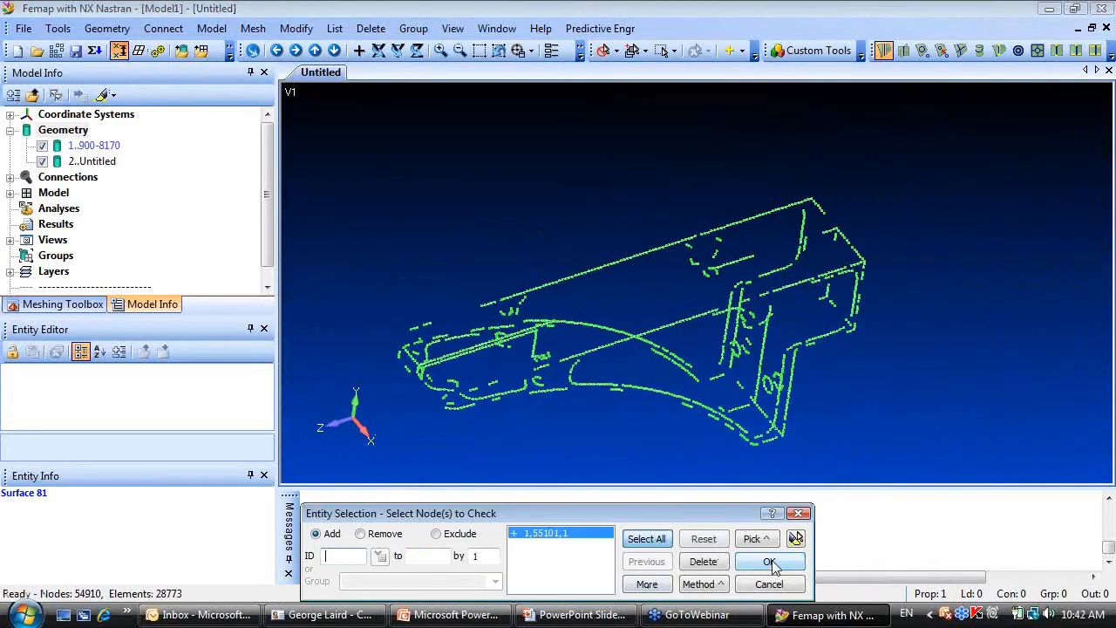
pyautogui.click(769, 561)
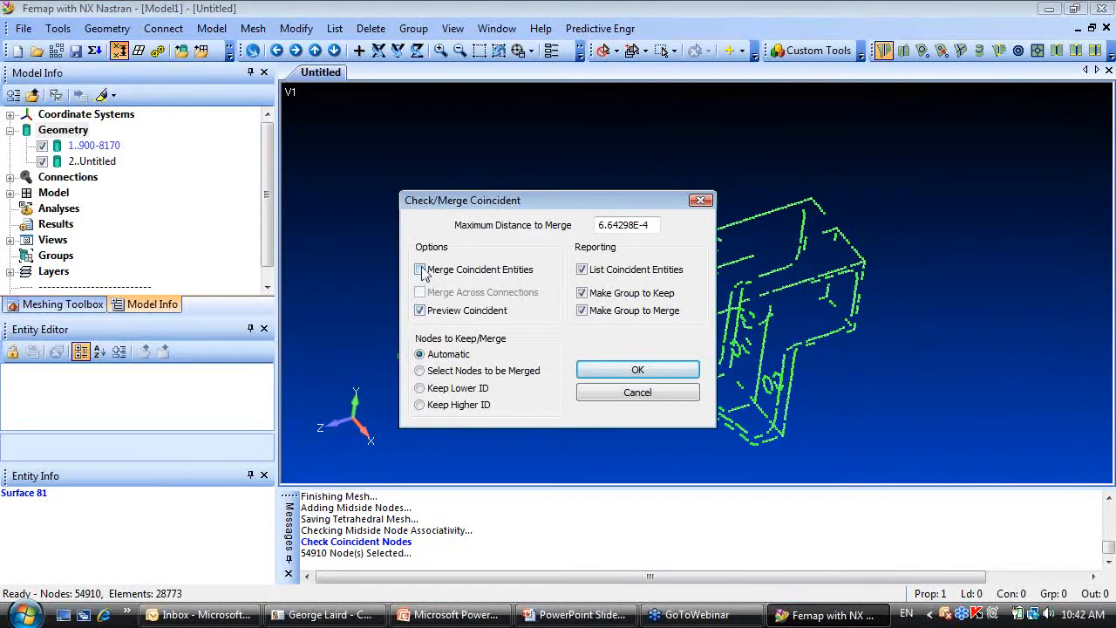
pyautogui.click(638, 370)
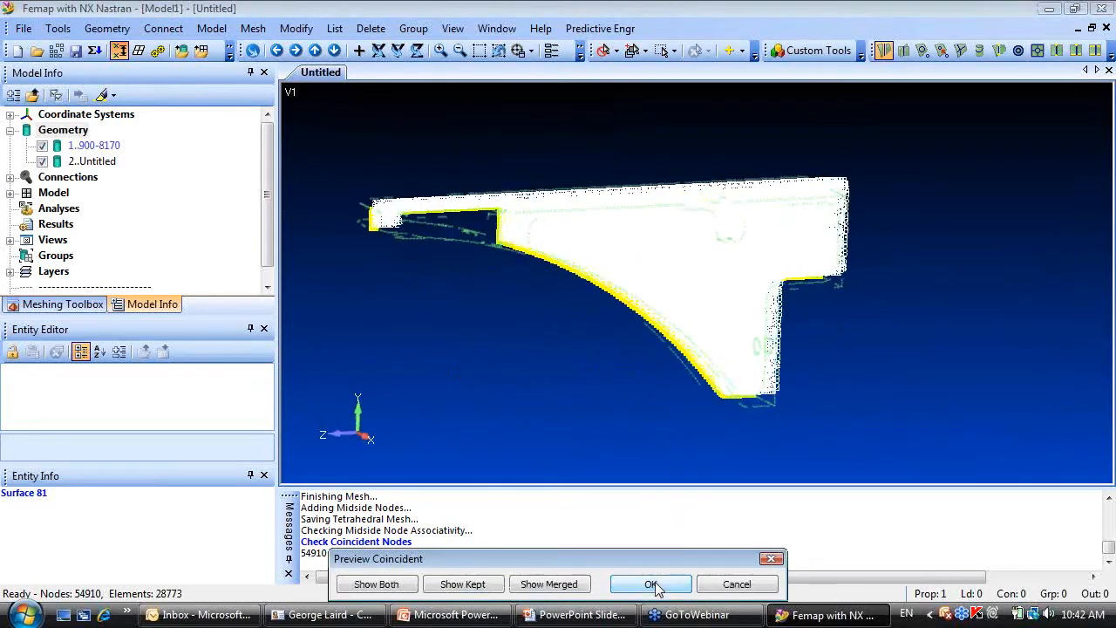
pyautogui.click(651, 583)
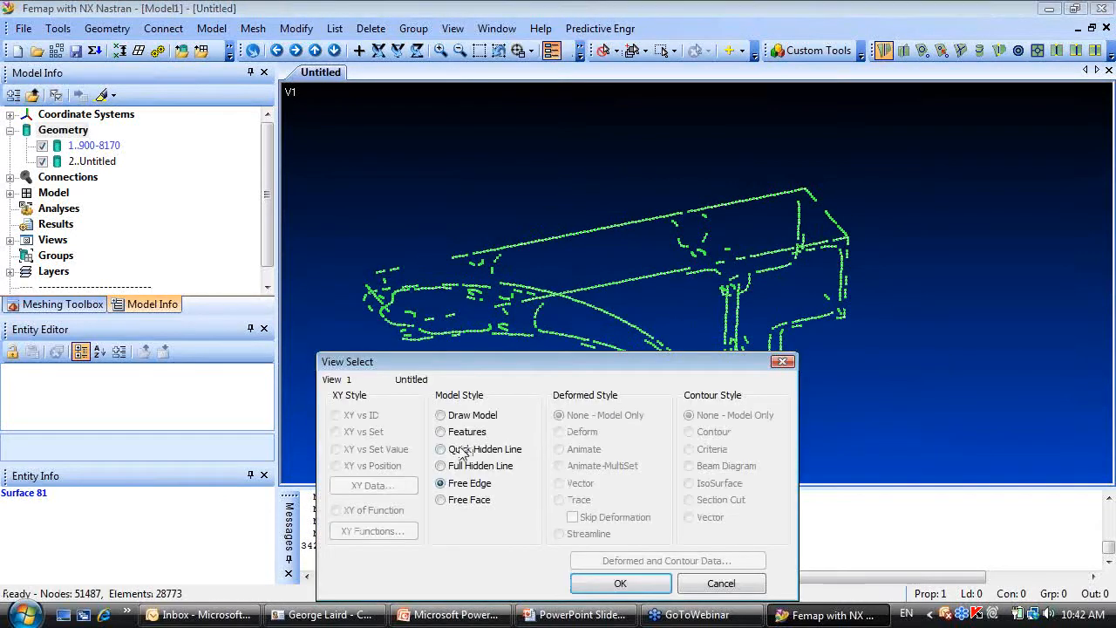
pyautogui.click(621, 582)
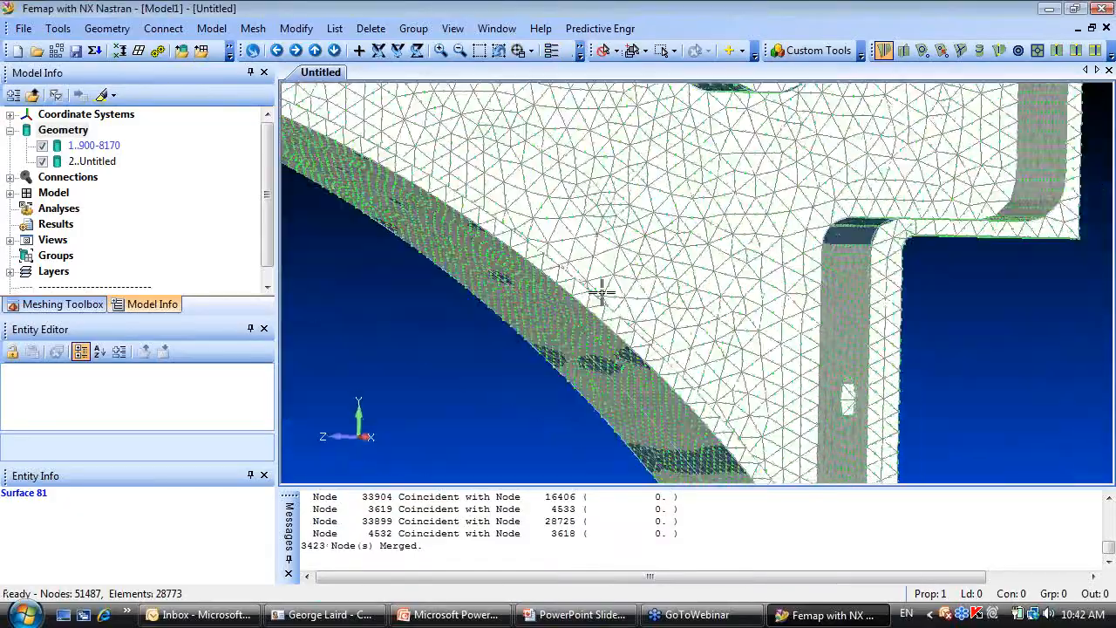
pyautogui.moveTo(602, 288); pyautogui.dragTo(601, 188)
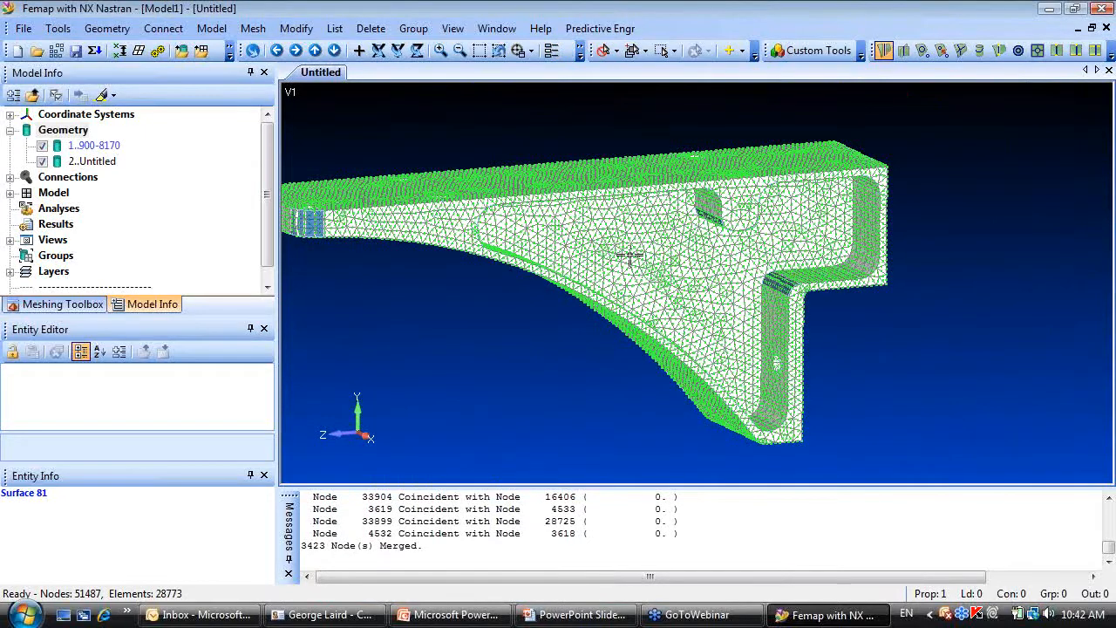
pyautogui.moveTo(572, 296)
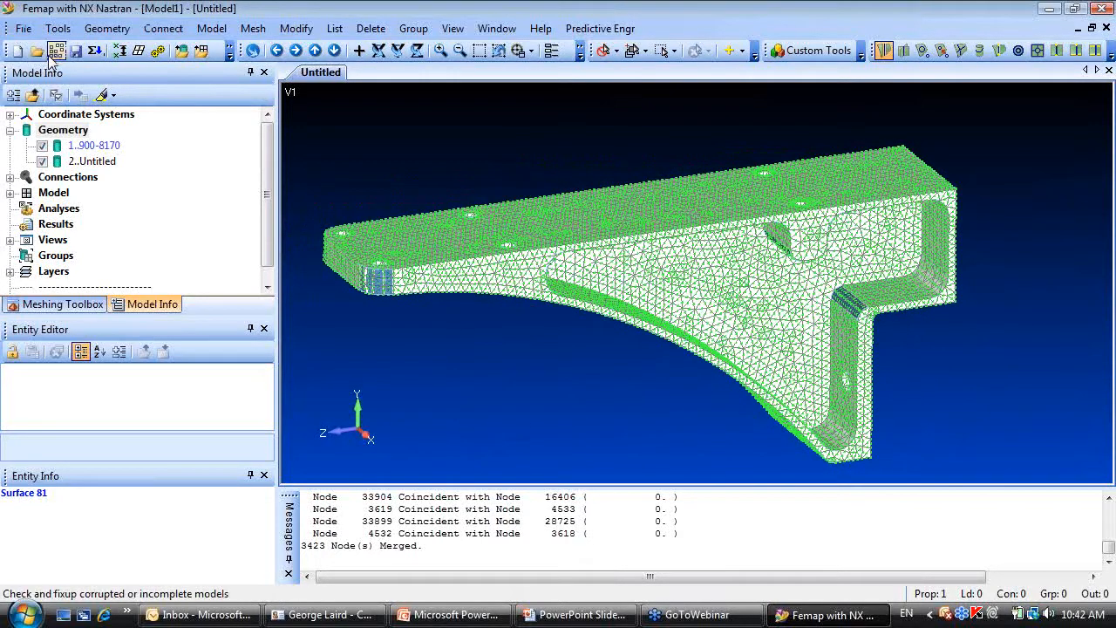
# Import the bracket STEP file as three solids and select them in the Model Info tree.
pyautogui.click(24, 27)
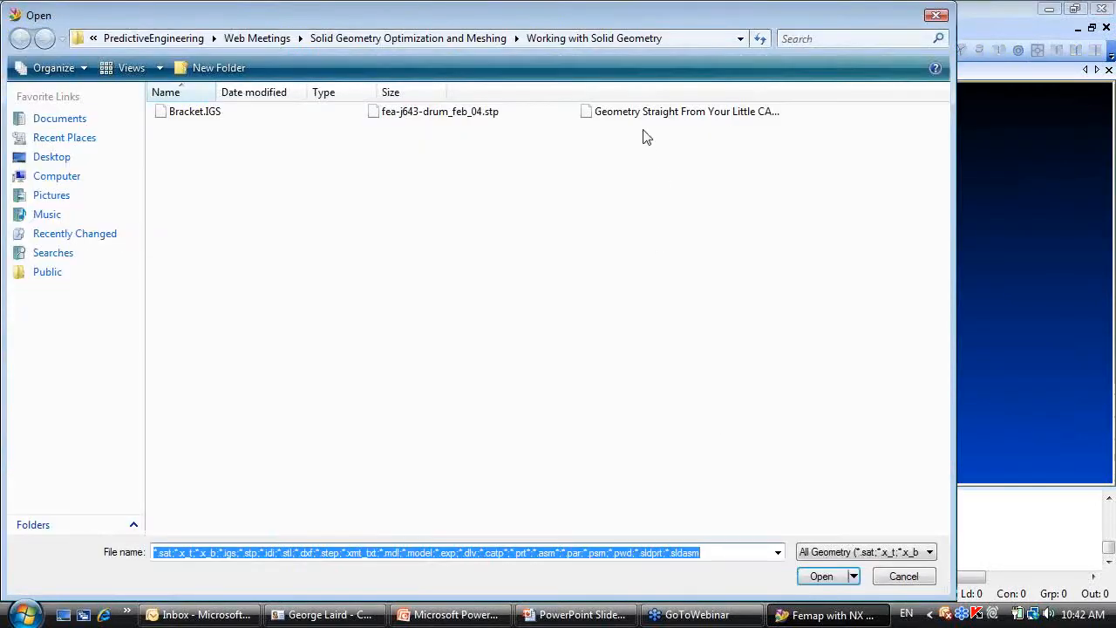
pyautogui.click(820, 576)
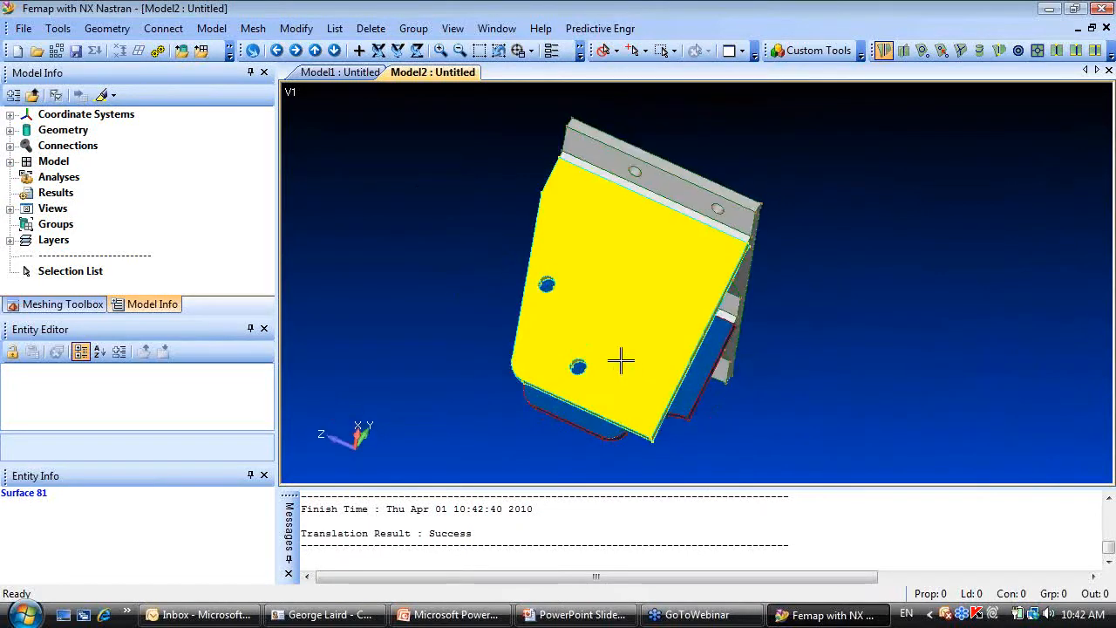
pyautogui.moveTo(621, 359); pyautogui.dragTo(415, 216)
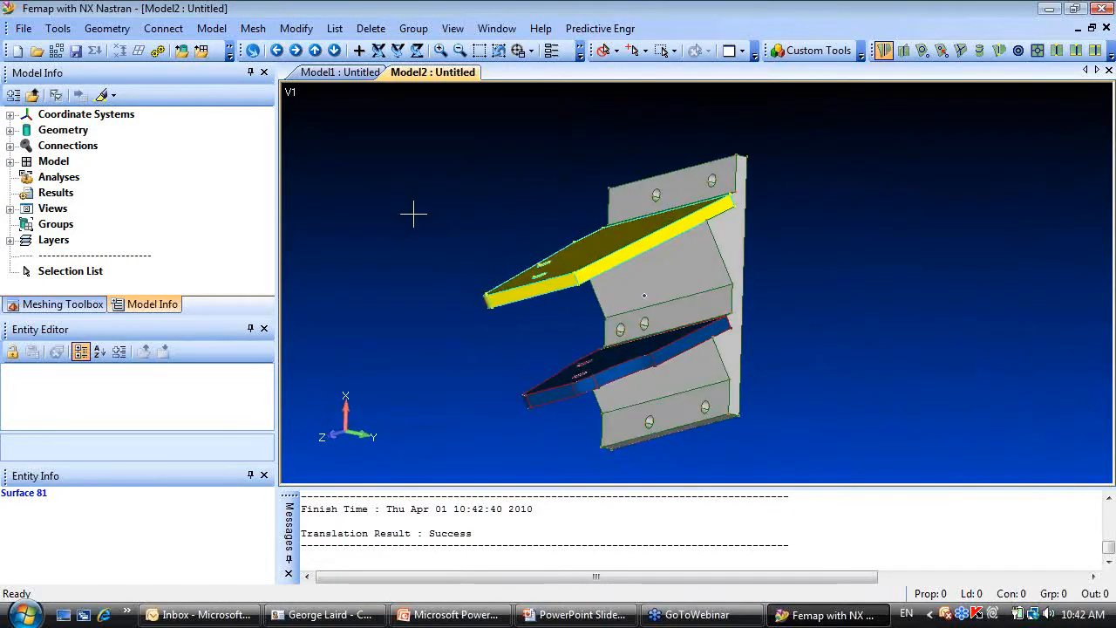
pyautogui.click(10, 129)
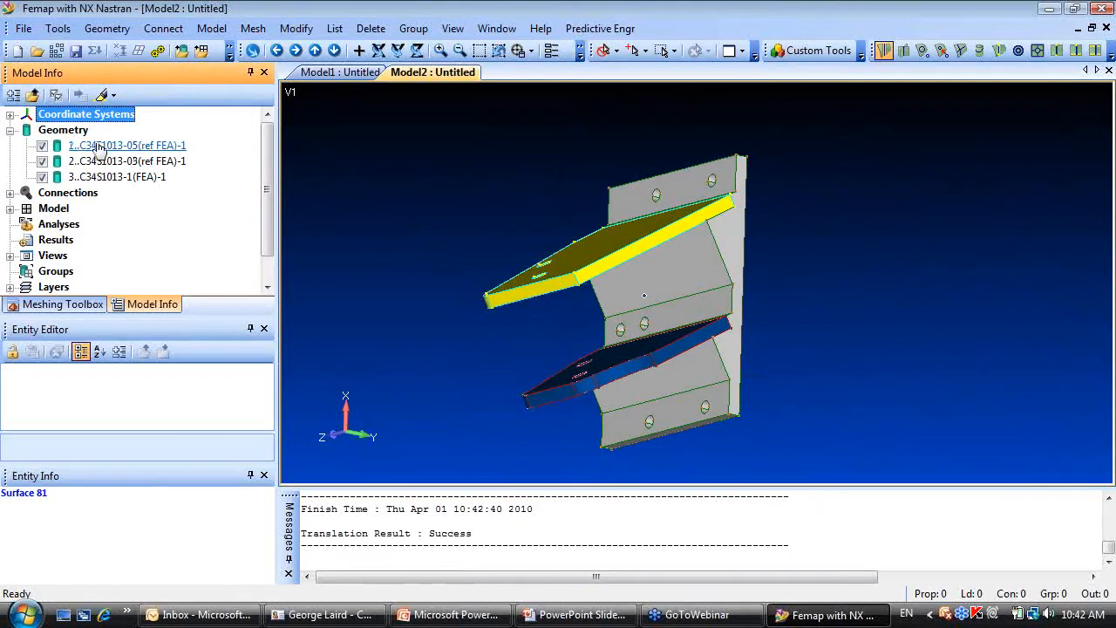
pyautogui.click(126, 147)
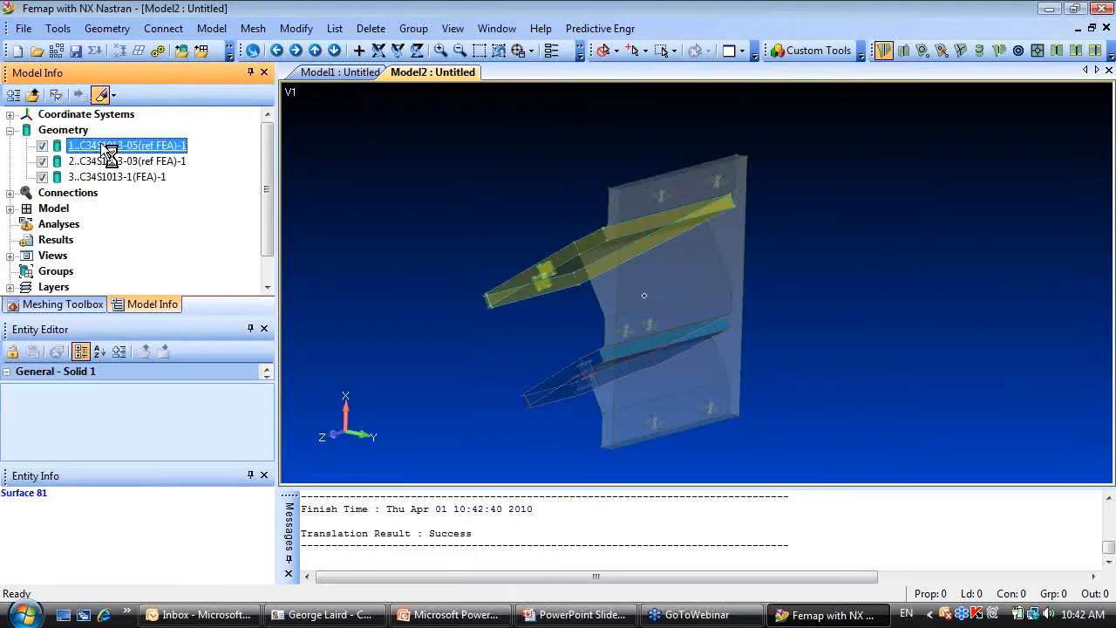
pyautogui.click(126, 161)
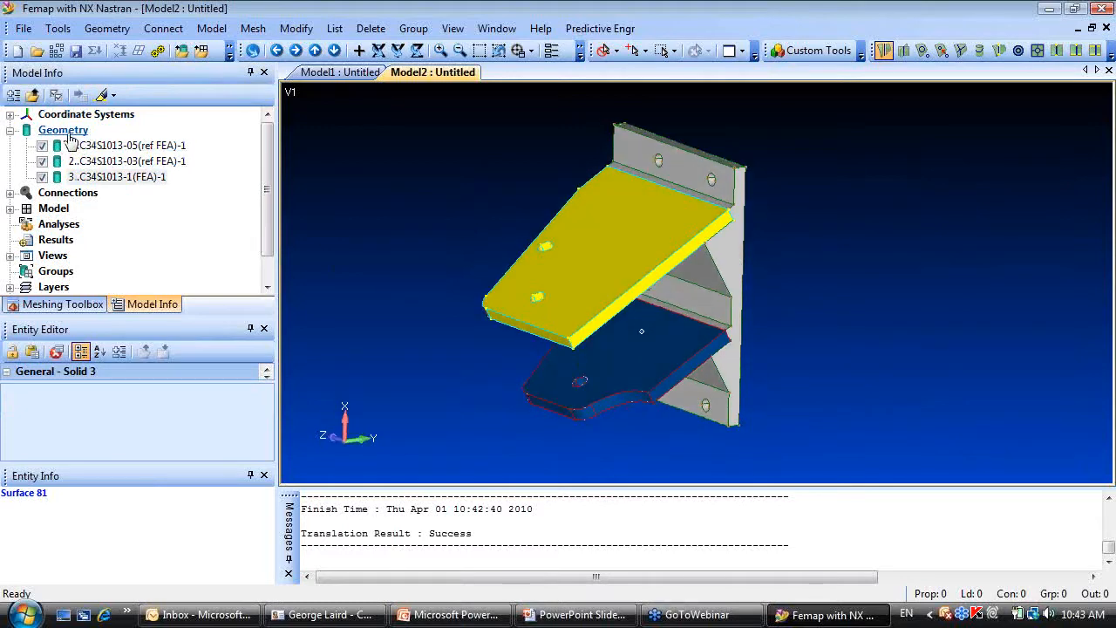
# Set automatic tet mesh sizing on all three solids via the Geometry context menu.
pyautogui.rightClick(63, 129)
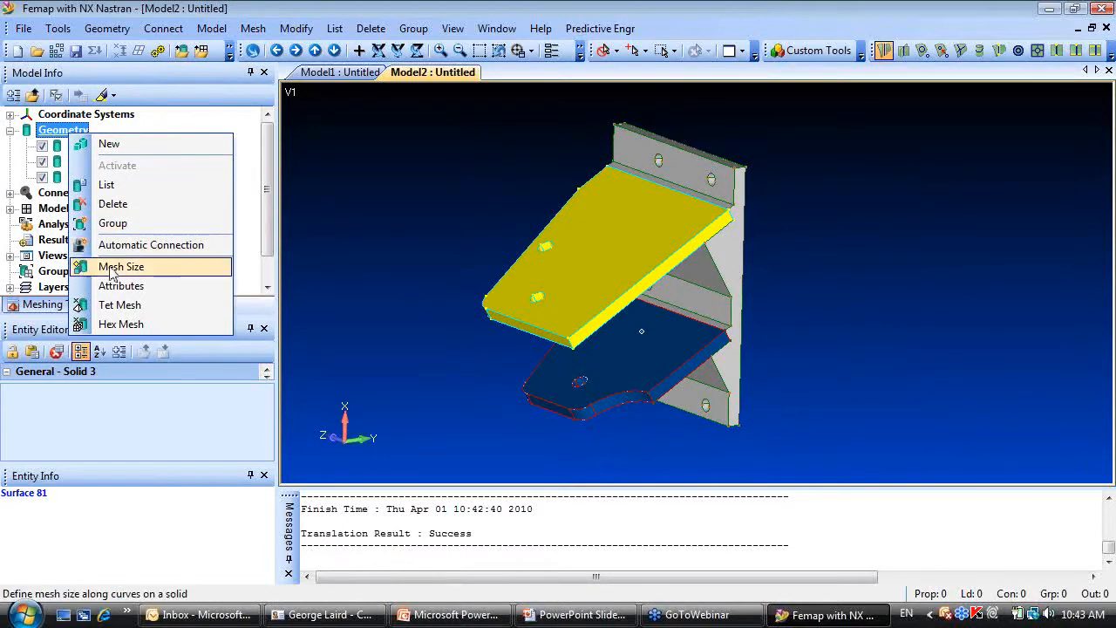
pyautogui.click(120, 265)
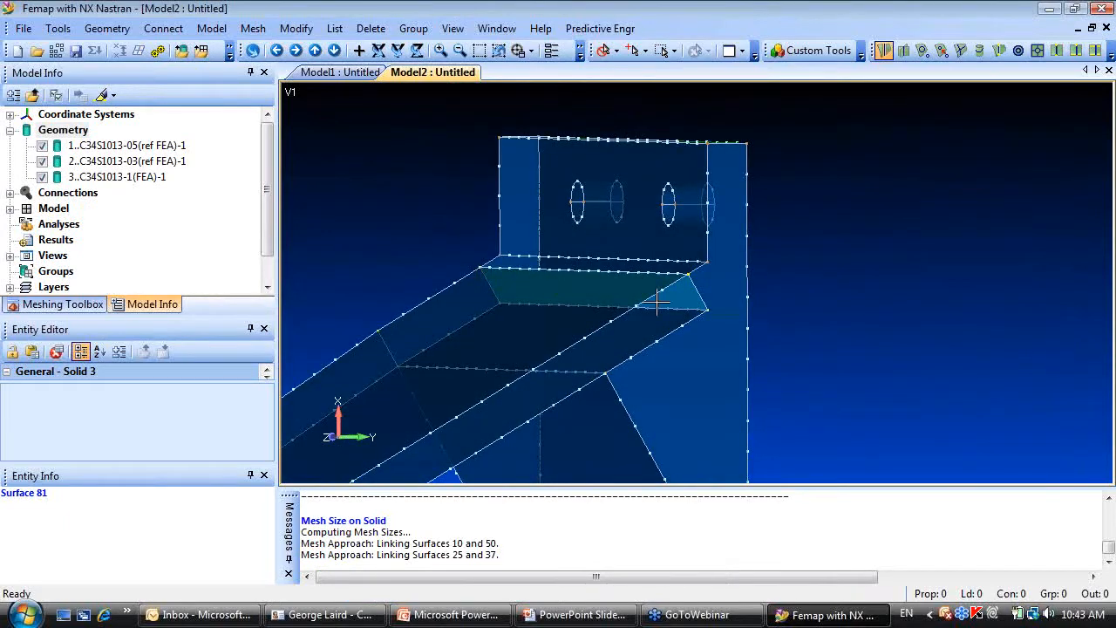
pyautogui.rightClick(63, 129)
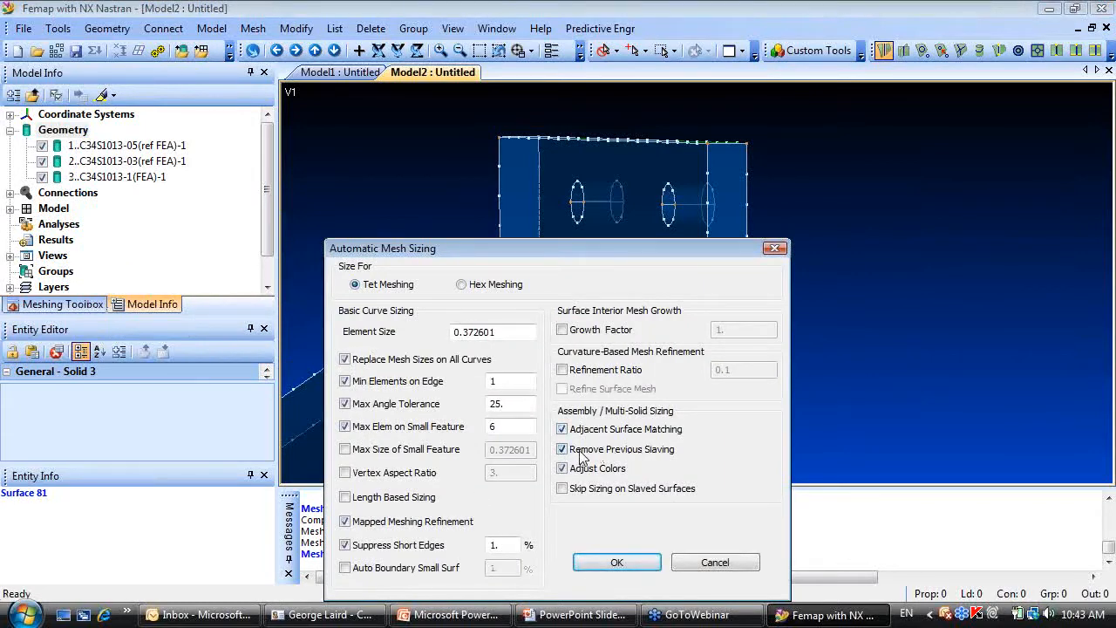
pyautogui.click(617, 562)
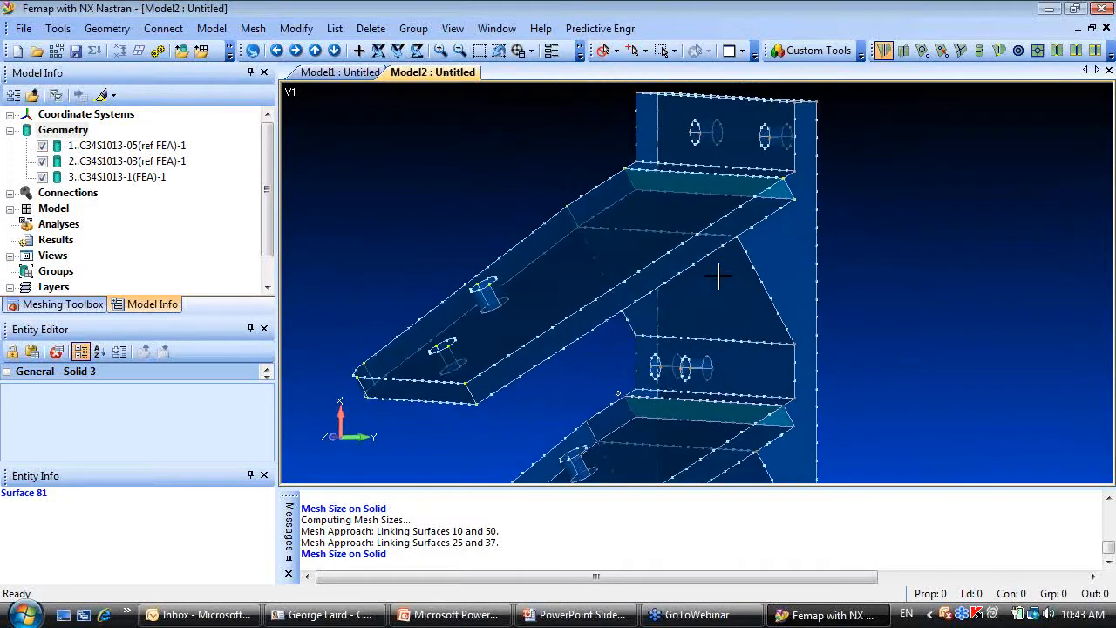
pyautogui.moveTo(718, 277); pyautogui.dragTo(751, 316)
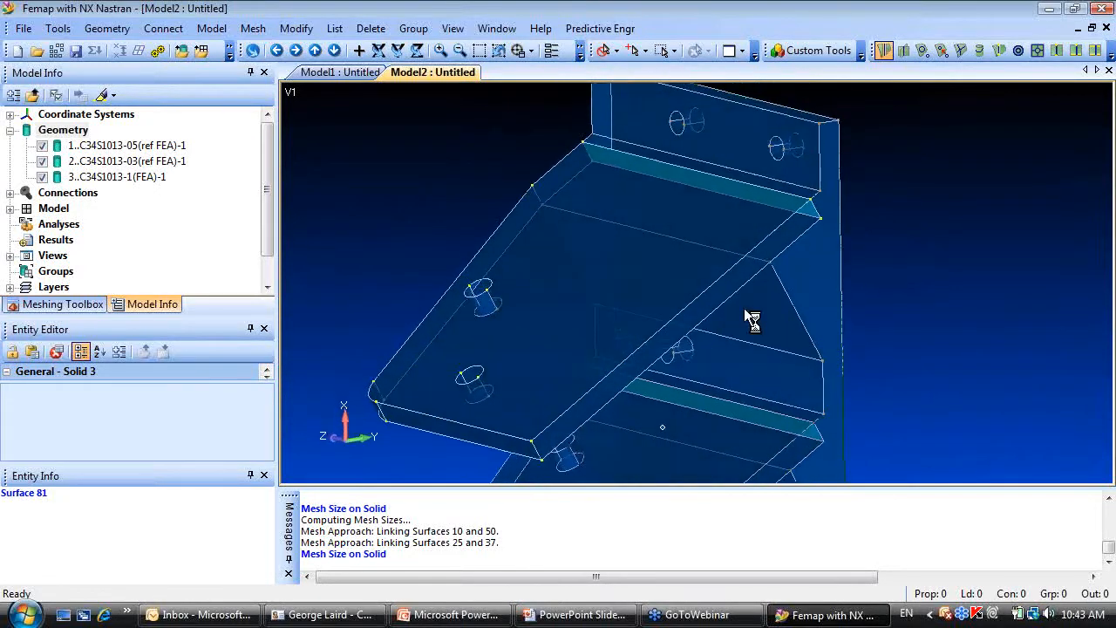
# List surface details for the top plate using Pick Front selection.
pyautogui.click(335, 28)
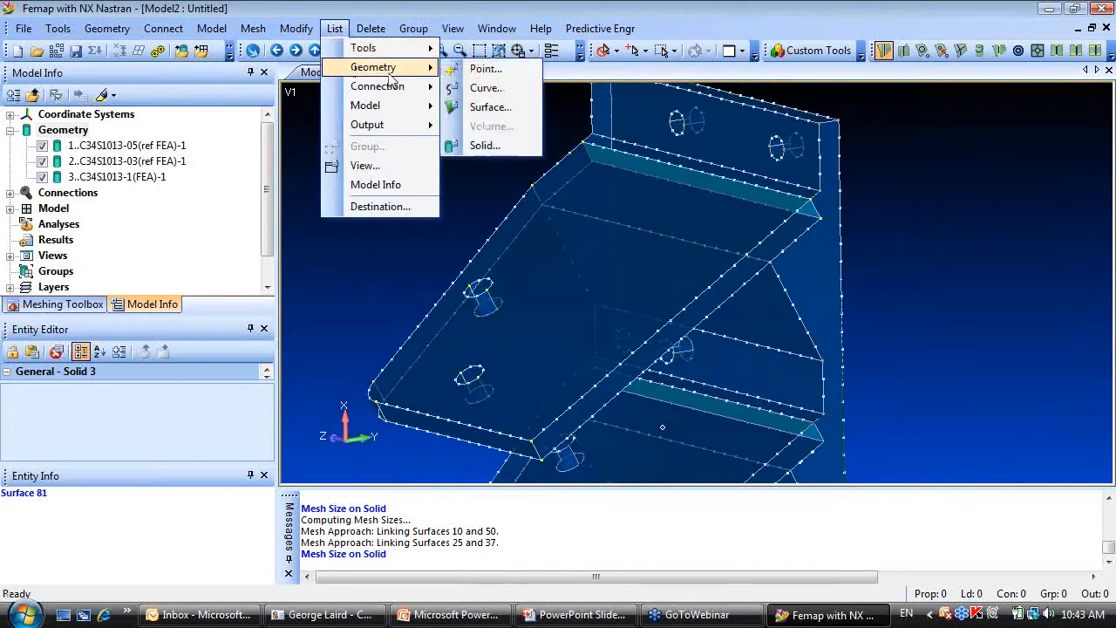
pyautogui.click(490, 106)
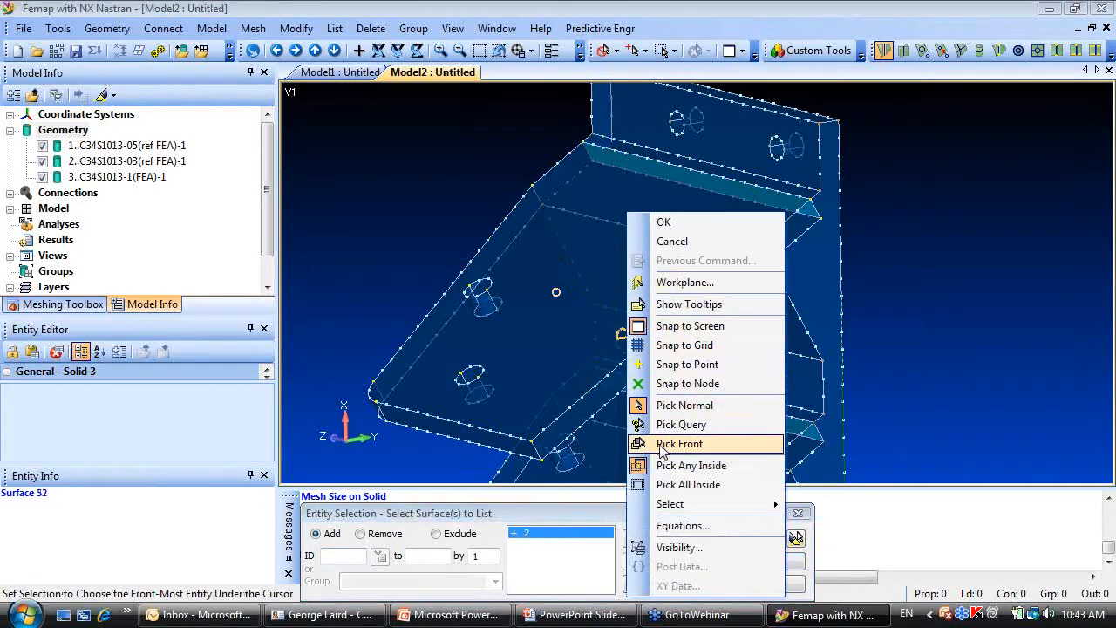
pyautogui.click(679, 443)
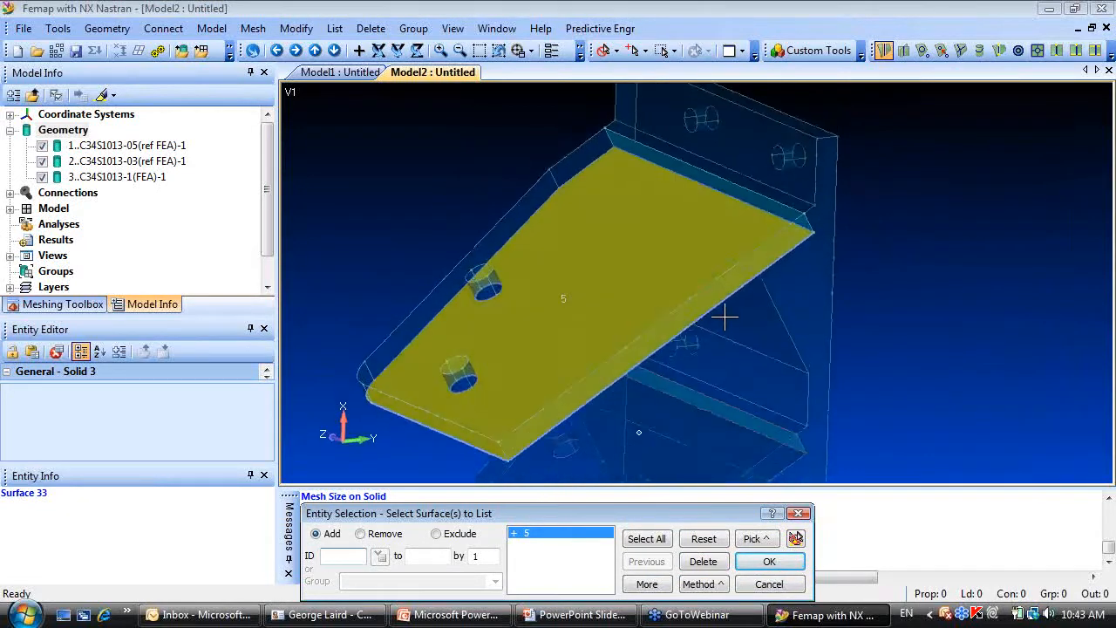
pyautogui.click(705, 228)
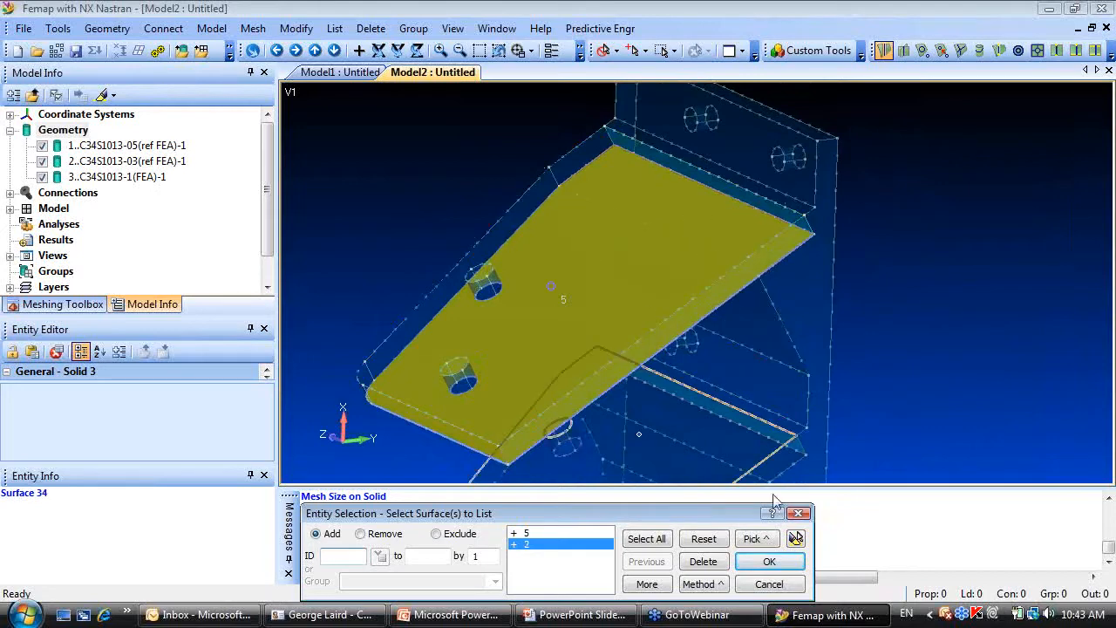
pyautogui.click(769, 562)
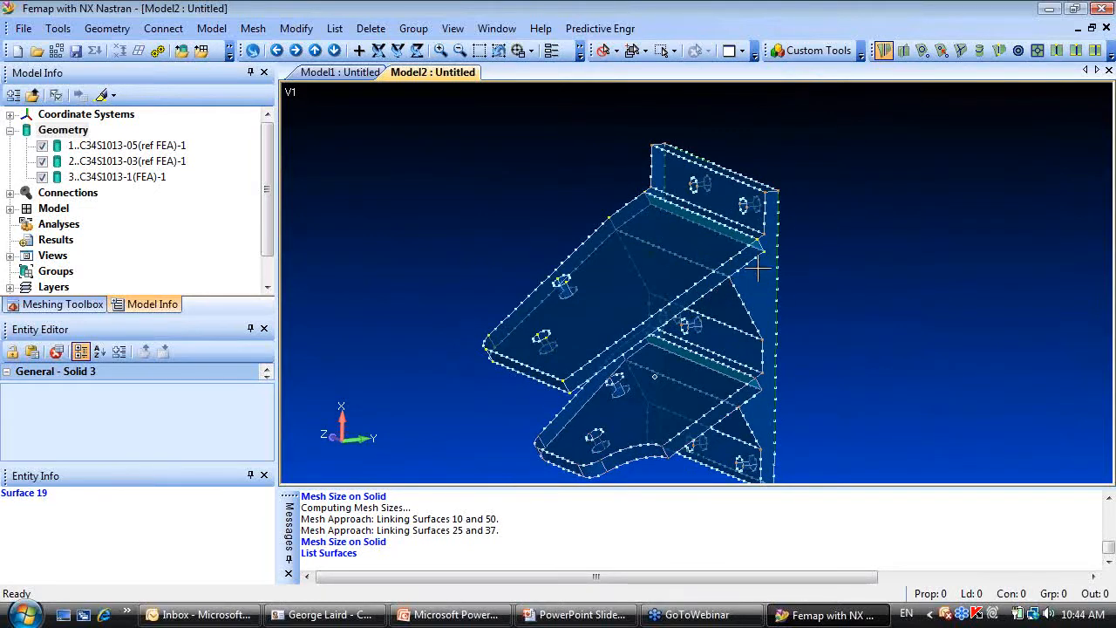
pyautogui.moveTo(701, 361)
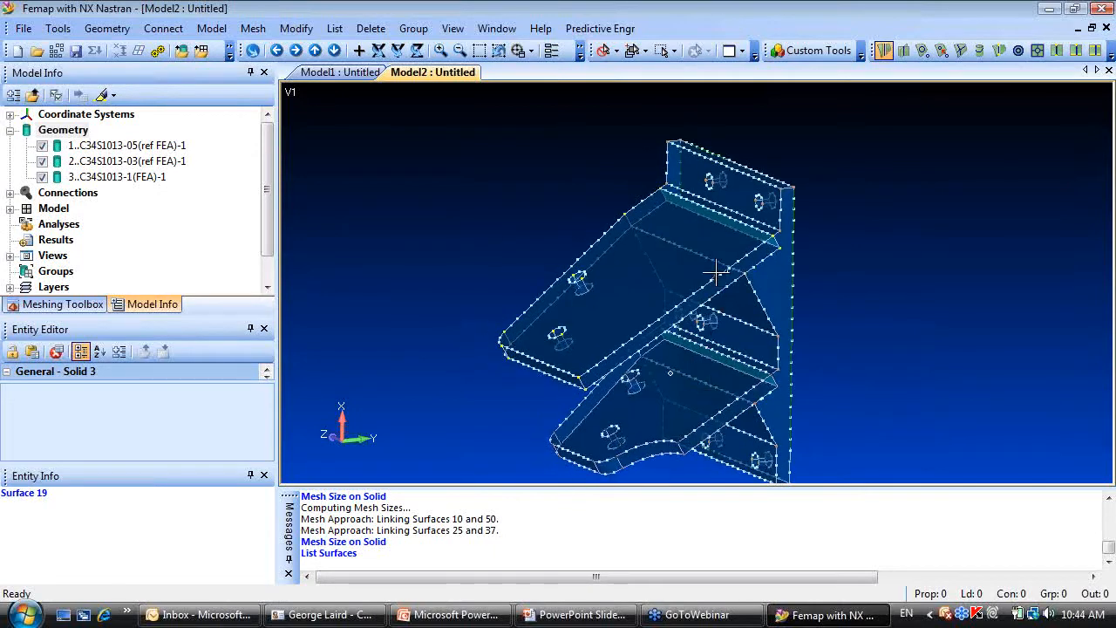
# Intersect the three bracket solids so contact edges become shared curves.
pyautogui.click(107, 28)
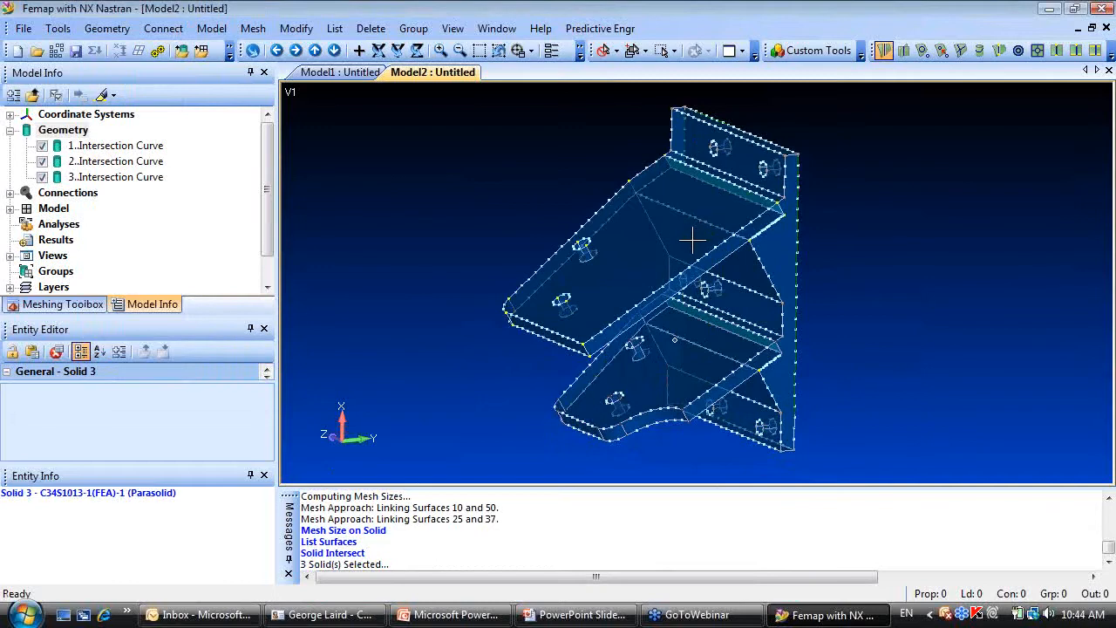
pyautogui.click(335, 28)
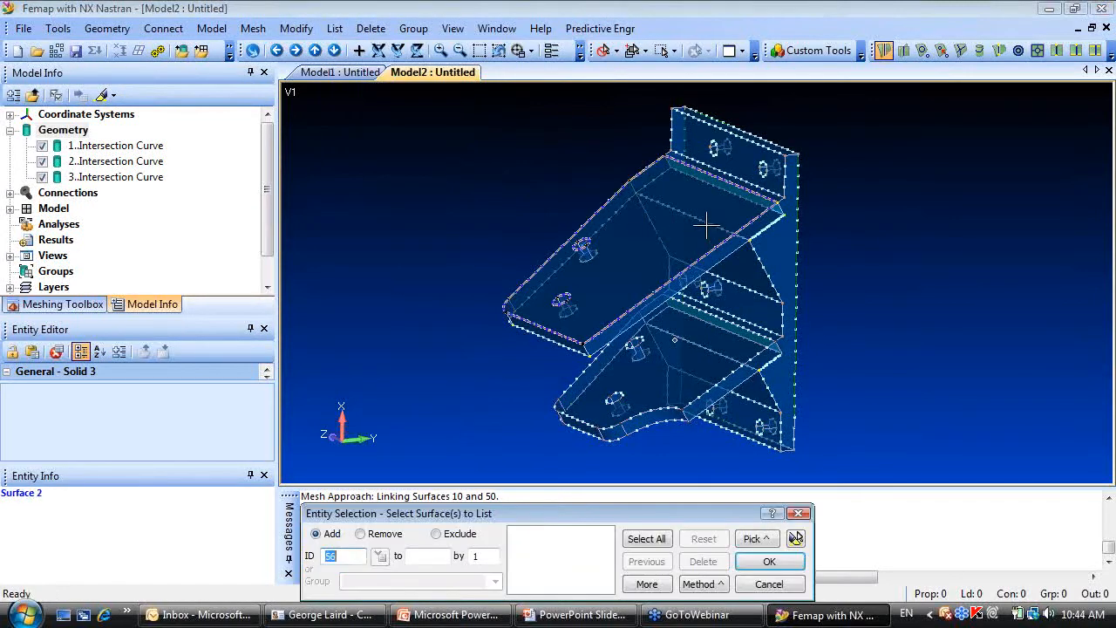
pyautogui.click(698, 200)
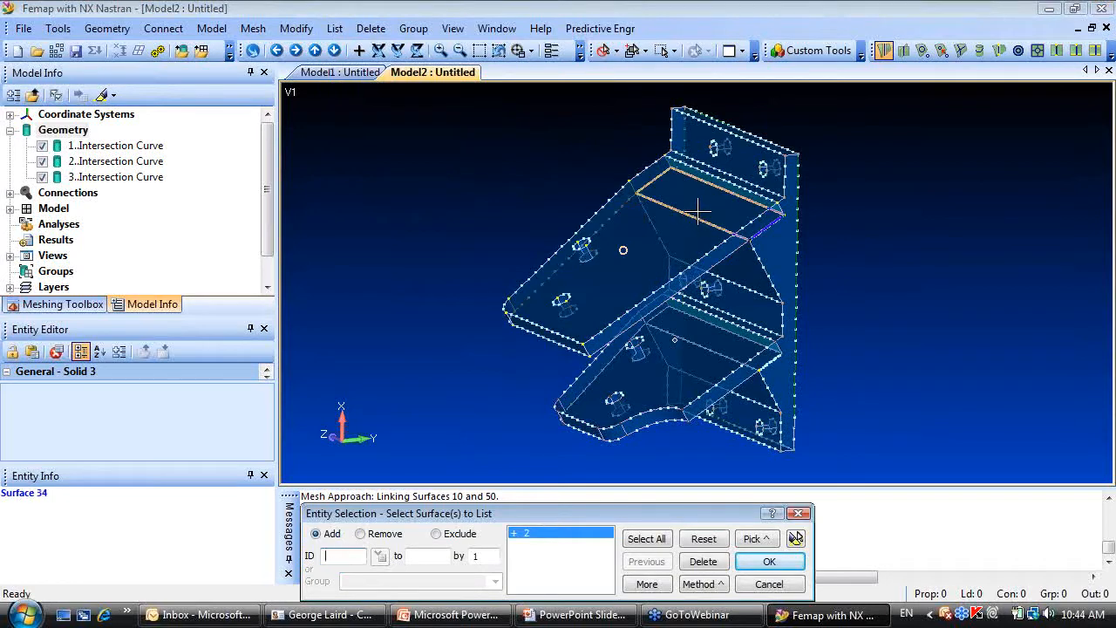
# List details for a single picked upper-plate surface.
pyautogui.click(697, 209)
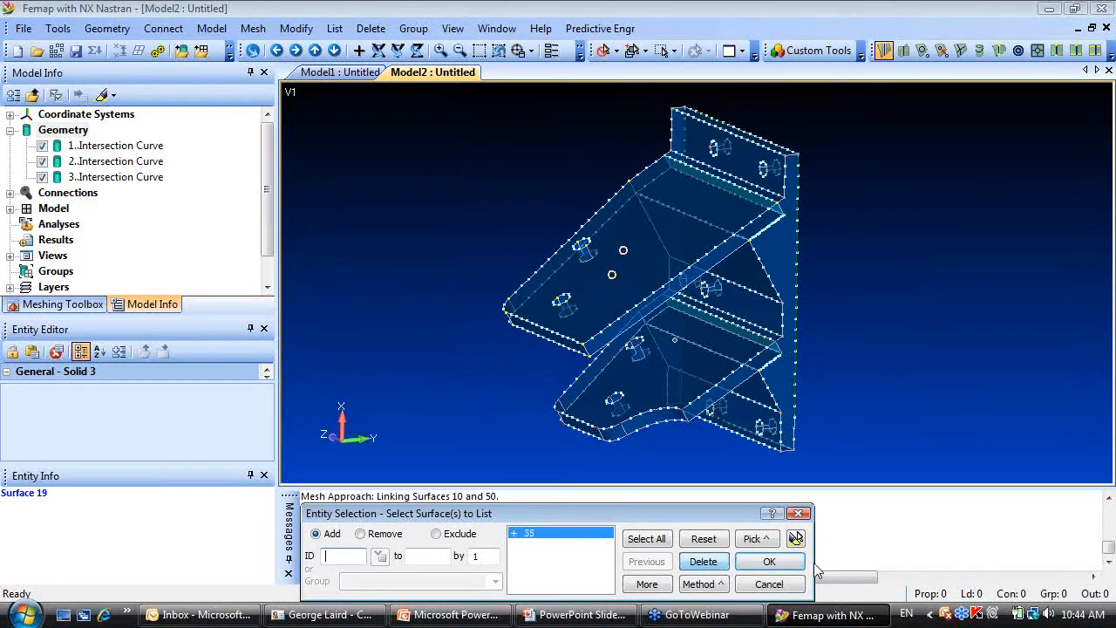
pyautogui.click(627, 270)
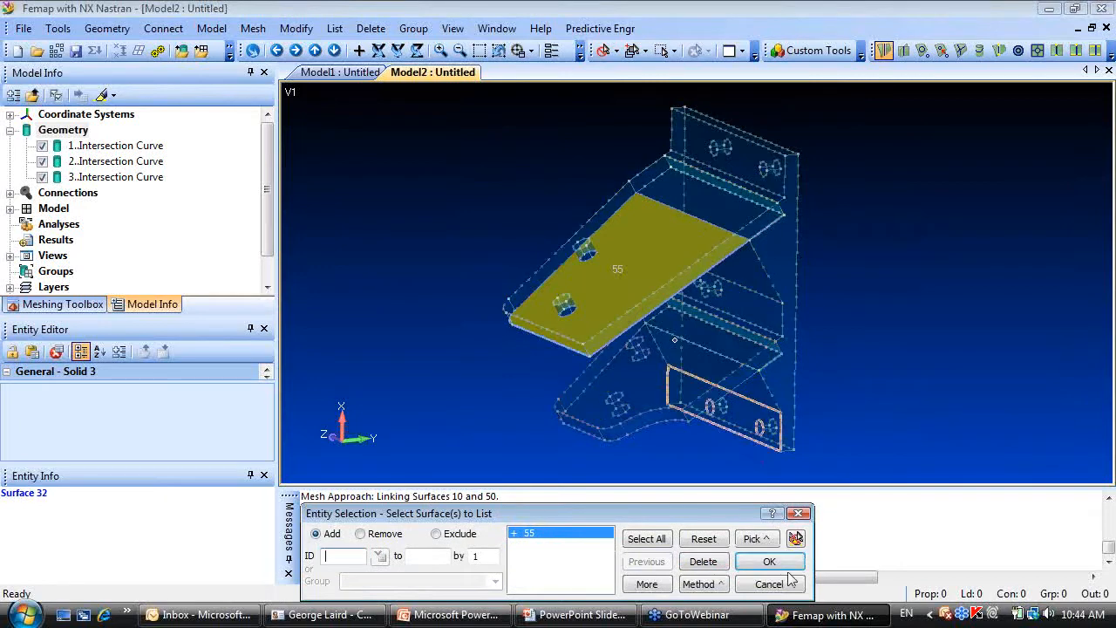
pyautogui.click(769, 562)
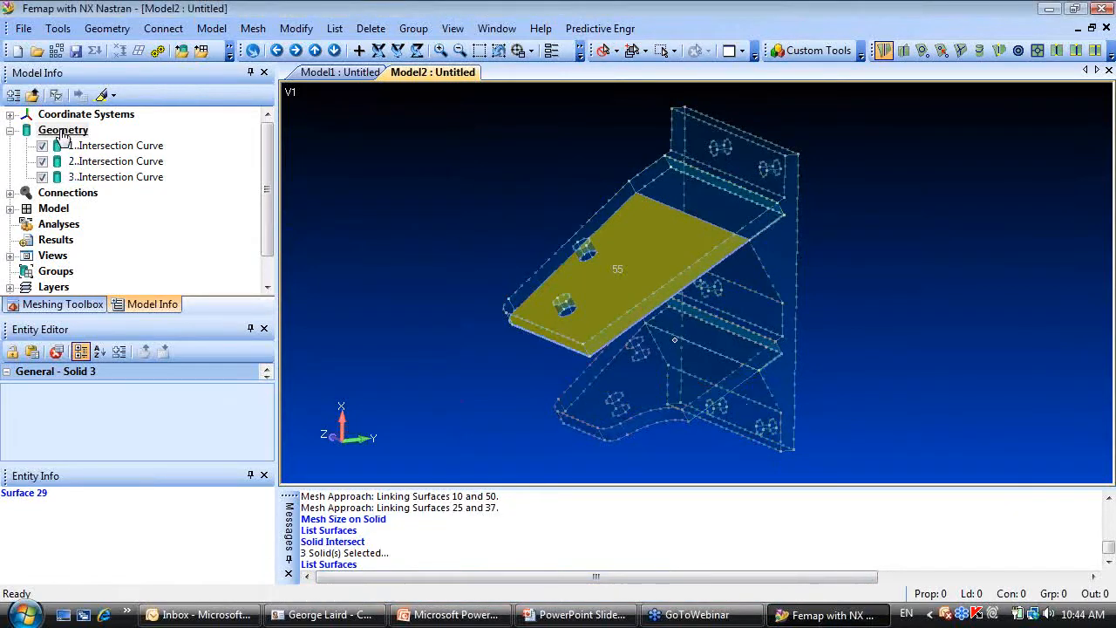
# Reapply automatic mesh sizing replacing all curves, then tet mesh with default material (36,911 nodes).
pyautogui.rightClick(63, 129)
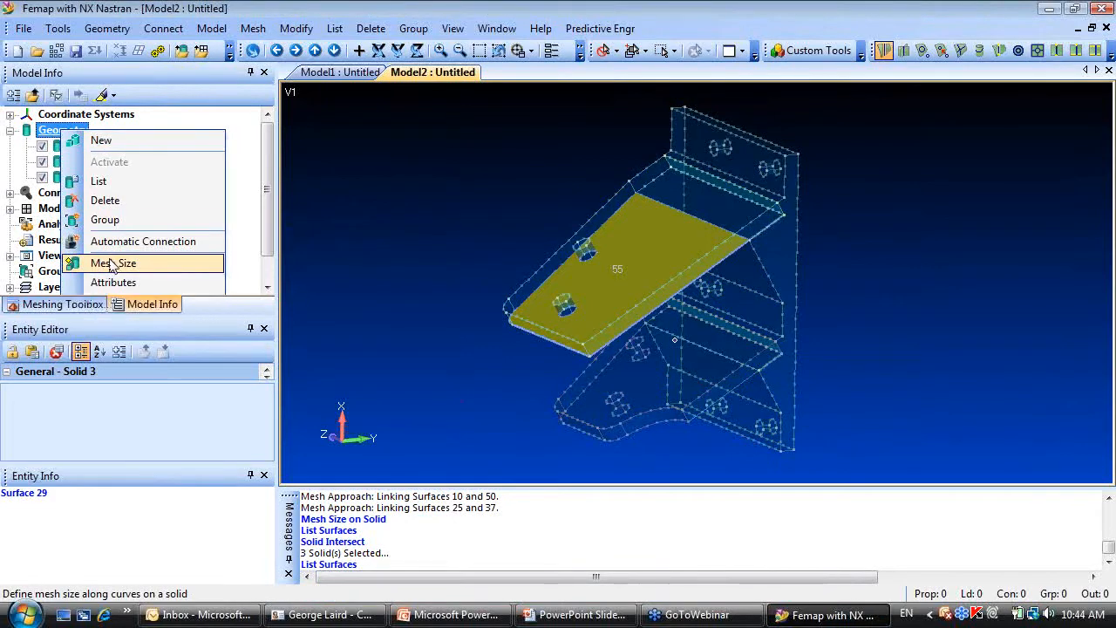
pyautogui.click(113, 262)
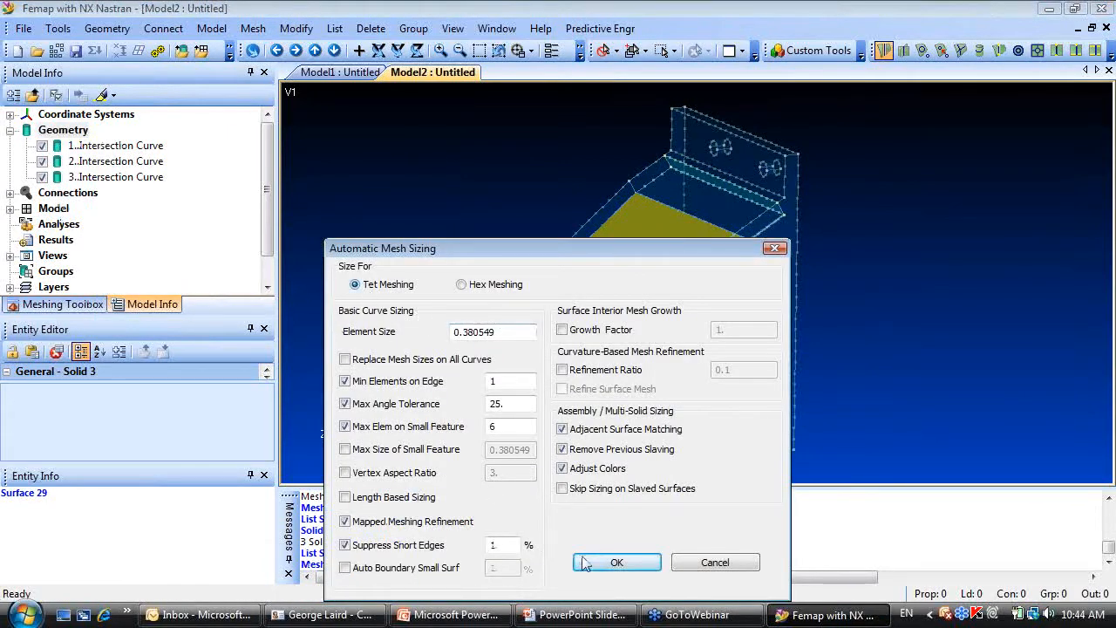
pyautogui.click(345, 360)
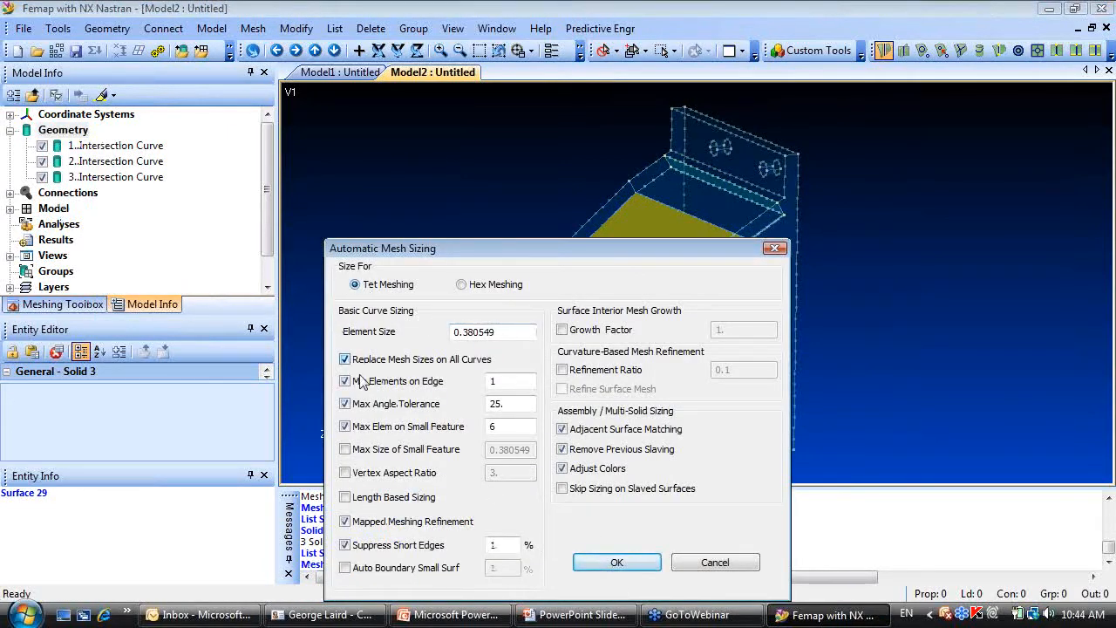
pyautogui.click(618, 561)
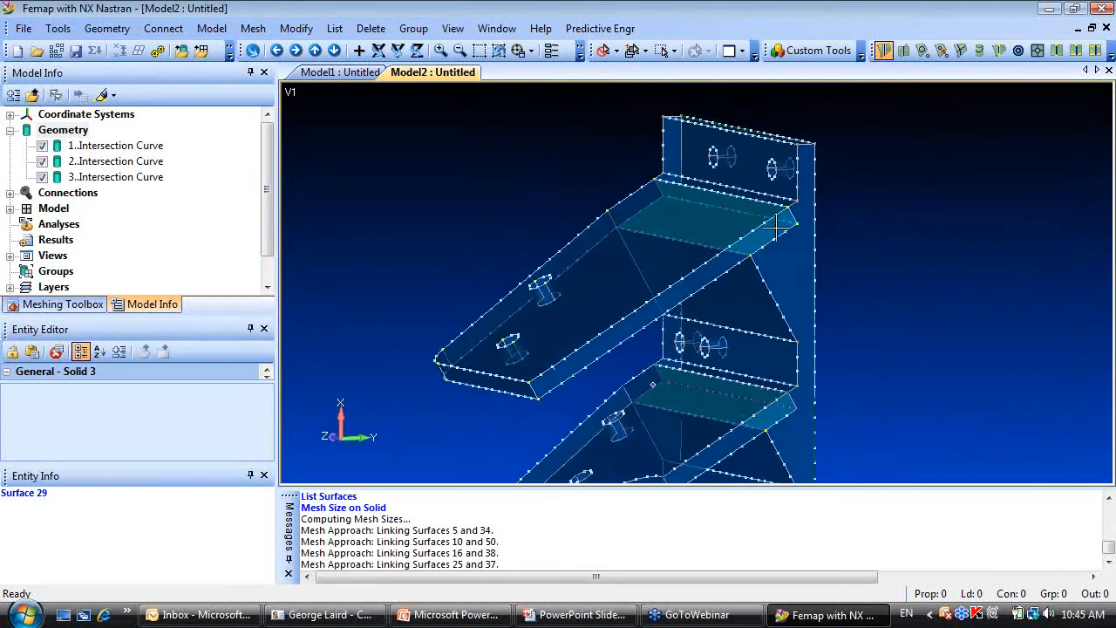
pyautogui.moveTo(767, 244)
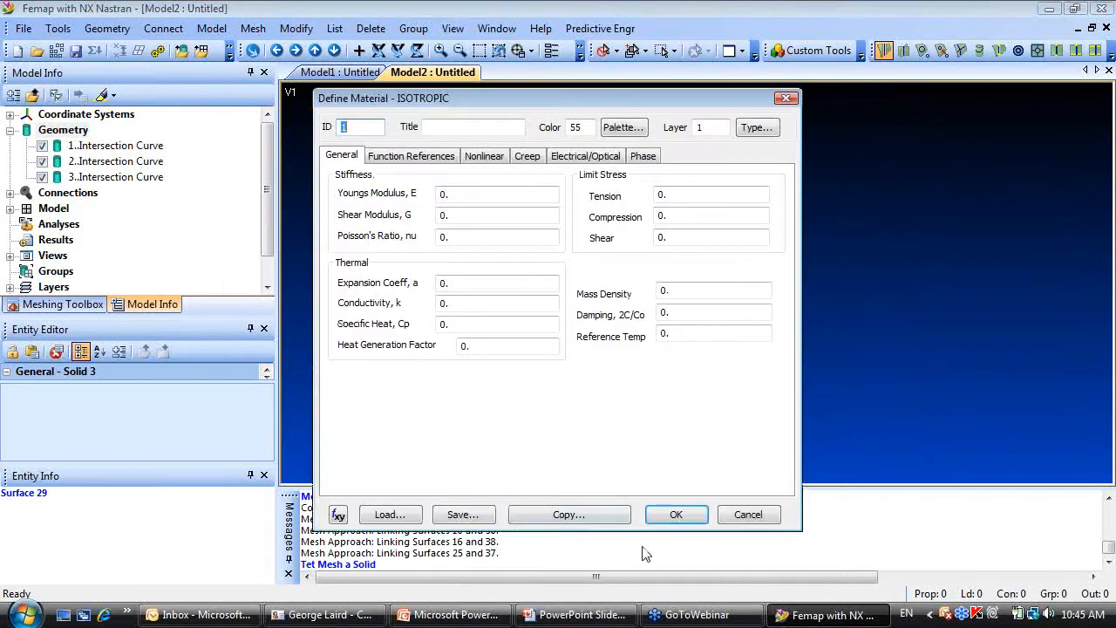
pyautogui.click(676, 513)
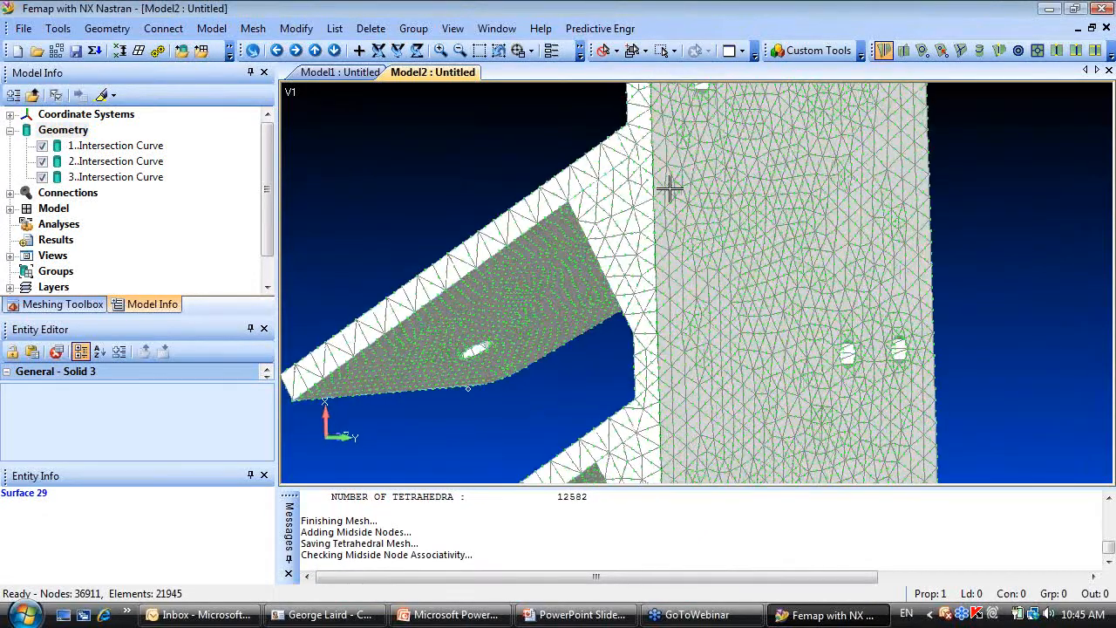
pyautogui.moveTo(670, 188); pyautogui.dragTo(701, 383)
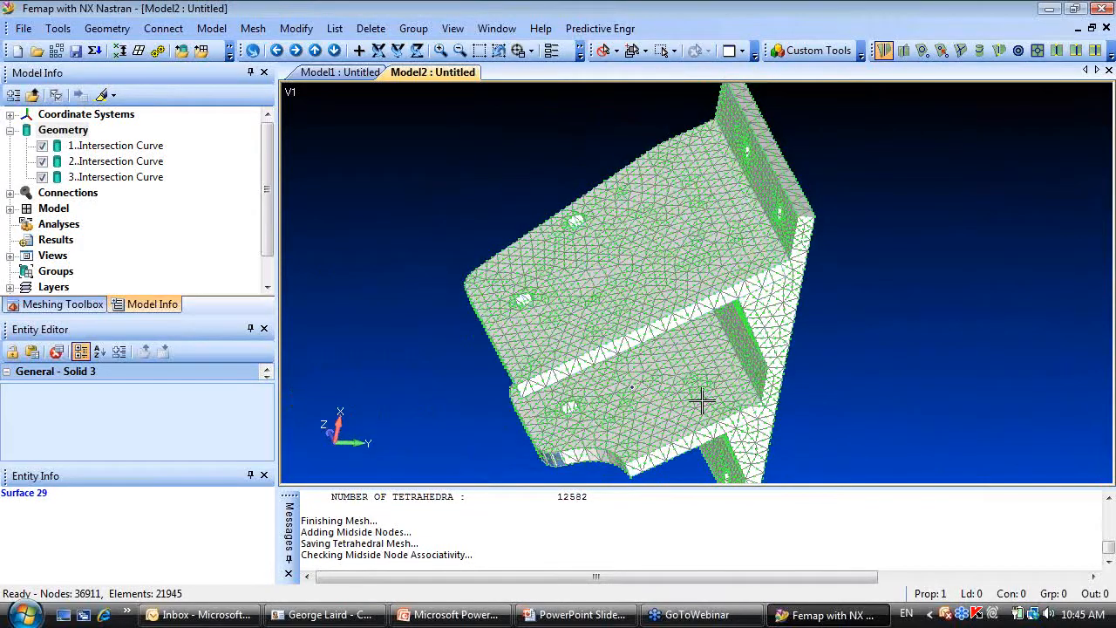
pyautogui.moveTo(526, 382)
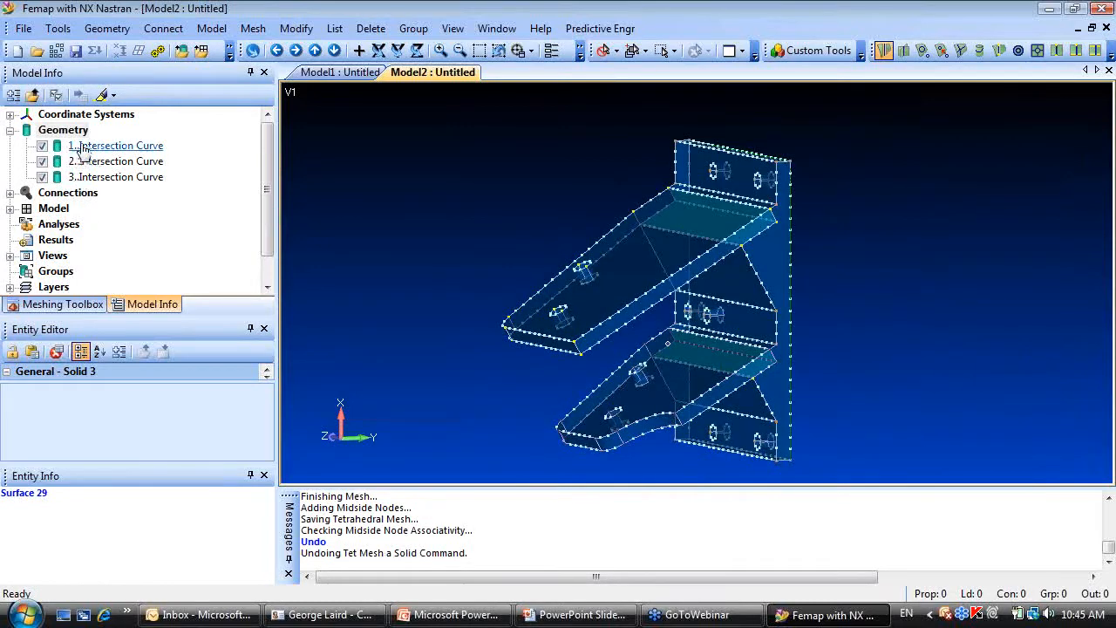
# Tet mesh the bracket again with mesh sizing updated to element size 0.125.
pyautogui.rightClick(62, 129)
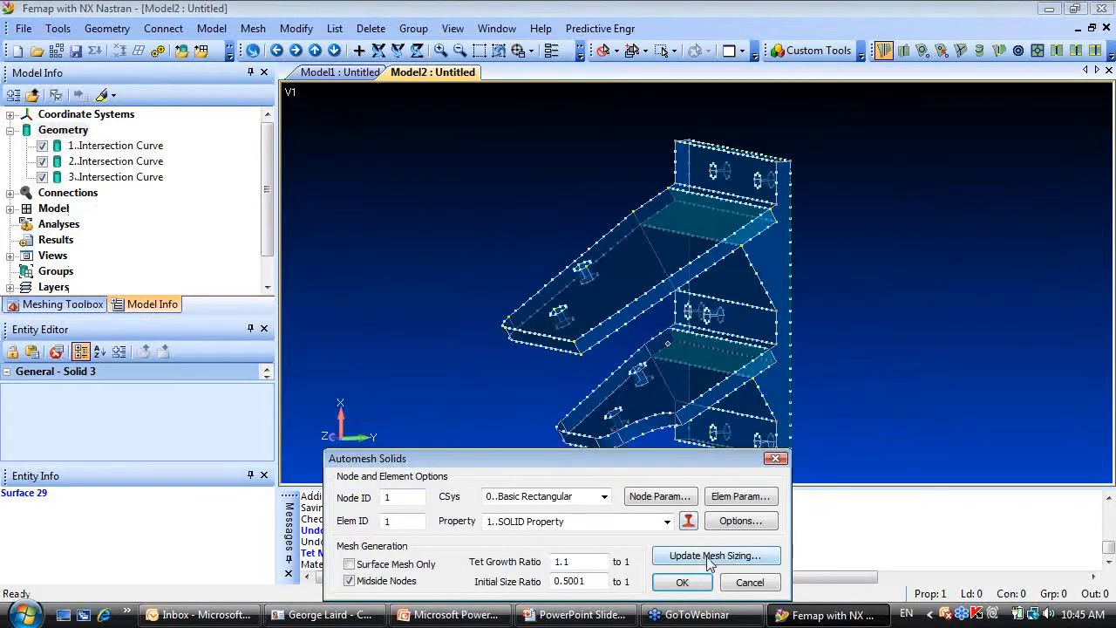
pyautogui.click(715, 554)
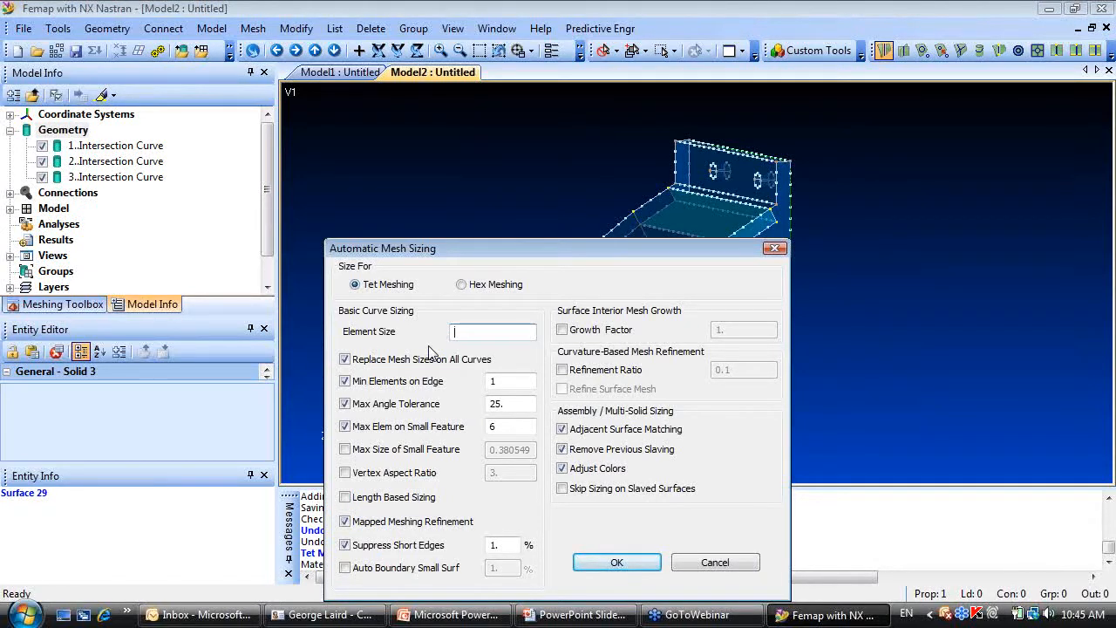
pyautogui.write('.125')
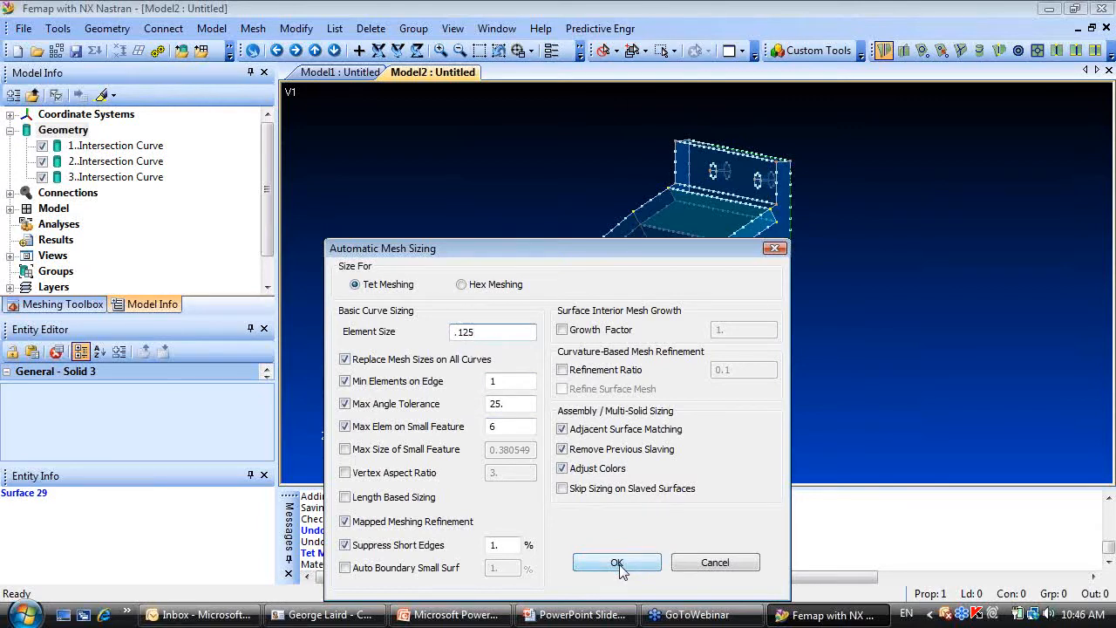
pyautogui.click(618, 561)
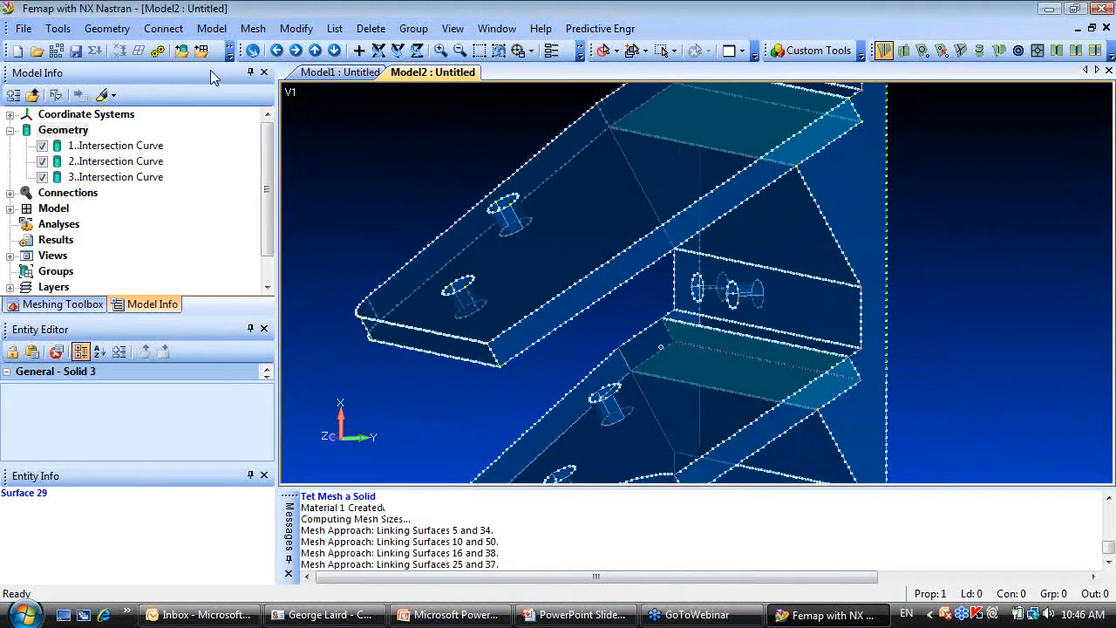
# Measure the distance between two bracket locations with Tools > Distance, getting 0.5.
pyautogui.click(58, 28)
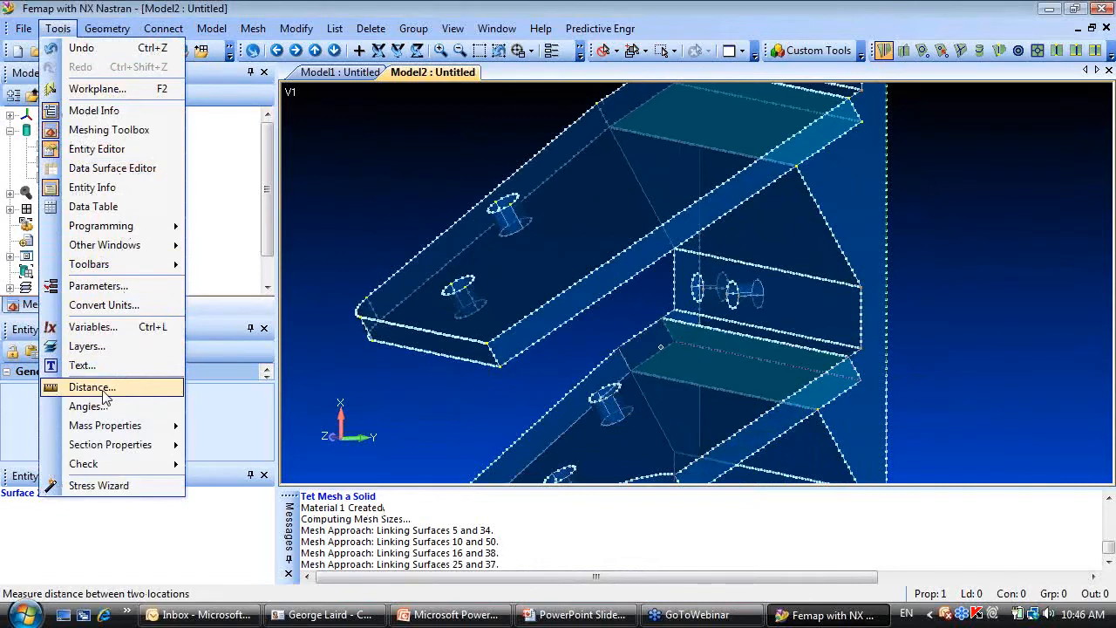
pyautogui.click(90, 387)
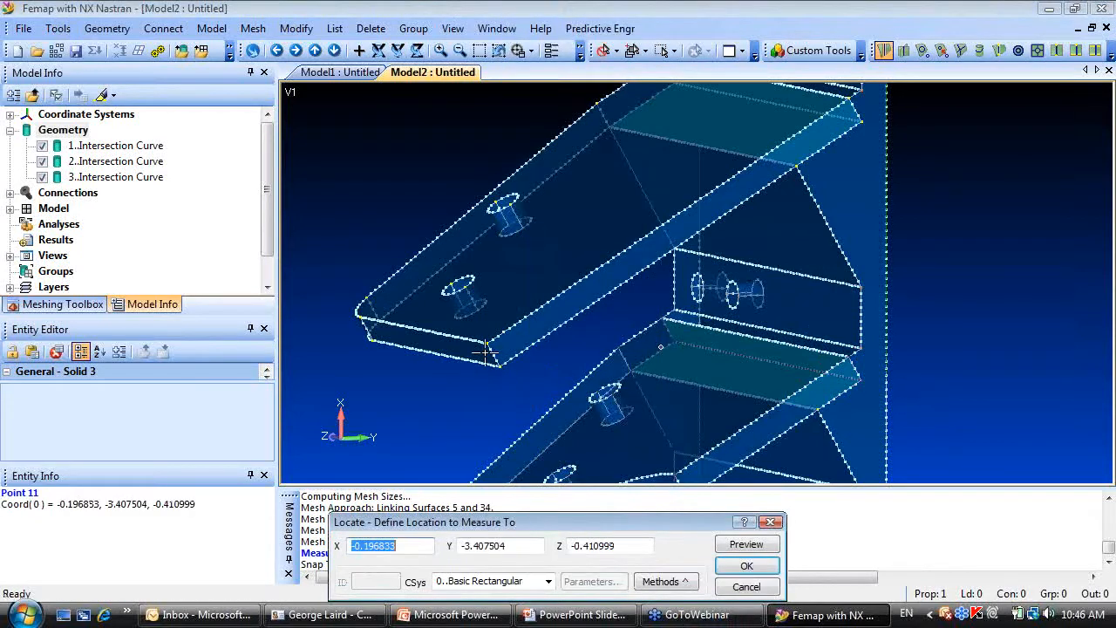
pyautogui.click(747, 565)
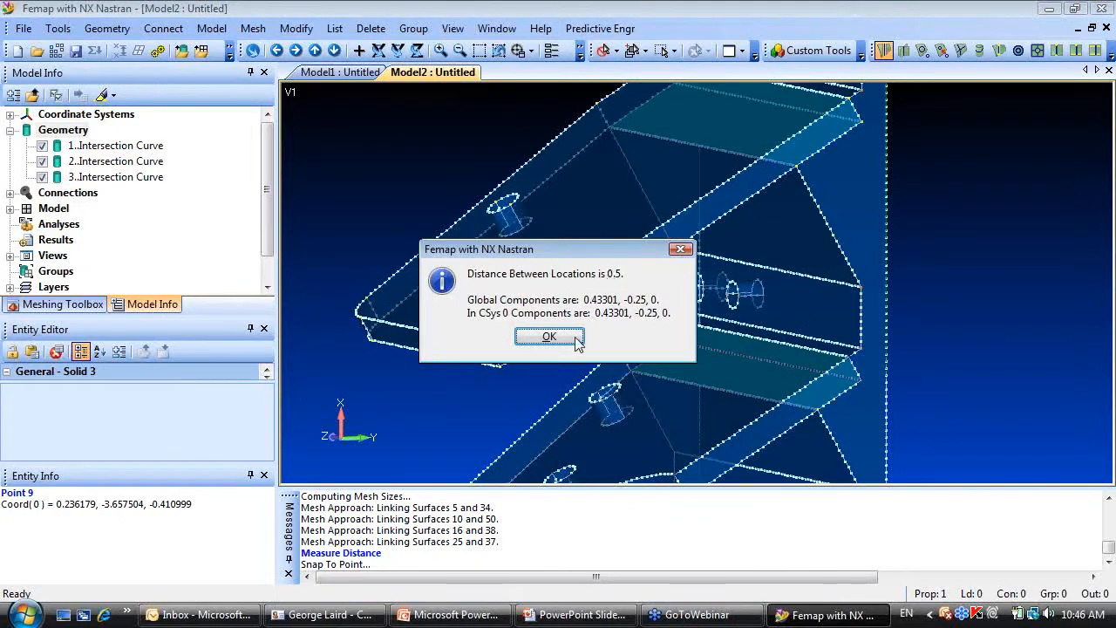
pyautogui.click(549, 336)
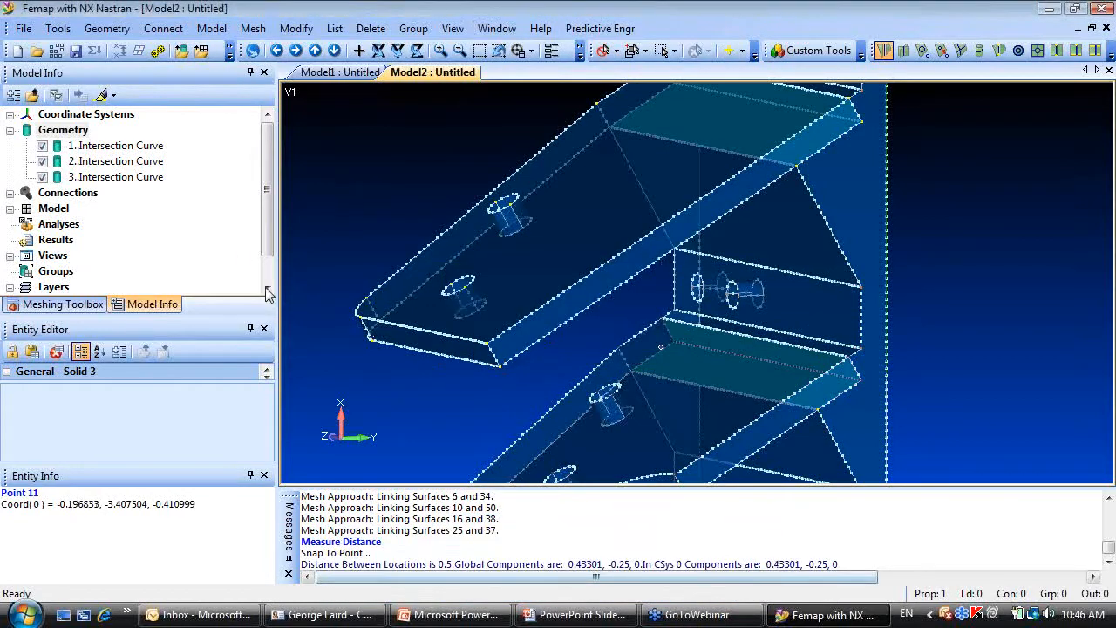
pyautogui.rightClick(63, 129)
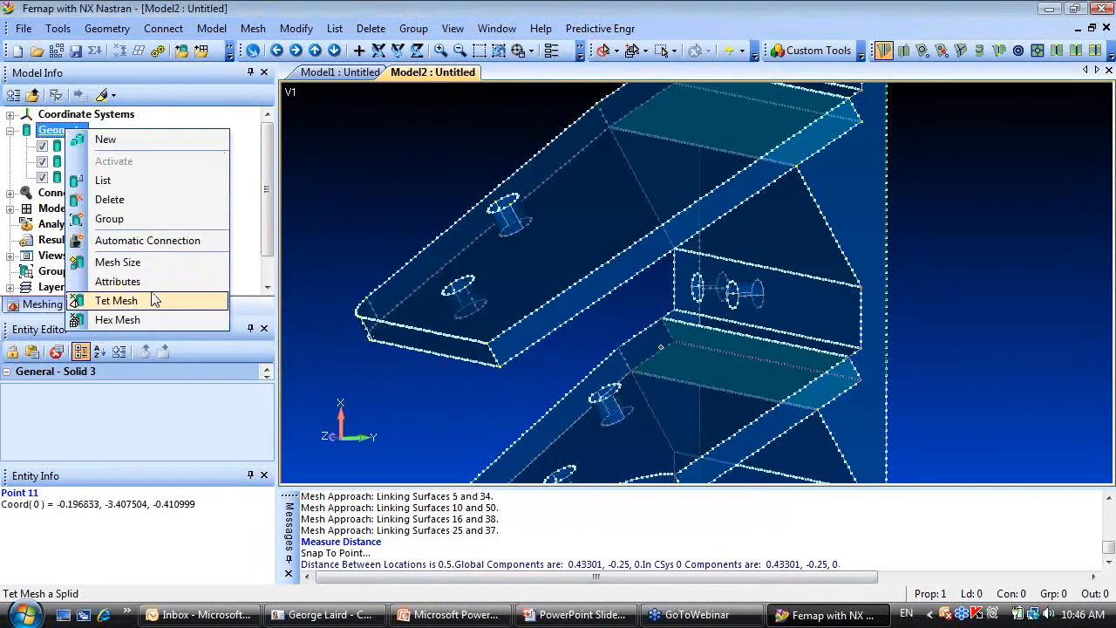
pyautogui.click(115, 300)
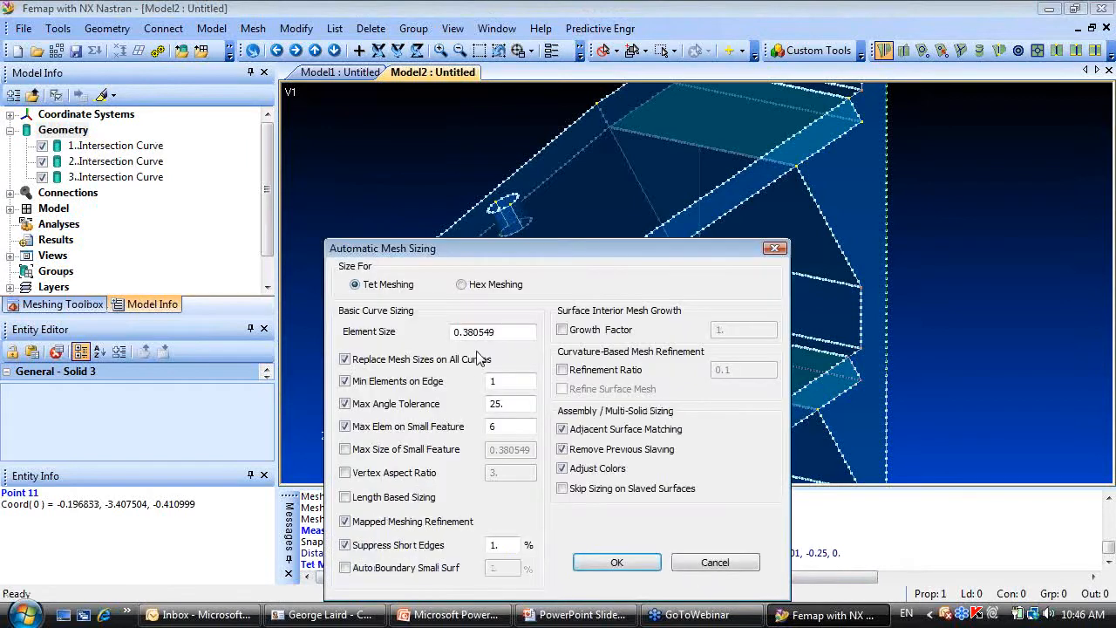
pyautogui.click(492, 331)
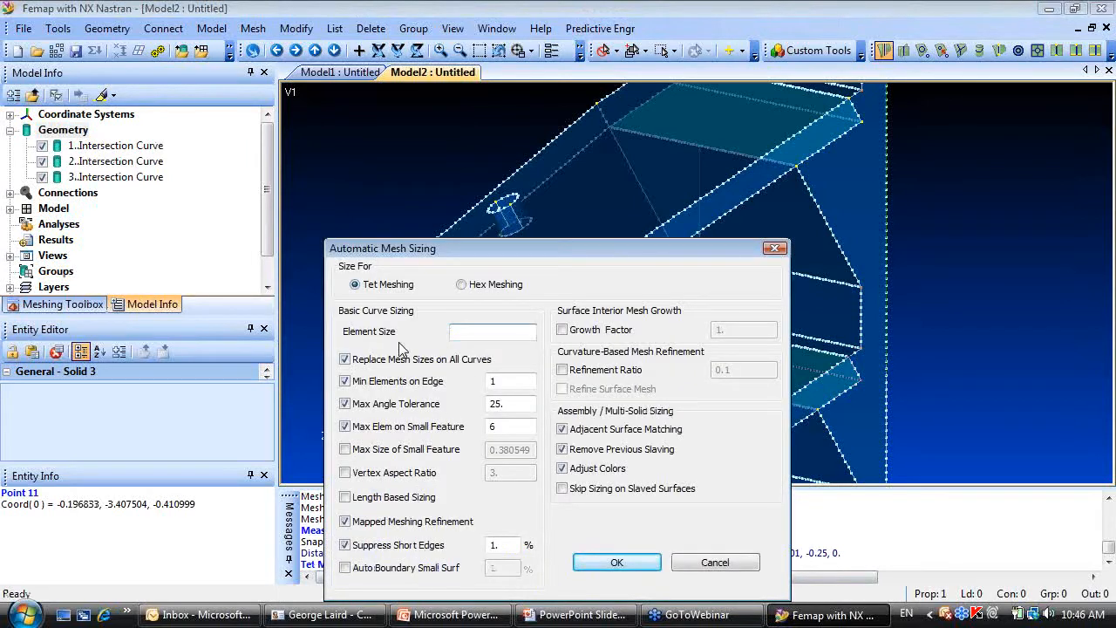
pyautogui.write('.25')
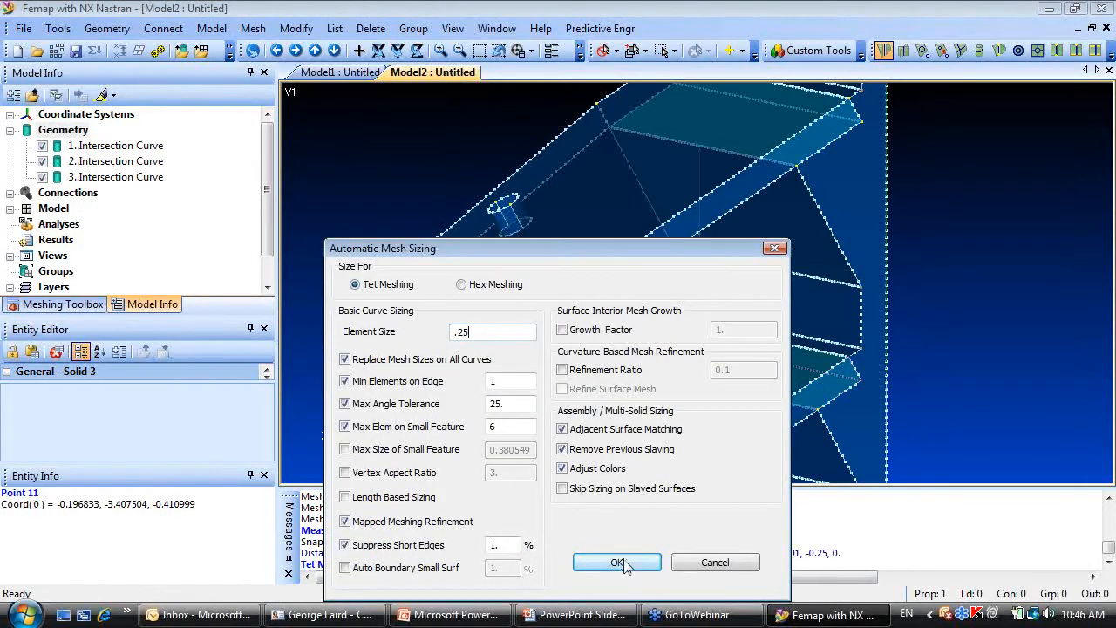
pyautogui.click(618, 562)
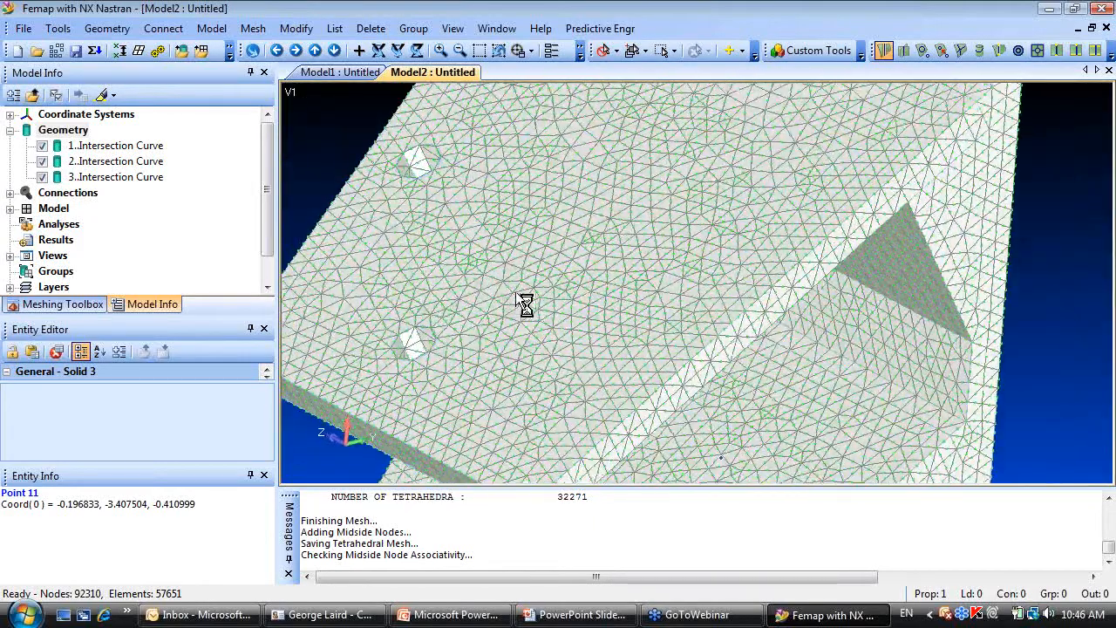
pyautogui.click(635, 49)
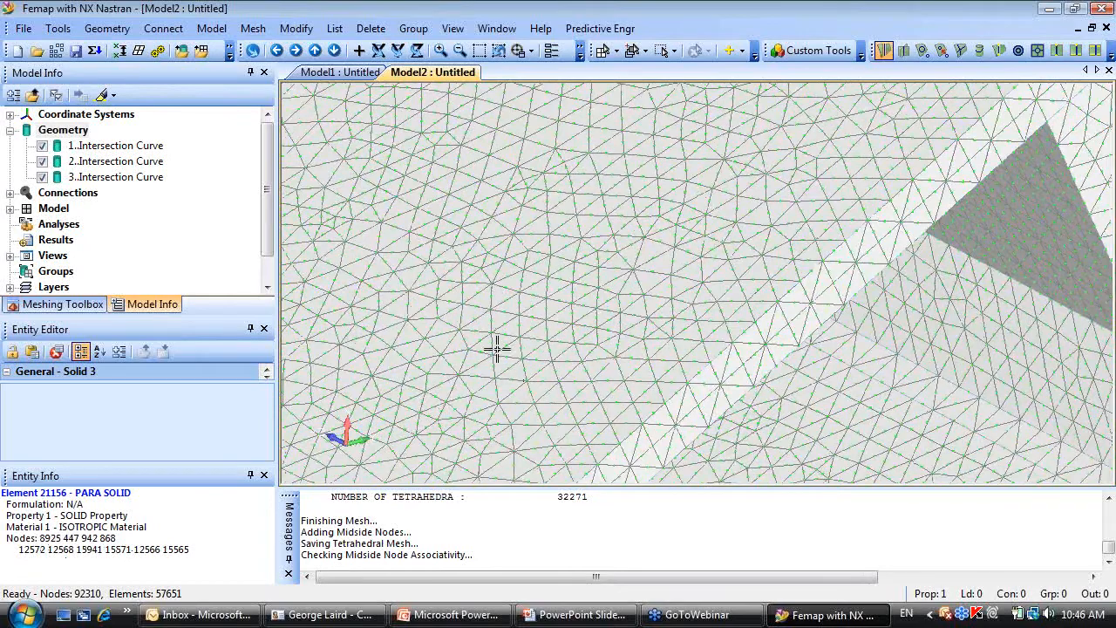
pyautogui.click(505, 366)
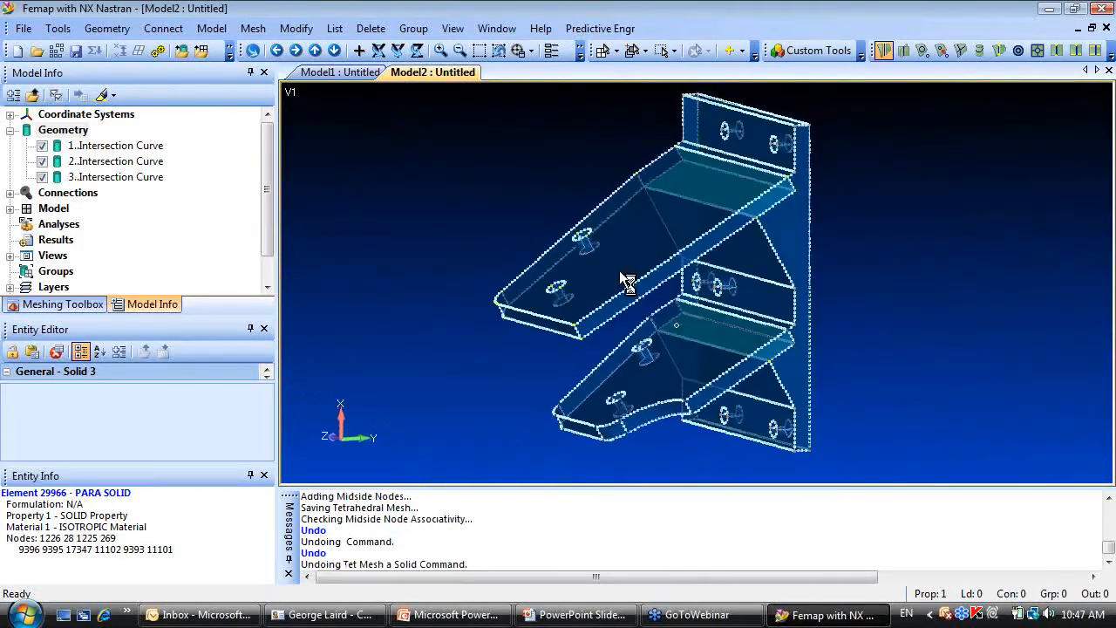
# Thicken the two shelf surfaces inward by 0.25 with Embed enabled.
pyautogui.click(107, 28)
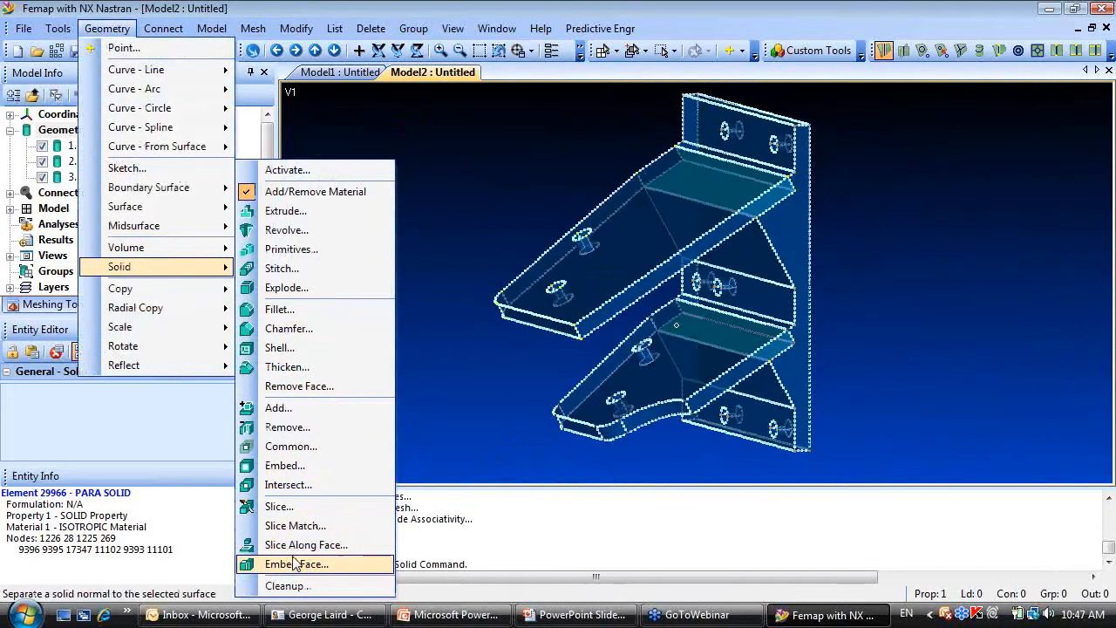
pyautogui.moveTo(287, 366)
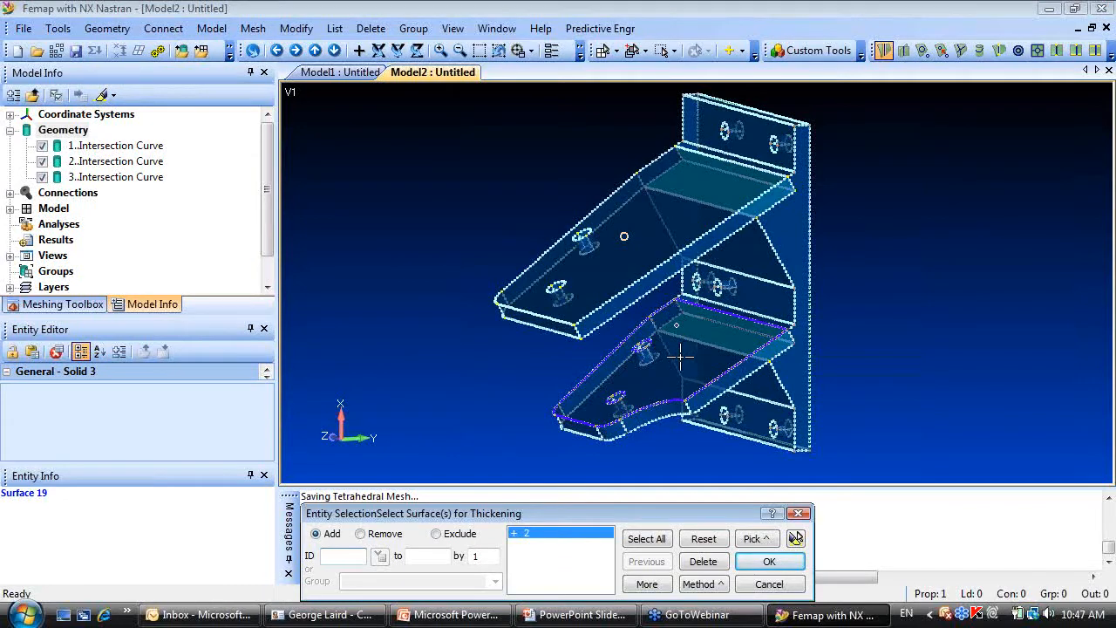
pyautogui.click(654, 366)
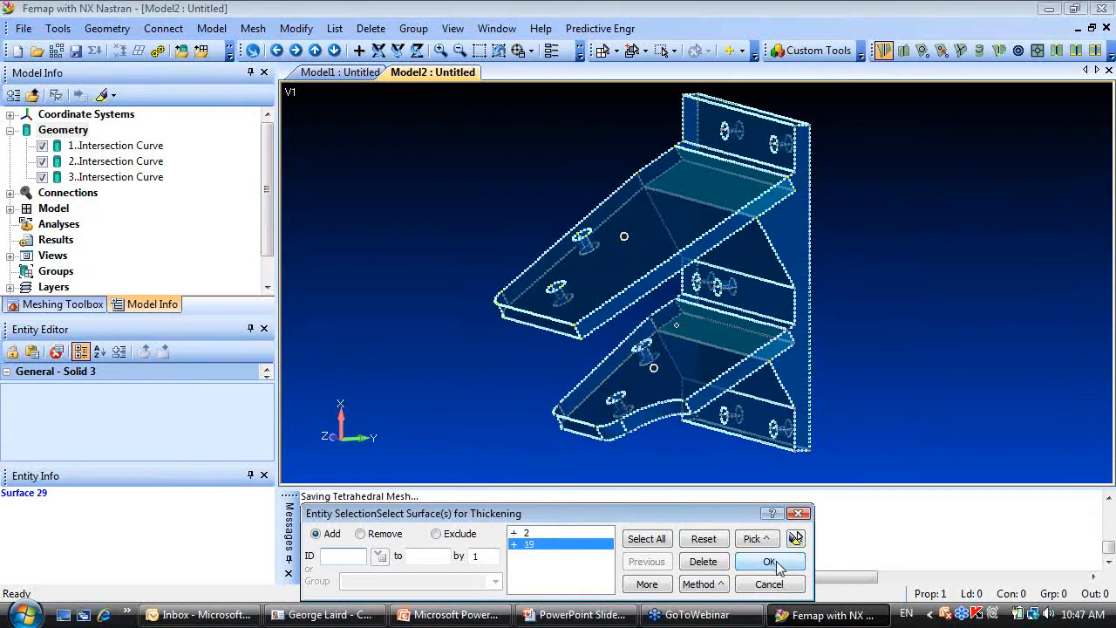
pyautogui.click(767, 561)
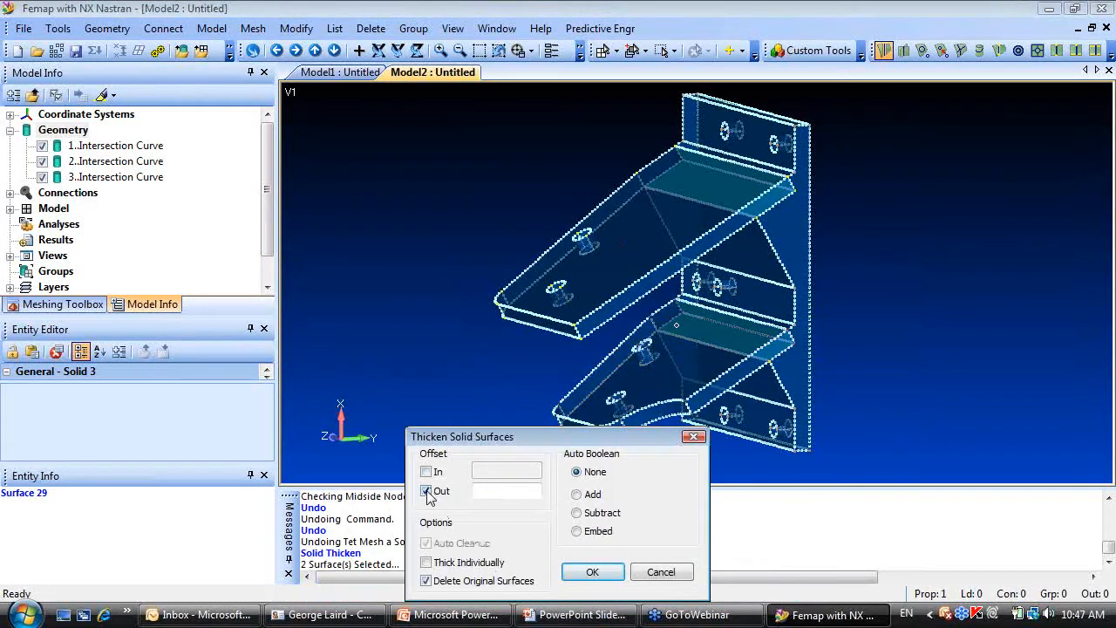
pyautogui.click(425, 471)
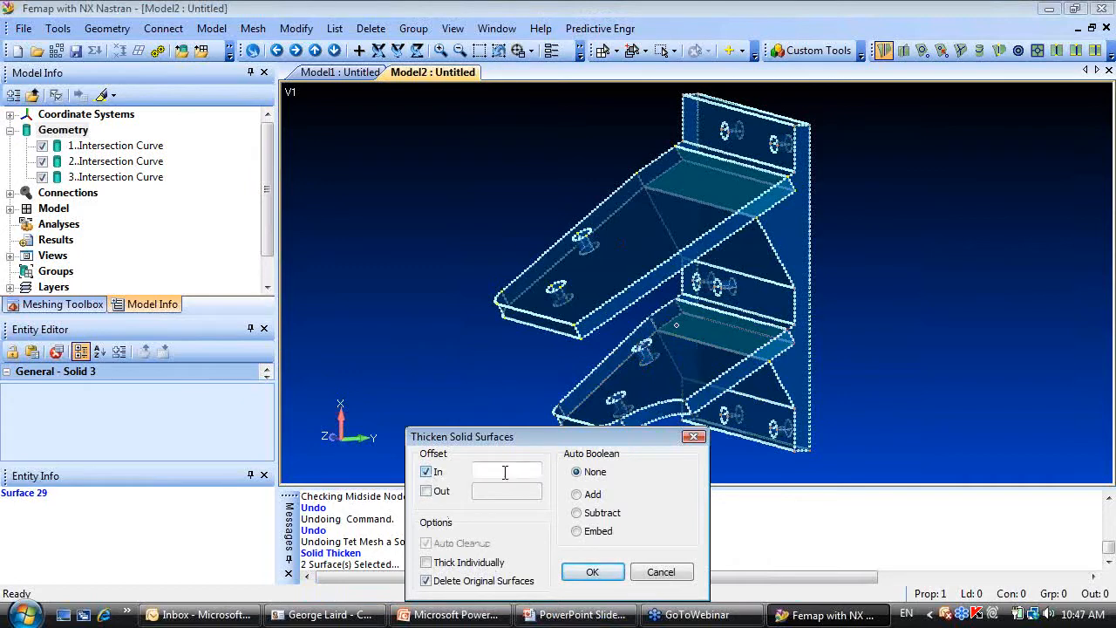
pyautogui.write('.25')
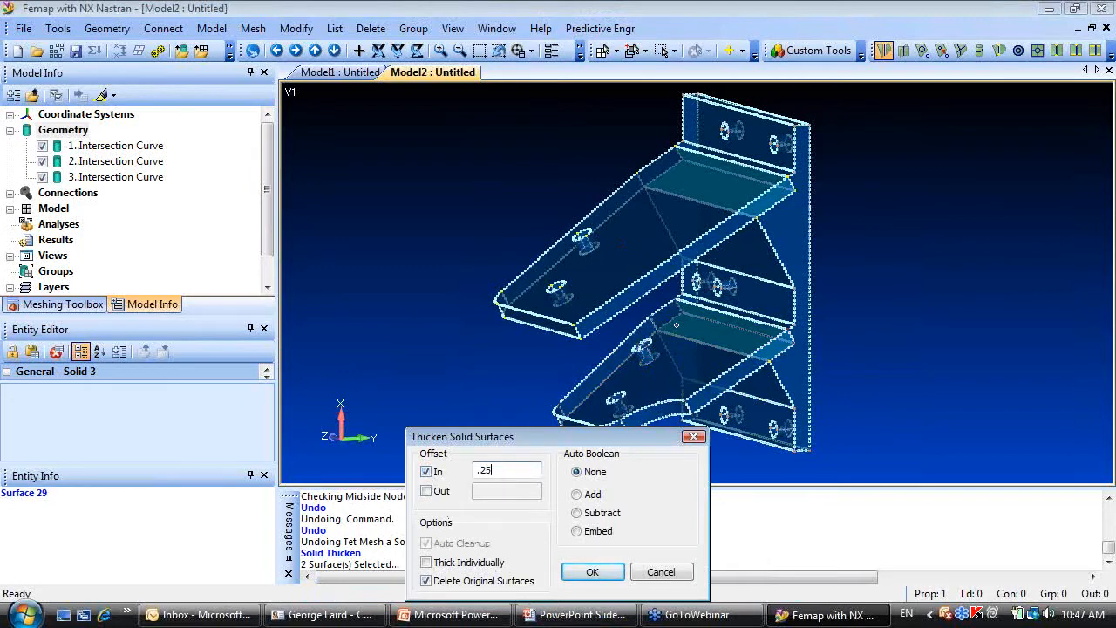
pyautogui.click(575, 530)
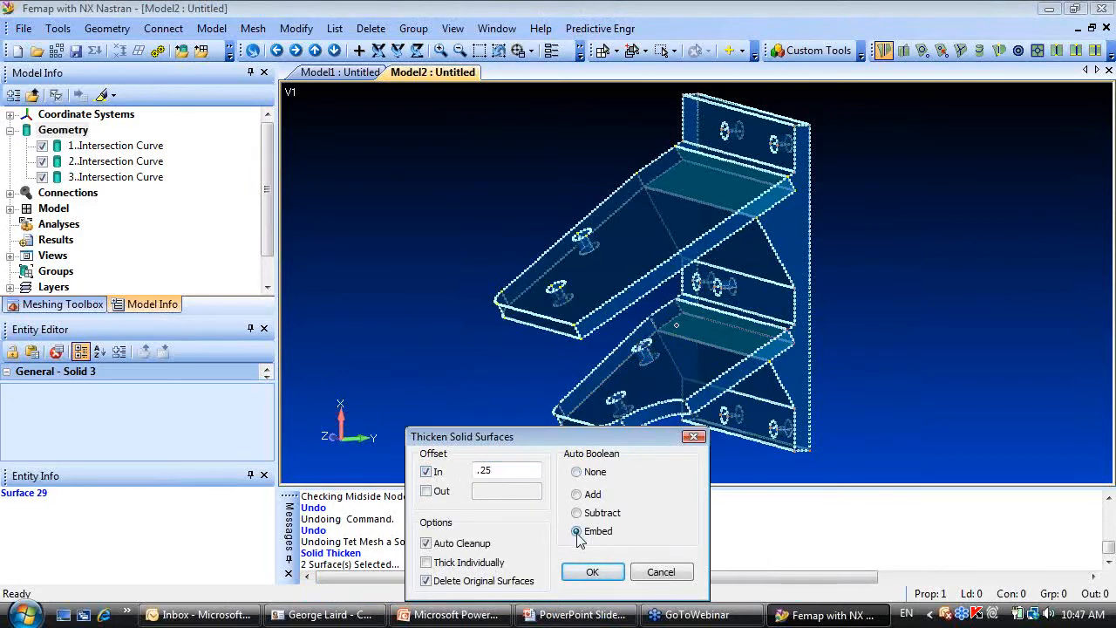
pyautogui.click(593, 572)
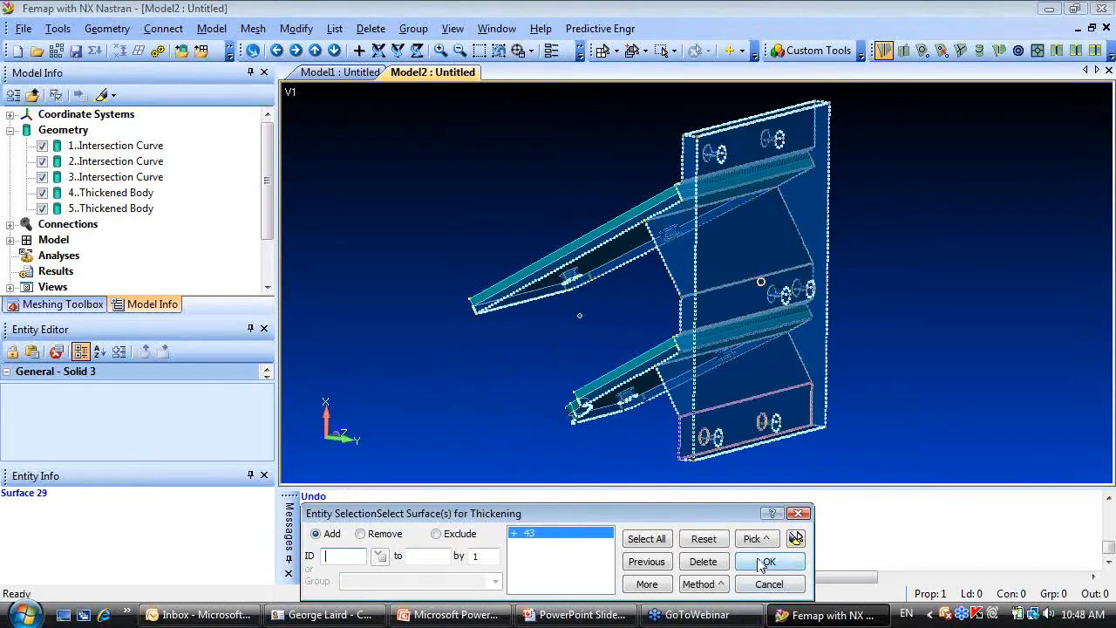
# Thicken the back plate surface inward by 0.25 the same way.
pyautogui.click(768, 562)
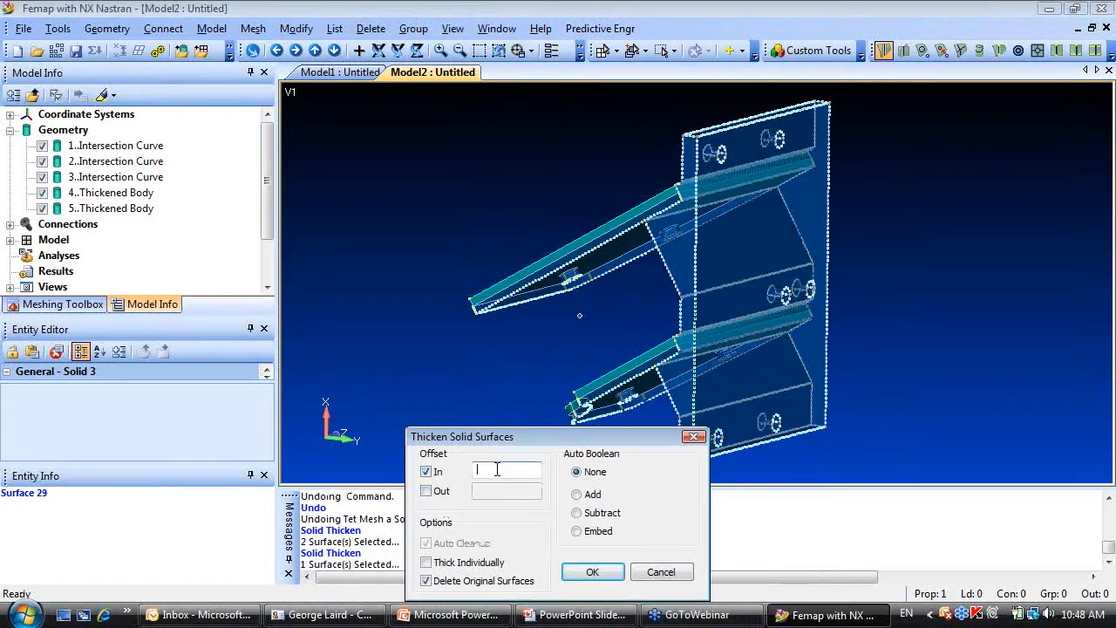
pyautogui.write('.25')
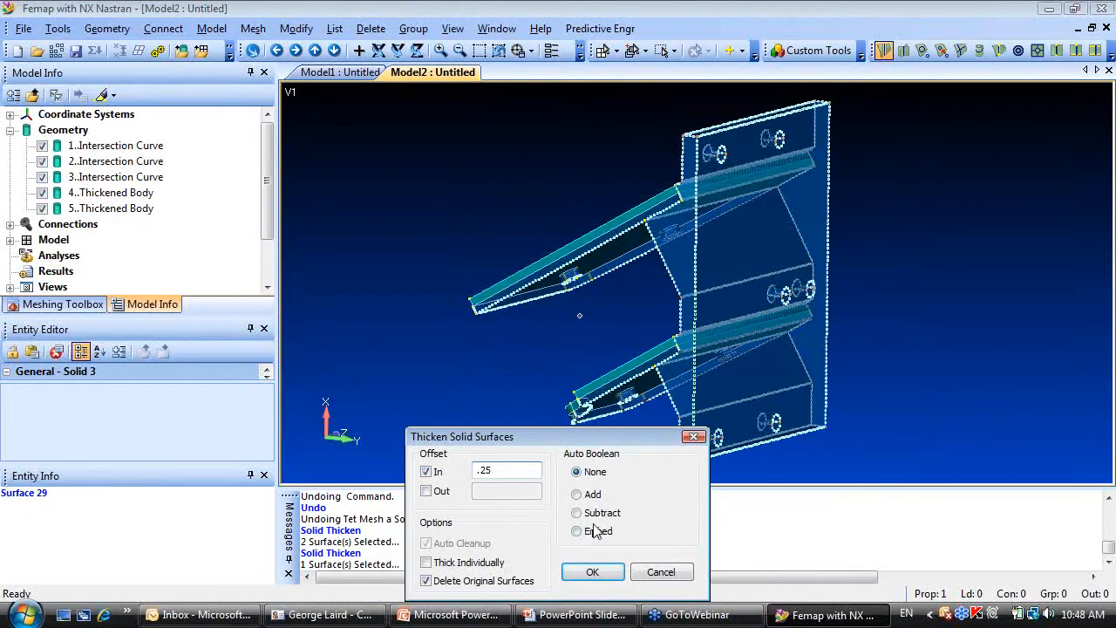
pyautogui.click(593, 572)
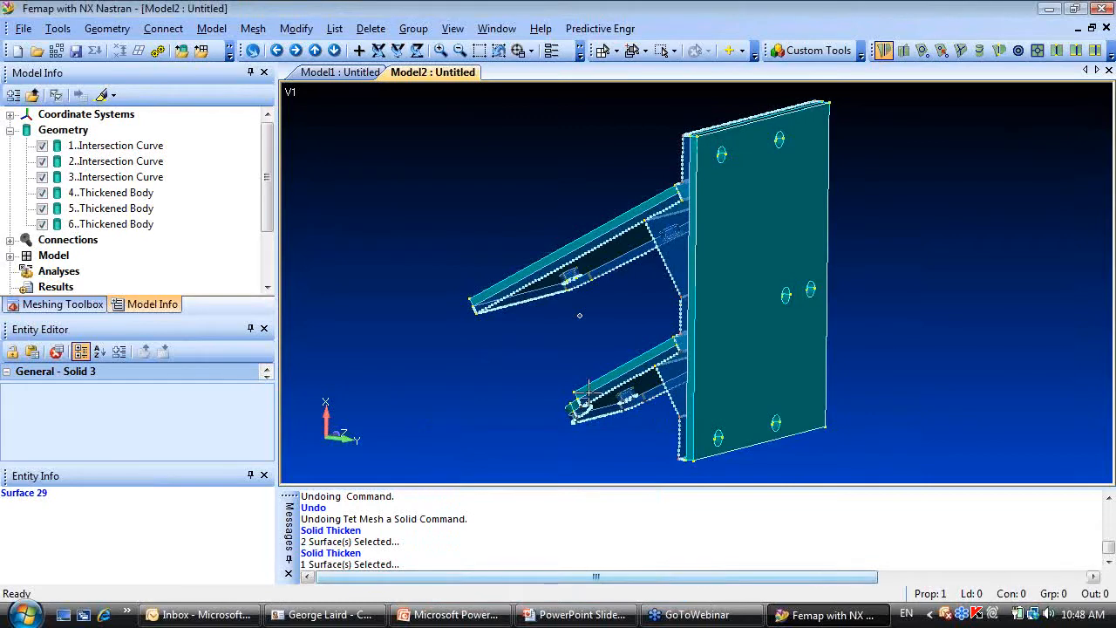
pyautogui.moveTo(579, 314); pyautogui.dragTo(715, 314)
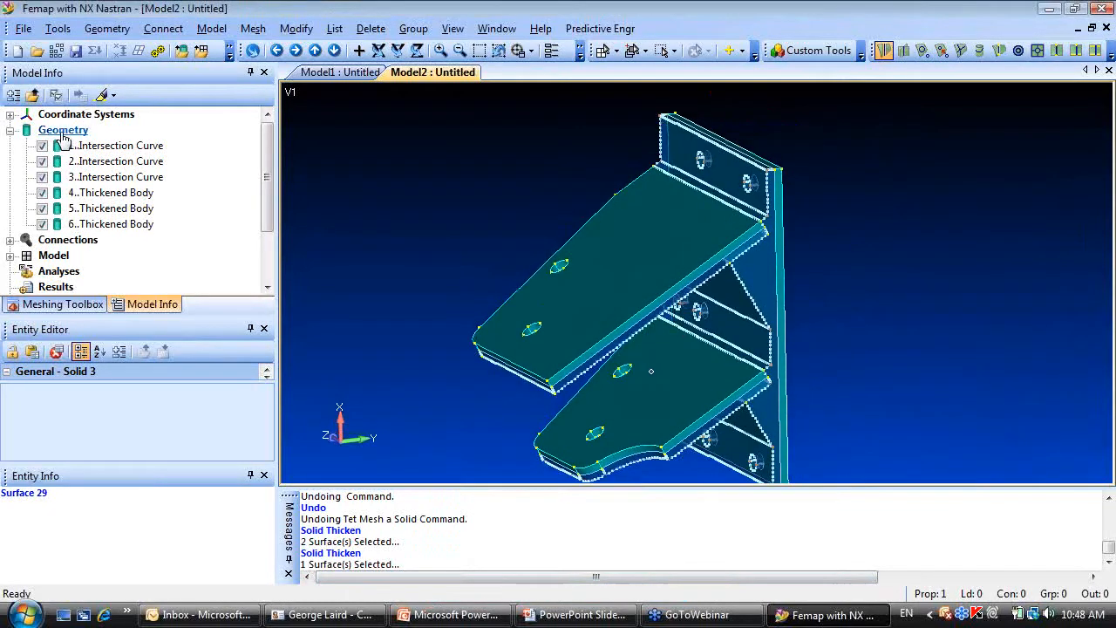
# Compute automatic tet mesh sizes on the thickened bracket solids from Model Info.
pyautogui.rightClick(63, 129)
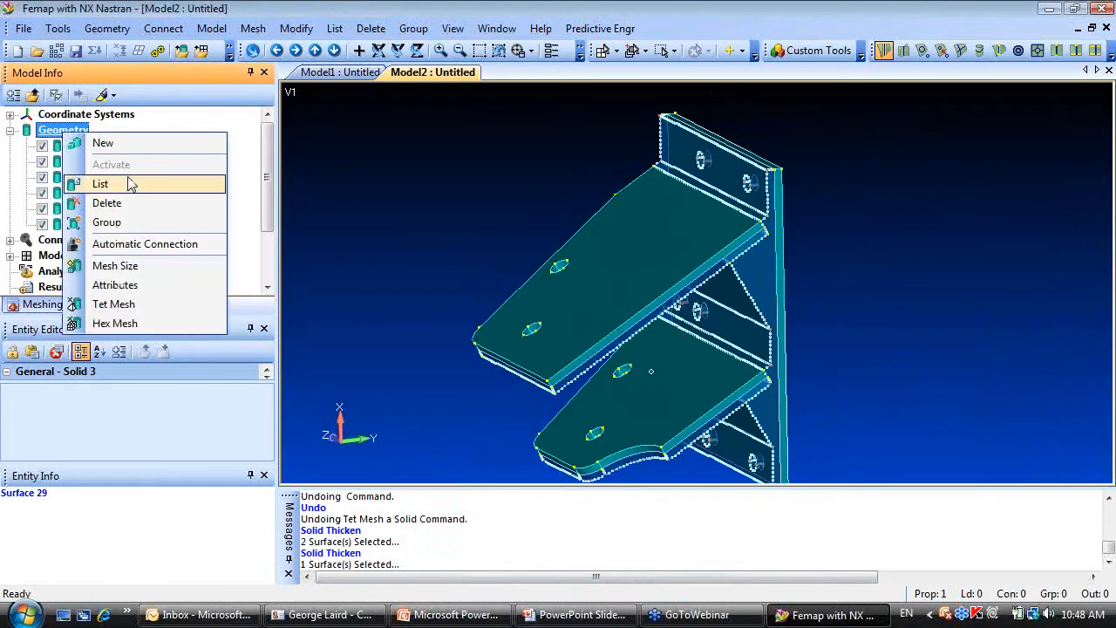
pyautogui.click(114, 303)
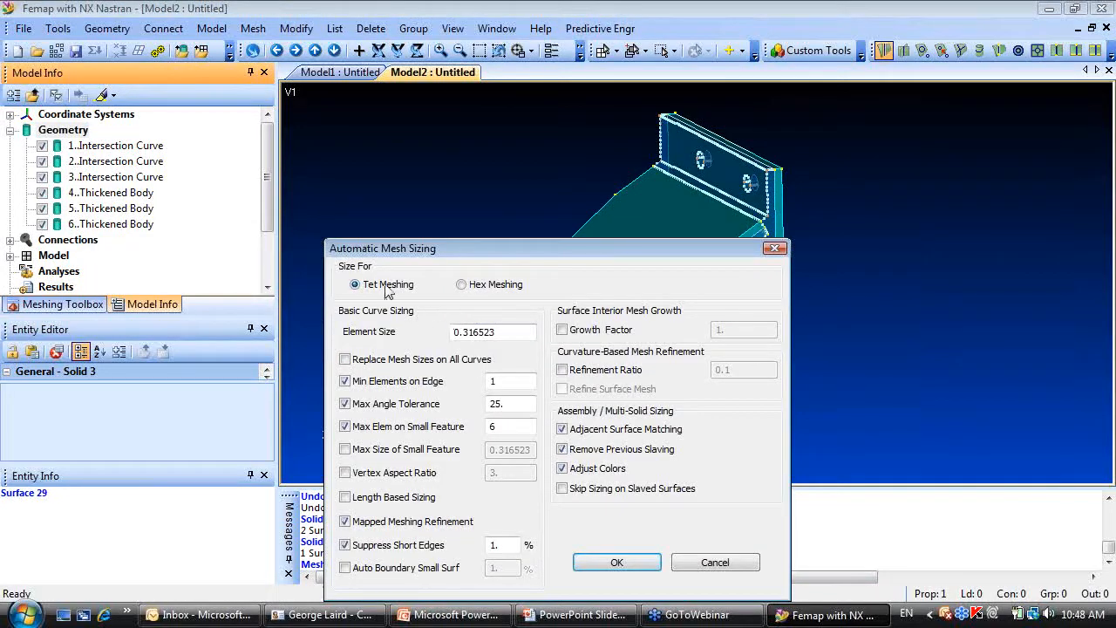
pyautogui.click(617, 561)
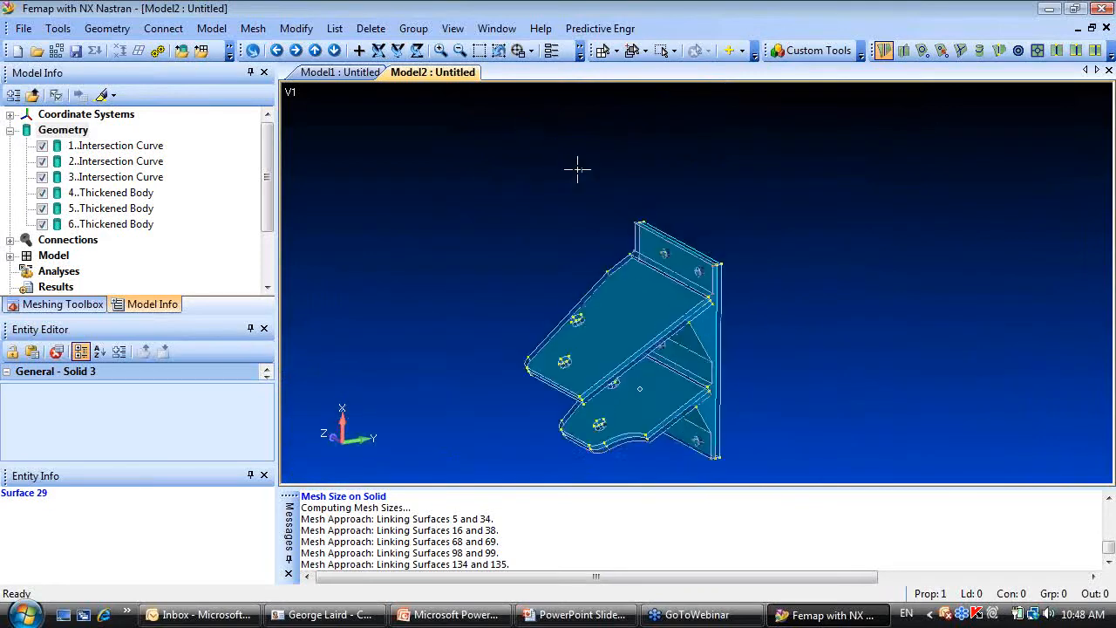
# Intersect all six bracket solids so their touching faces become shared surfaces.
pyautogui.click(106, 28)
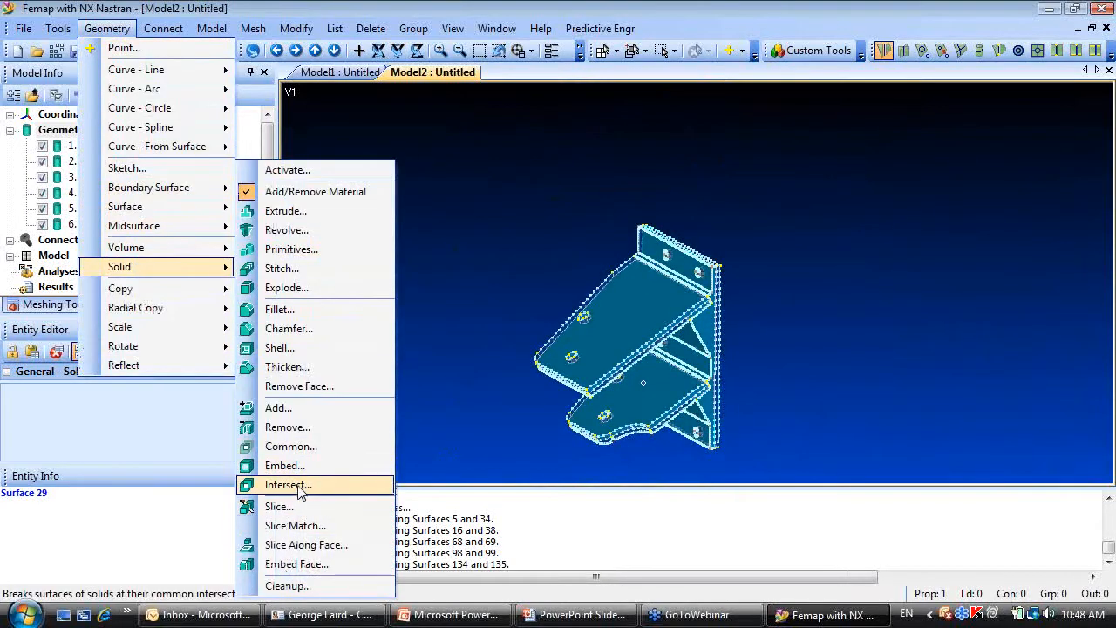
pyautogui.click(288, 485)
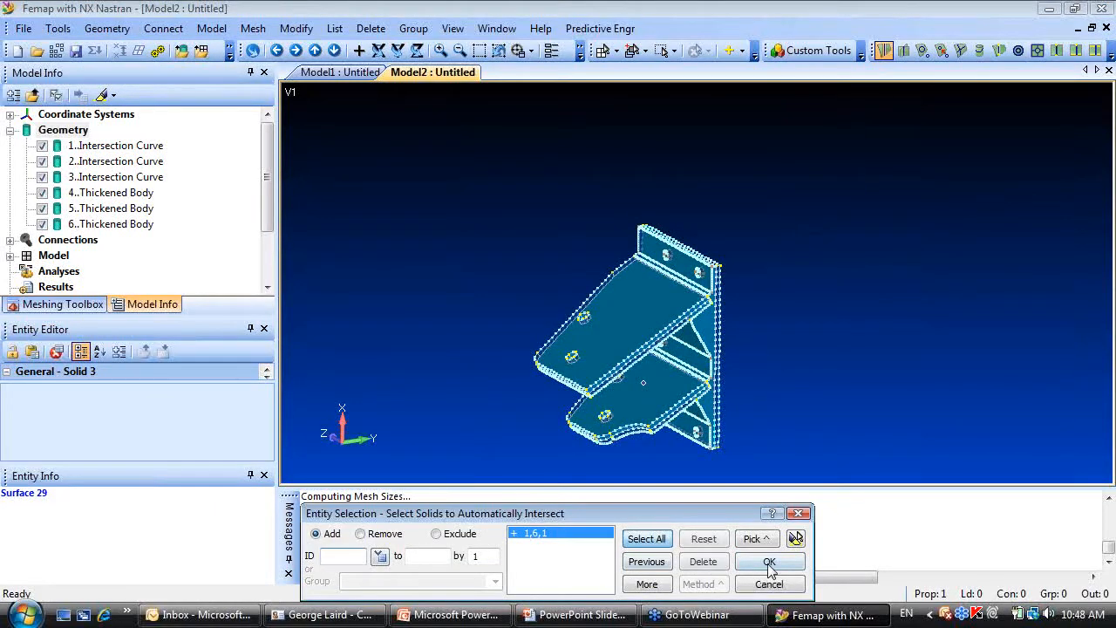
pyautogui.click(769, 562)
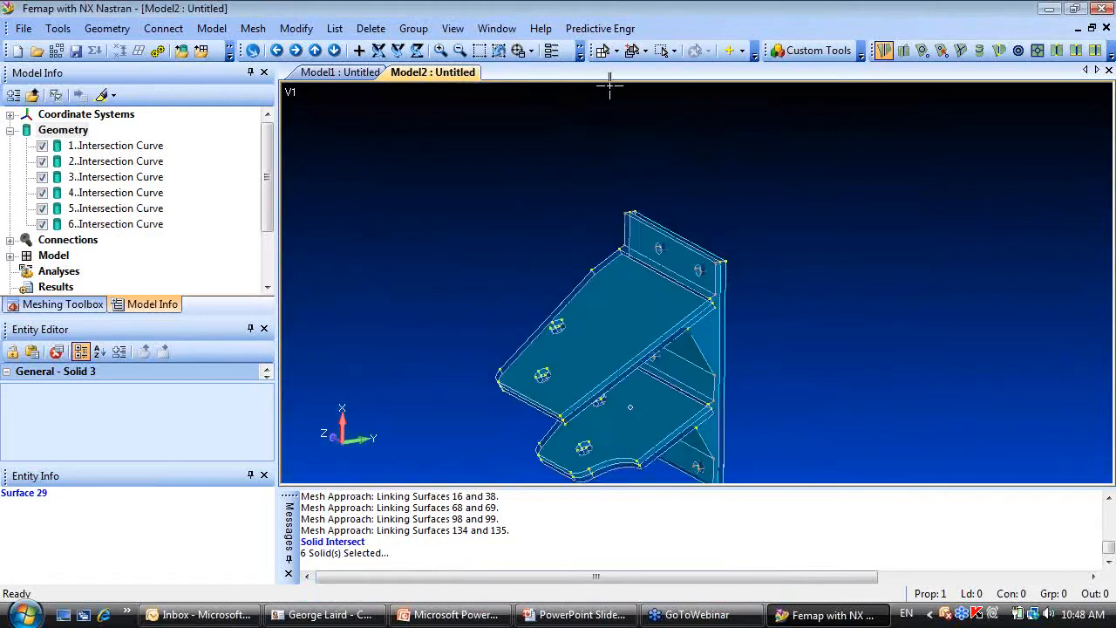
# Recompute automatic tet mesh sizing on the intersected geometry, linking shared surfaces.
pyautogui.rightClick(63, 129)
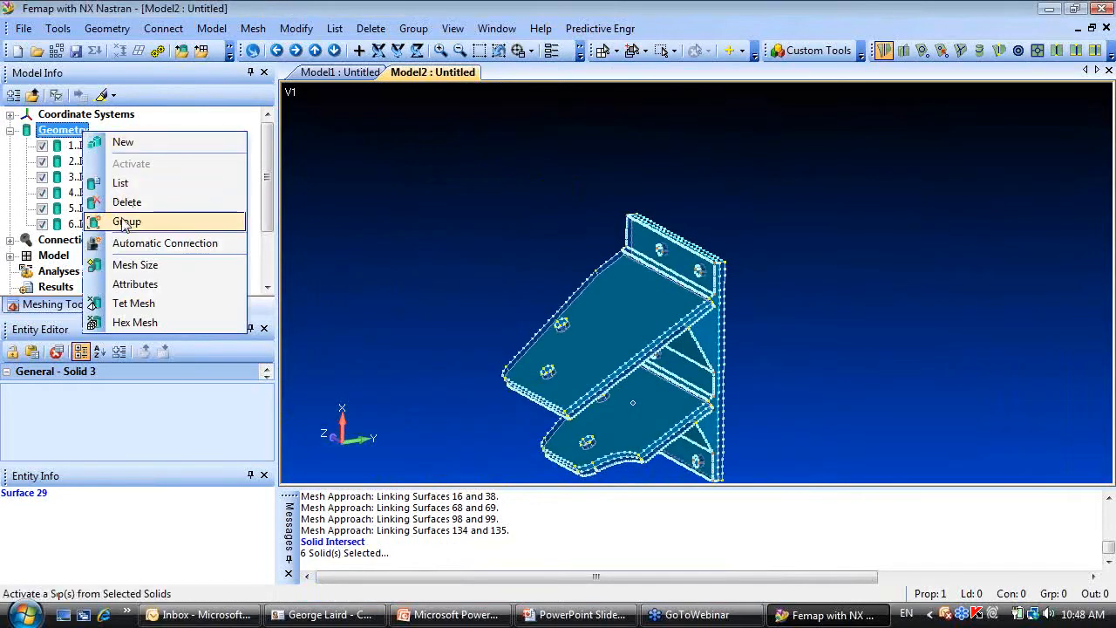
pyautogui.click(136, 265)
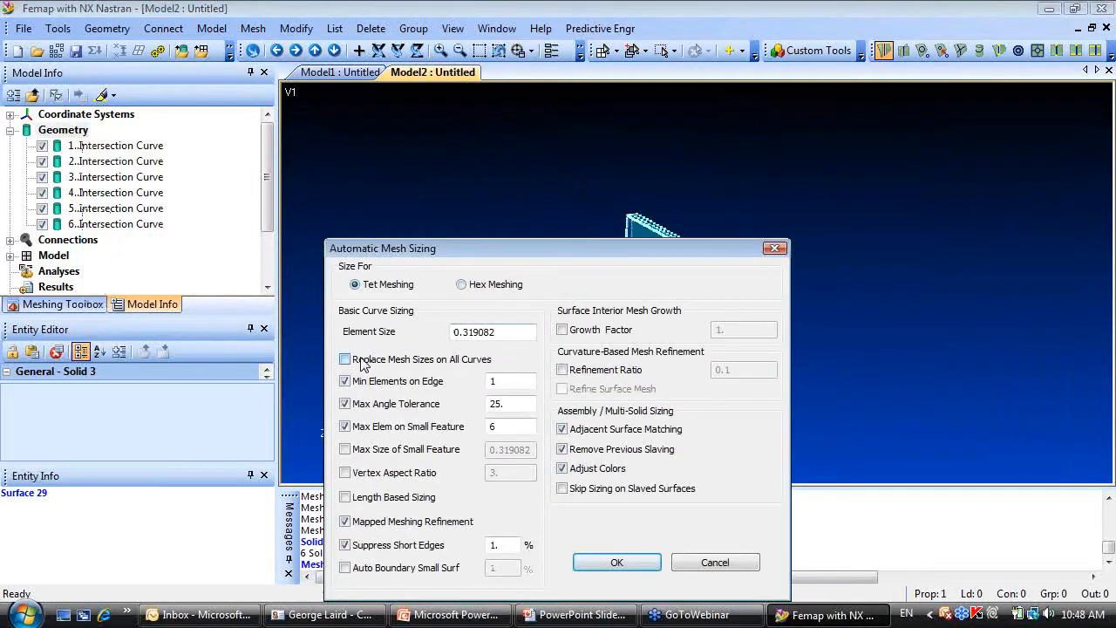
pyautogui.click(617, 561)
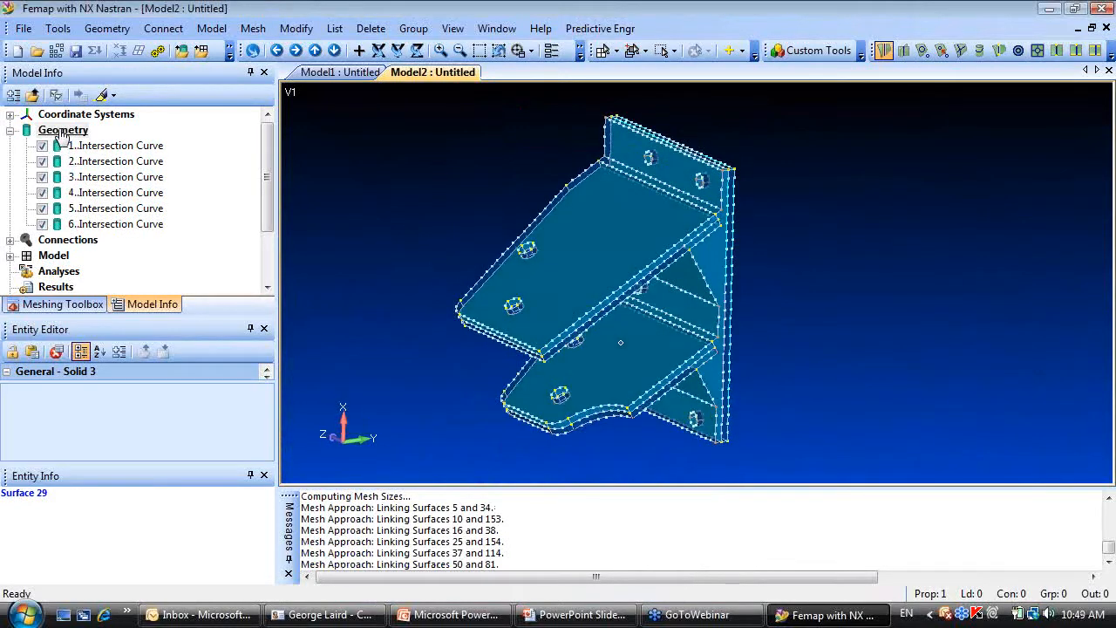
pyautogui.rightClick(63, 129)
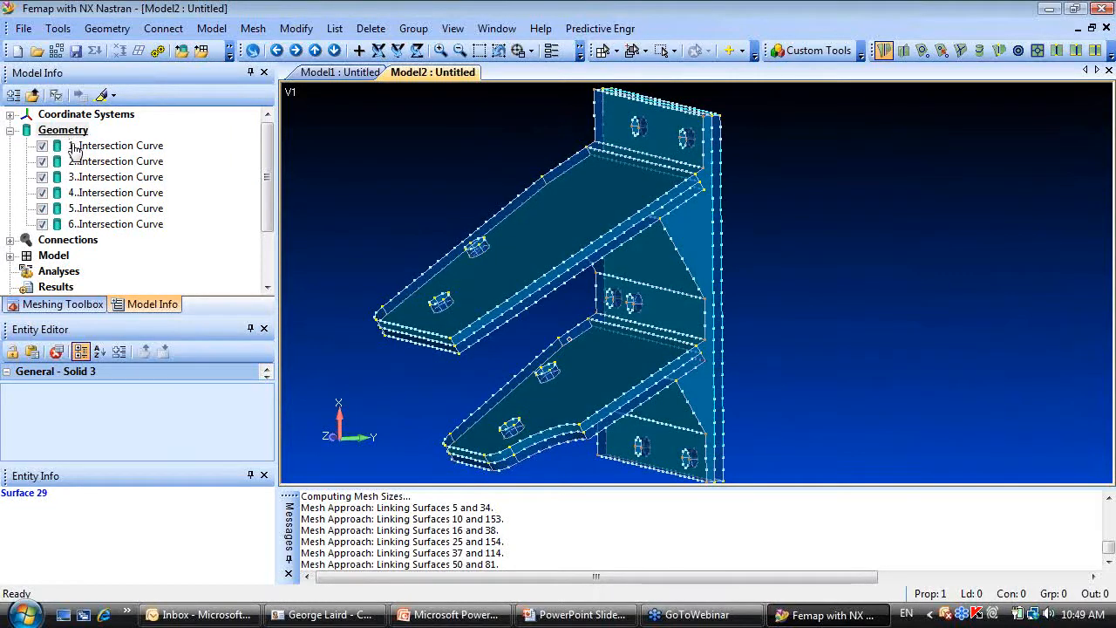
pyautogui.rightClick(115, 147)
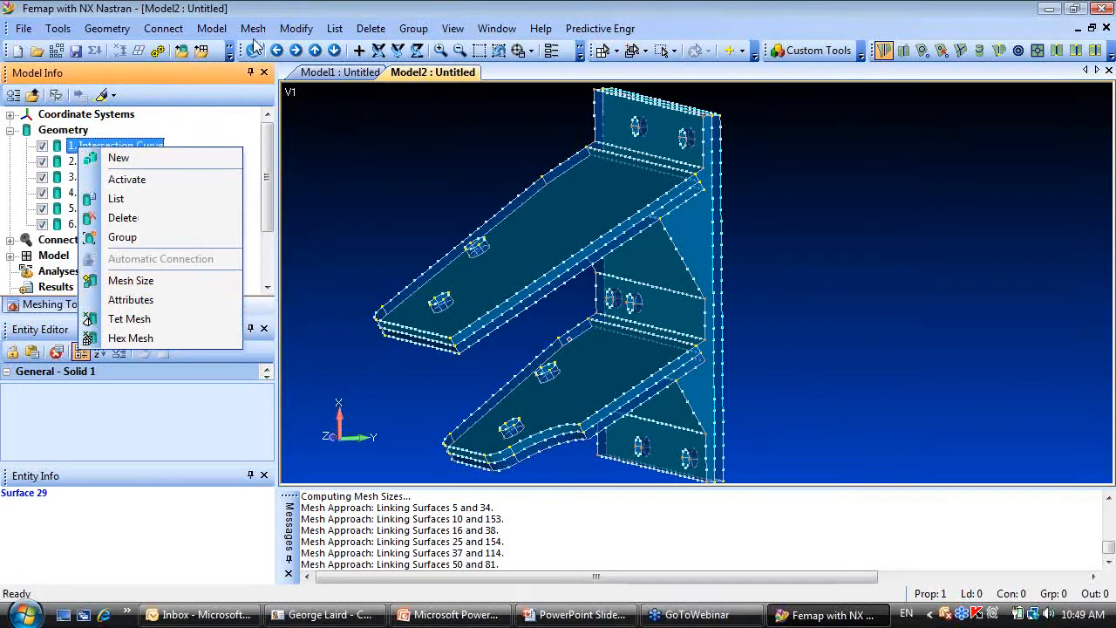
# Create an 'Aluminum' solid property with 7050-T651 Al Plate material on four solids.
pyautogui.click(252, 28)
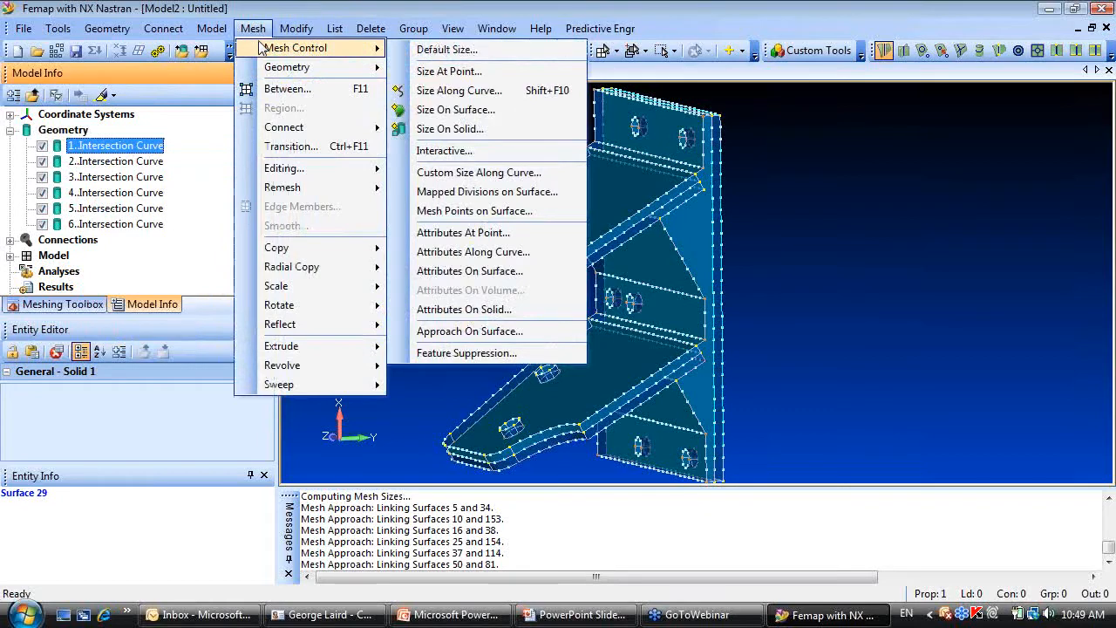
pyautogui.moveTo(488, 272)
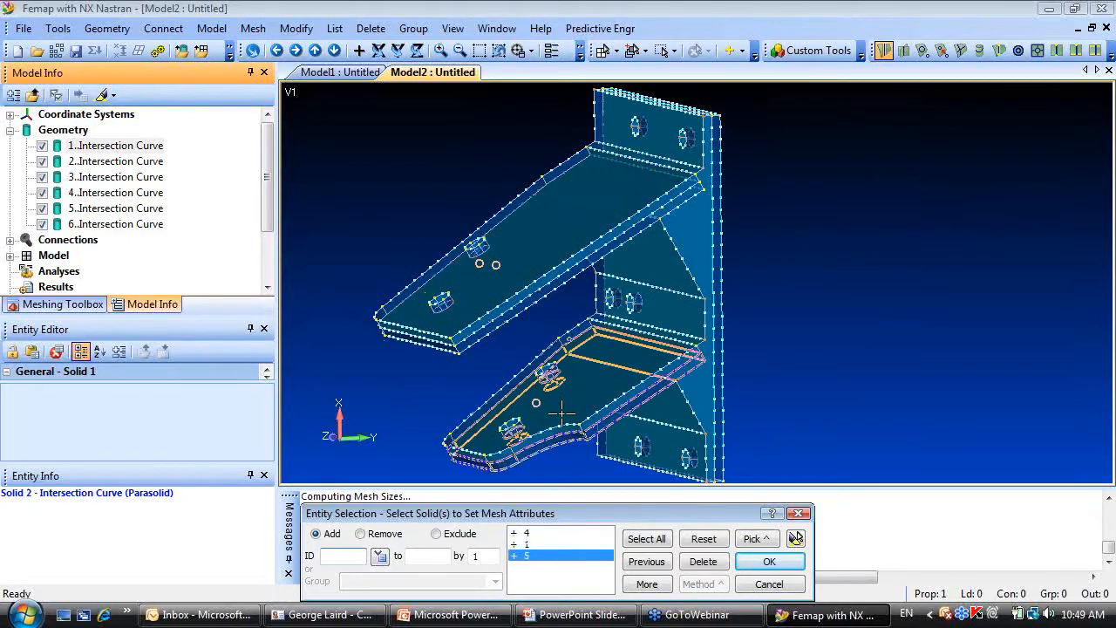
pyautogui.click(769, 562)
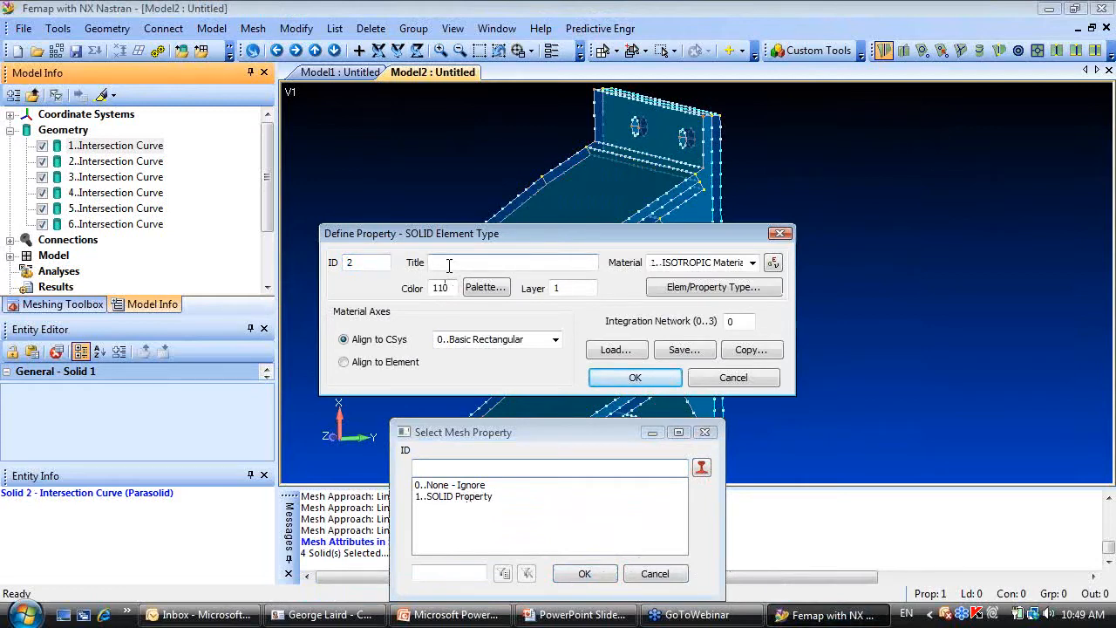
pyautogui.write('Aluminum')
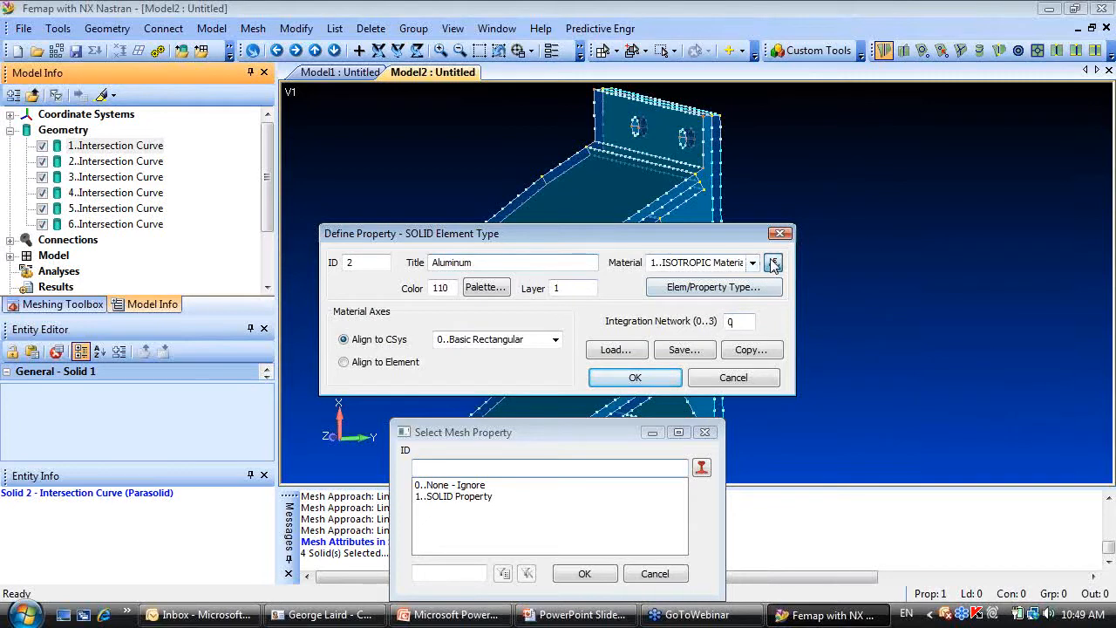
pyautogui.click(772, 262)
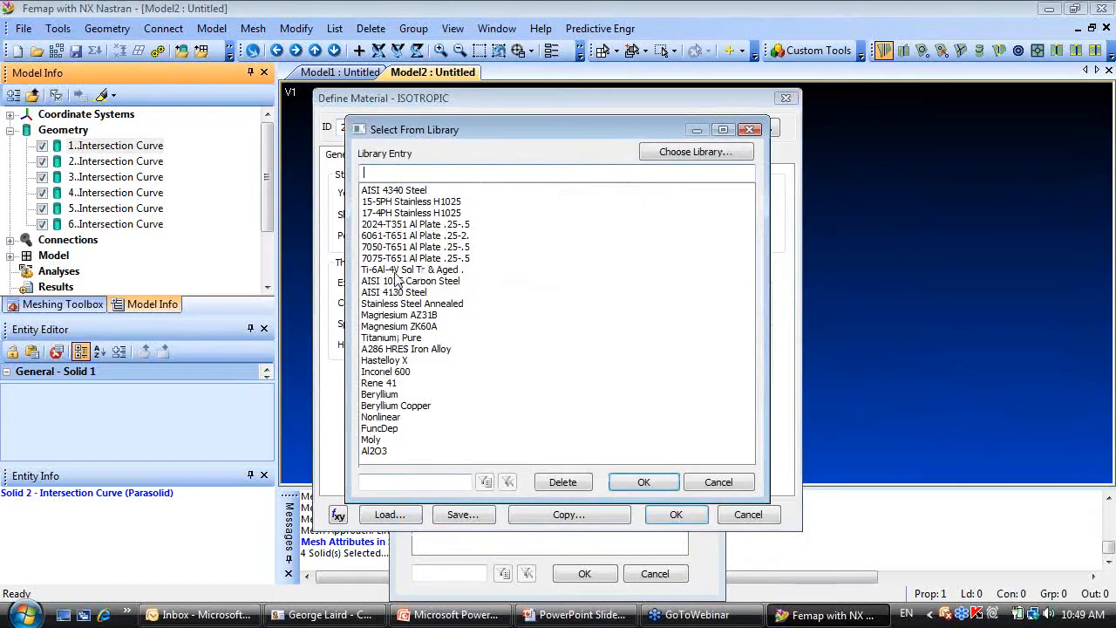
pyautogui.click(643, 481)
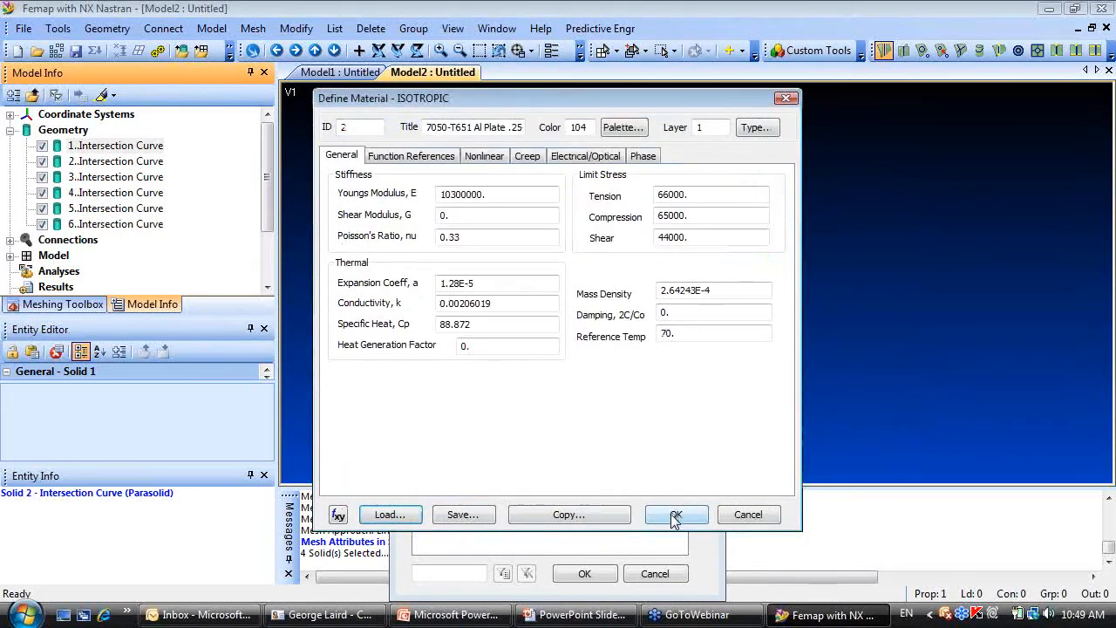
pyautogui.click(677, 515)
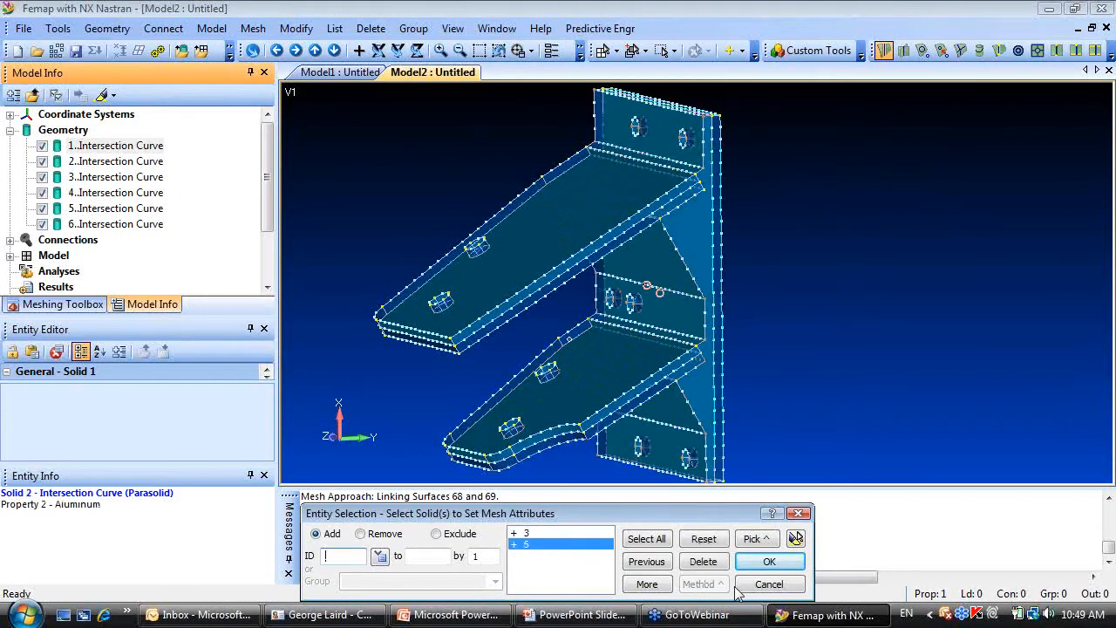
# Create a 'Steel' solid property with AISI 4340 Steel material on the remaining two solids.
pyautogui.click(767, 561)
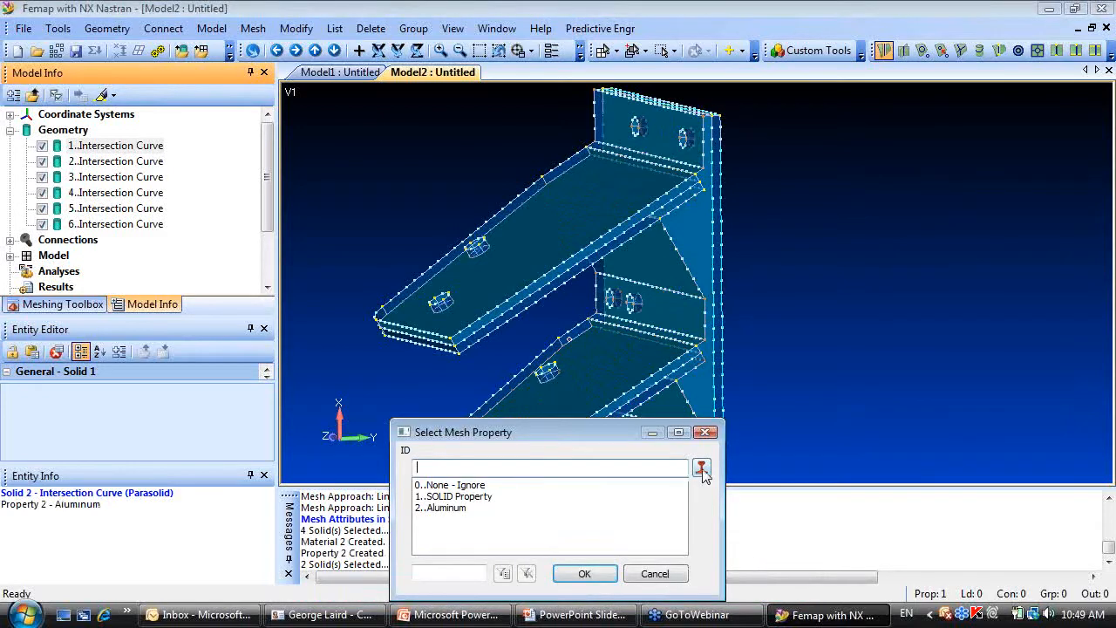
pyautogui.click(702, 467)
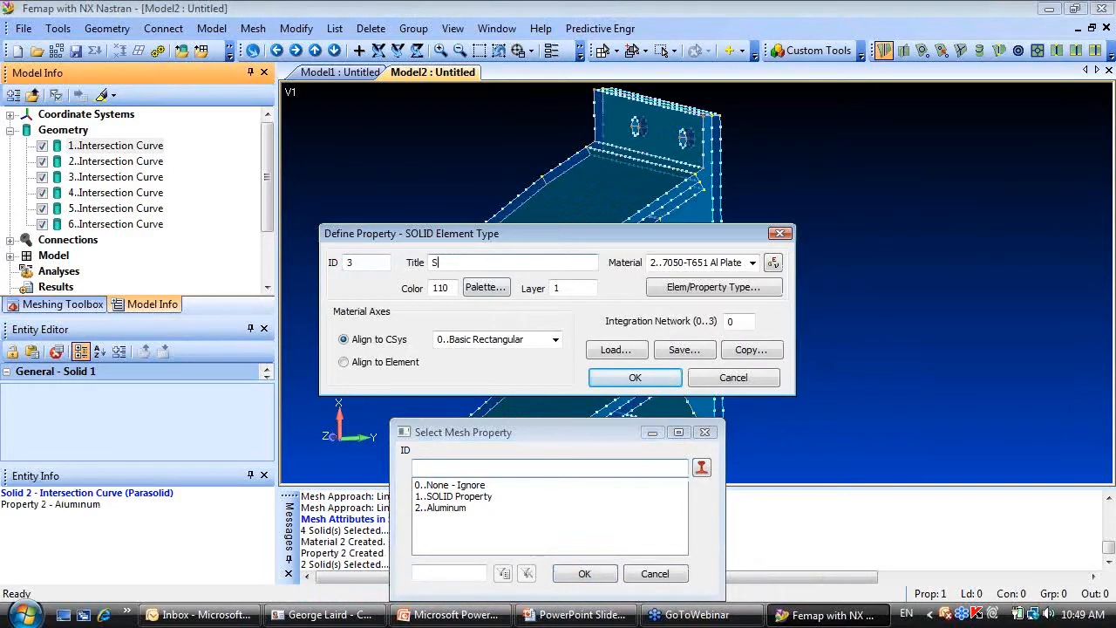
pyautogui.write('Steel')
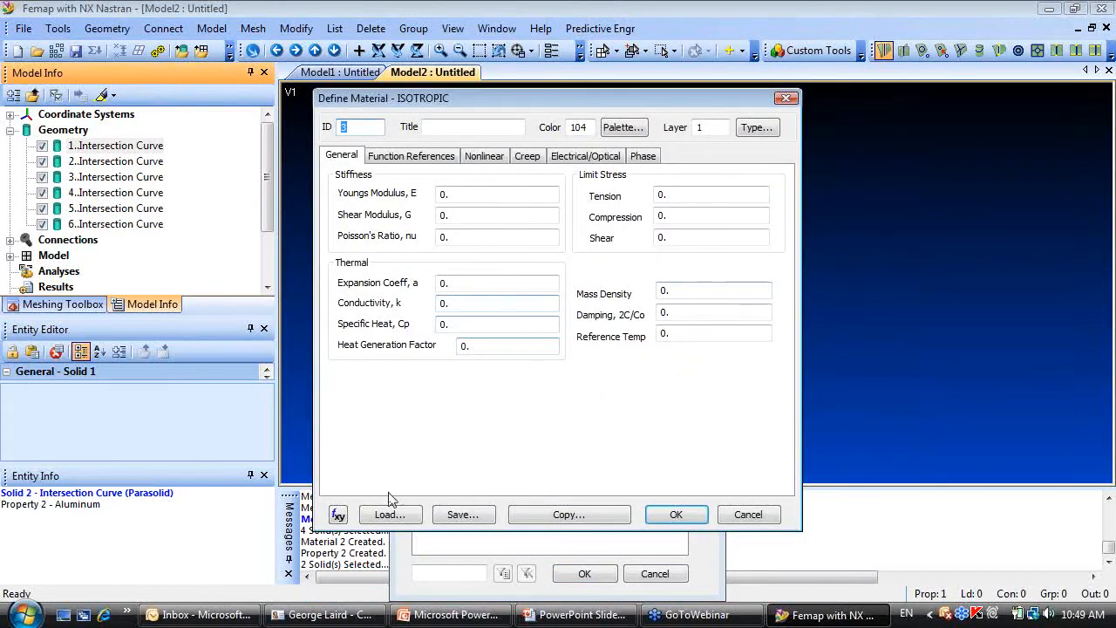
pyautogui.click(391, 513)
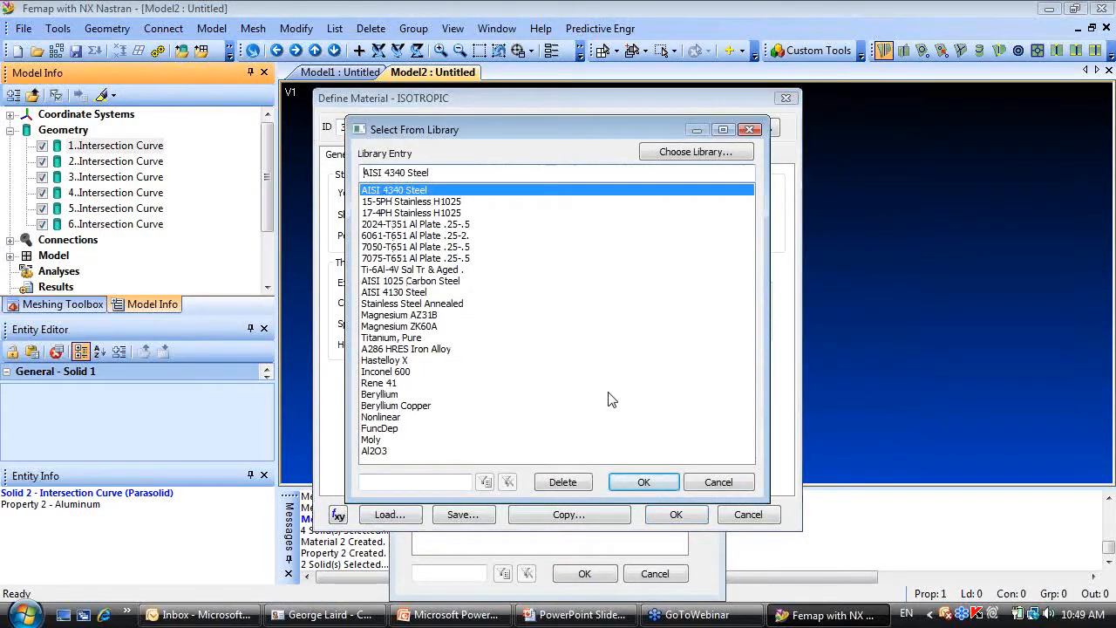
pyautogui.click(643, 481)
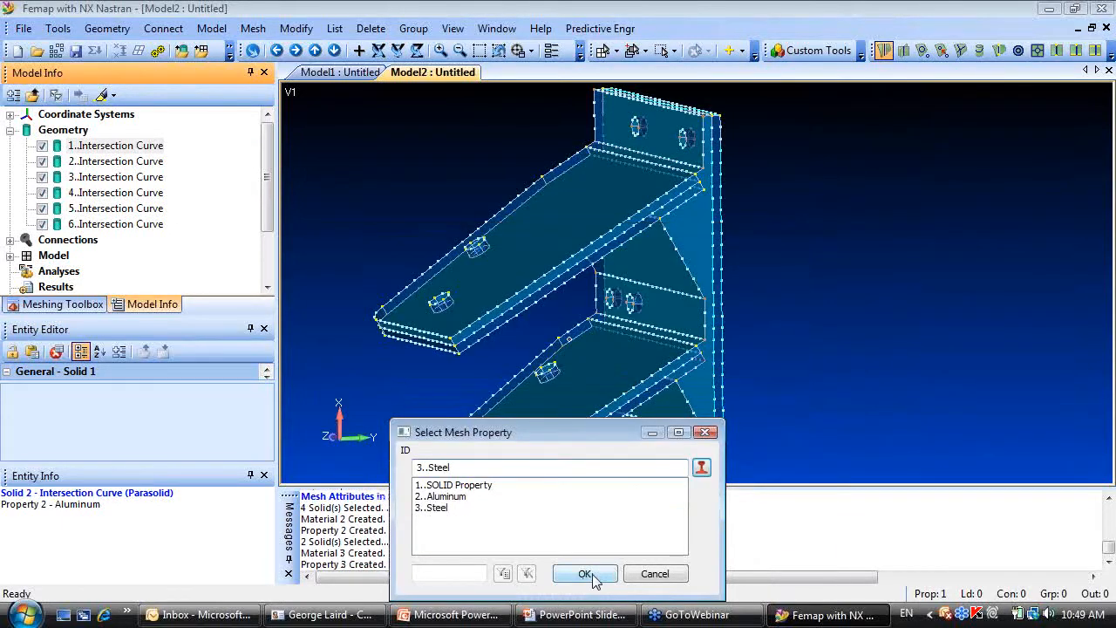
pyautogui.click(586, 573)
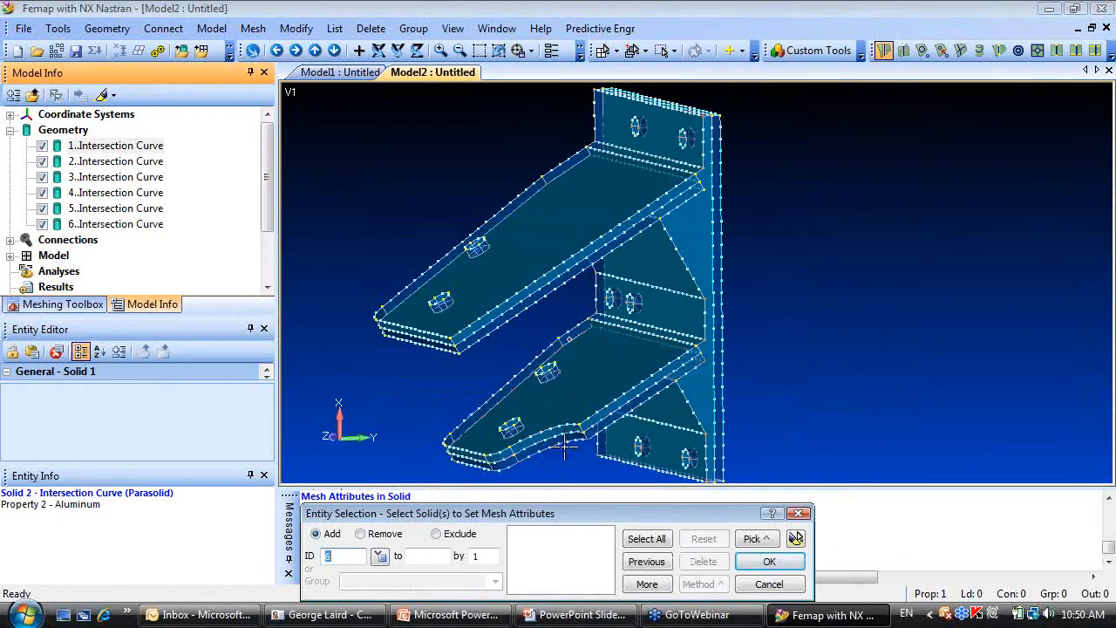
pyautogui.click(558, 439)
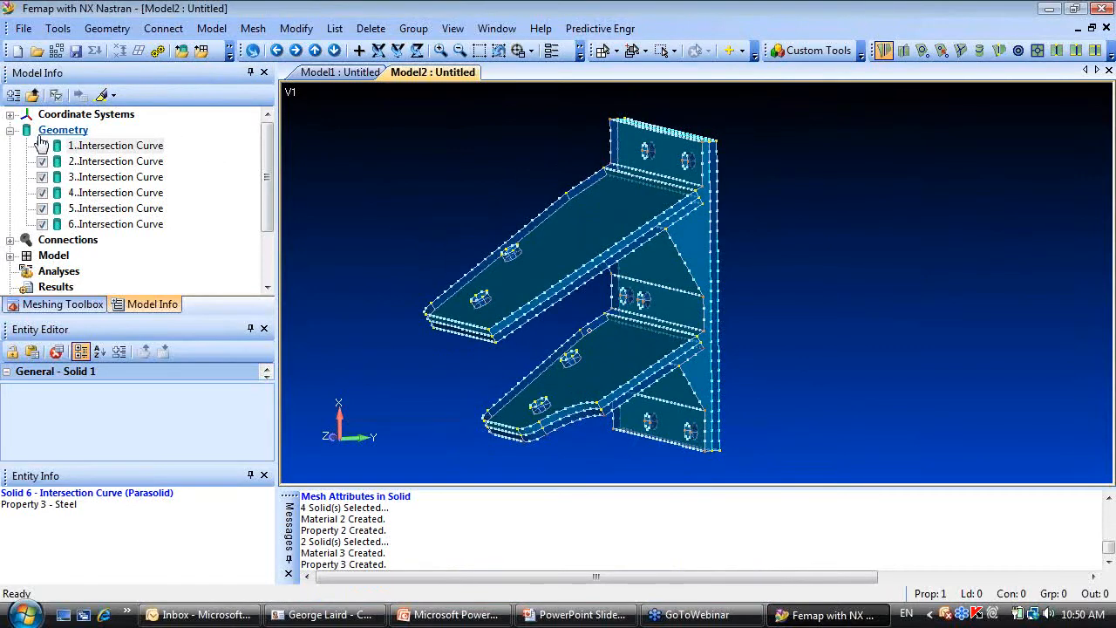
# Tet-mesh all six bracket solids with midside nodes using their meshing attributes.
pyautogui.click(62, 129)
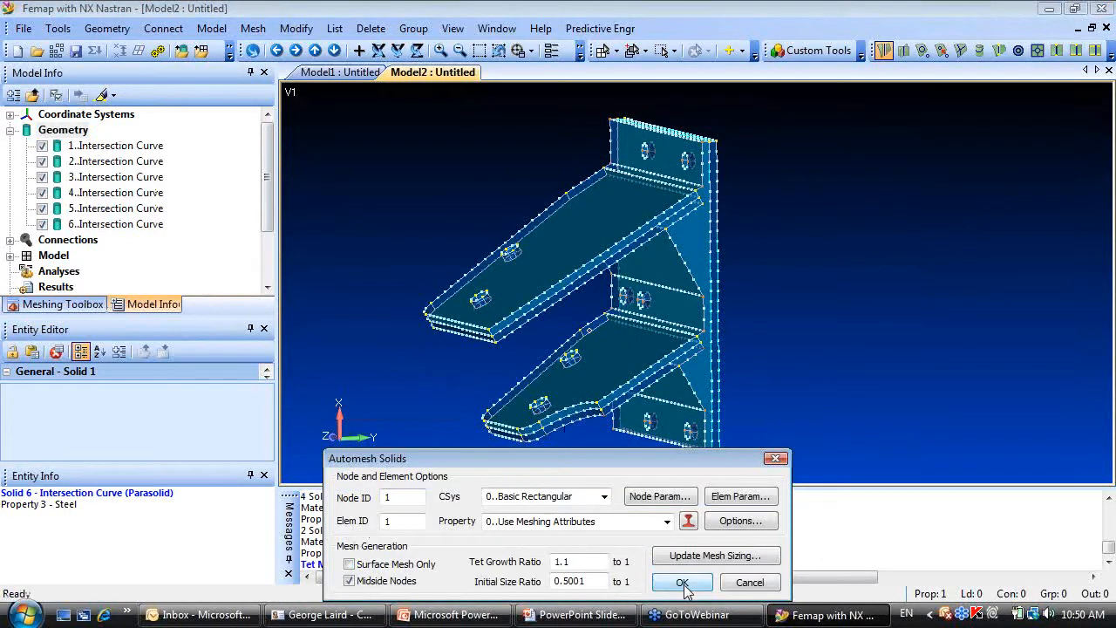
pyautogui.click(682, 583)
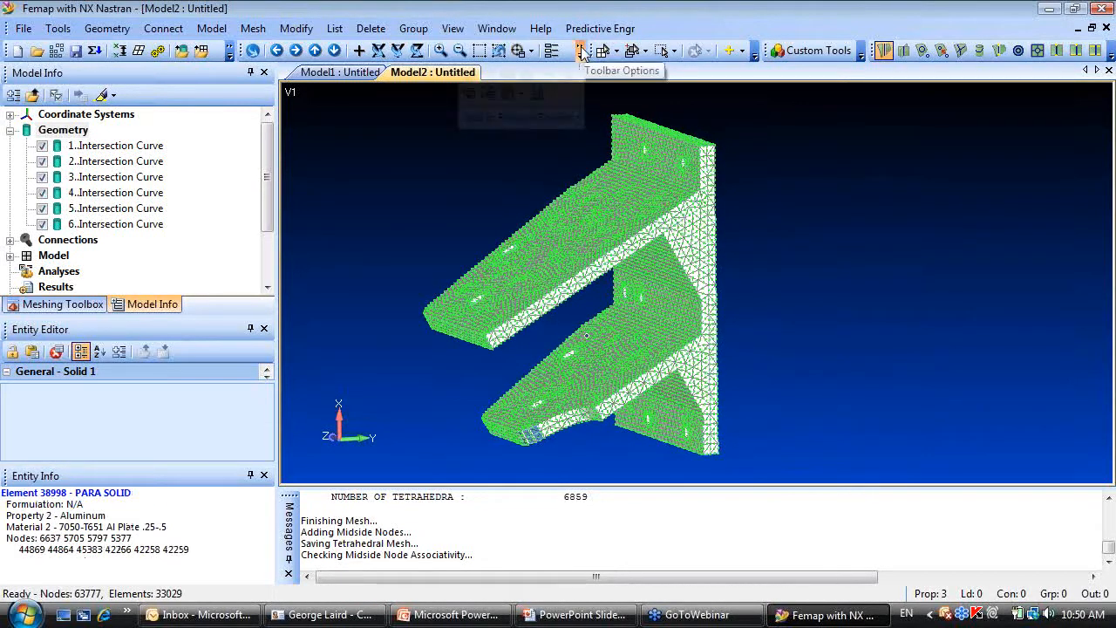
# Color elements by property and change one property's color so the shelf plates stand out.
pyautogui.click(509, 94)
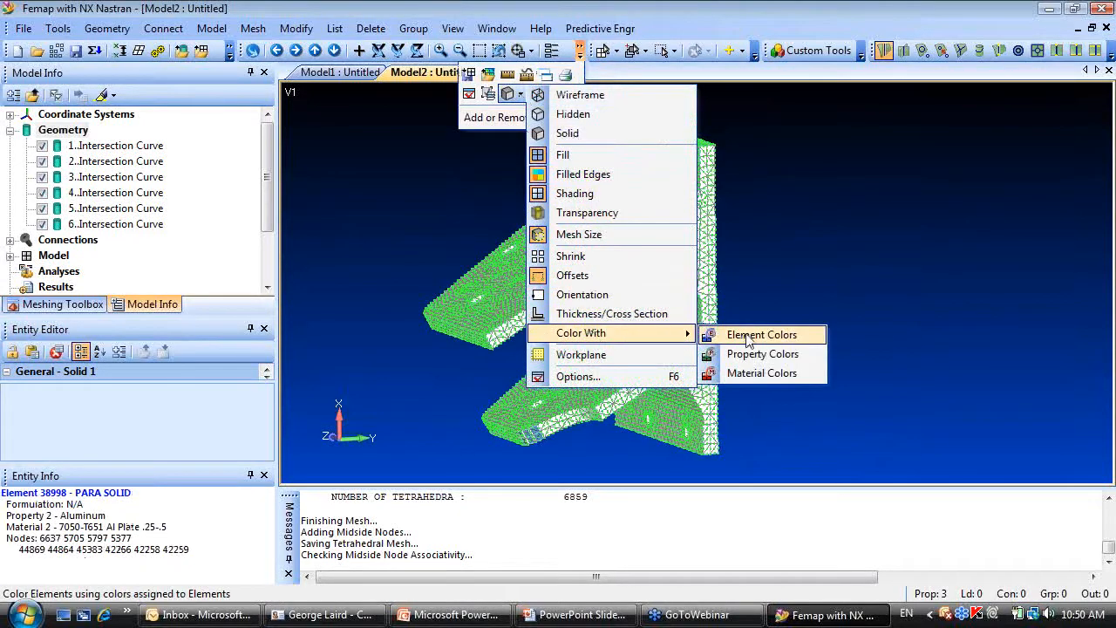
pyautogui.click(761, 335)
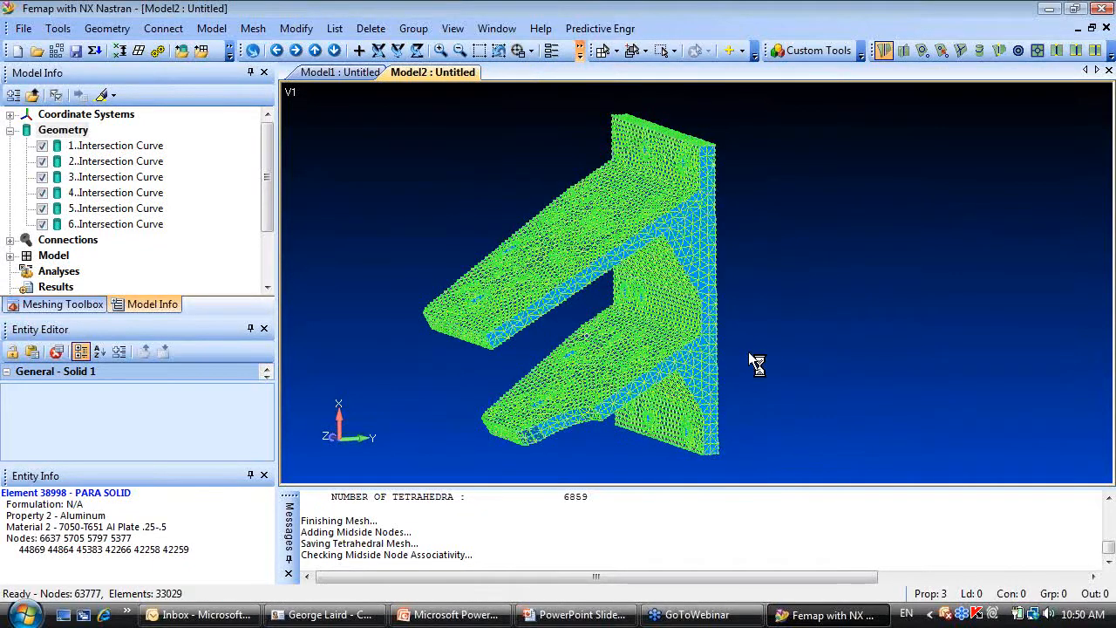
pyautogui.click(296, 28)
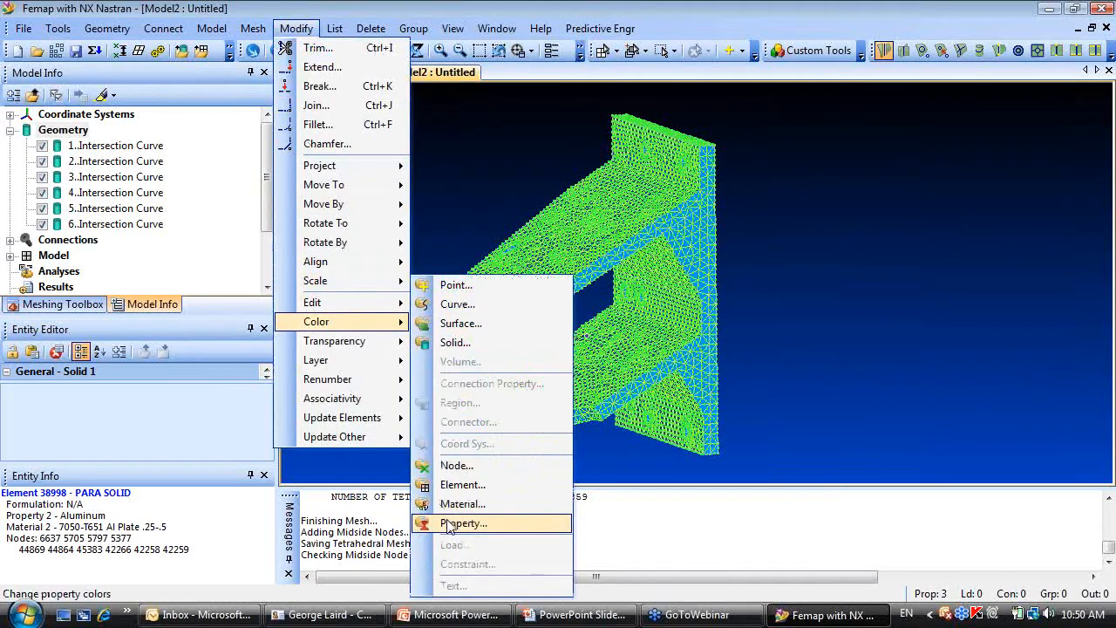
pyautogui.click(464, 524)
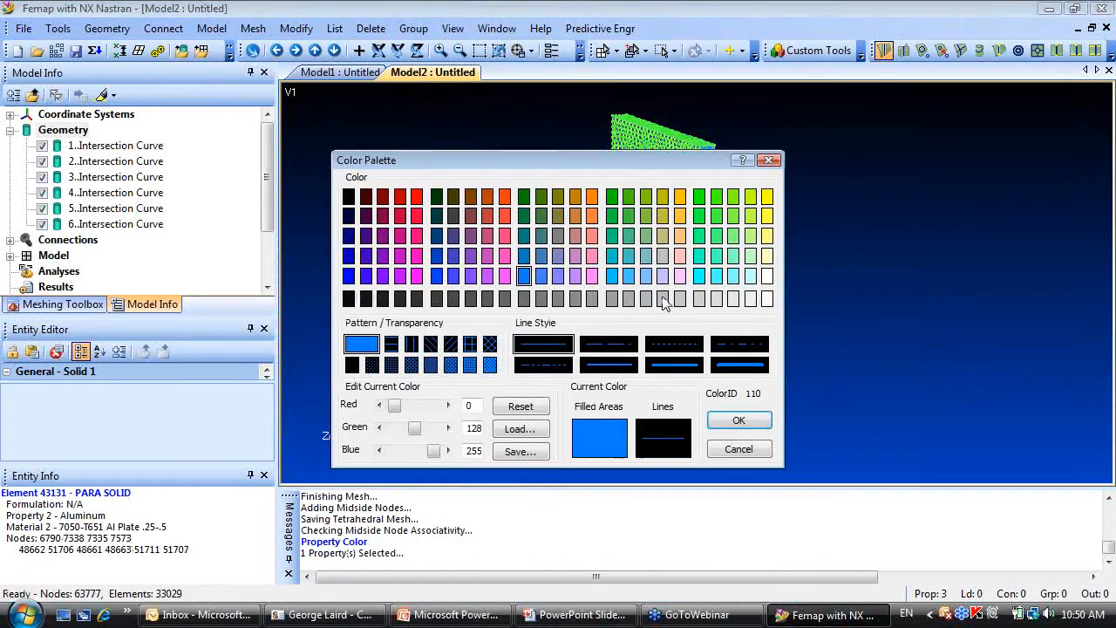
pyautogui.click(740, 418)
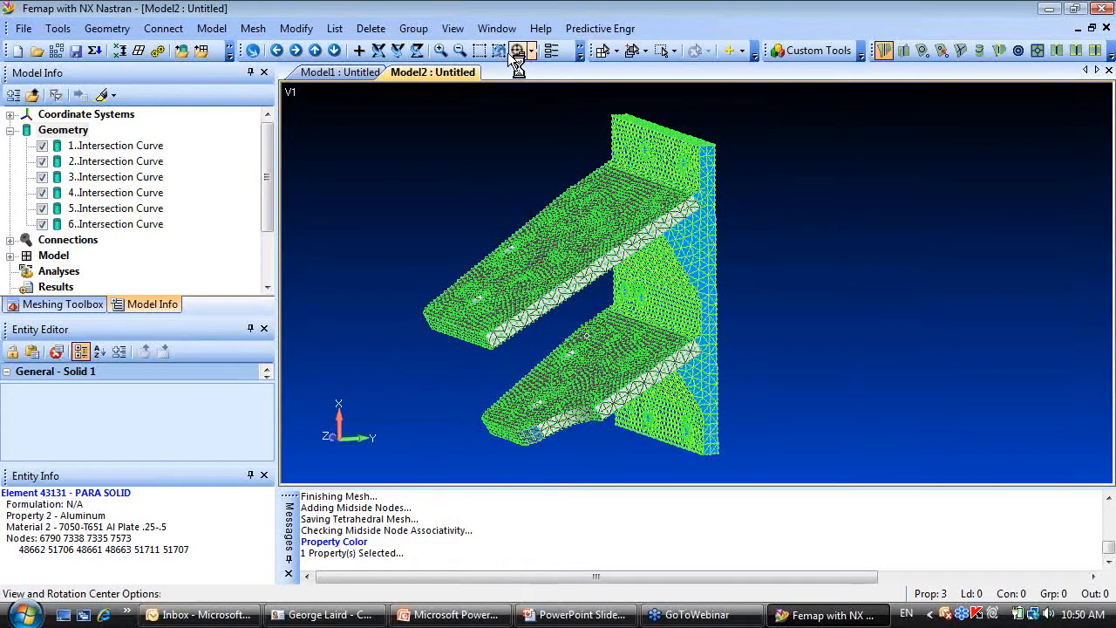
pyautogui.moveTo(519, 49)
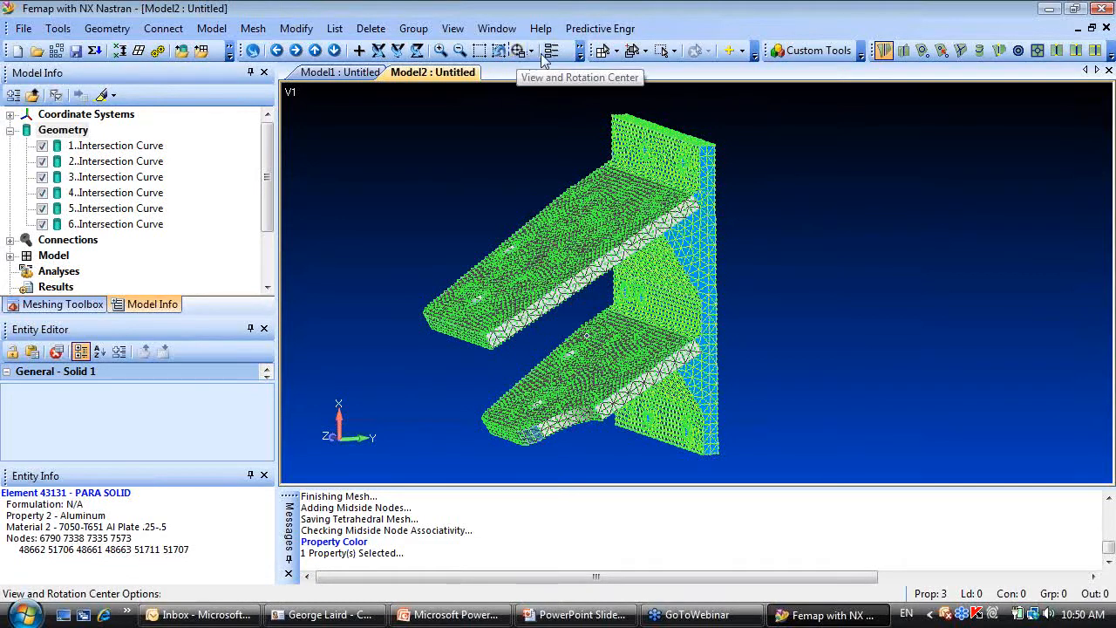
# Set the rotation center and hide nodes in View Visibility for a clean element display.
pyautogui.click(534, 48)
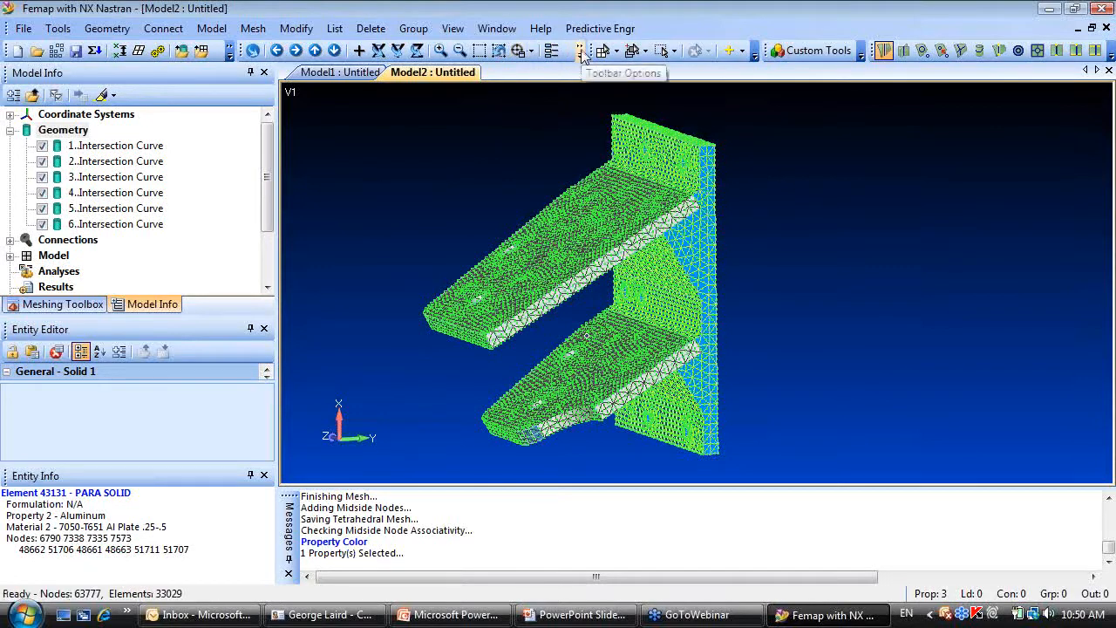
pyautogui.click(582, 49)
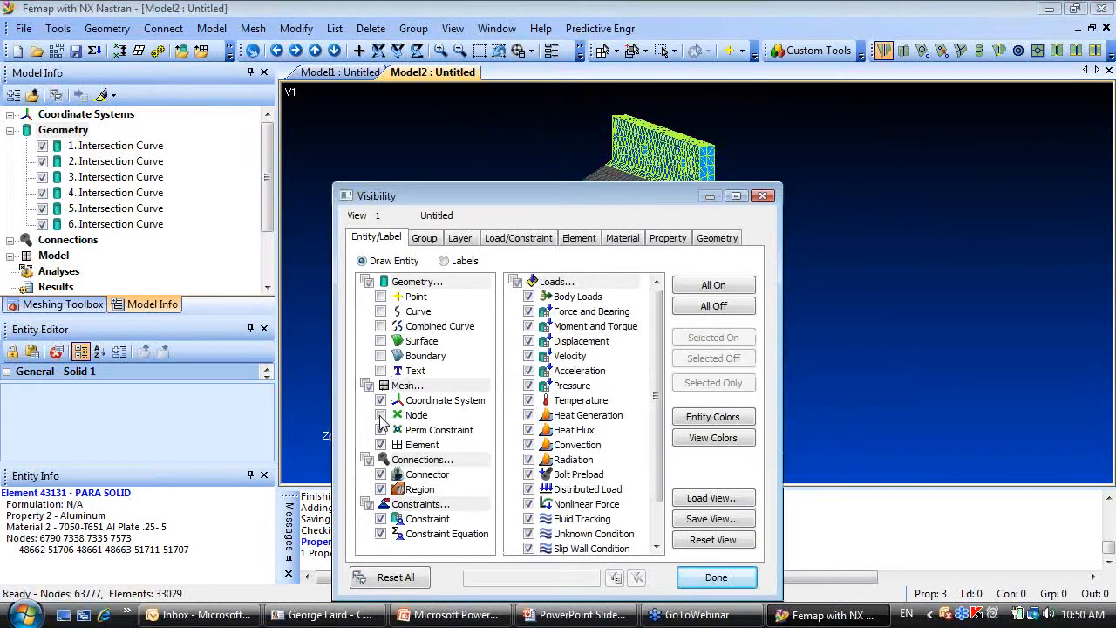
pyautogui.click(715, 577)
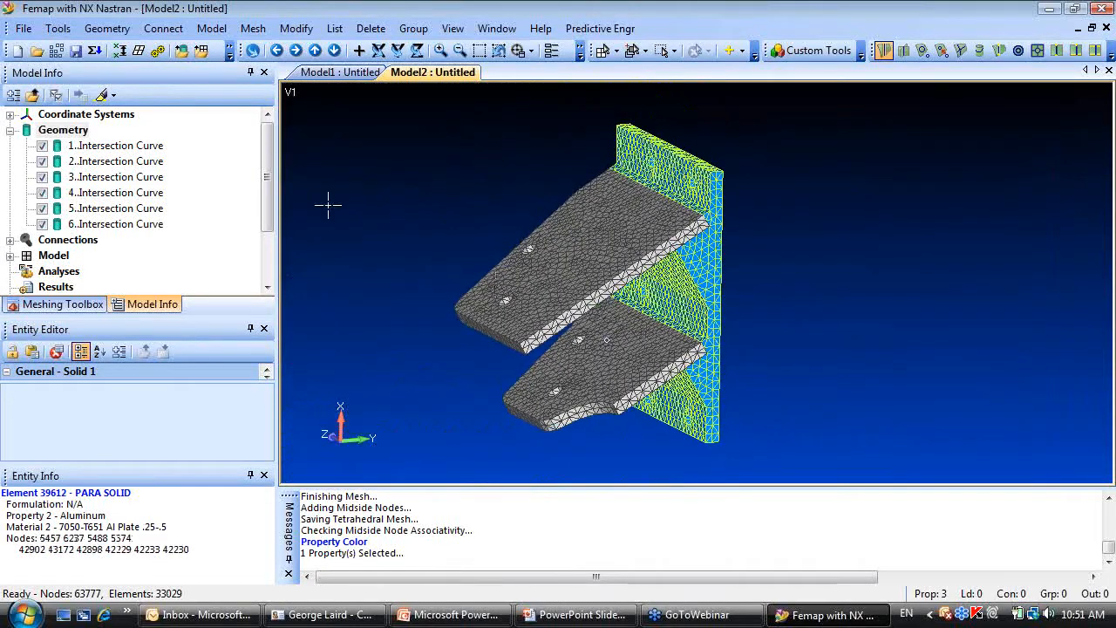
pyautogui.moveTo(119, 49)
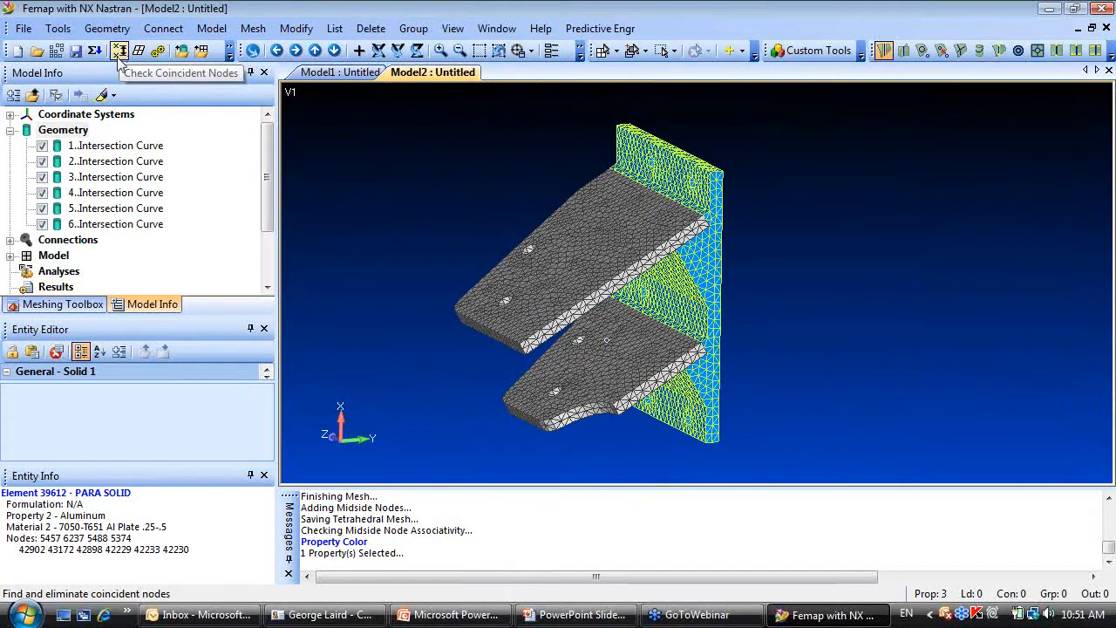
# Check all nodes for coincidence and merge the 10,456 duplicate nodes.
pyautogui.click(58, 28)
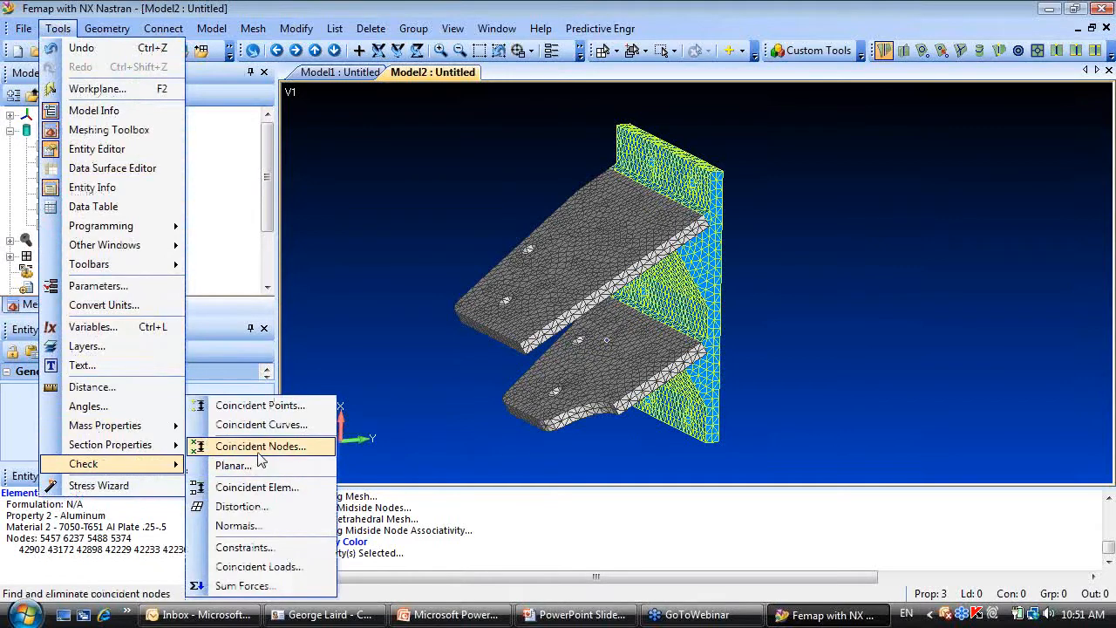
pyautogui.moveTo(258, 457)
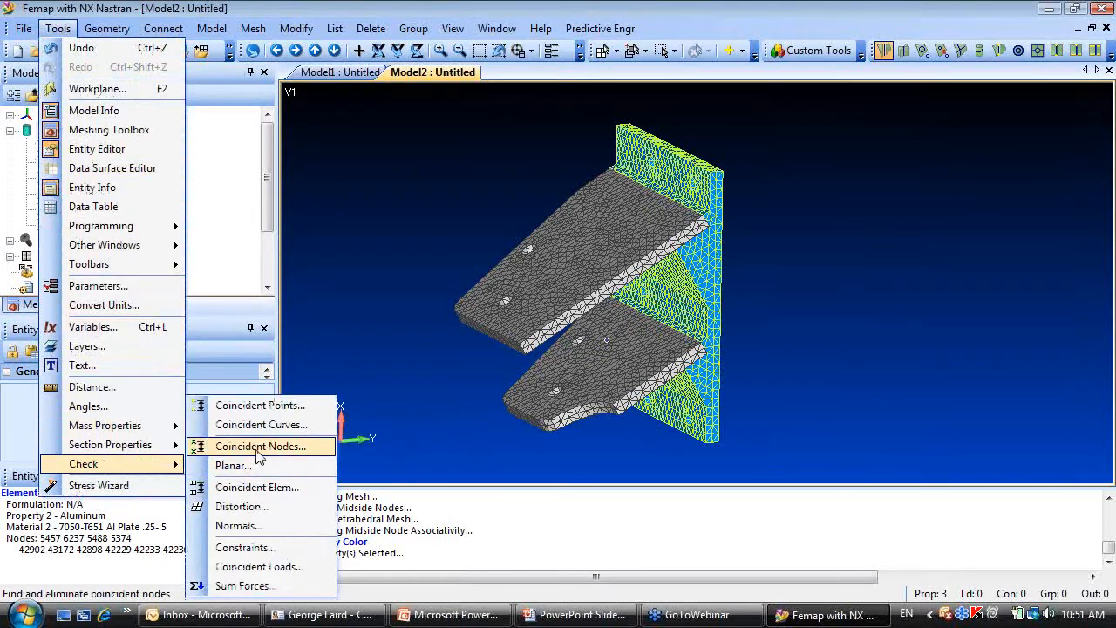
pyautogui.click(257, 446)
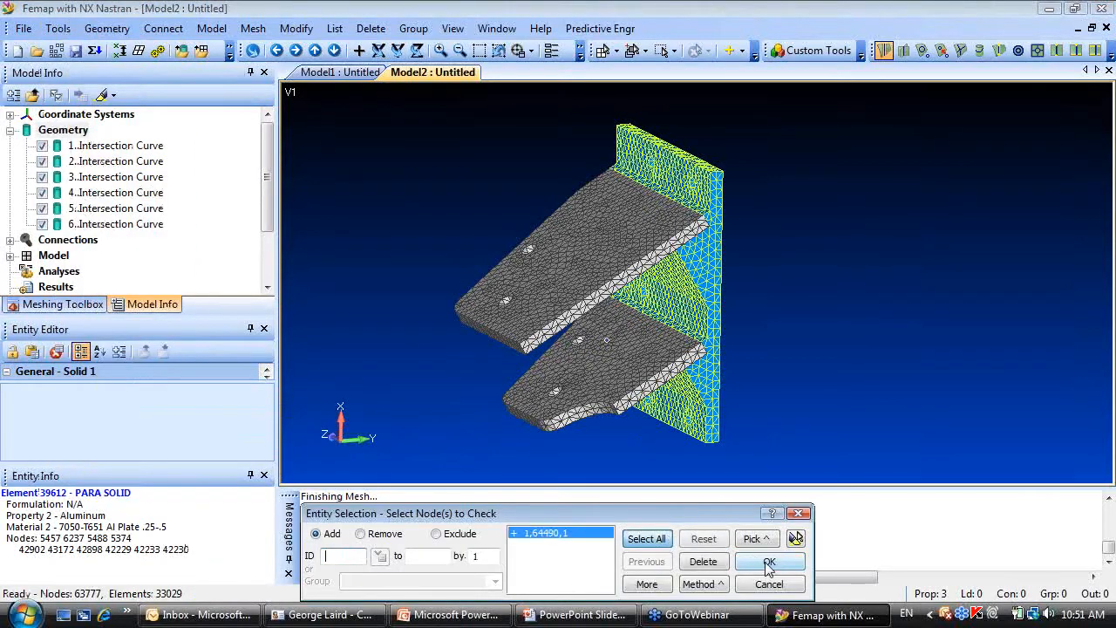
pyautogui.click(769, 562)
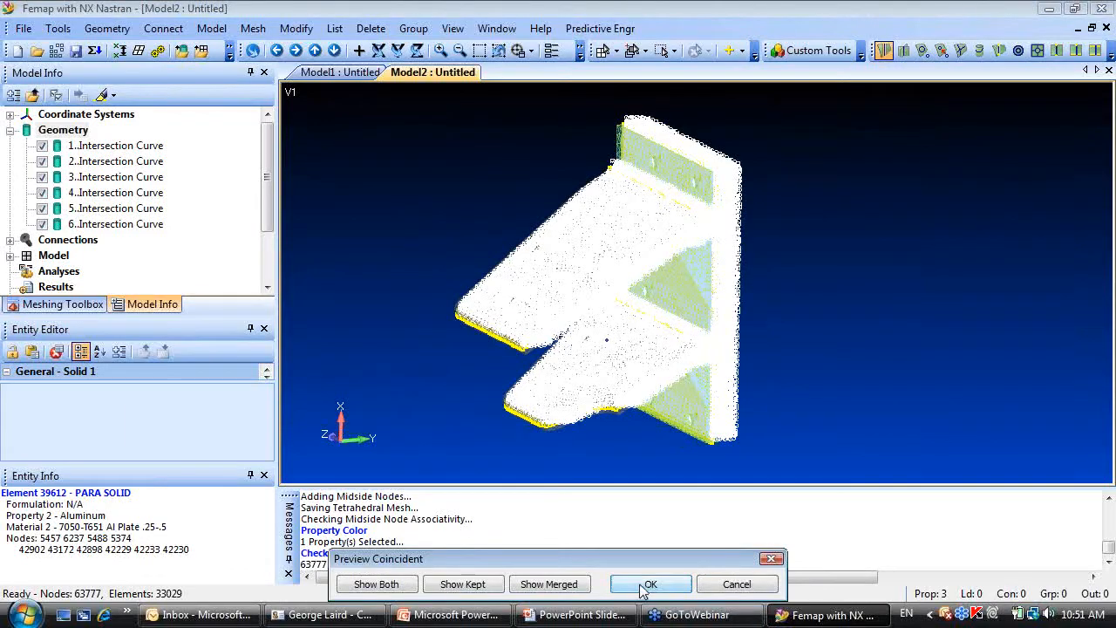
pyautogui.click(648, 583)
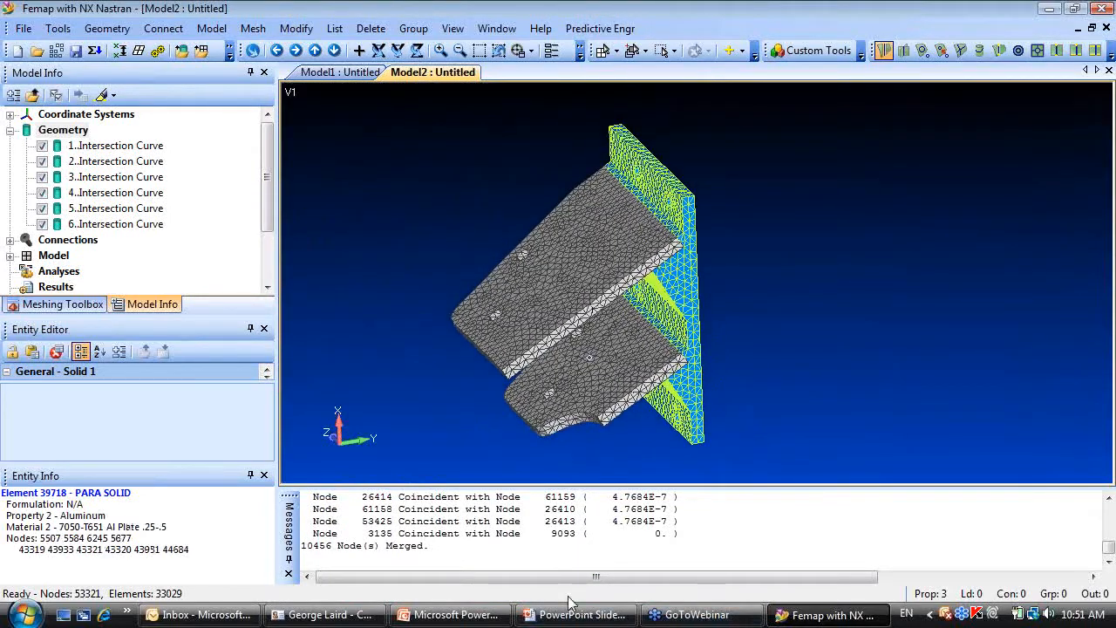
pyautogui.moveTo(576, 614)
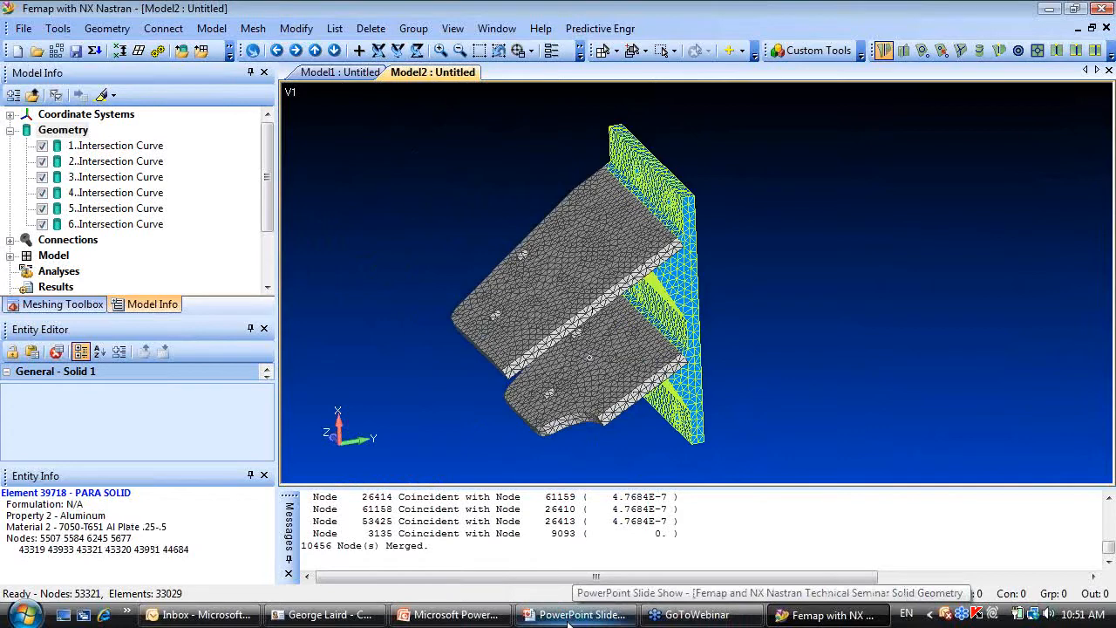
pyautogui.click(252, 28)
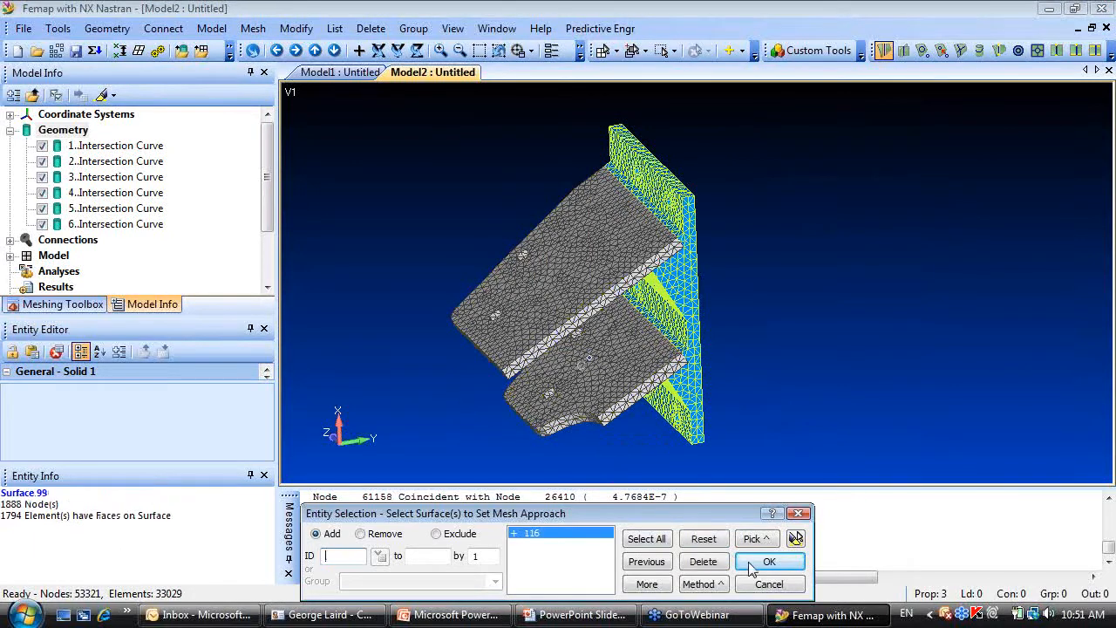
pyautogui.click(767, 562)
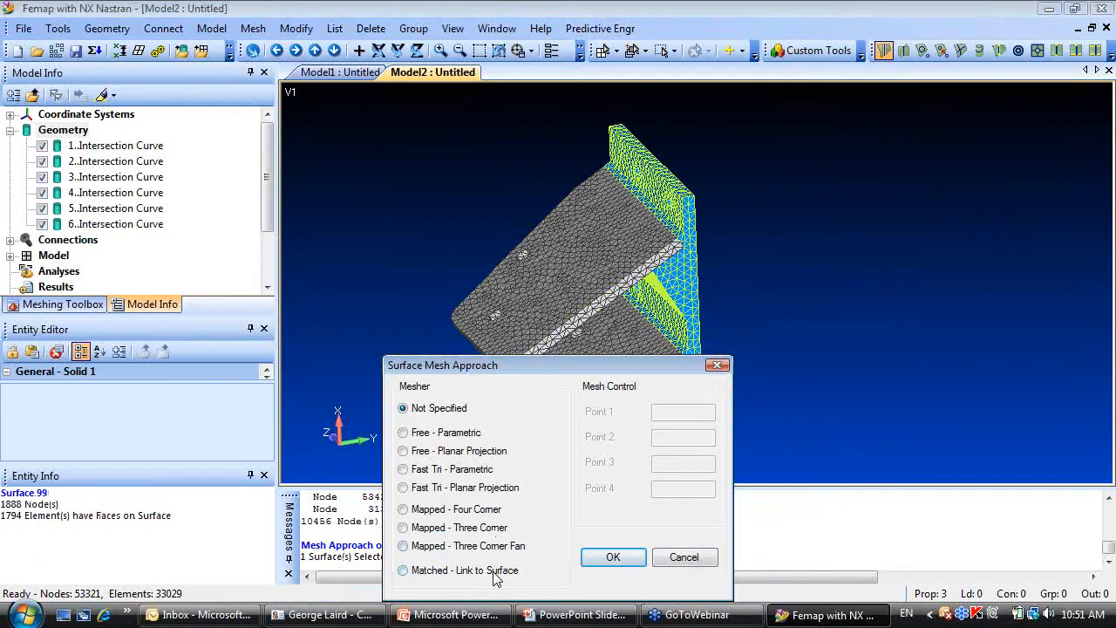
pyautogui.moveTo(487, 582)
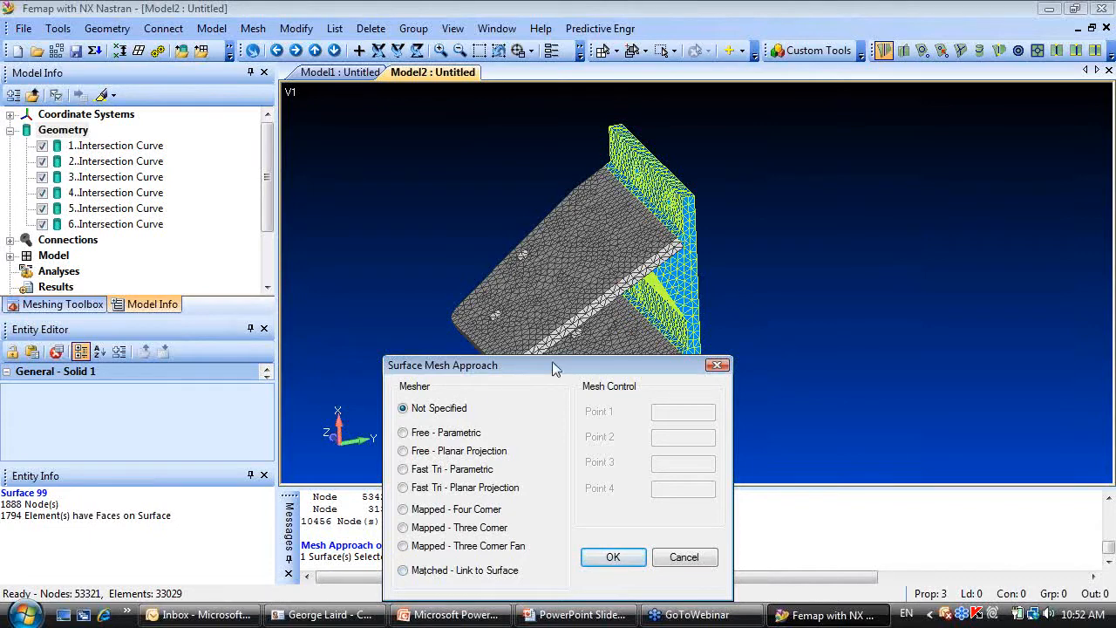
pyautogui.moveTo(554, 364); pyautogui.dragTo(527, 345)
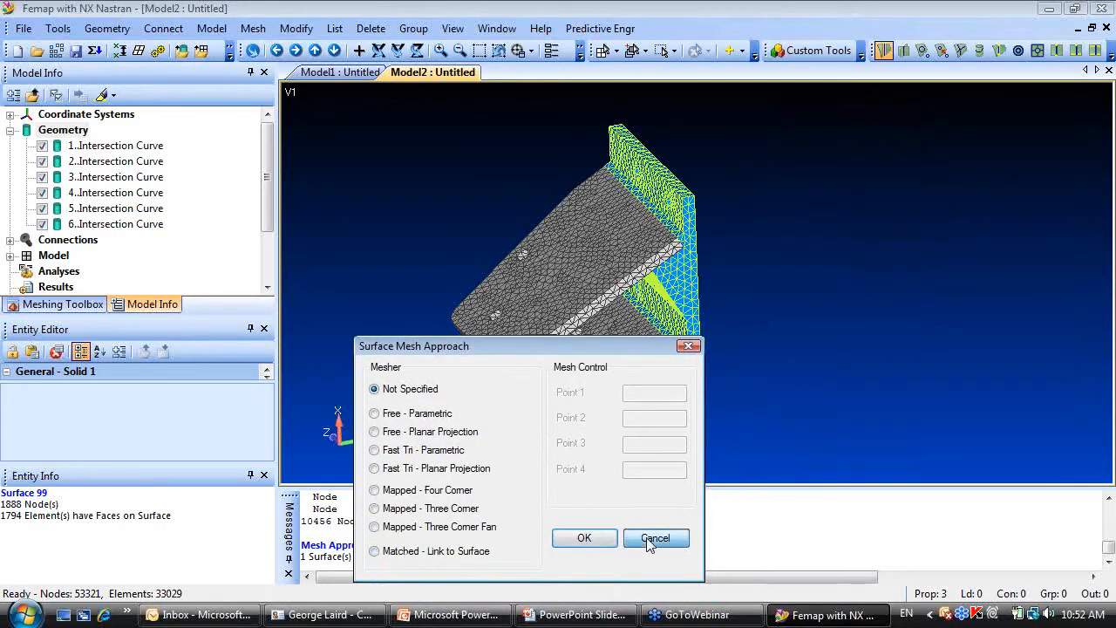
pyautogui.click(655, 537)
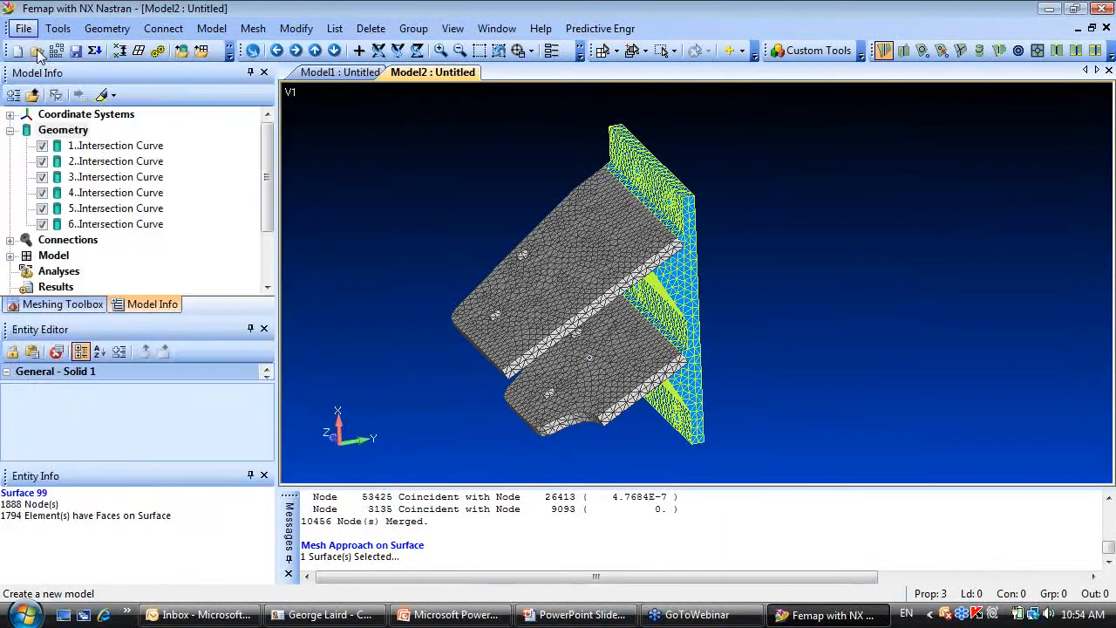
# Start a new model and import the ESCO 7GnewPoint.x_t Parasolid geometry with default options.
pyautogui.click(14, 49)
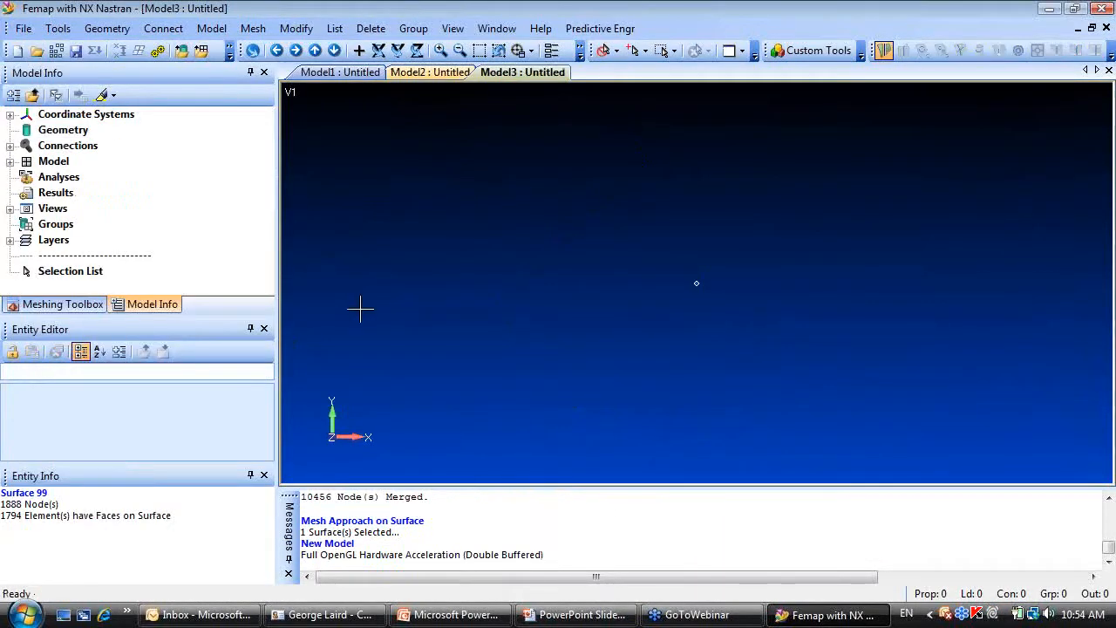
pyautogui.moveTo(182, 51)
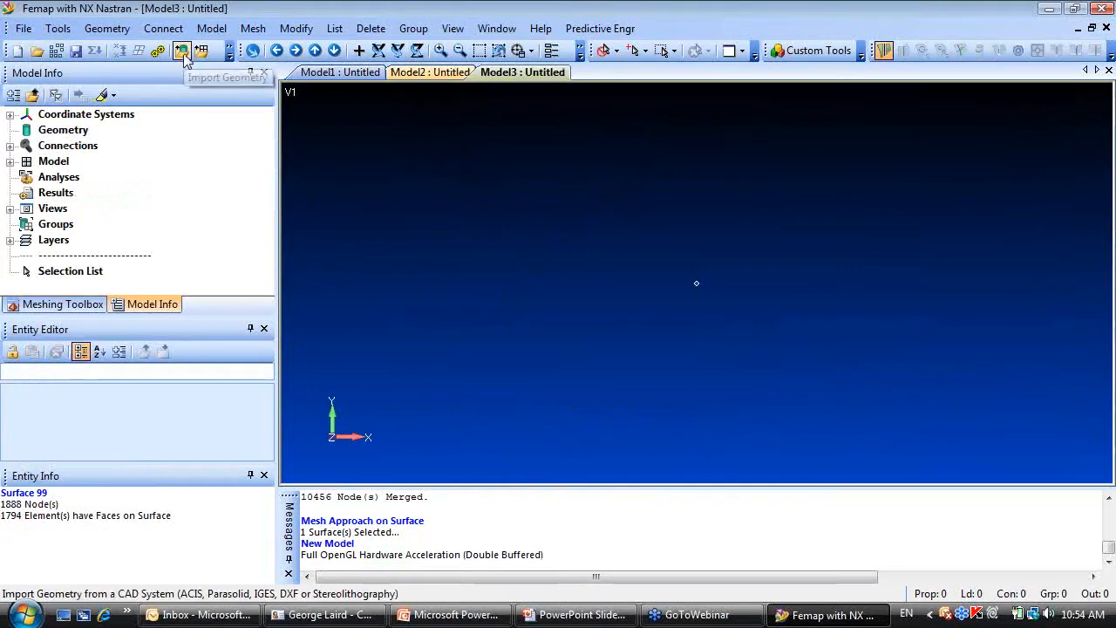
pyautogui.click(182, 50)
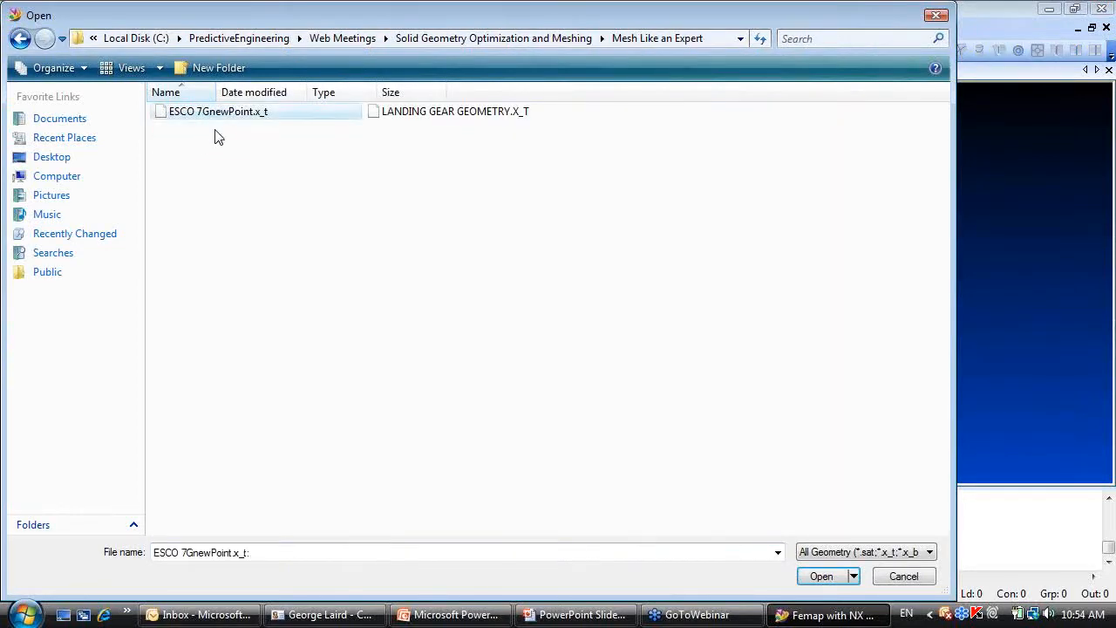
pyautogui.click(820, 575)
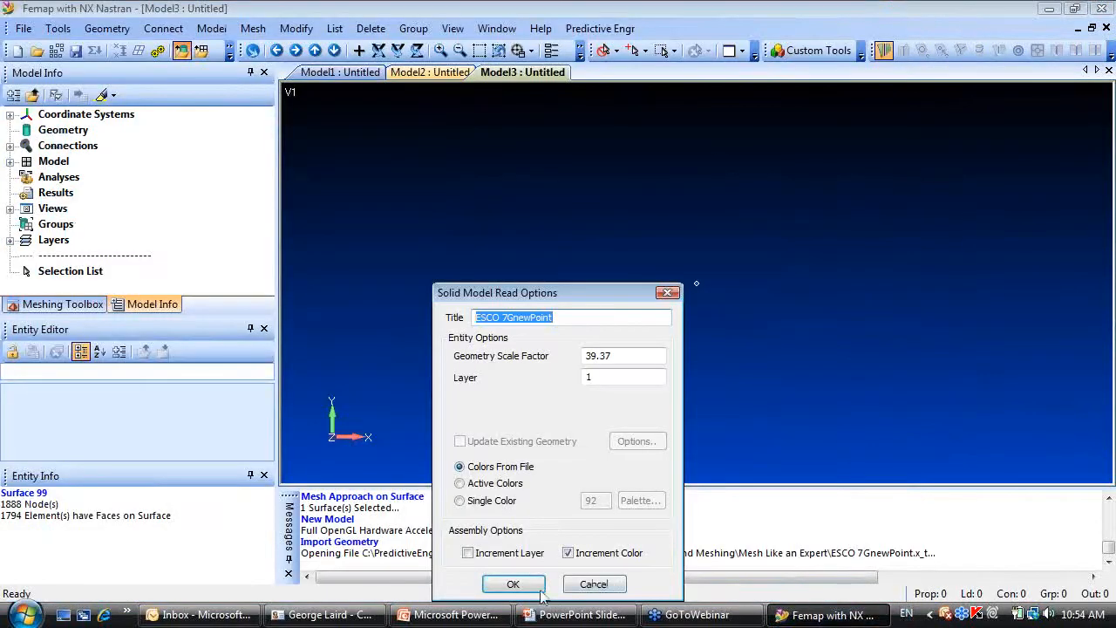
pyautogui.click(512, 583)
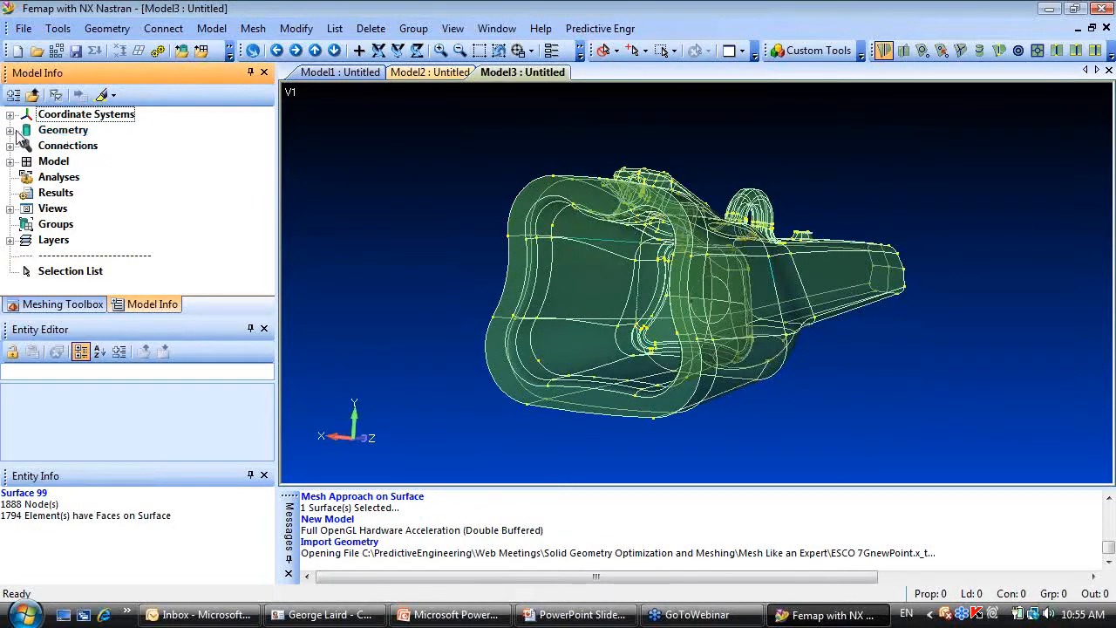
# Begin tet meshing the imported solid with a default material and element size 0.3.
pyautogui.rightClick(113, 145)
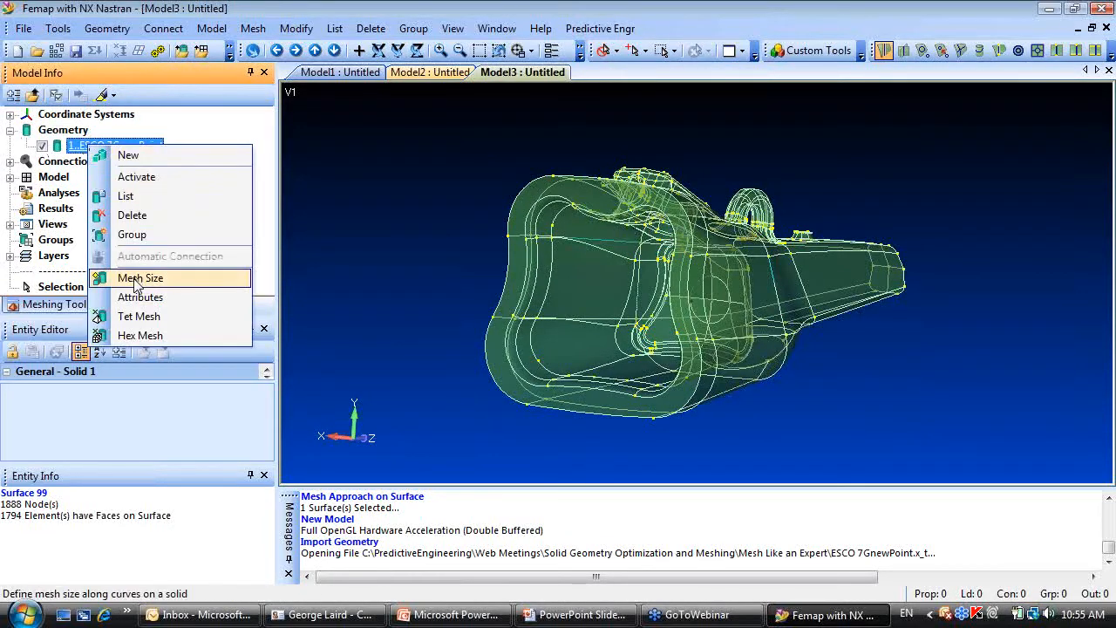
pyautogui.click(140, 278)
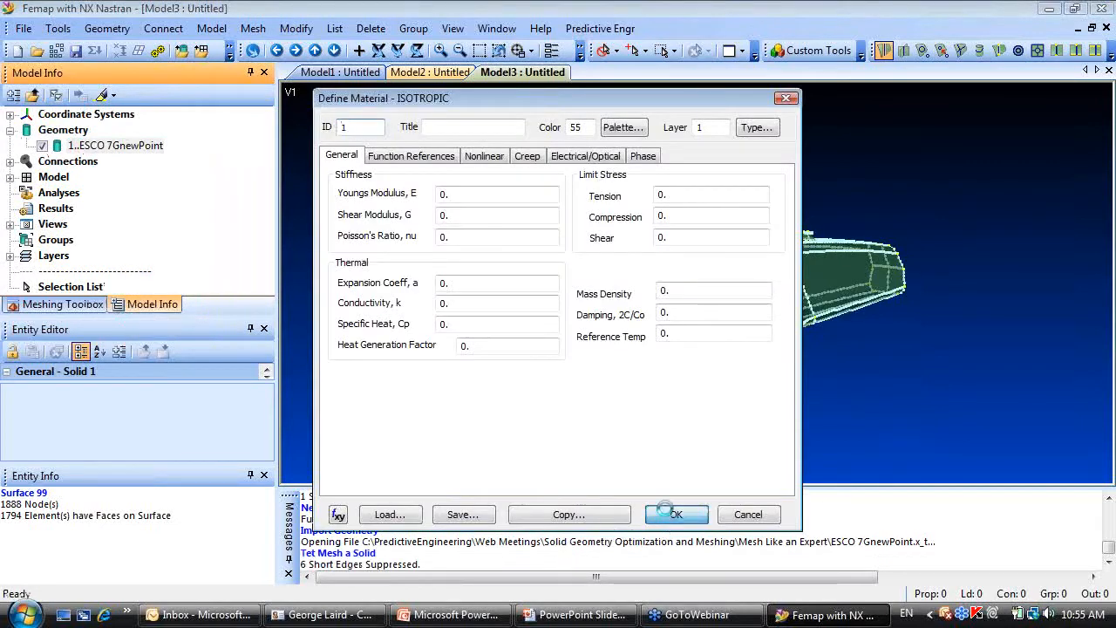
pyautogui.click(676, 513)
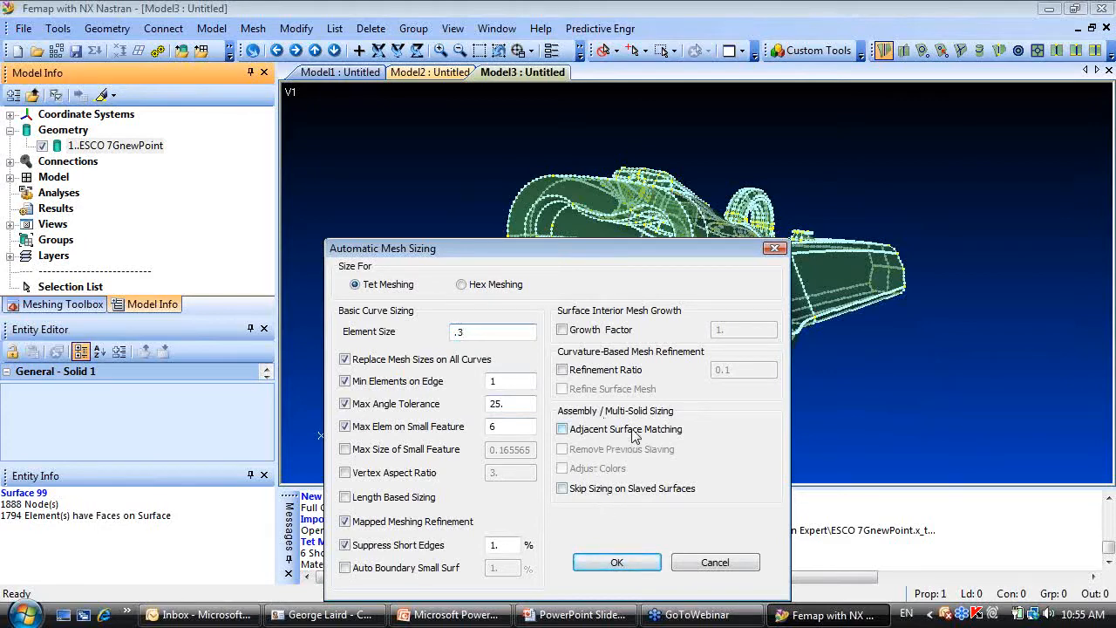
pyautogui.click(492, 331)
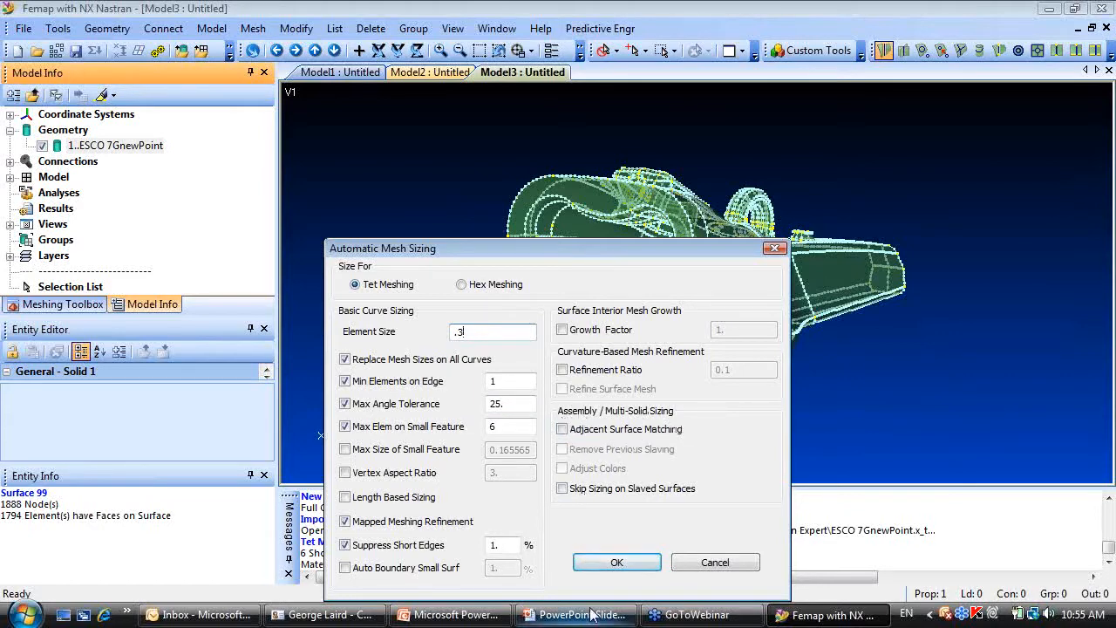
# Accept the mesh sizing and generate a Surface Mesh Only triangle mesh over the solid.
pyautogui.click(618, 561)
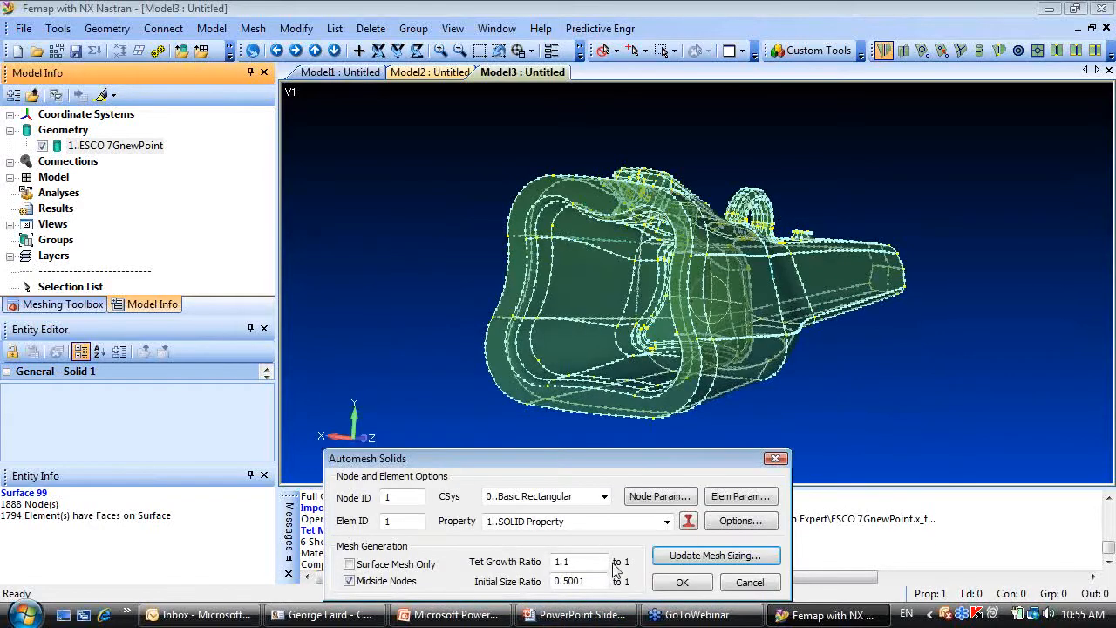
pyautogui.click(348, 581)
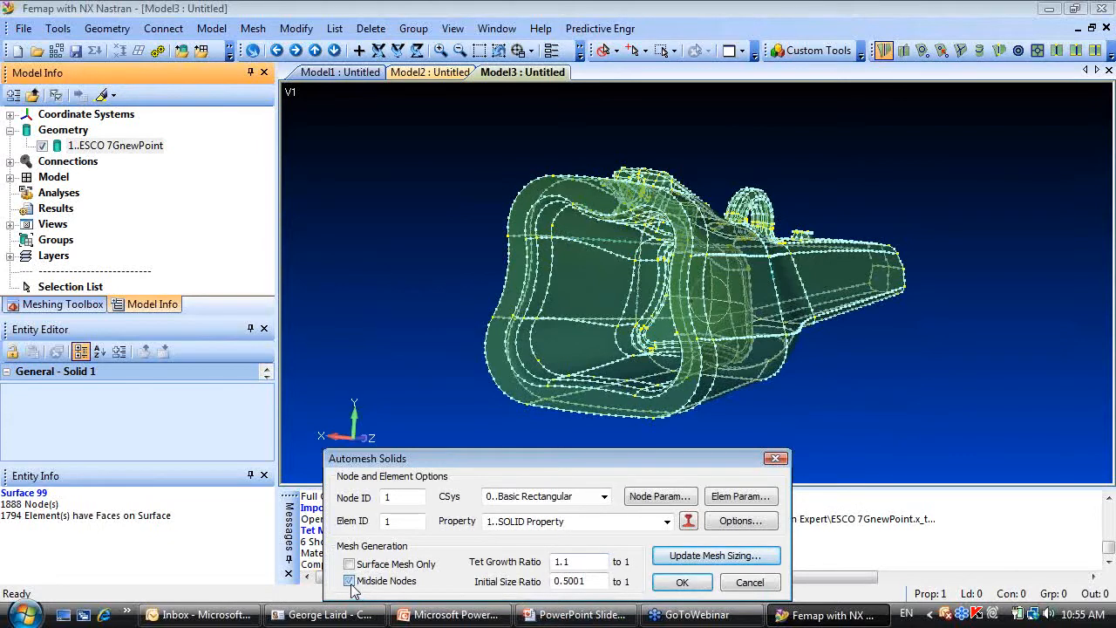
pyautogui.click(348, 581)
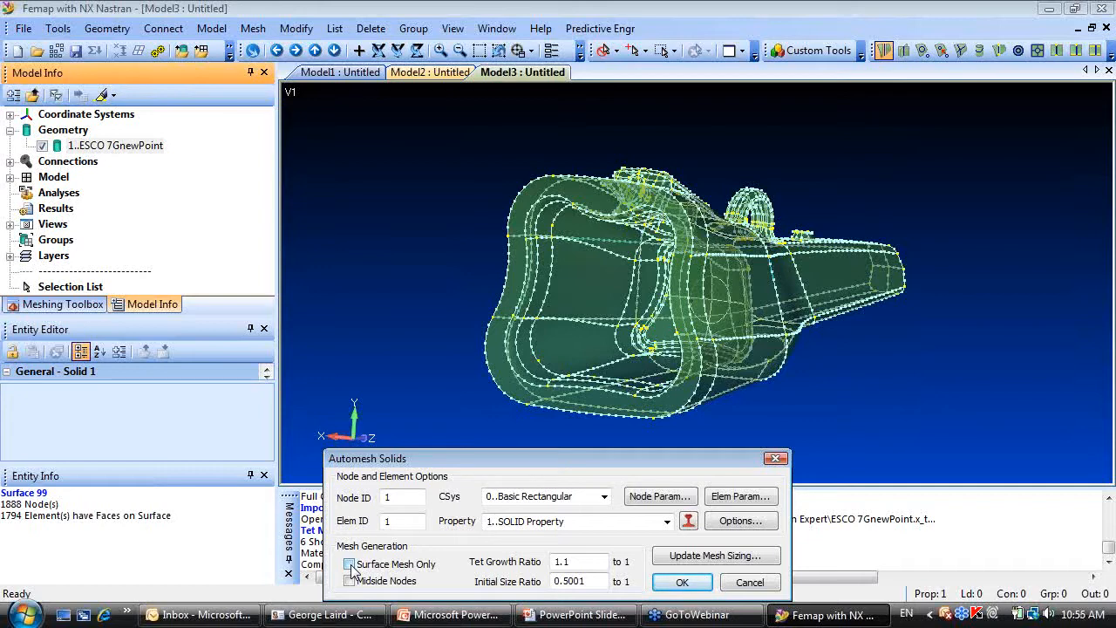
pyautogui.click(349, 563)
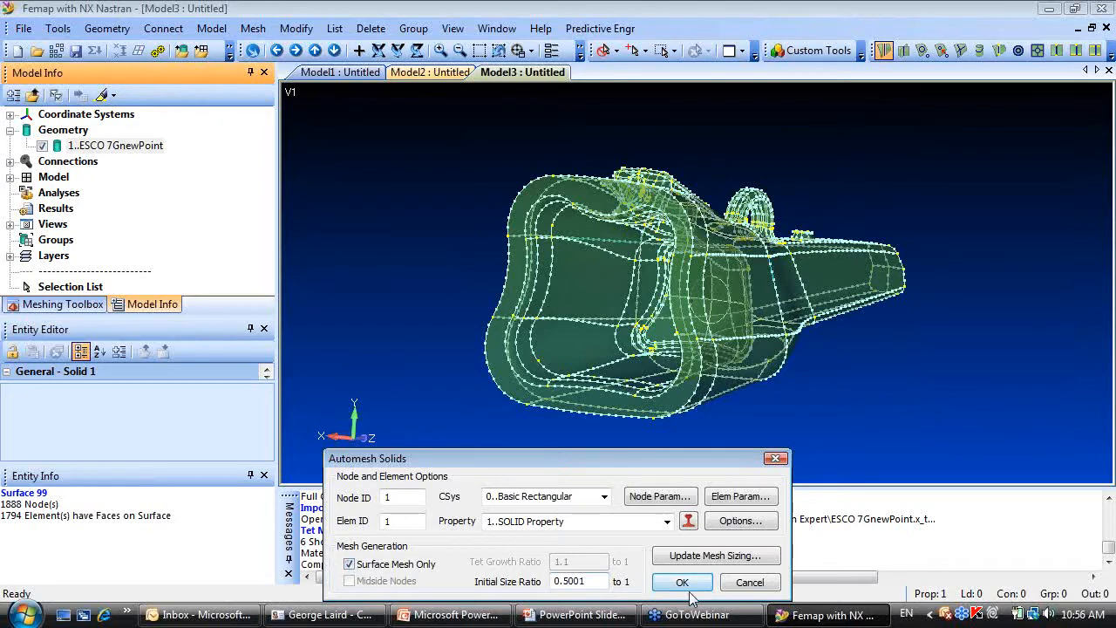
pyautogui.click(682, 583)
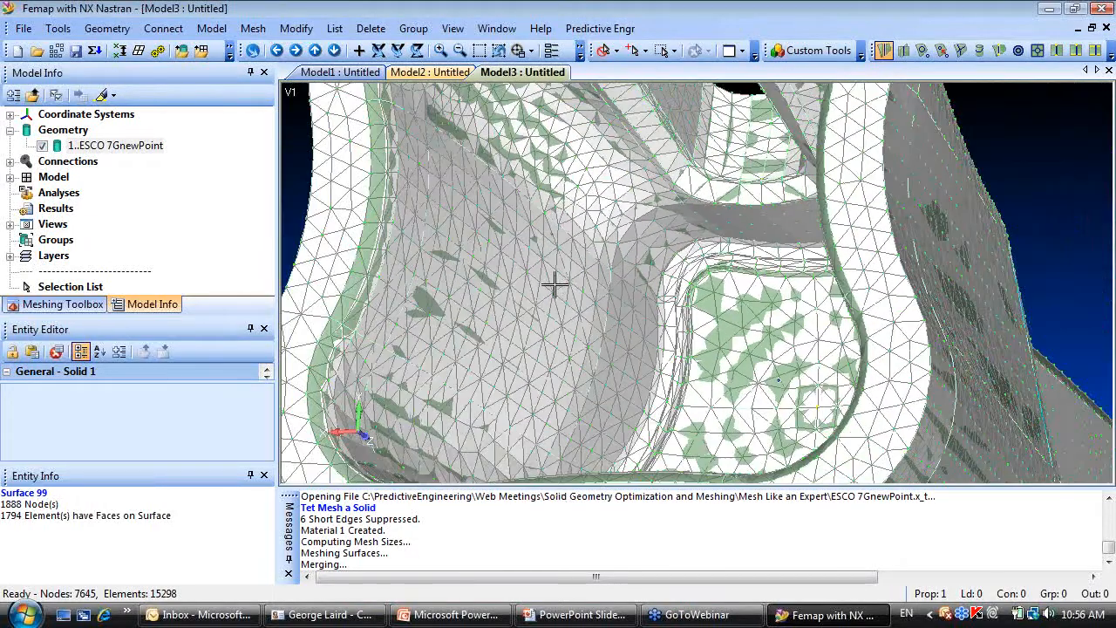
# Show Jacobian element quality from the Meshing Toolbox, then undo the surface mesh.
pyautogui.click(55, 304)
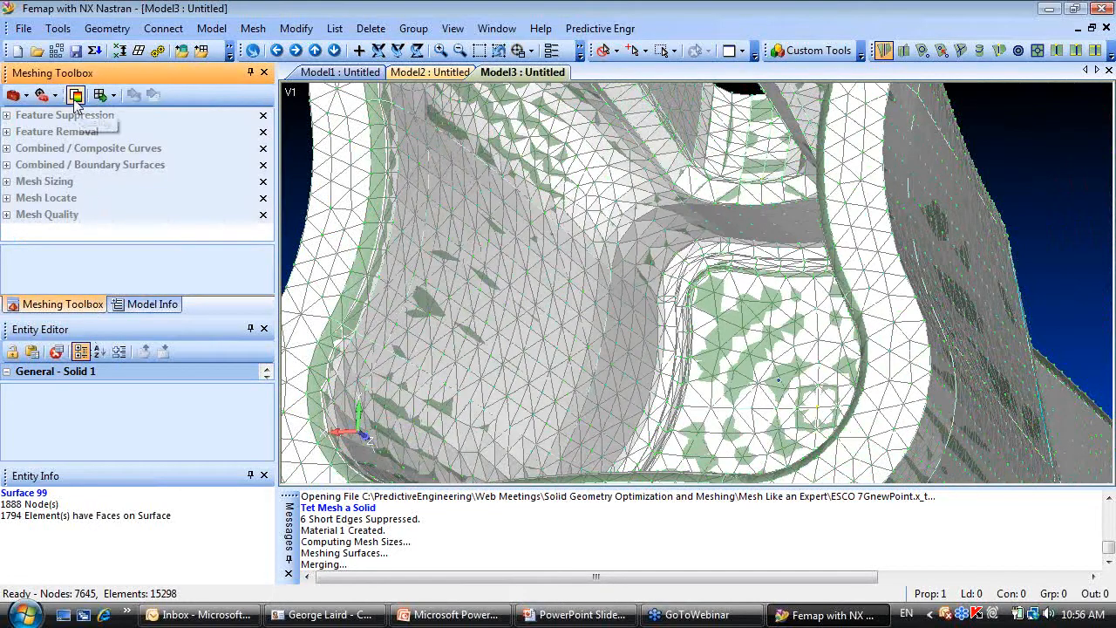
pyautogui.click(77, 94)
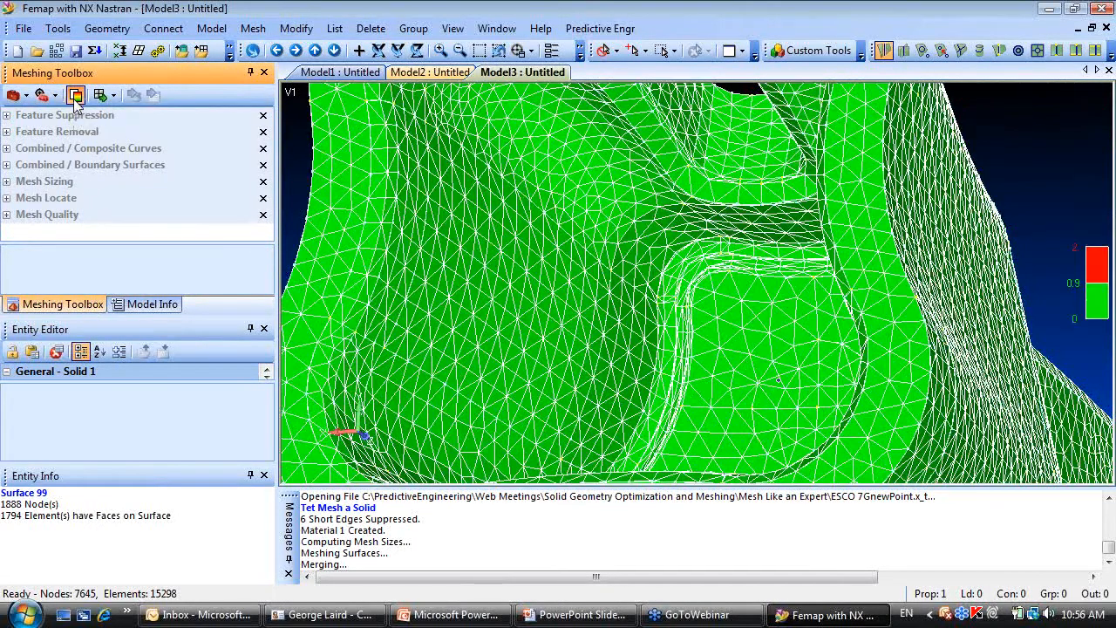
pyautogui.click(47, 215)
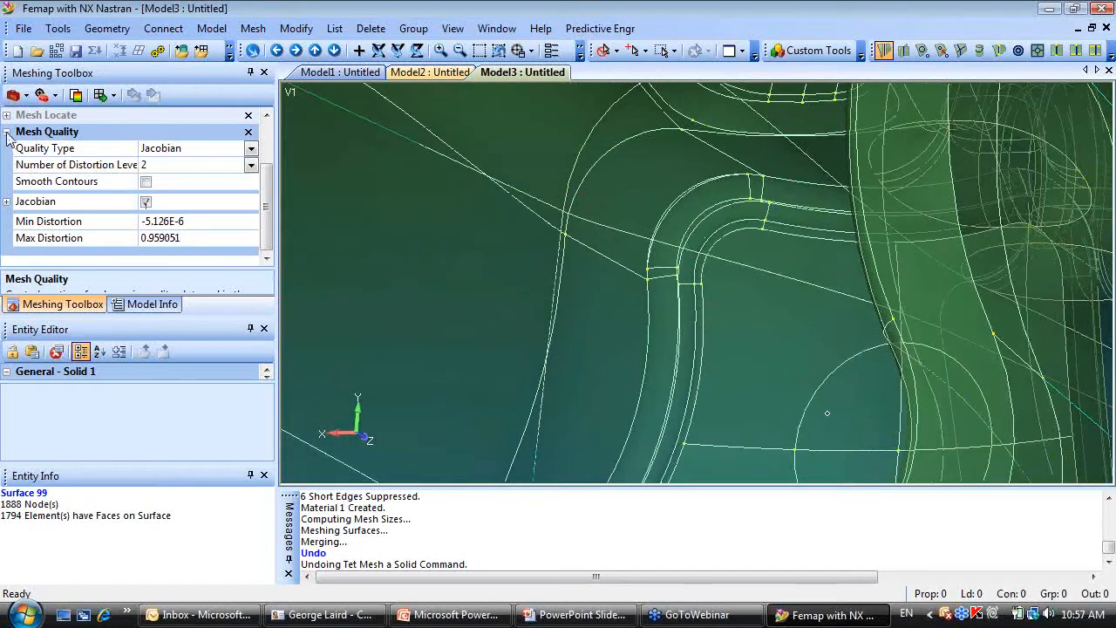
# Combine the fillet strips around the pocket opening into boundary surfaces using Add By Curve.
pyautogui.click(7, 133)
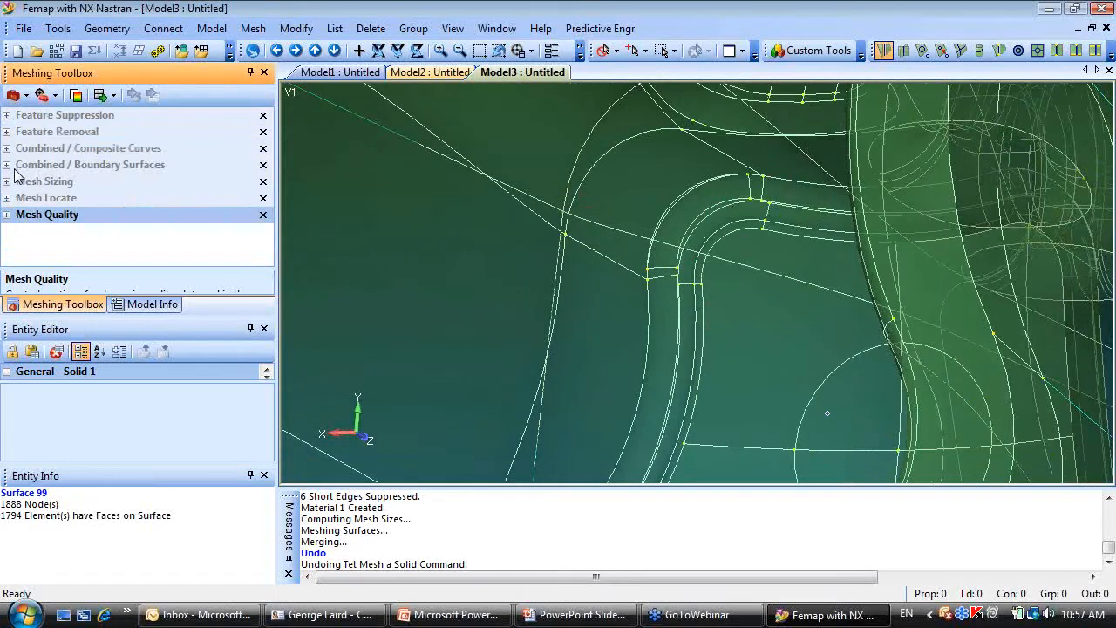
pyautogui.moveTo(84, 174)
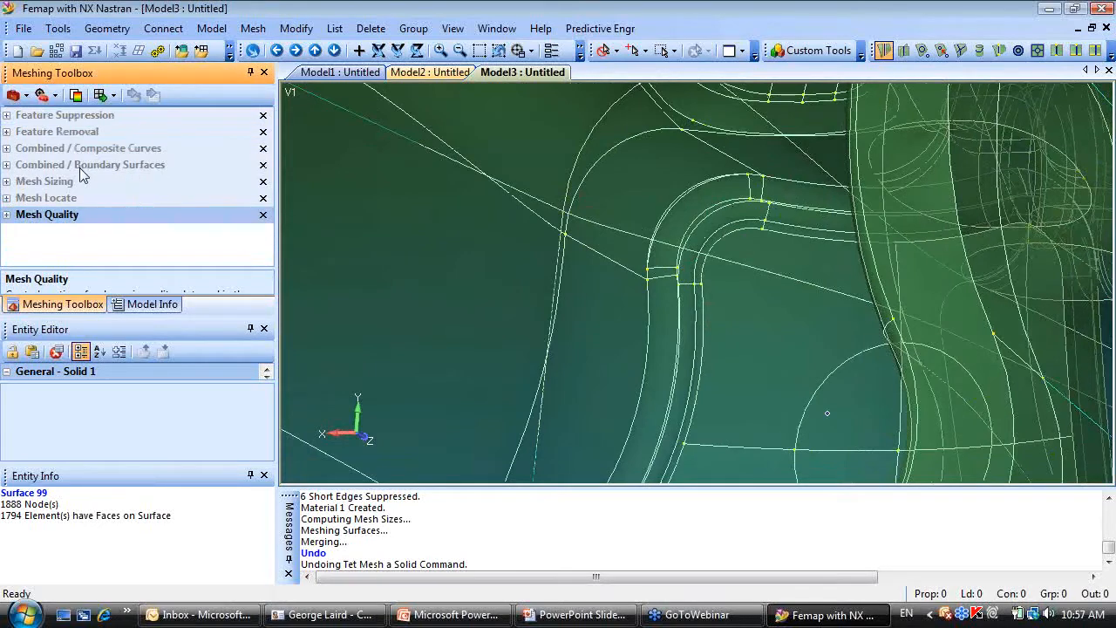
pyautogui.click(91, 164)
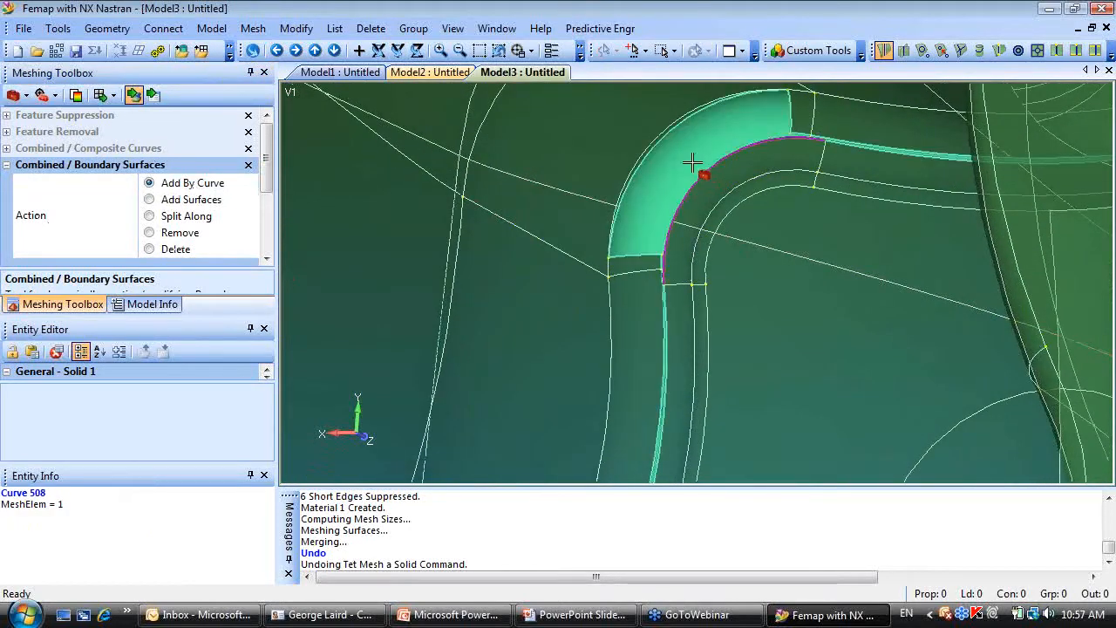
pyautogui.click(816, 122)
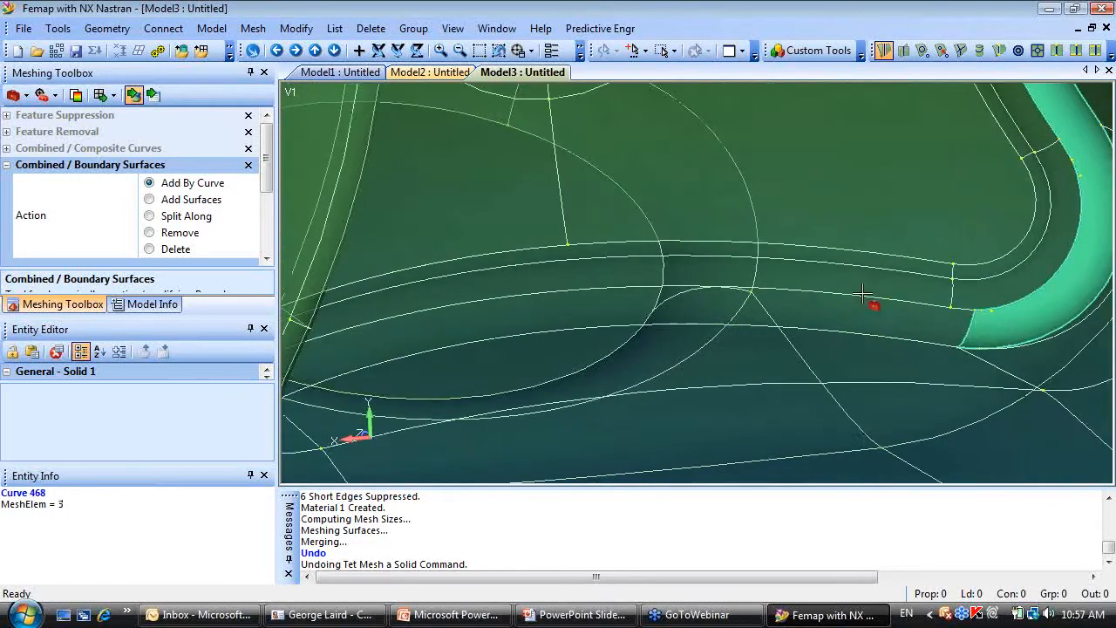
pyautogui.moveTo(863, 293); pyautogui.dragTo(387, 328)
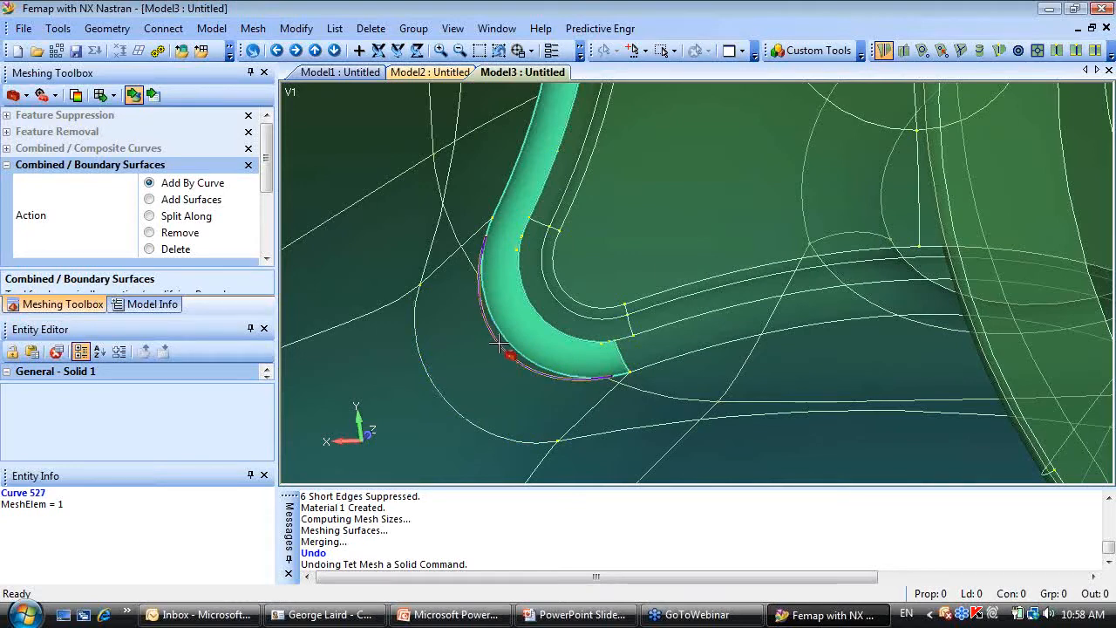
pyautogui.moveTo(498, 342)
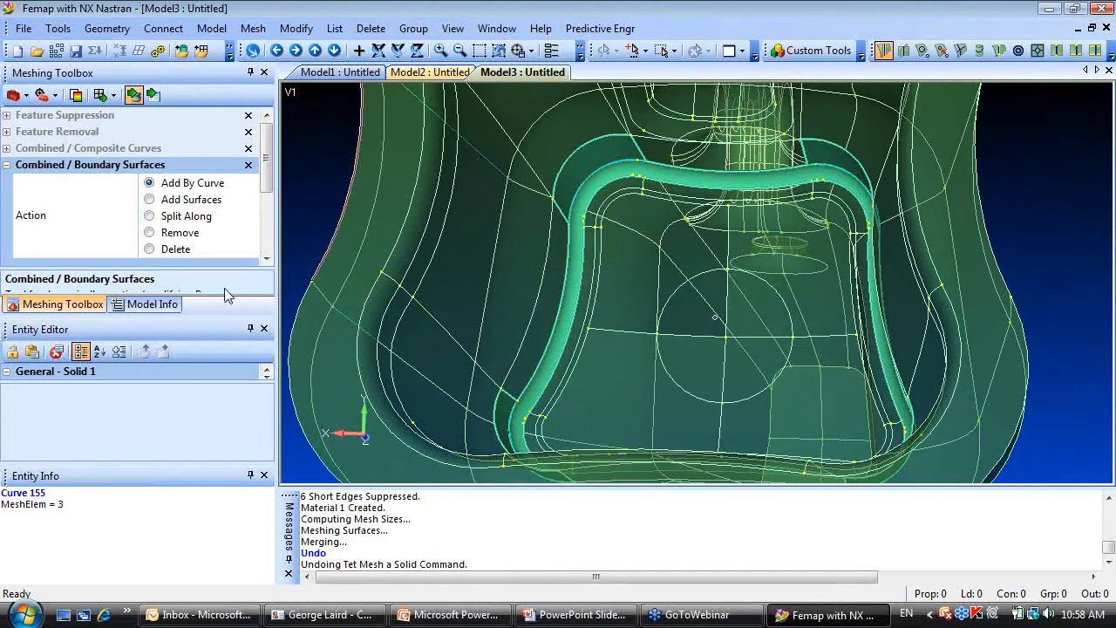
pyautogui.click(593, 230)
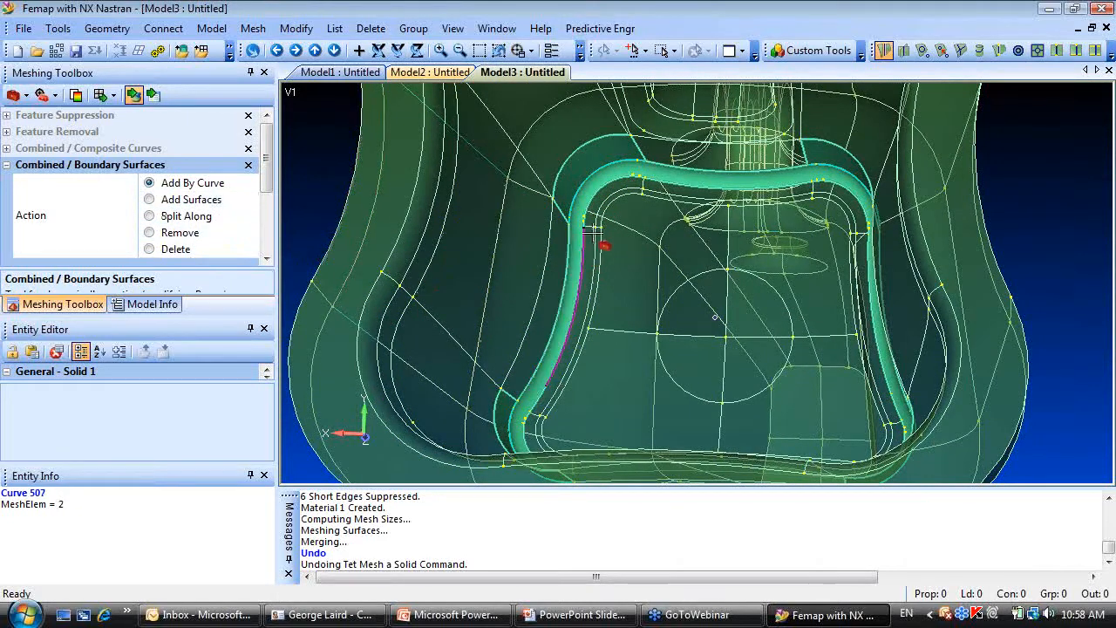
pyautogui.click(858, 195)
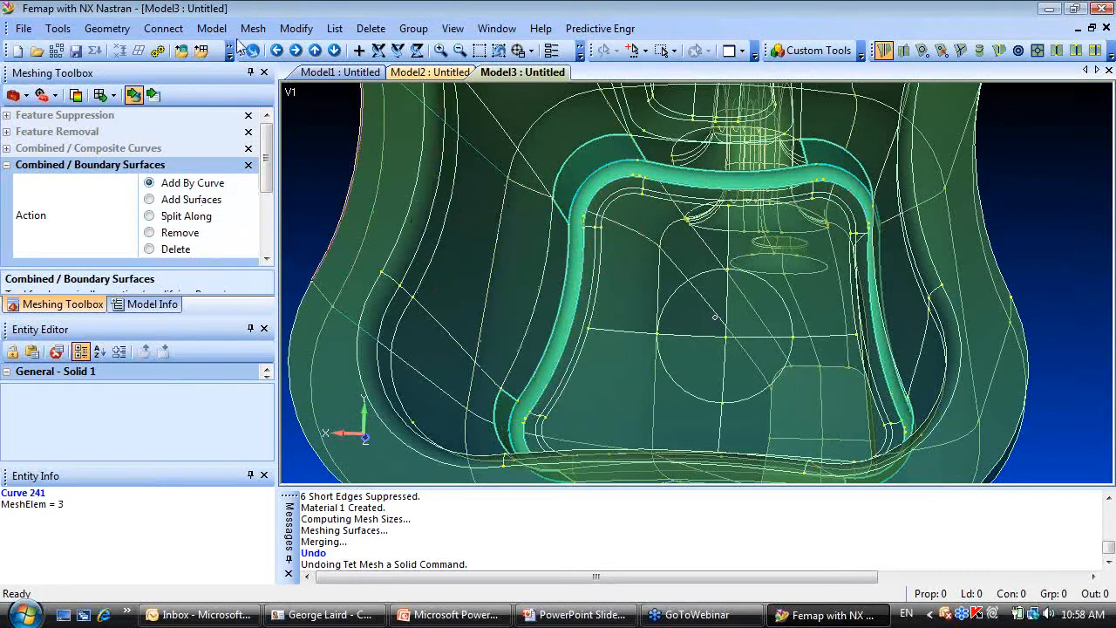
# Assign a Mapped - Four Corner approach to the five fillet surfaces around the opening.
pyautogui.click(252, 28)
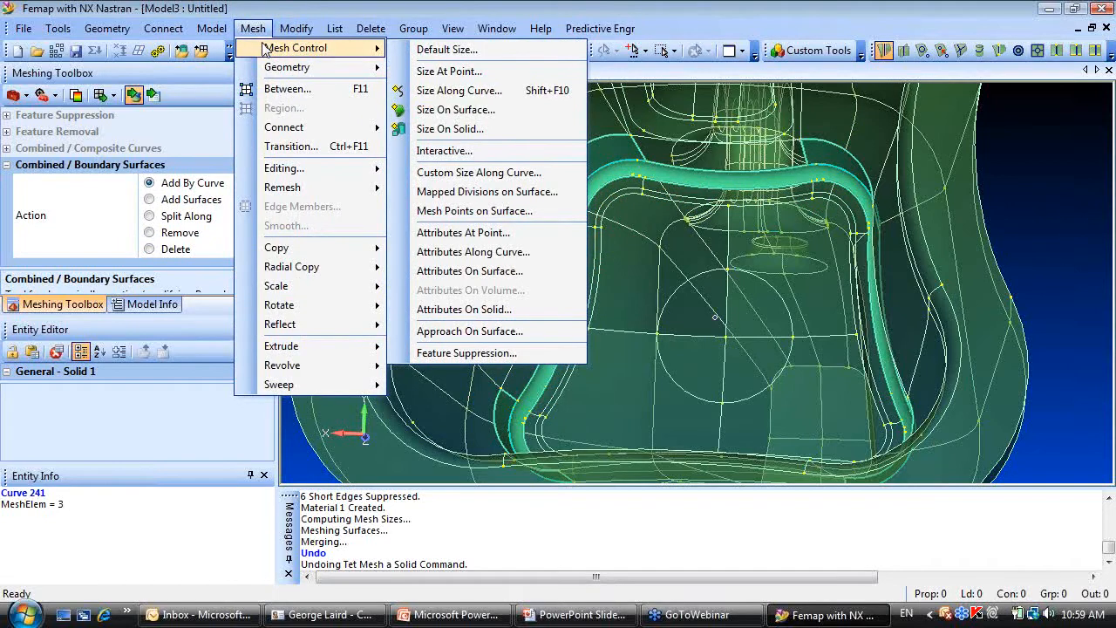
pyautogui.moveTo(469, 331)
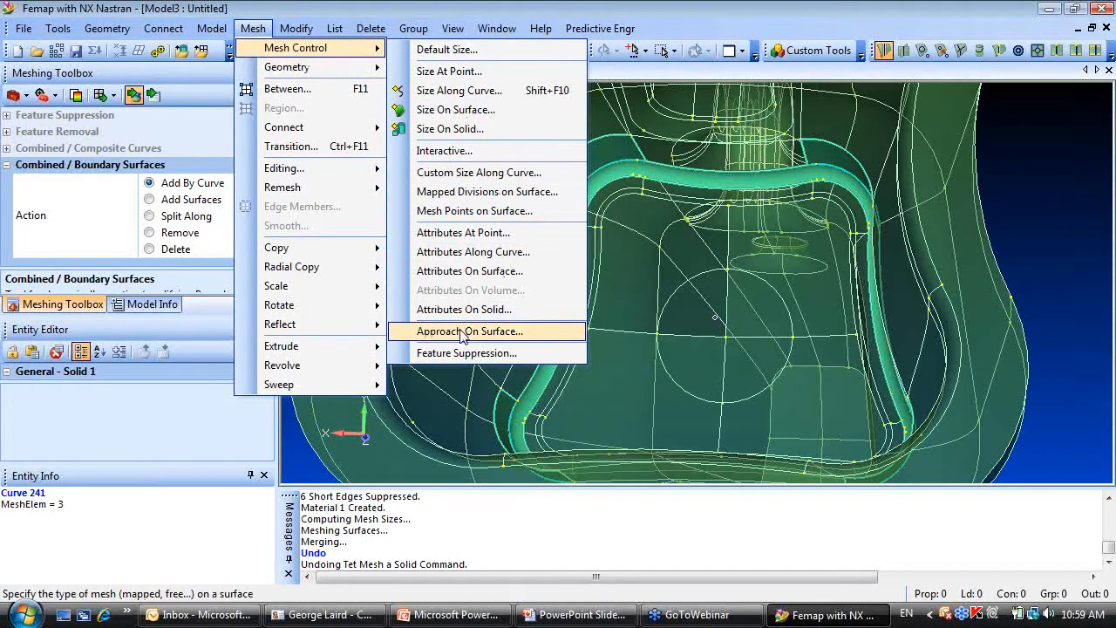
pyautogui.click(471, 332)
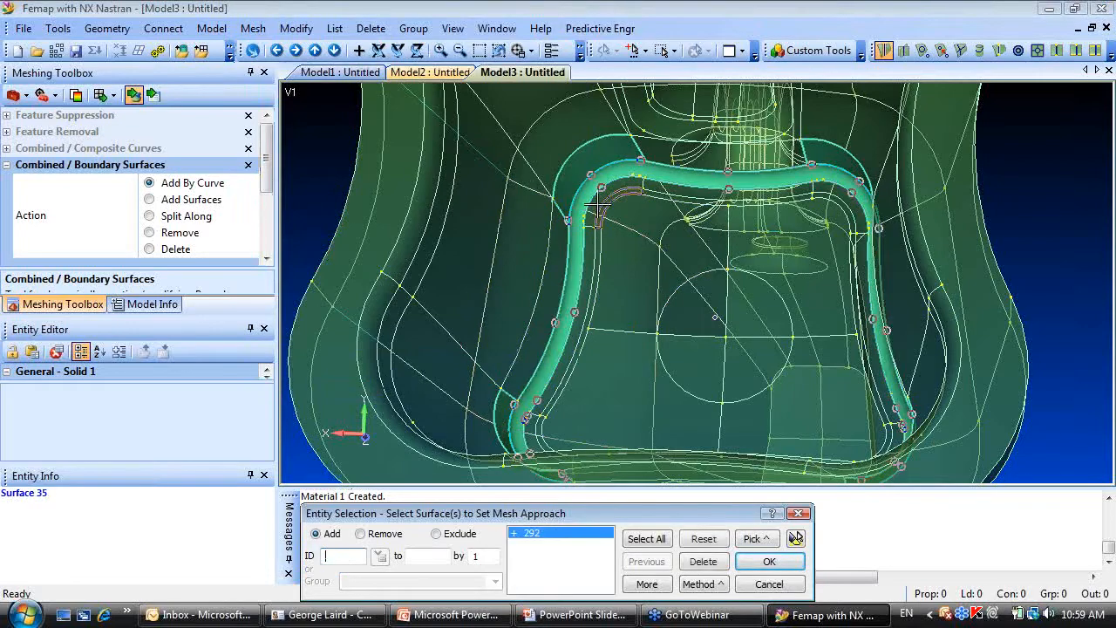
pyautogui.click(846, 174)
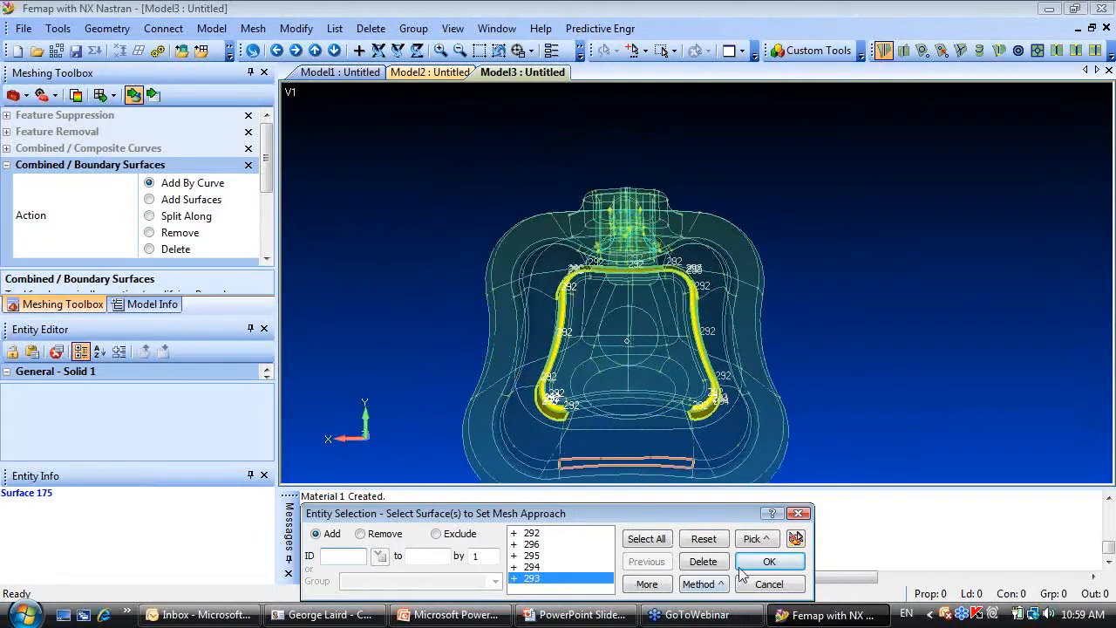
pyautogui.click(769, 561)
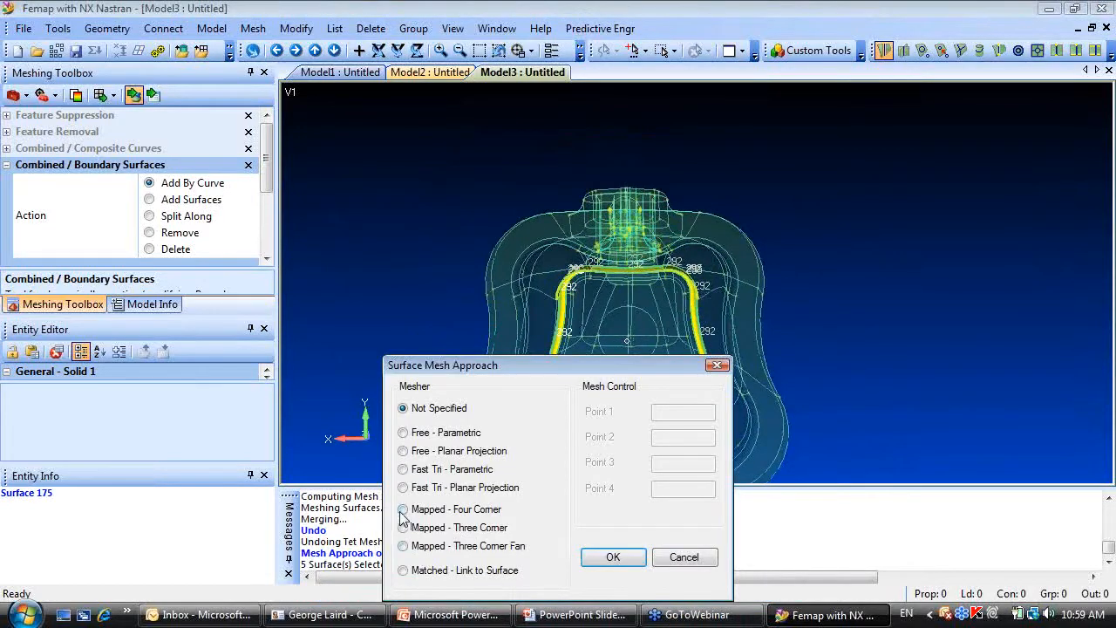
pyautogui.click(402, 509)
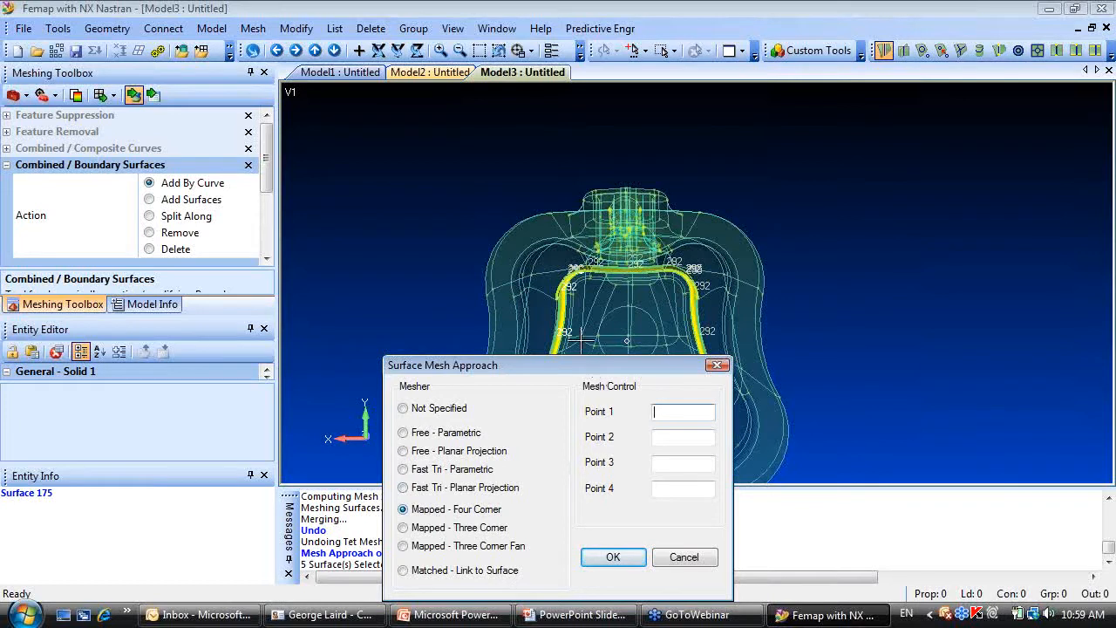
pyautogui.click(698, 345)
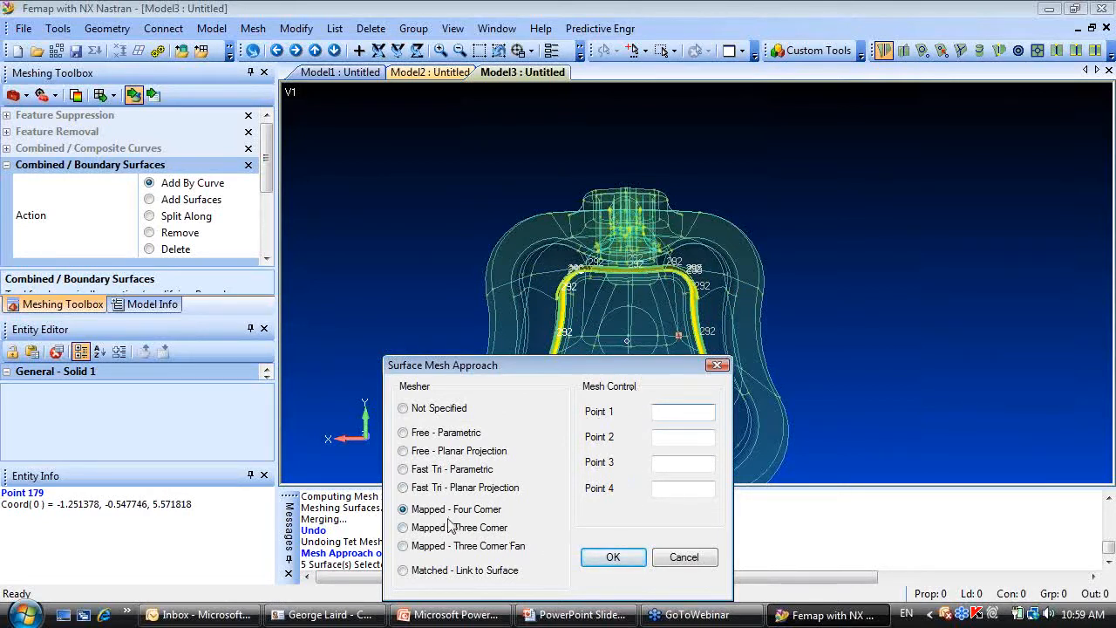
pyautogui.click(612, 556)
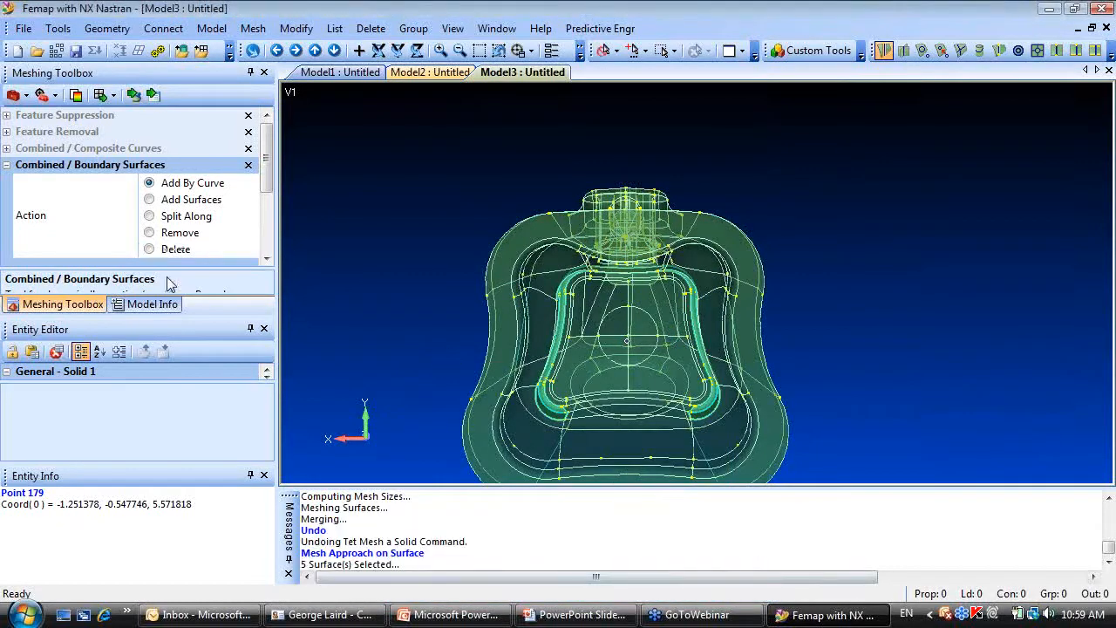
# Mesh the bracket solid from Model Info with automatic sizing, giving 7,668 nodes and 15,344 elements.
pyautogui.click(152, 304)
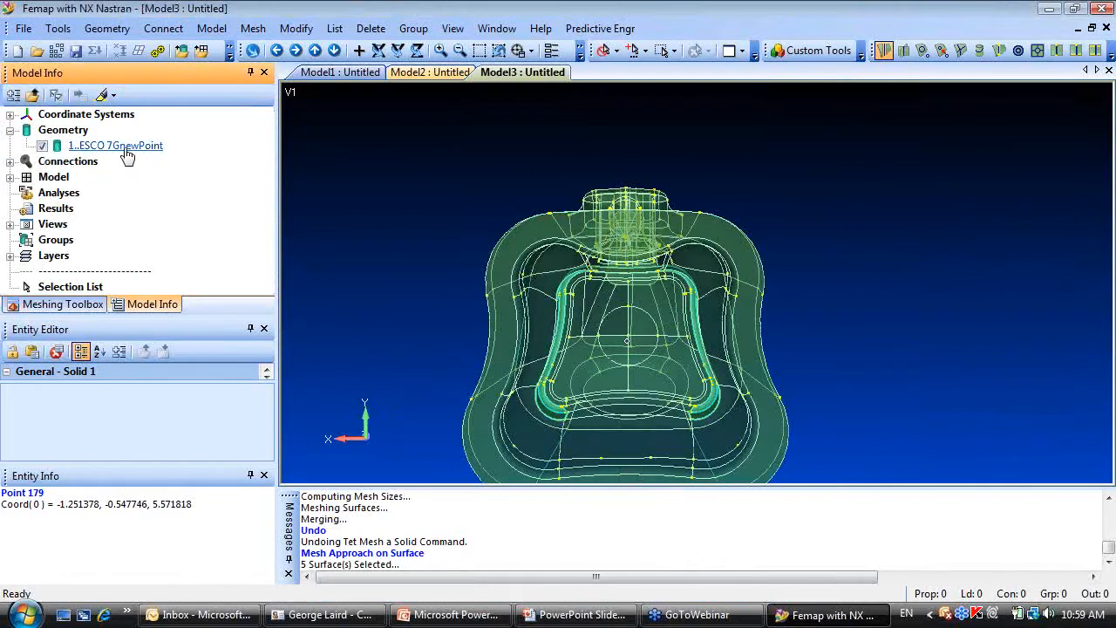
pyautogui.rightClick(115, 145)
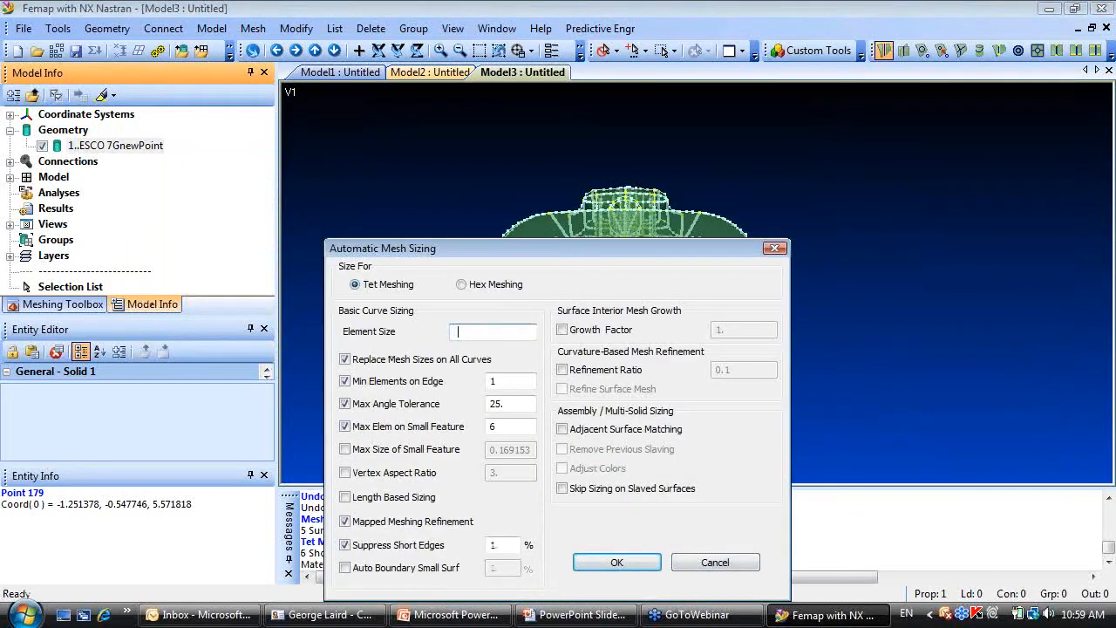
pyautogui.click(617, 561)
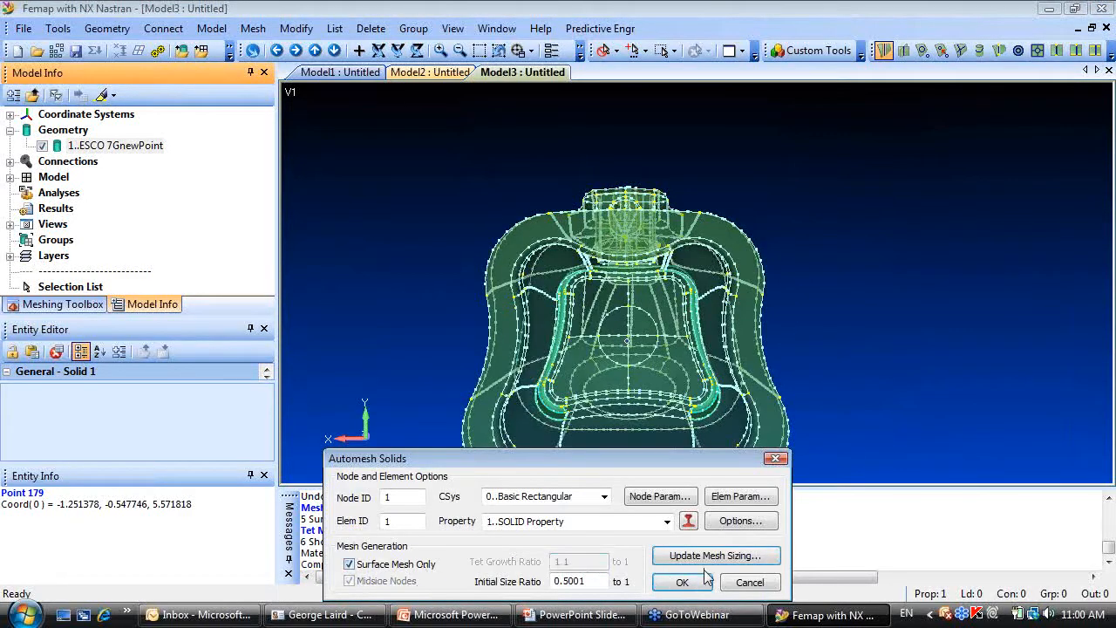
pyautogui.click(682, 582)
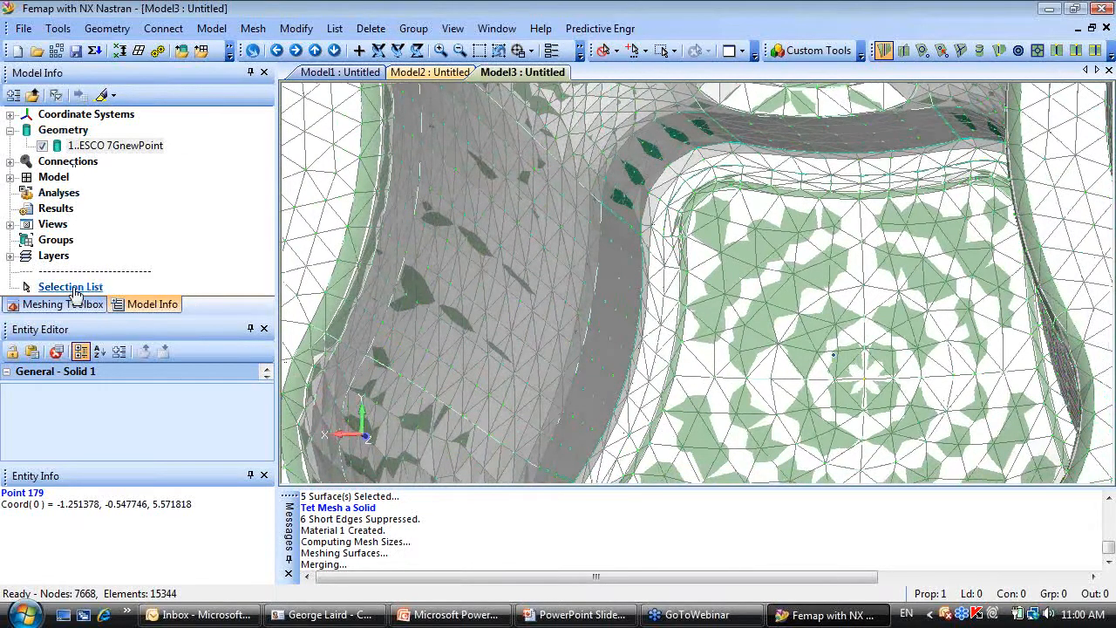
# Assign a Mapped - Four Corner approach to two more surfaces around the opening.
pyautogui.click(55, 304)
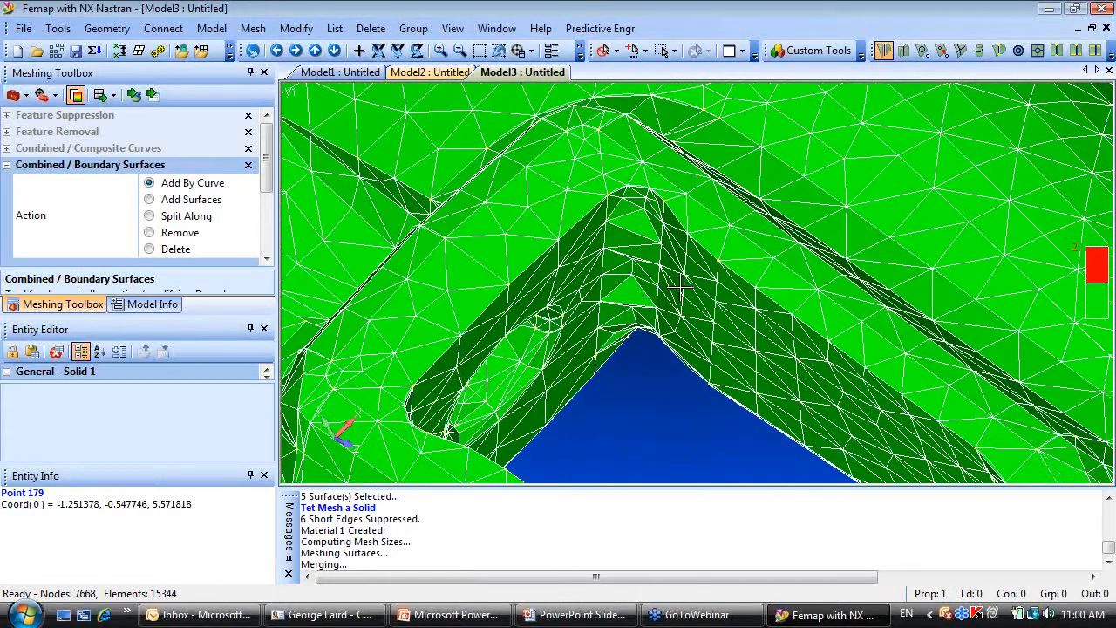
pyautogui.click(251, 28)
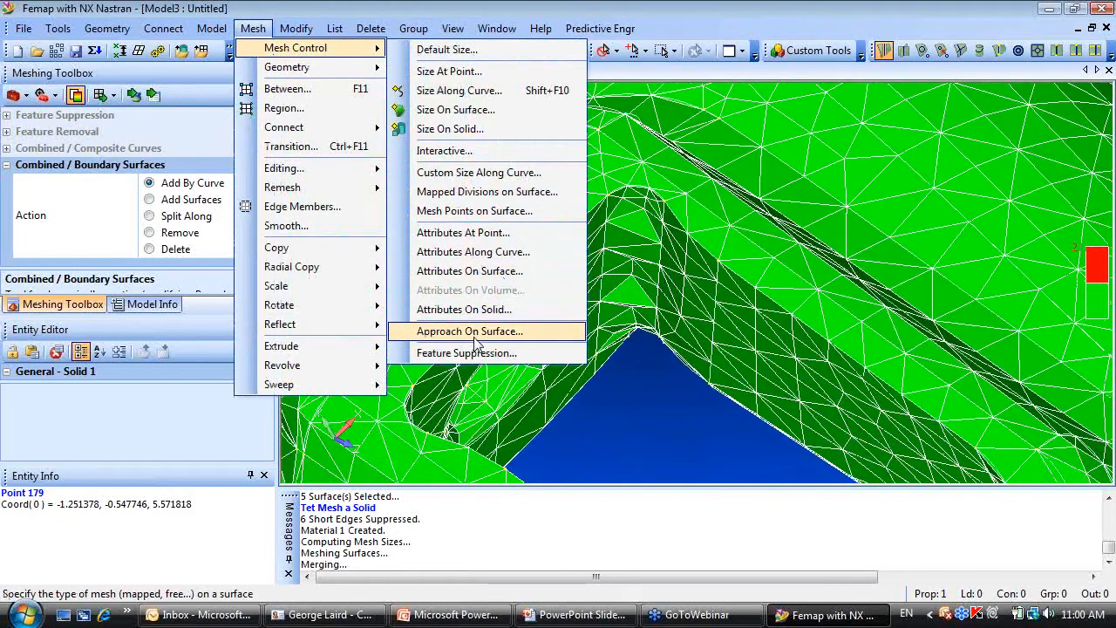
pyautogui.click(471, 331)
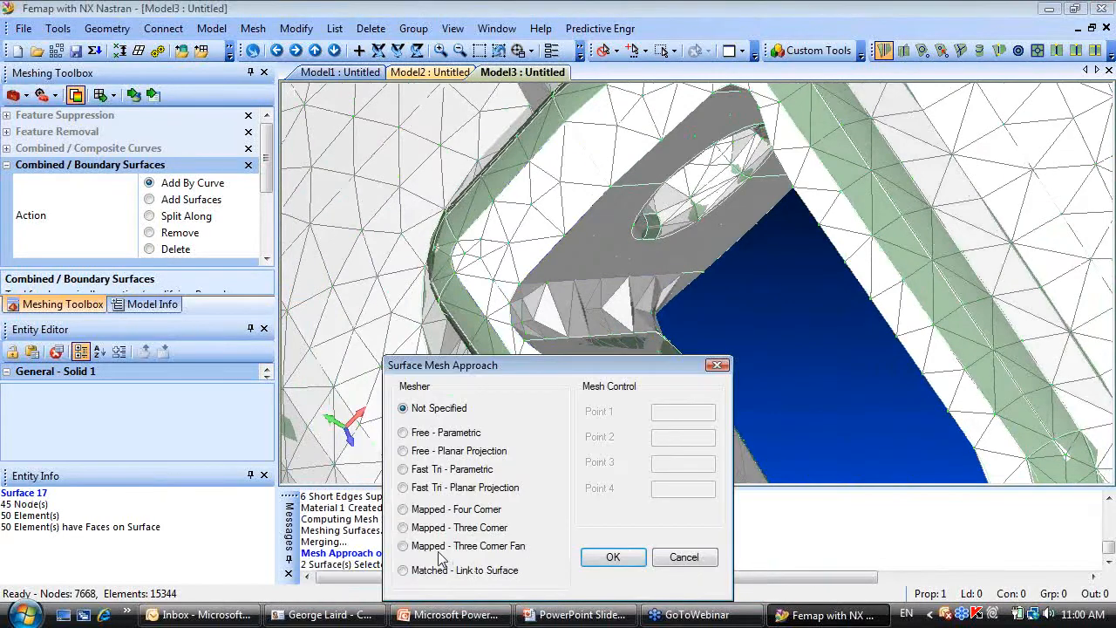
pyautogui.click(403, 509)
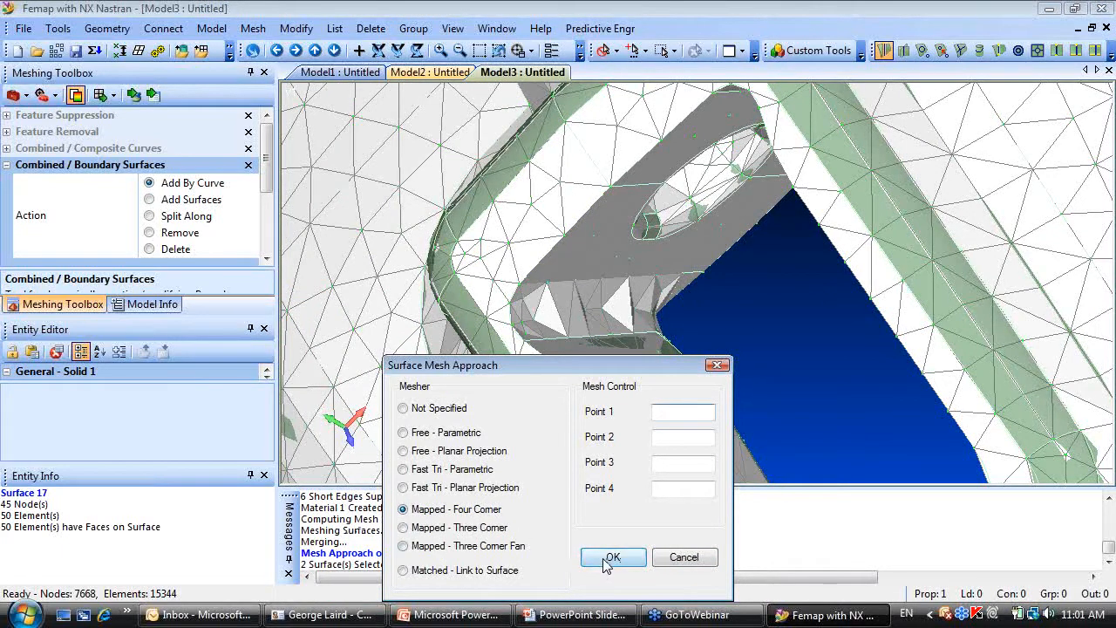
pyautogui.click(612, 558)
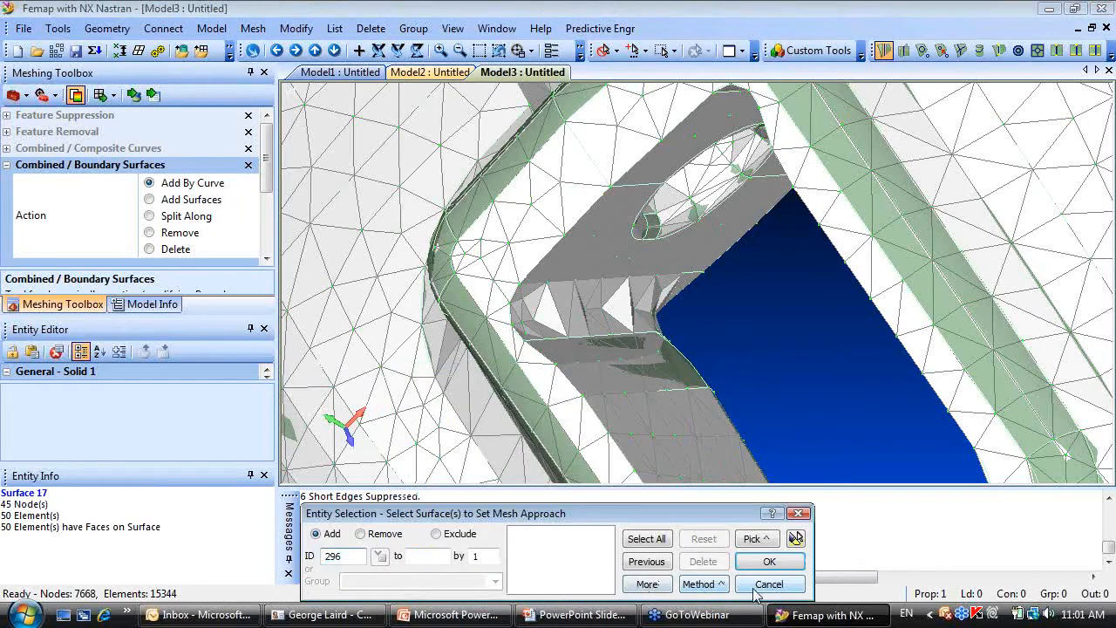
pyautogui.click(767, 562)
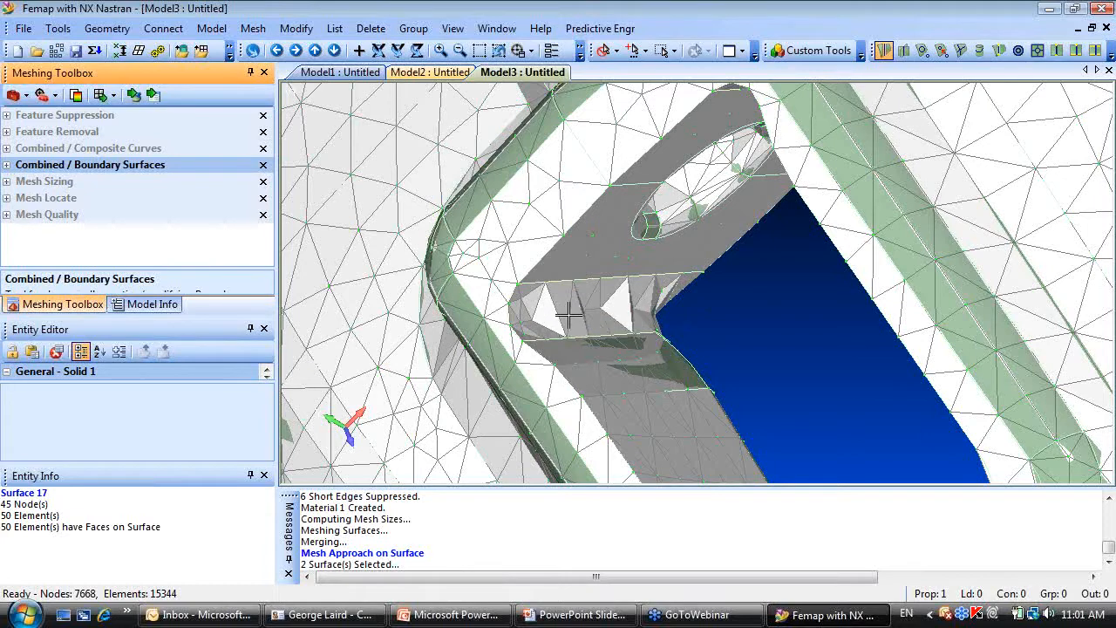
pyautogui.moveTo(645, 314)
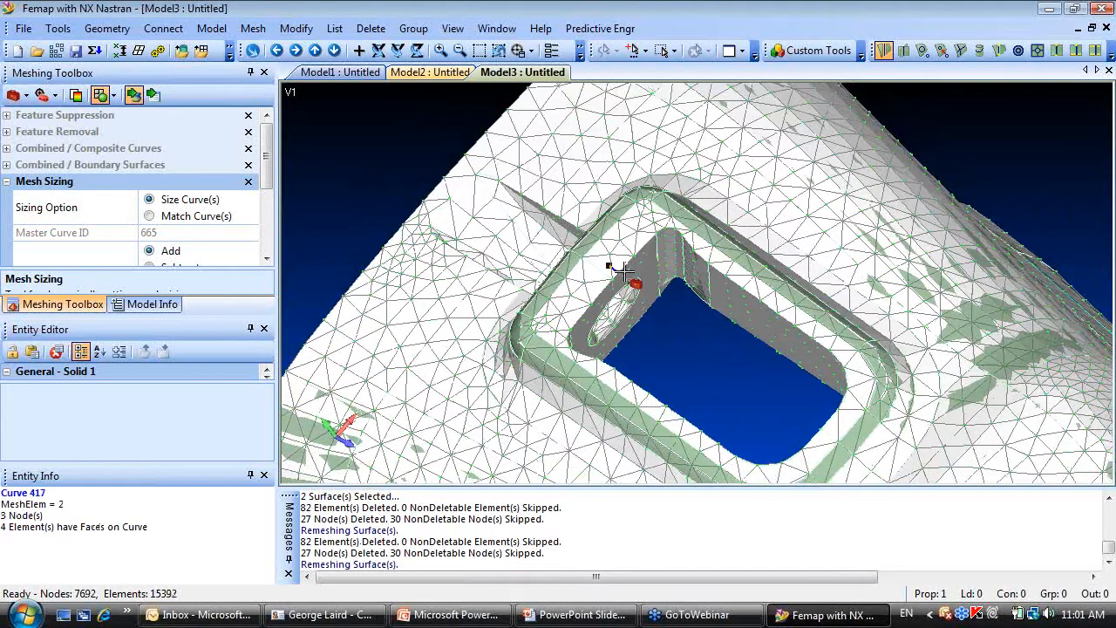
# Change an edge's element count via Size Curve(s), remeshing to 7,692 nodes and 15,392 elements.
pyautogui.click(627, 270)
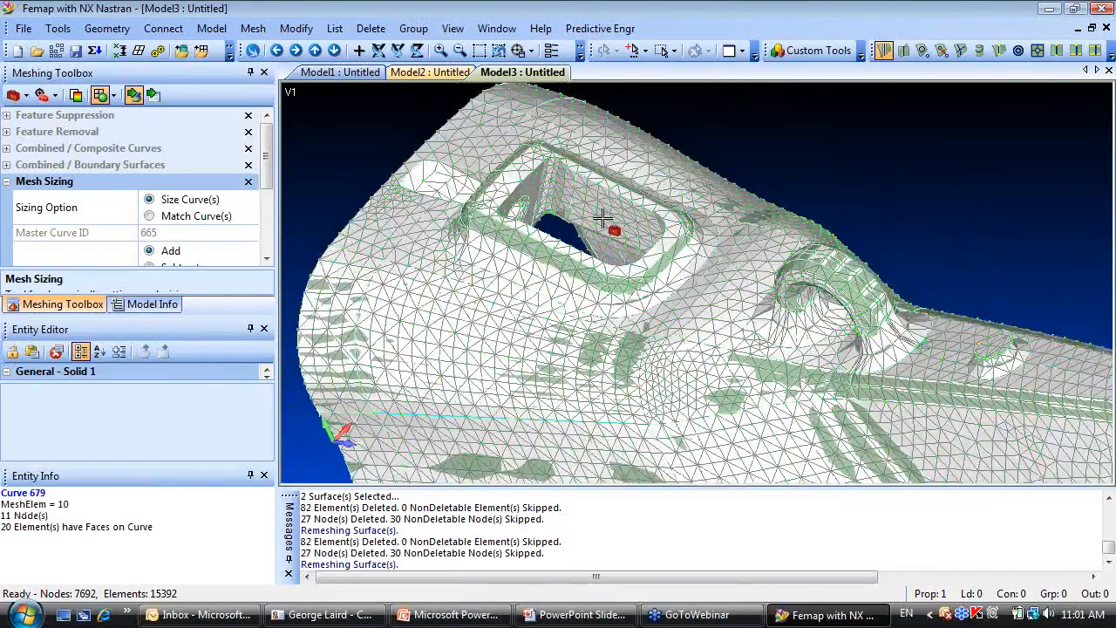
pyautogui.moveTo(602, 216); pyautogui.dragTo(805, 161)
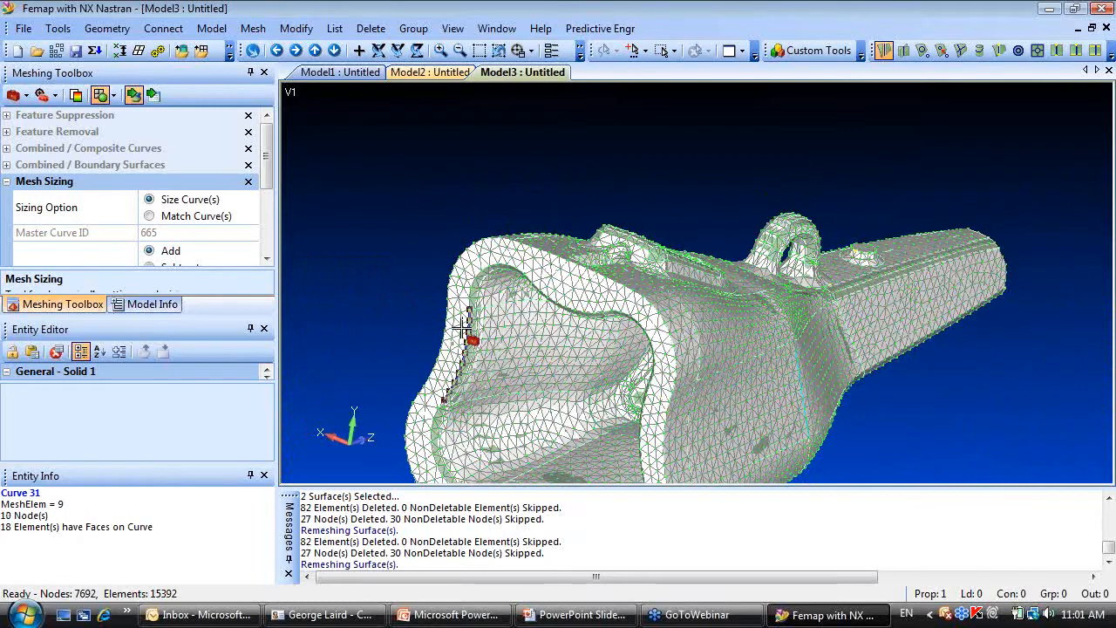
pyautogui.click(152, 304)
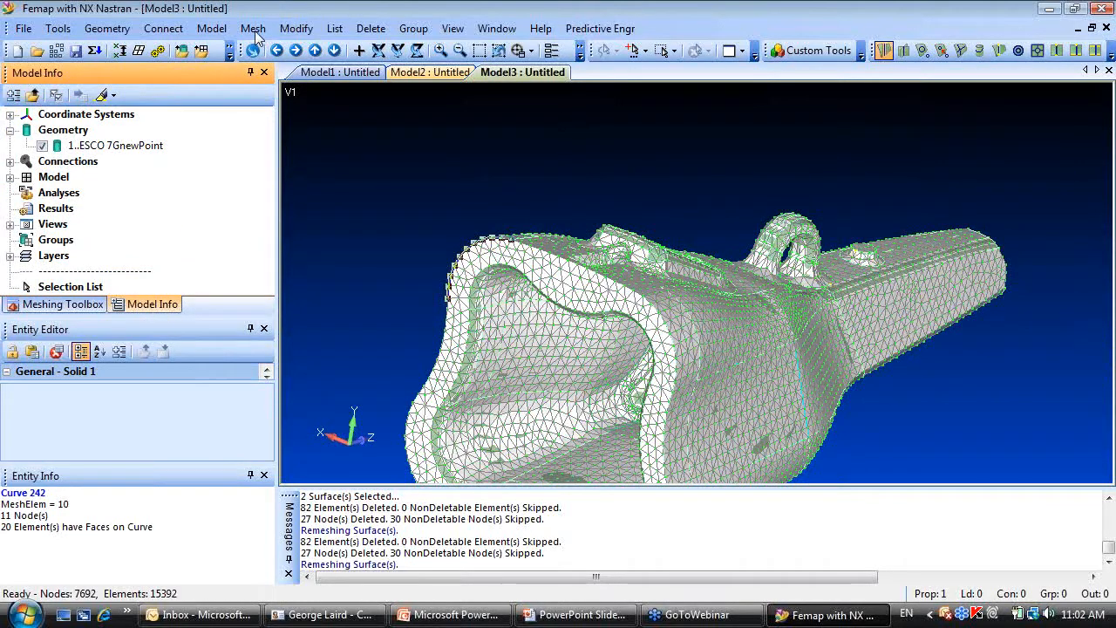
pyautogui.click(253, 28)
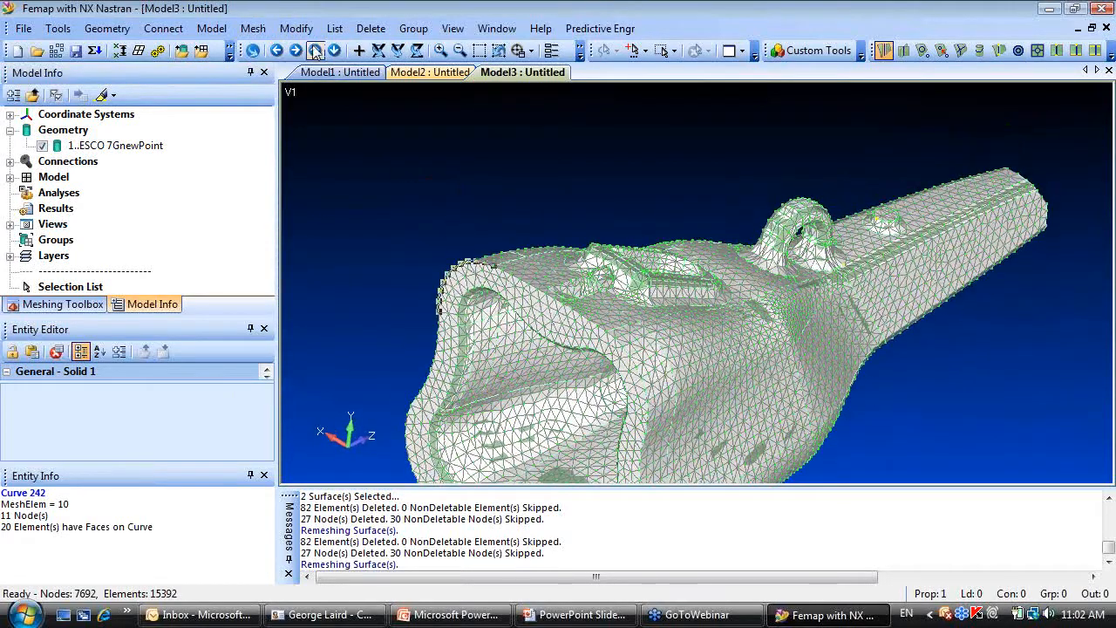
pyautogui.click(251, 27)
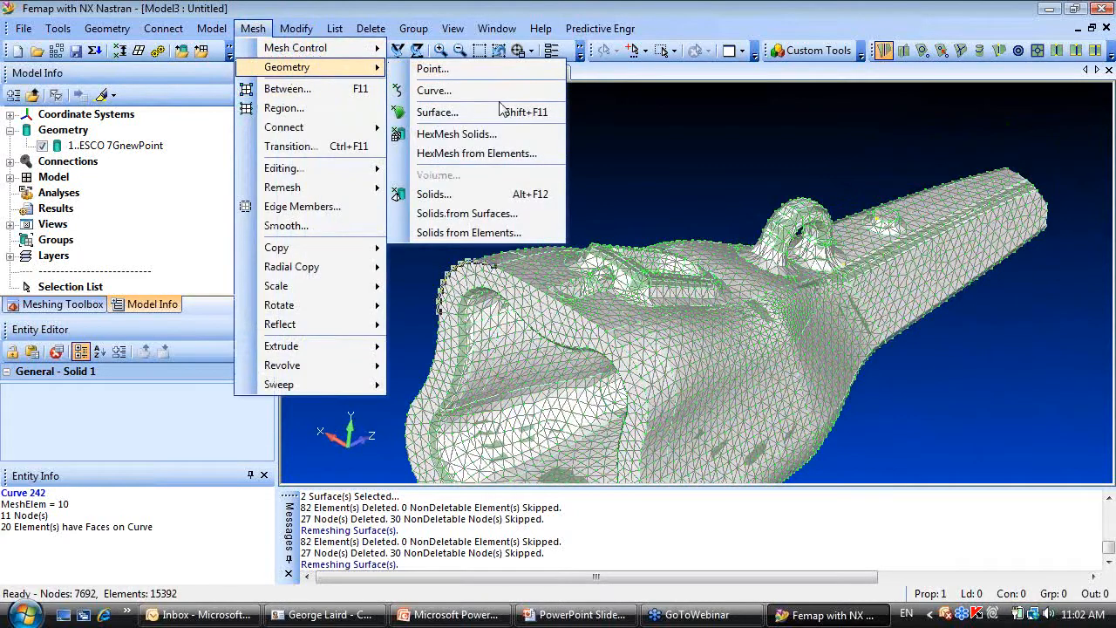
pyautogui.moveTo(469, 232)
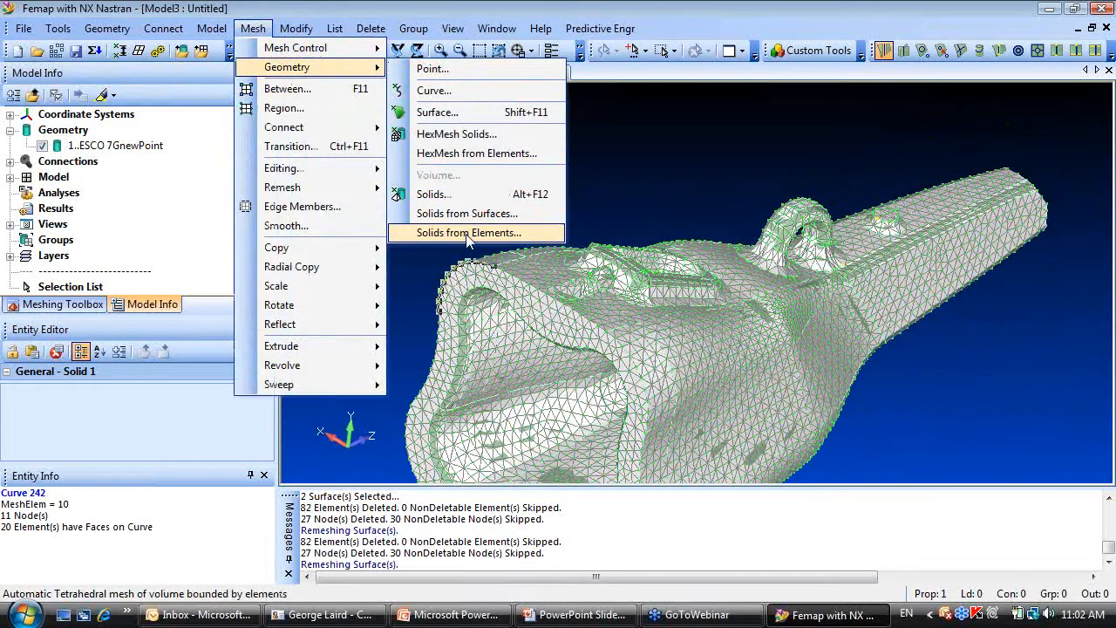
pyautogui.click(470, 232)
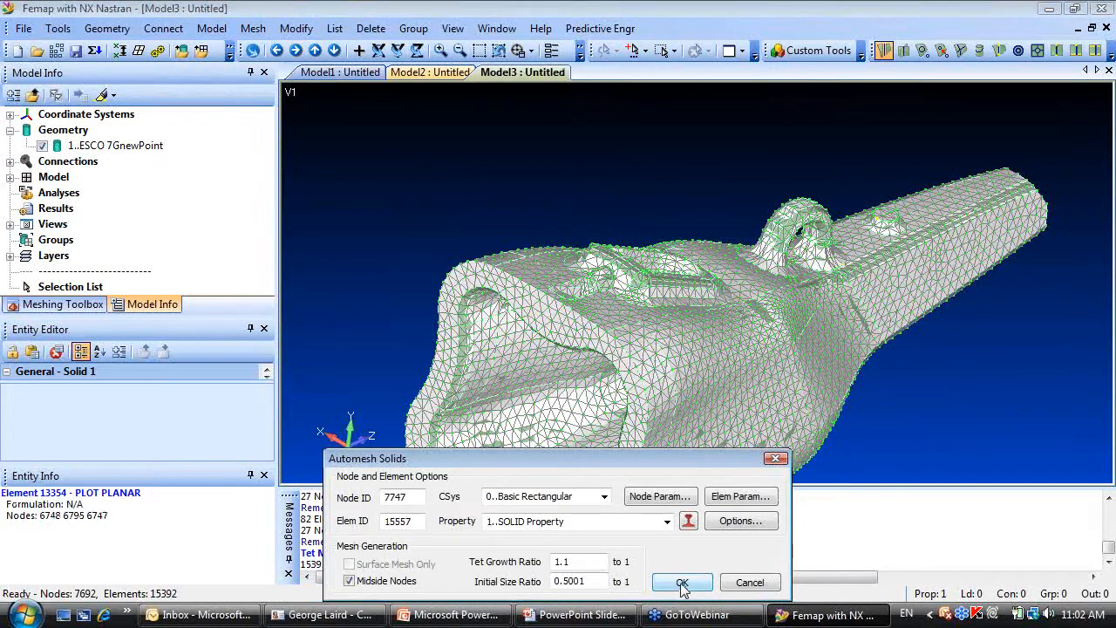
pyautogui.click(682, 582)
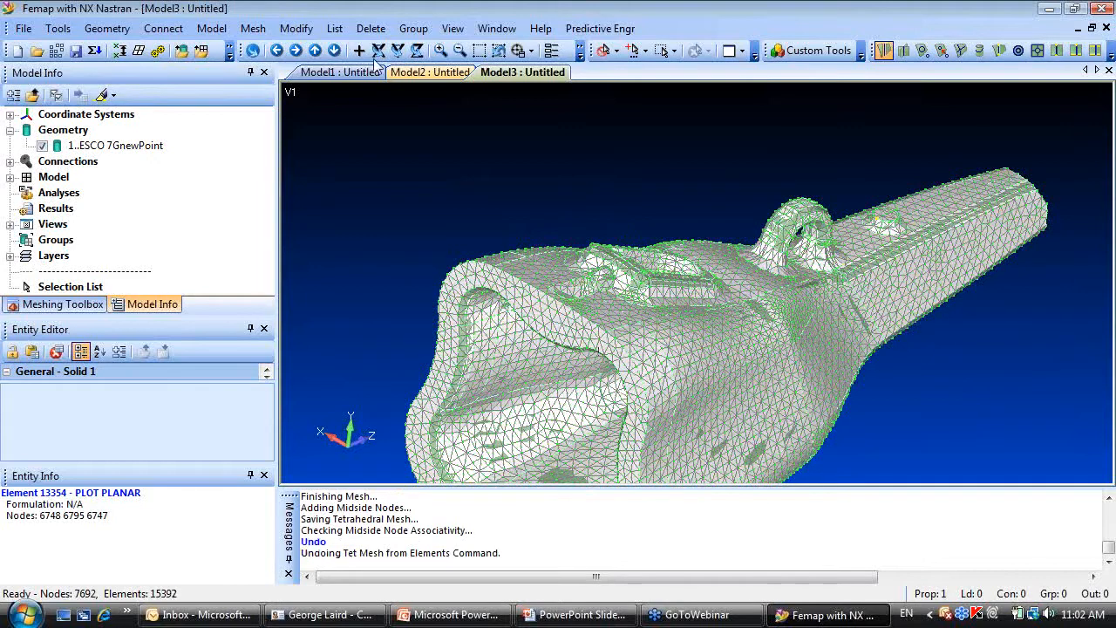
# Delete the whole surface mesh, keeping unused properties, then tet mesh the solid into 87,798 tetrahedra.
pyautogui.click(370, 28)
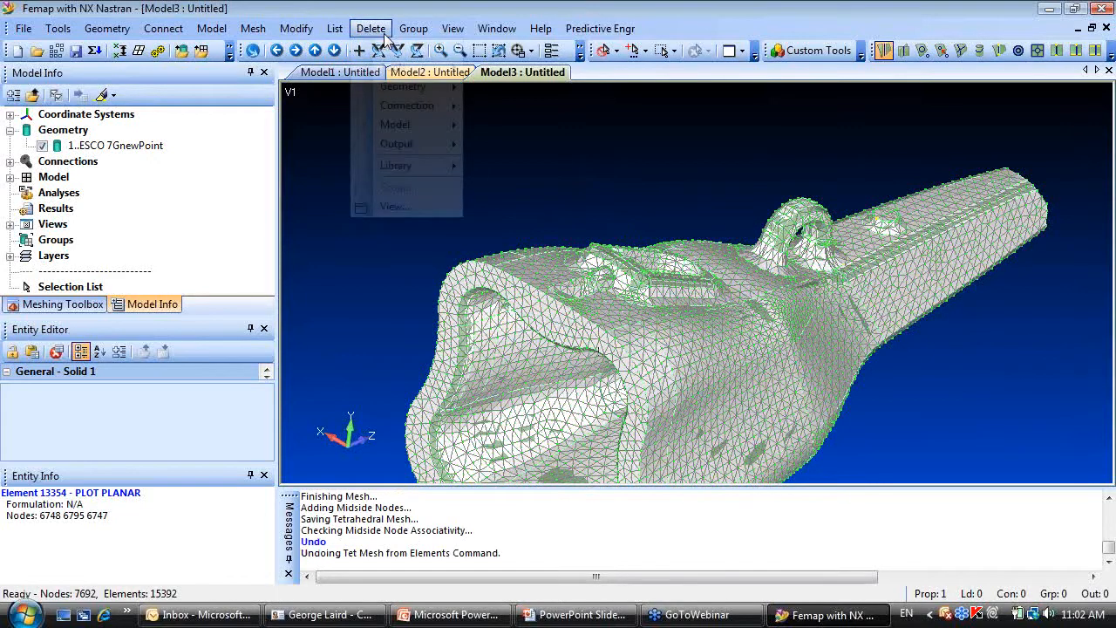
pyautogui.moveTo(394, 124)
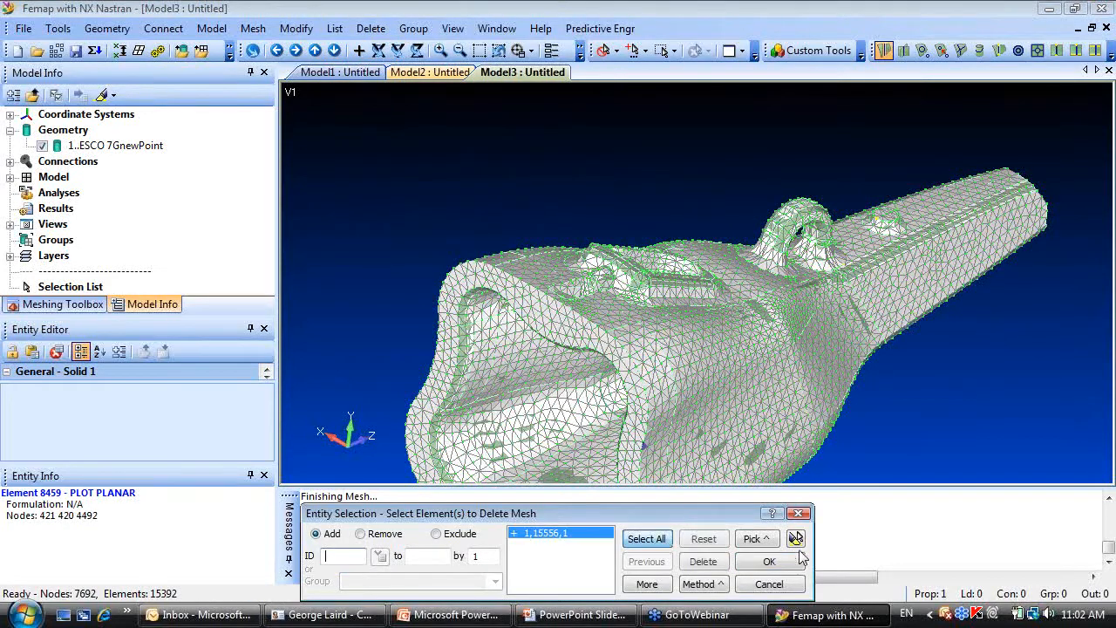
pyautogui.click(769, 562)
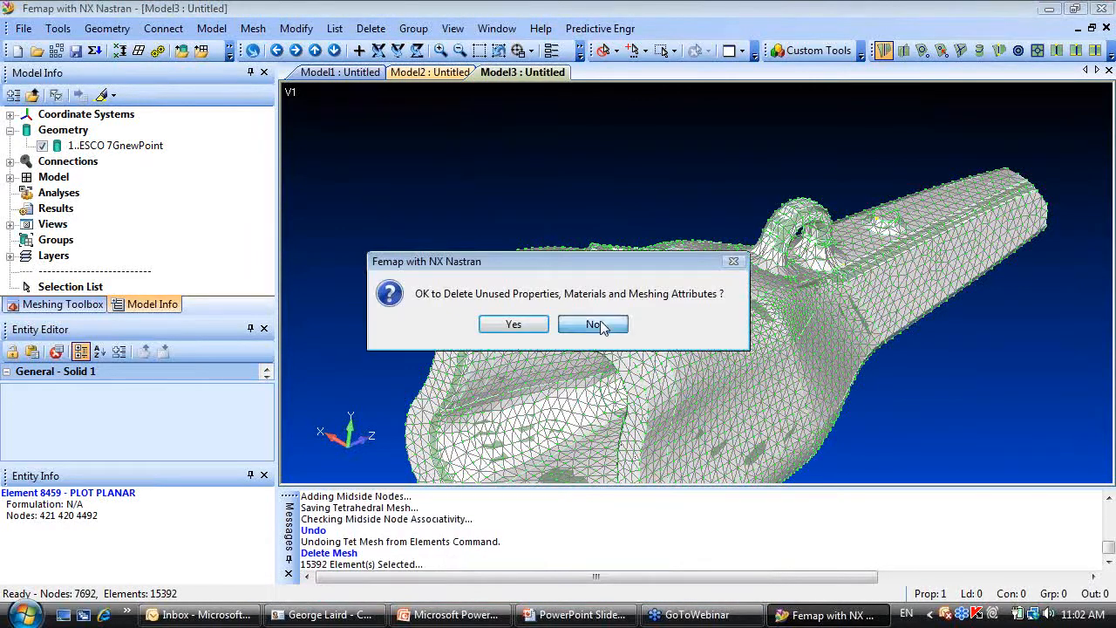
pyautogui.click(593, 323)
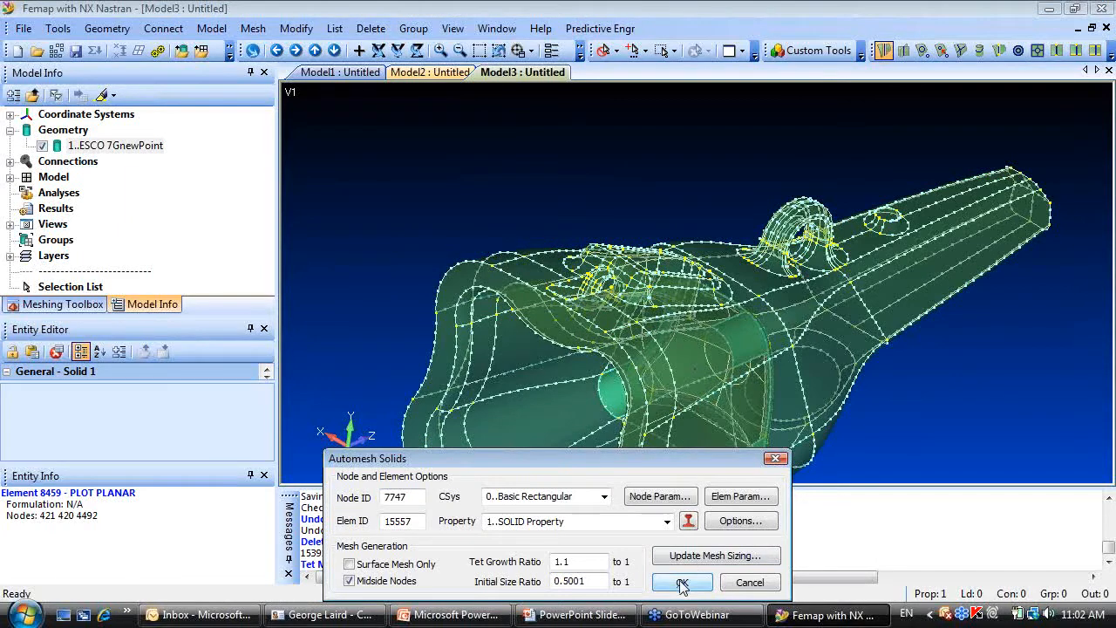
pyautogui.click(681, 582)
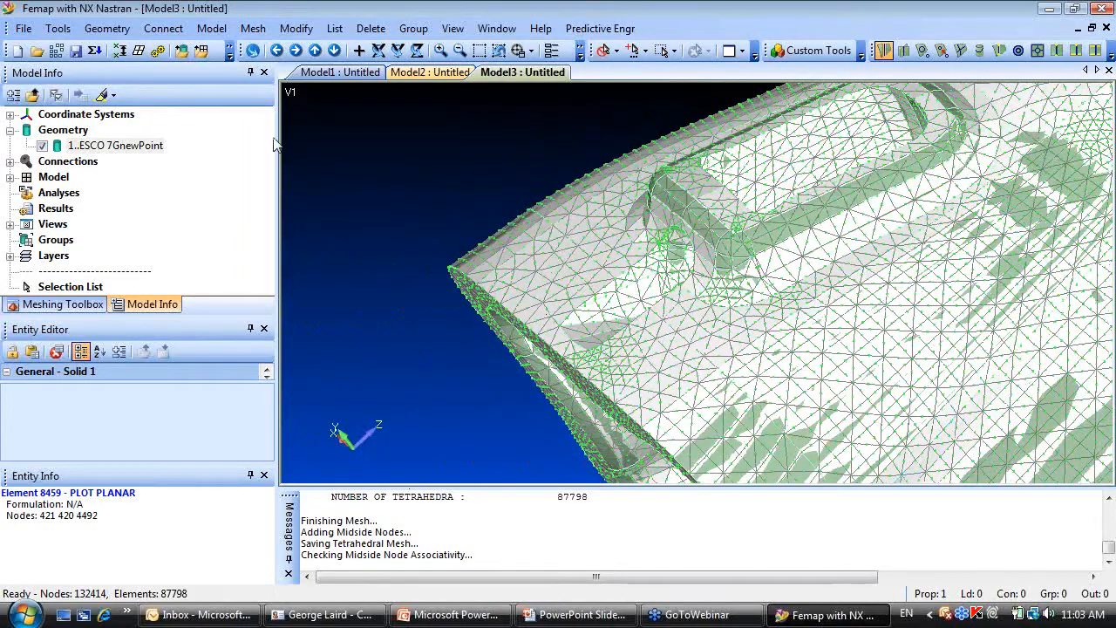
# Tweak edge mesh sizing in the Meshing Toolbox so the solid remeshes with 87,636 tetrahedra.
pyautogui.click(253, 28)
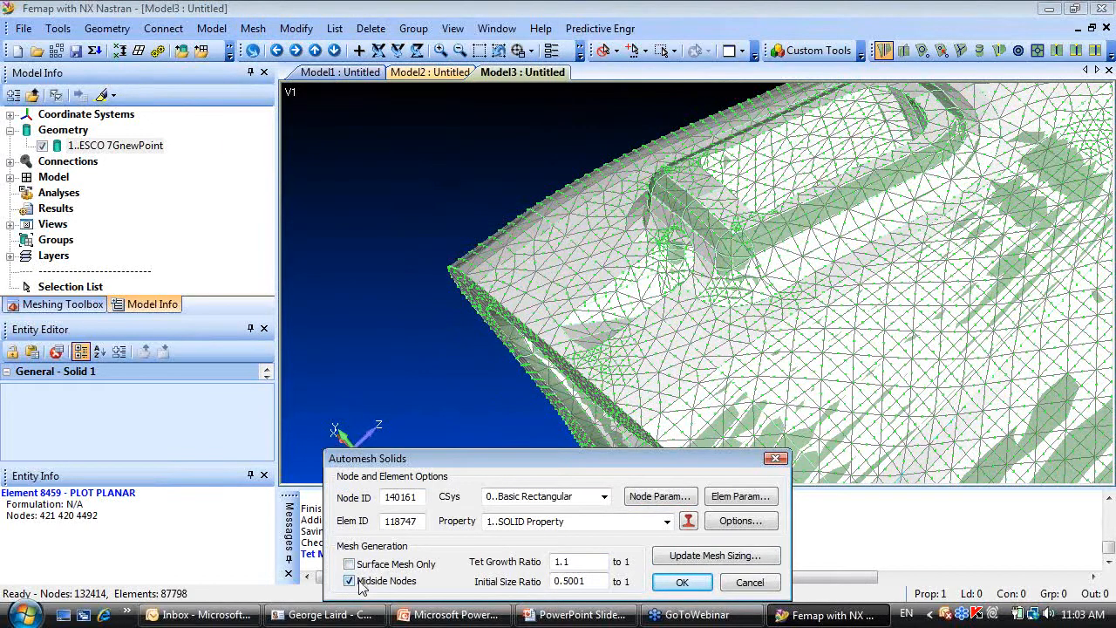
pyautogui.click(682, 582)
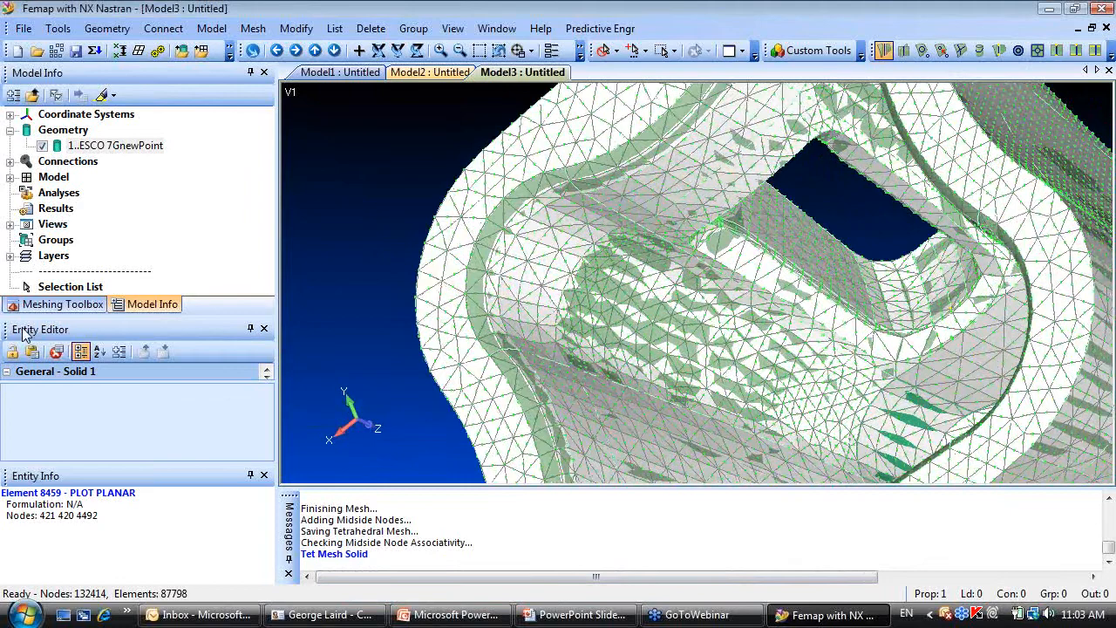
pyautogui.click(62, 303)
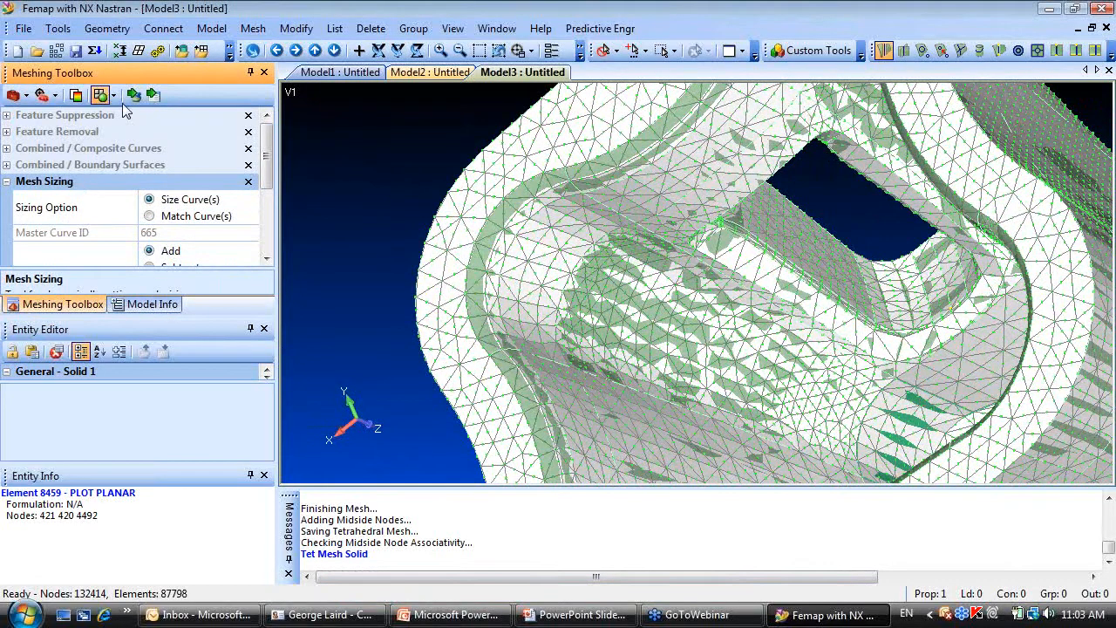
pyautogui.click(103, 94)
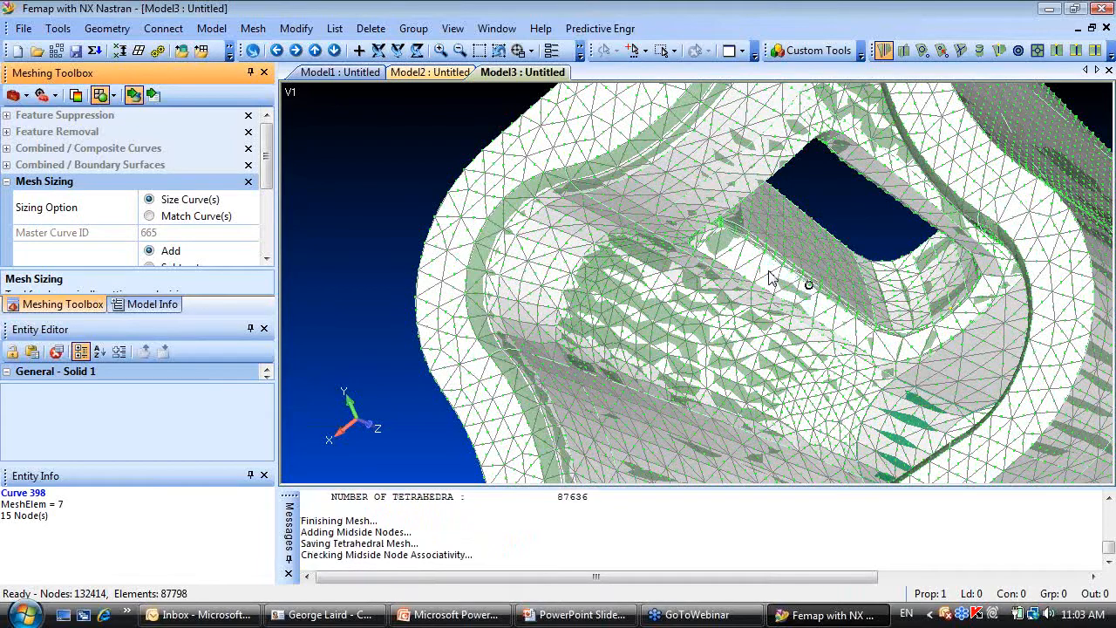
pyautogui.click(782, 282)
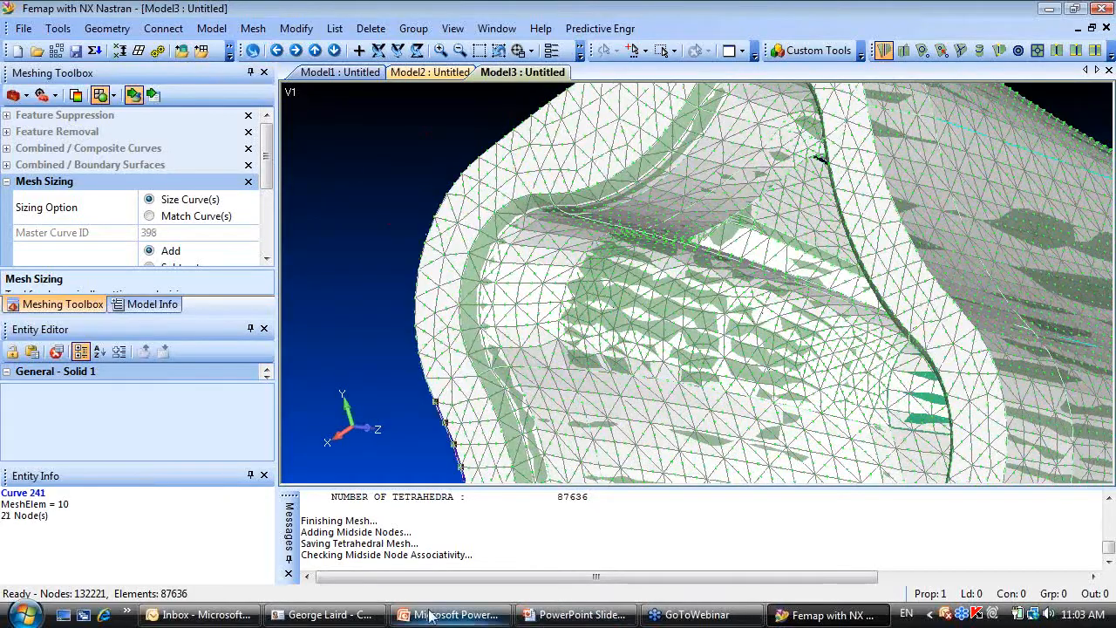
pyautogui.click(450, 614)
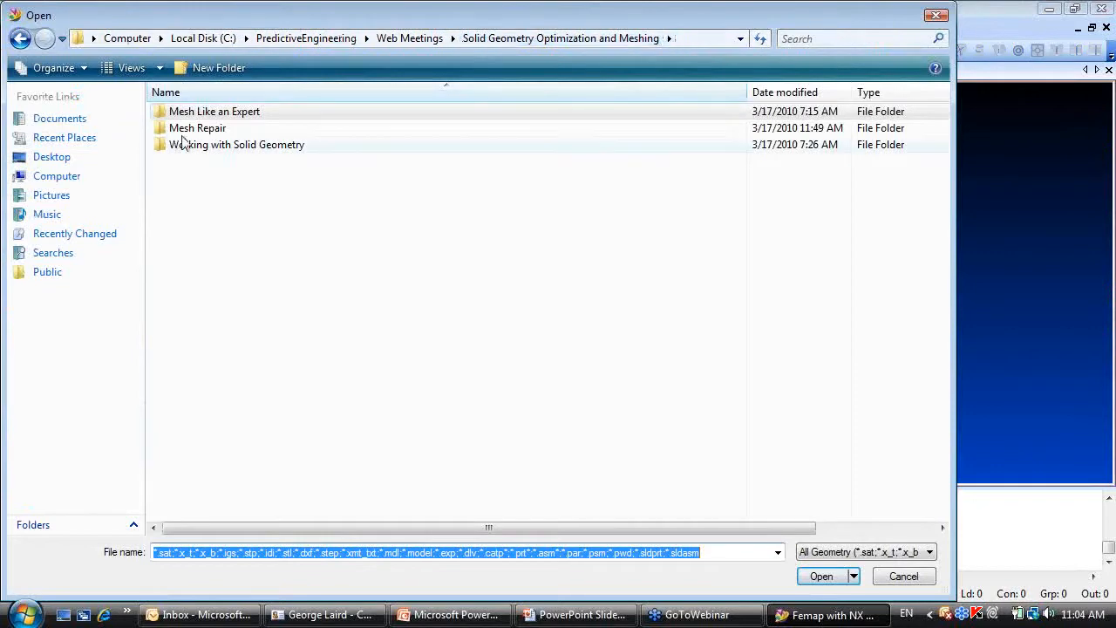
# Load the X_T part AN INNOCENT ENOUGH LOOKING PART from the Mesh Repair folder with default read options.
pyautogui.doubleClick(197, 127)
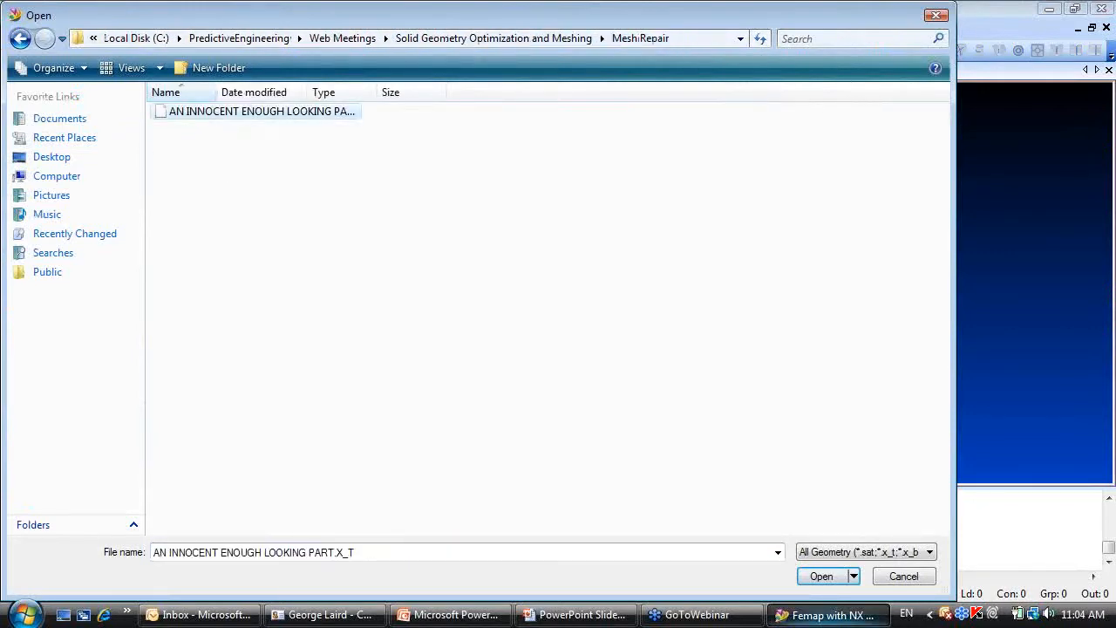
pyautogui.click(820, 576)
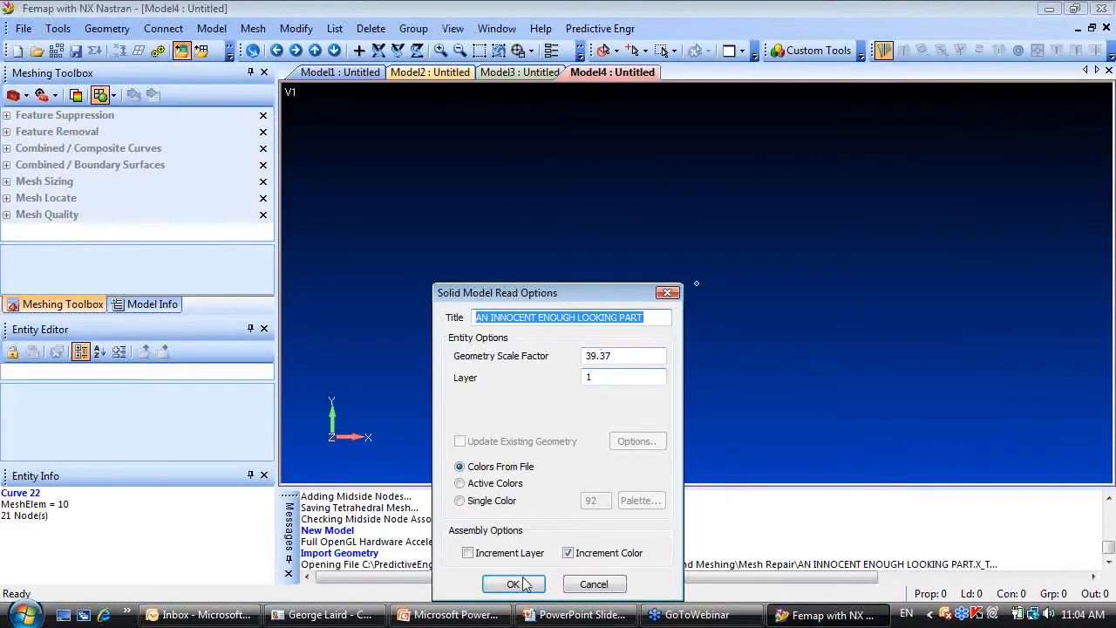
pyautogui.click(512, 582)
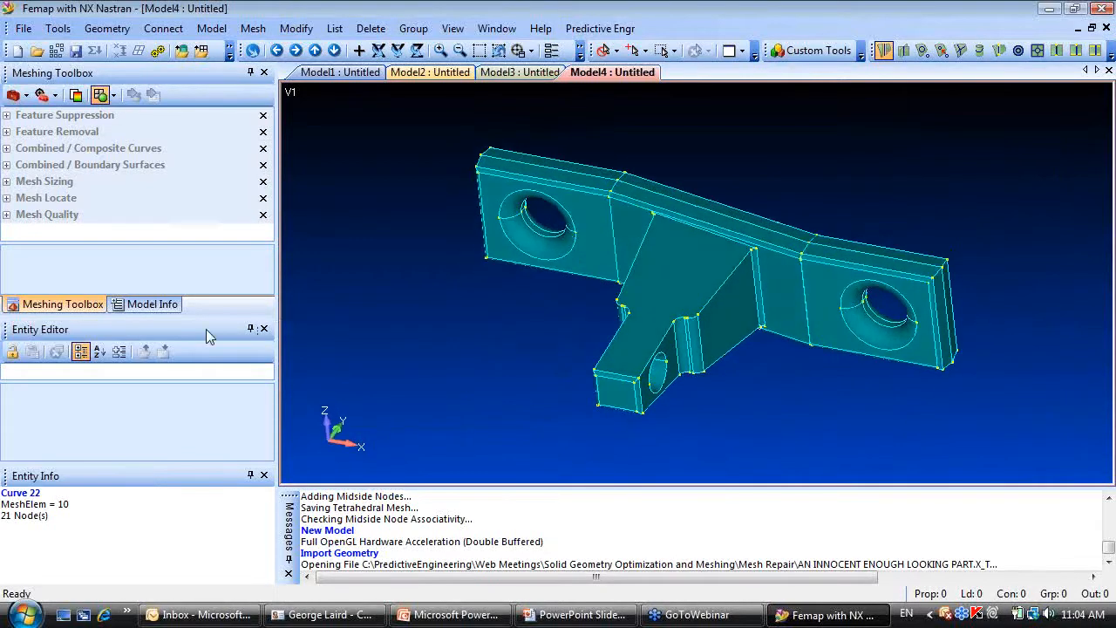
# Attempt a tet mesh with the default material; it aborts and the four error nodes are added to the selector.
pyautogui.click(152, 303)
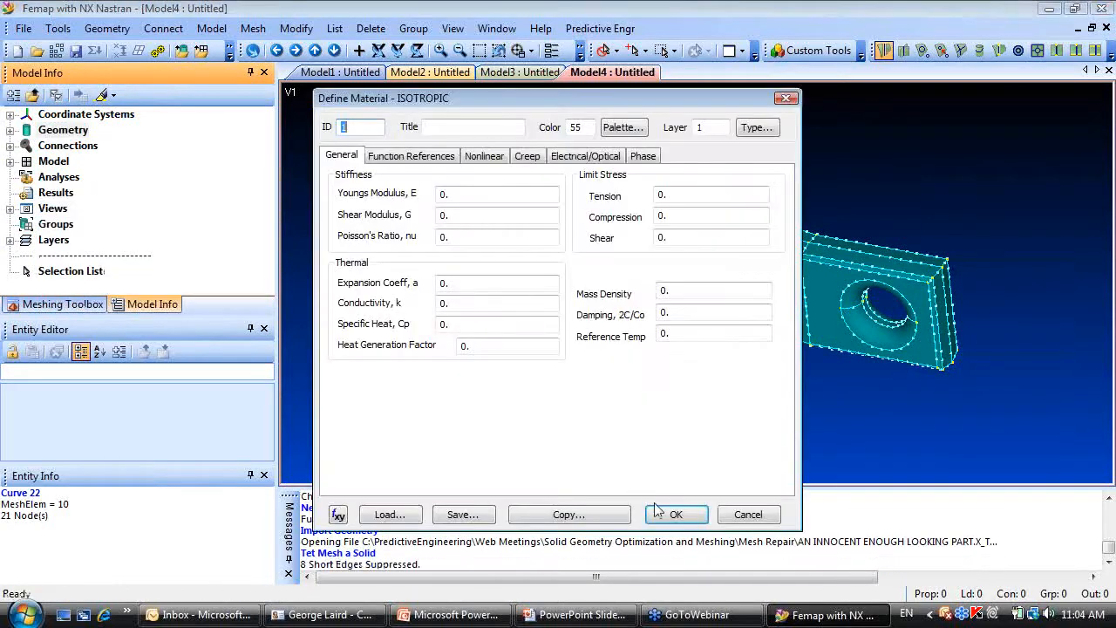
pyautogui.click(677, 513)
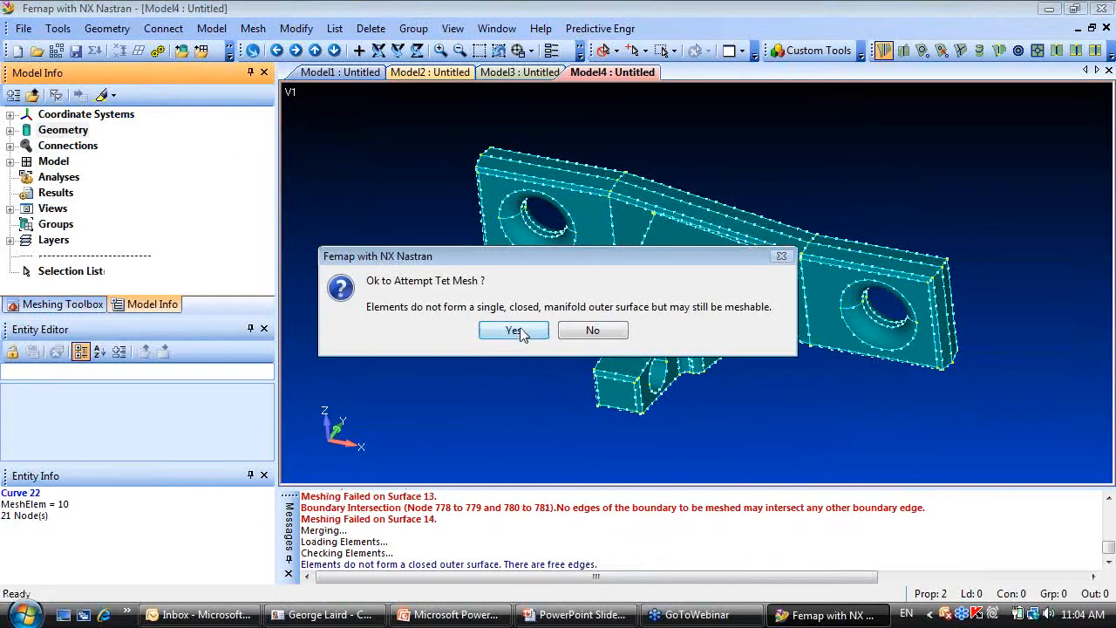
pyautogui.click(513, 330)
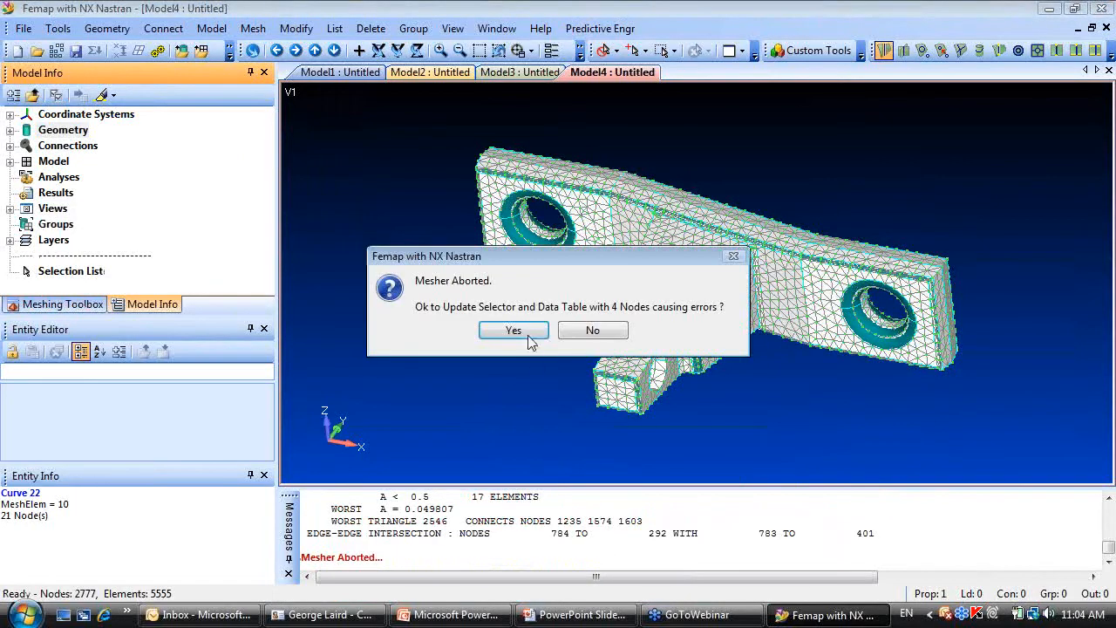
pyautogui.click(512, 329)
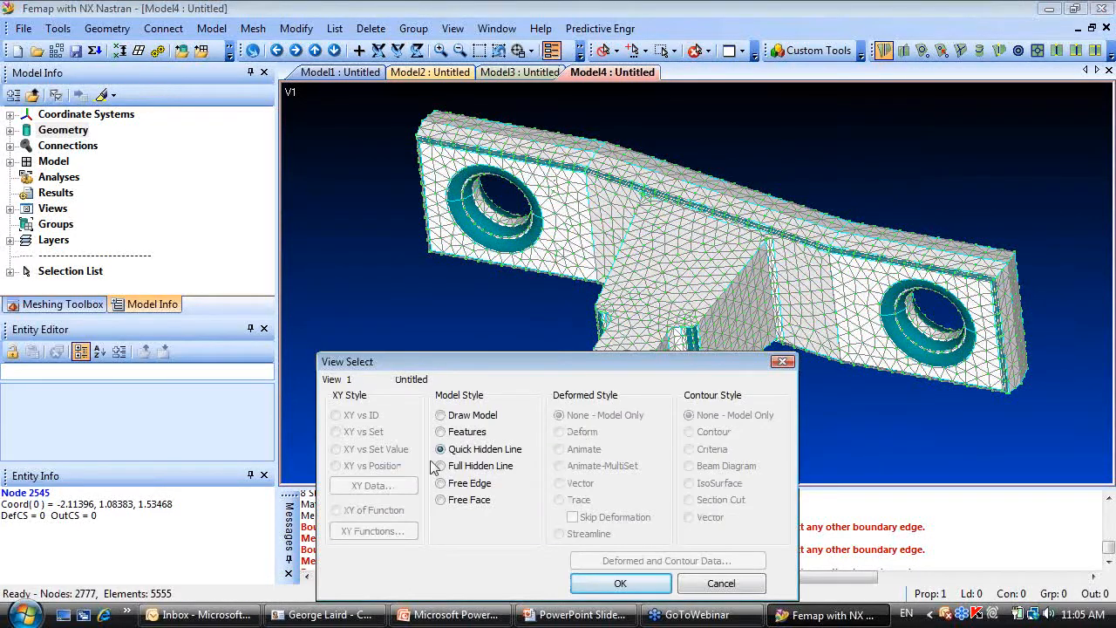
# View the mesh's free edges, return to full hidden line, and inspect the error region.
pyautogui.click(621, 583)
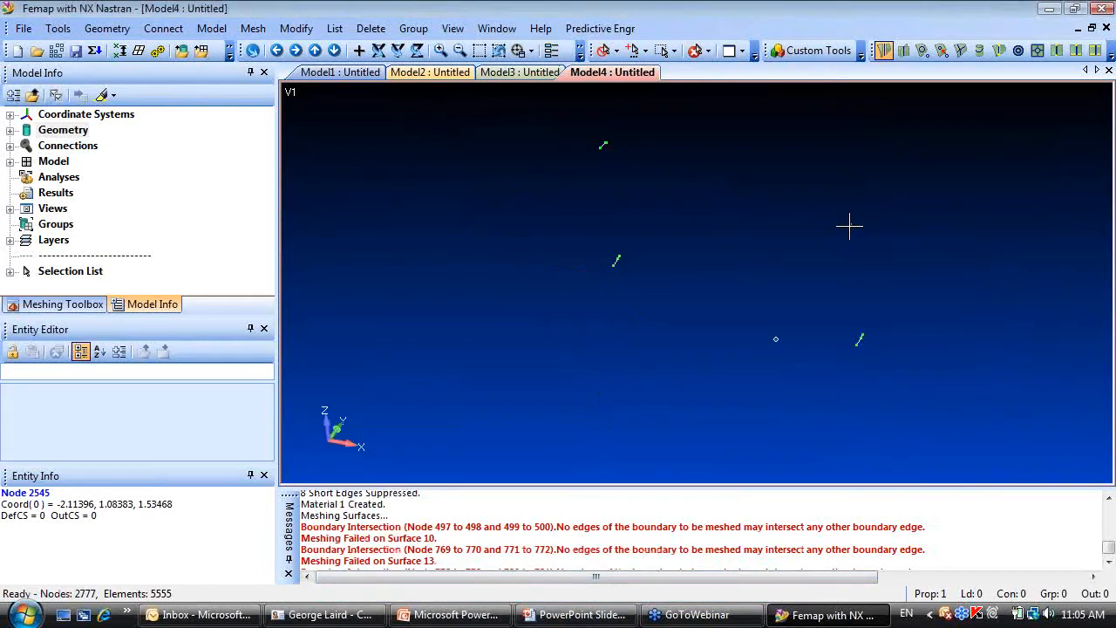
pyautogui.moveTo(600, 269)
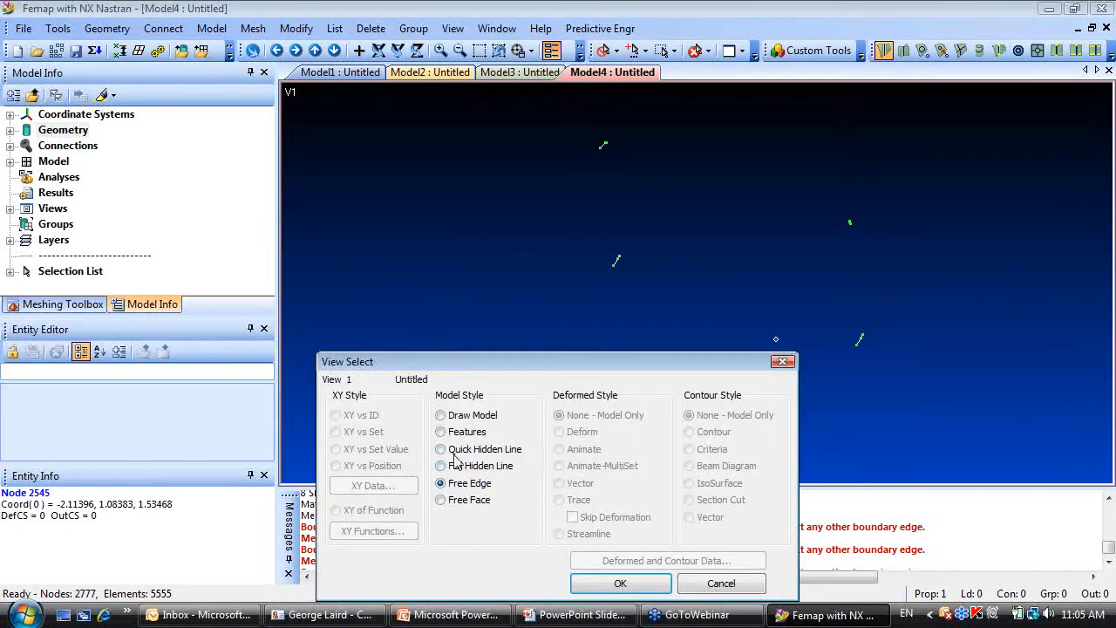
pyautogui.click(621, 582)
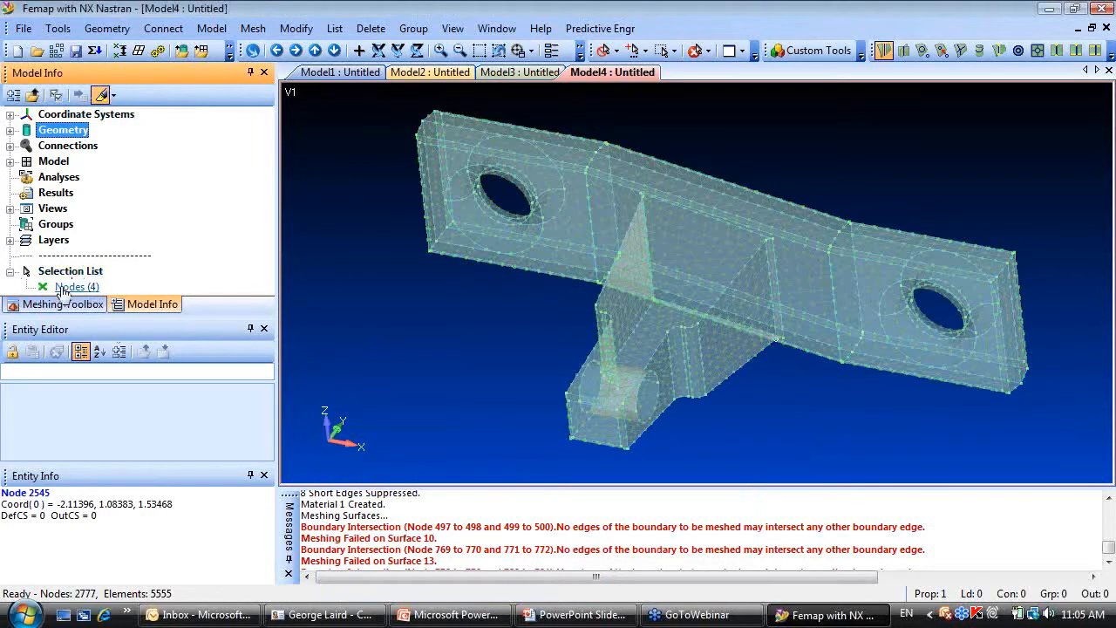
pyautogui.moveTo(697, 262); pyautogui.dragTo(649, 352)
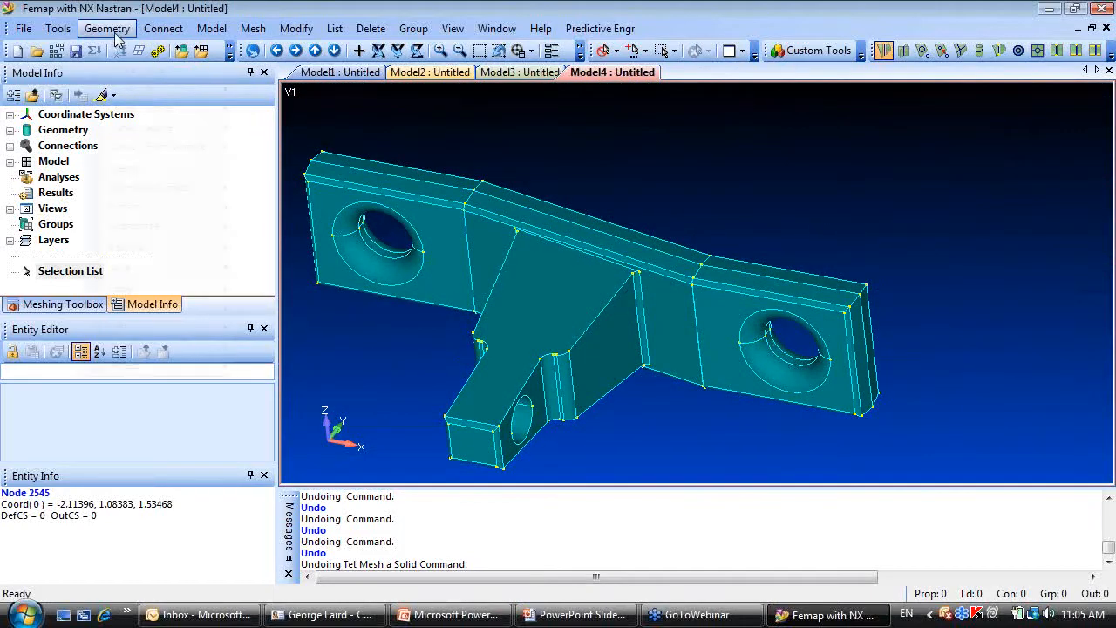
# Explode the bracket solid into its 77 individual surfaces.
pyautogui.click(106, 28)
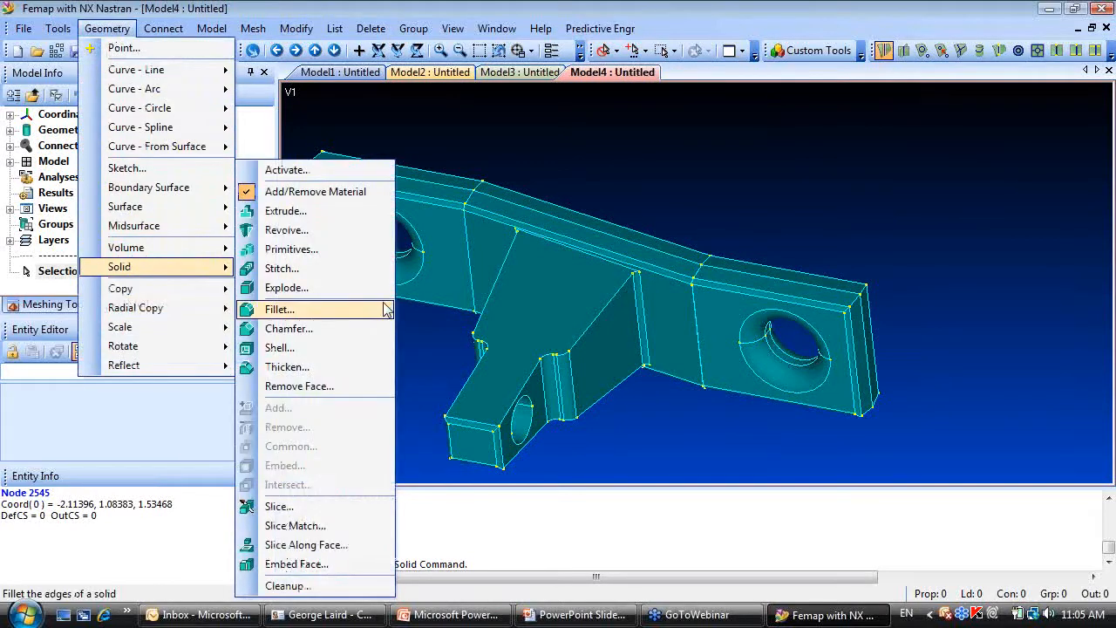
pyautogui.moveTo(286, 211)
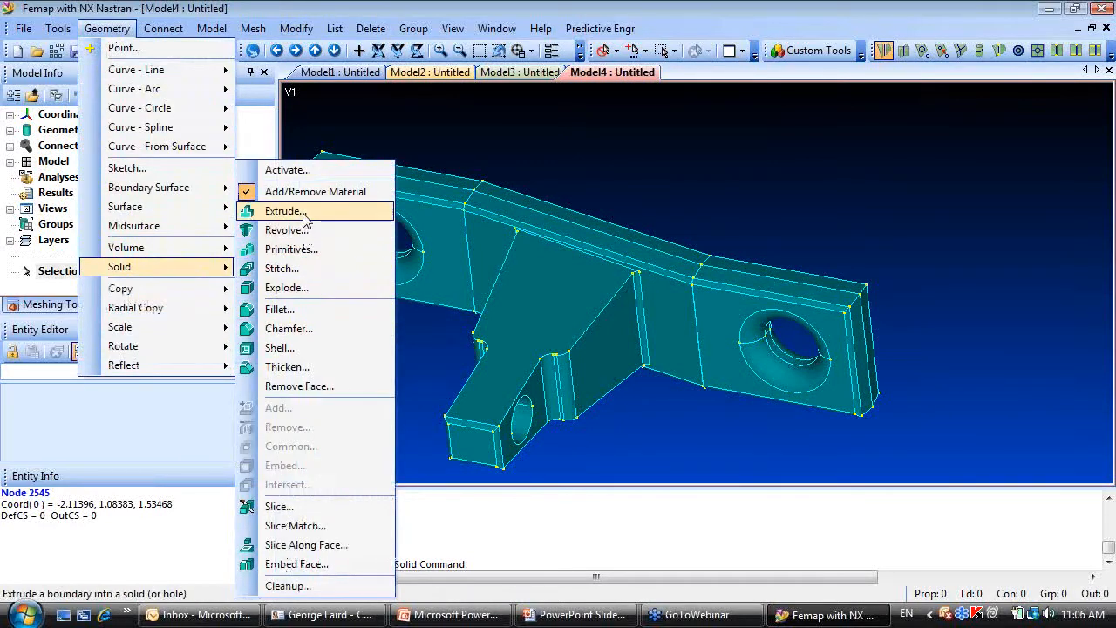
pyautogui.moveTo(300, 293)
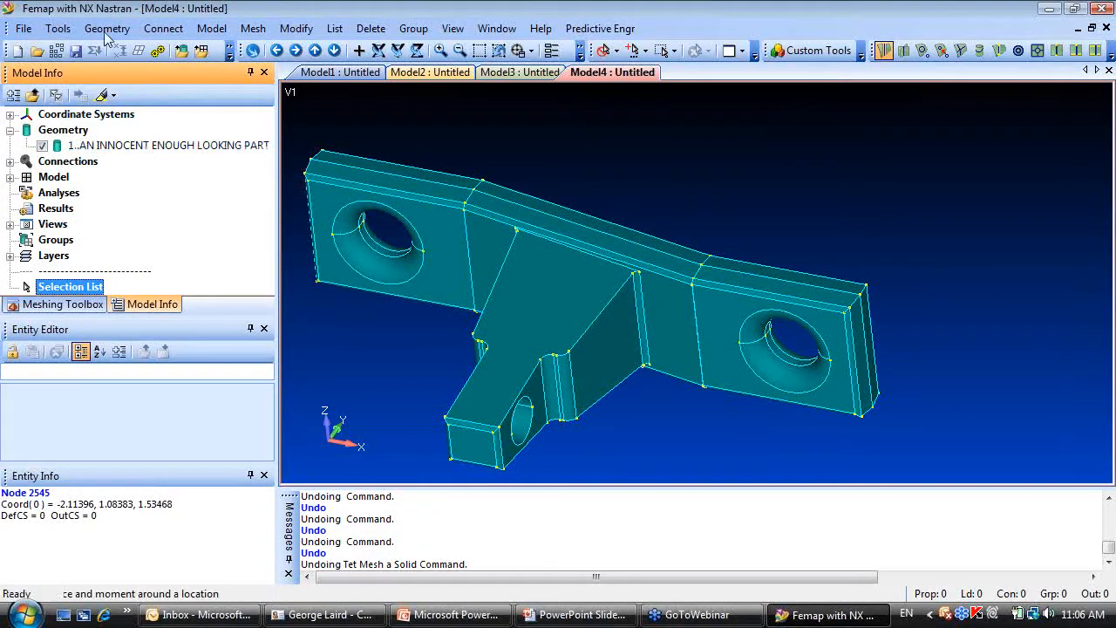
pyautogui.click(106, 28)
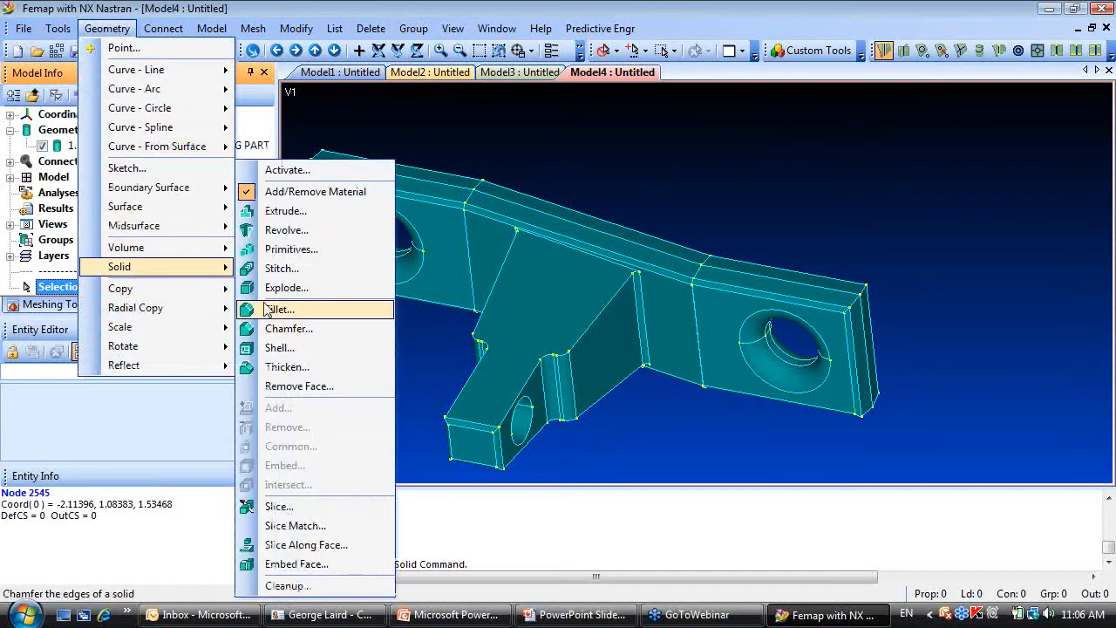
pyautogui.click(286, 286)
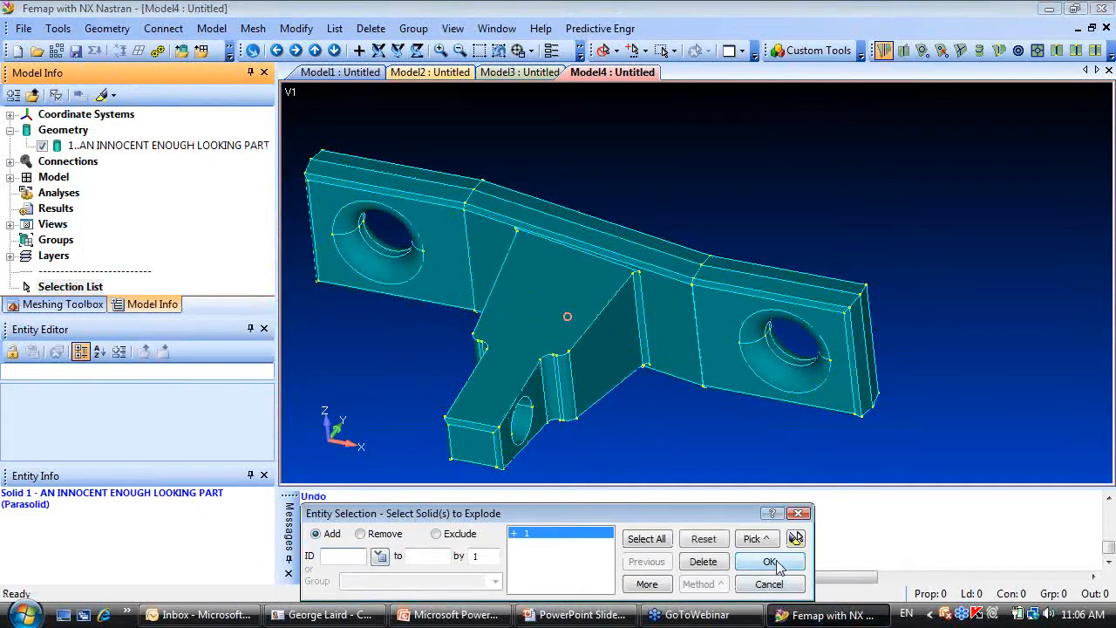
pyautogui.click(769, 561)
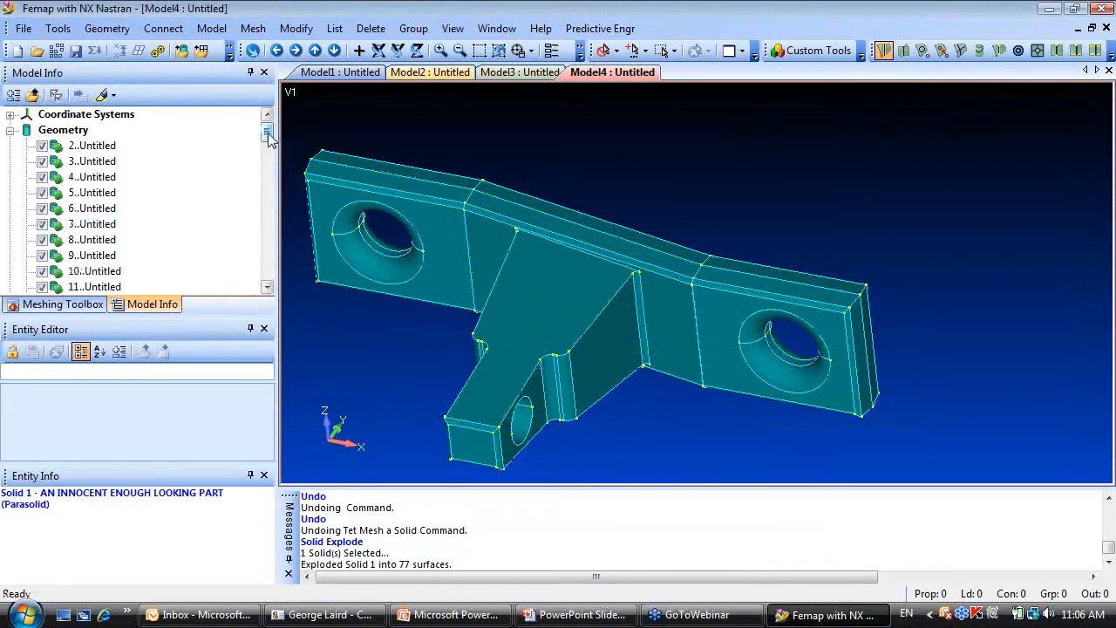
pyautogui.scroll(-3)
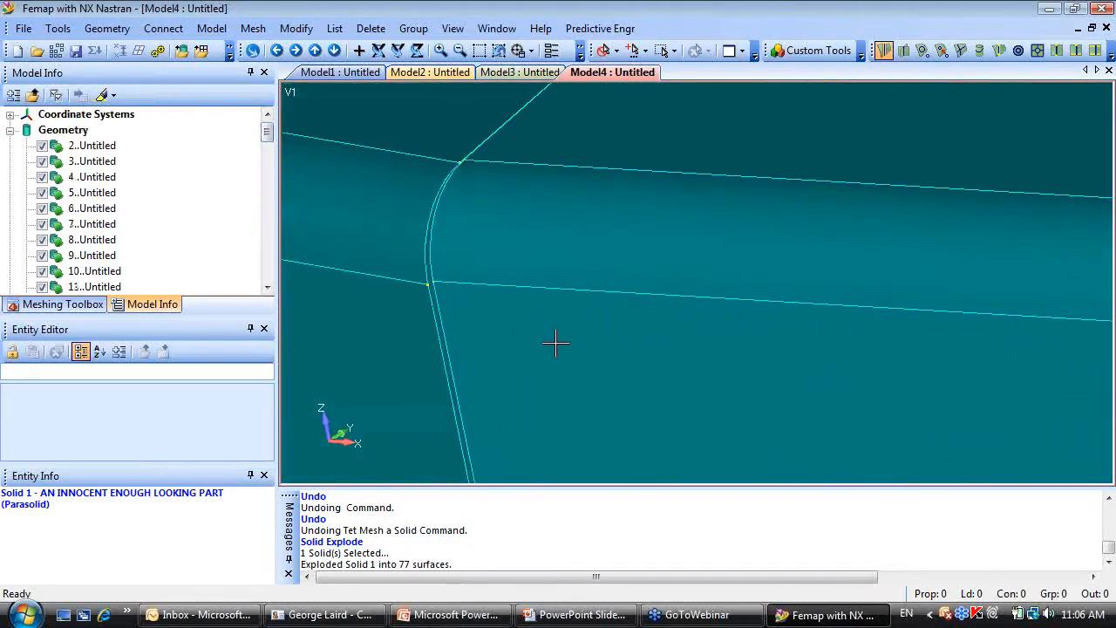
pyautogui.moveTo(445, 307)
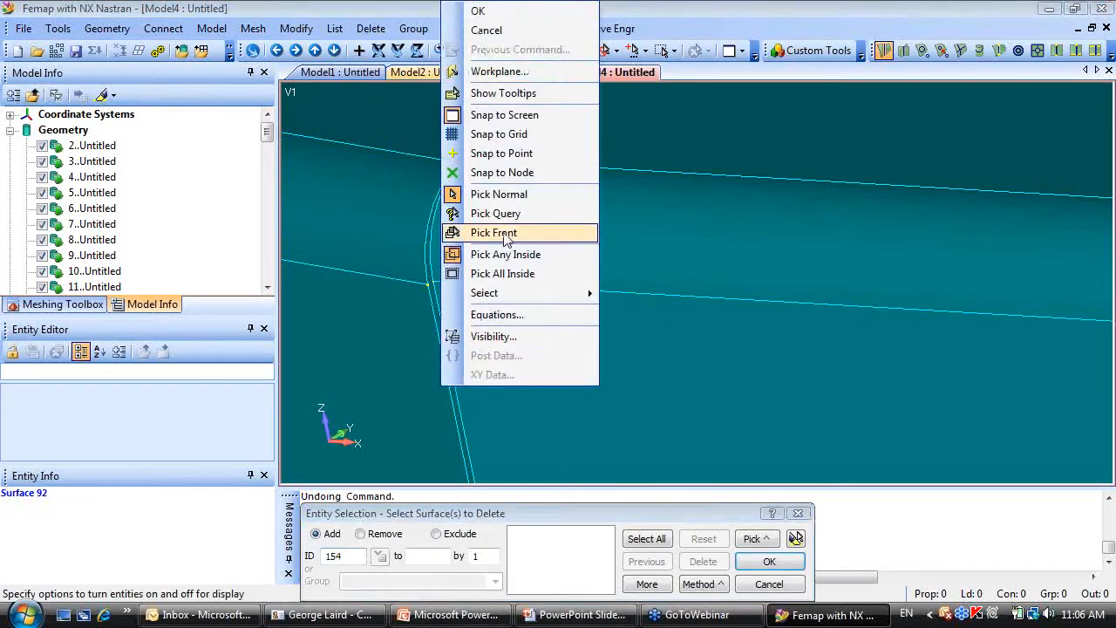
# Delete sliver surfaces 99, 92, 104 and 91 along the corner edges using Pick Front selection.
pyautogui.click(493, 232)
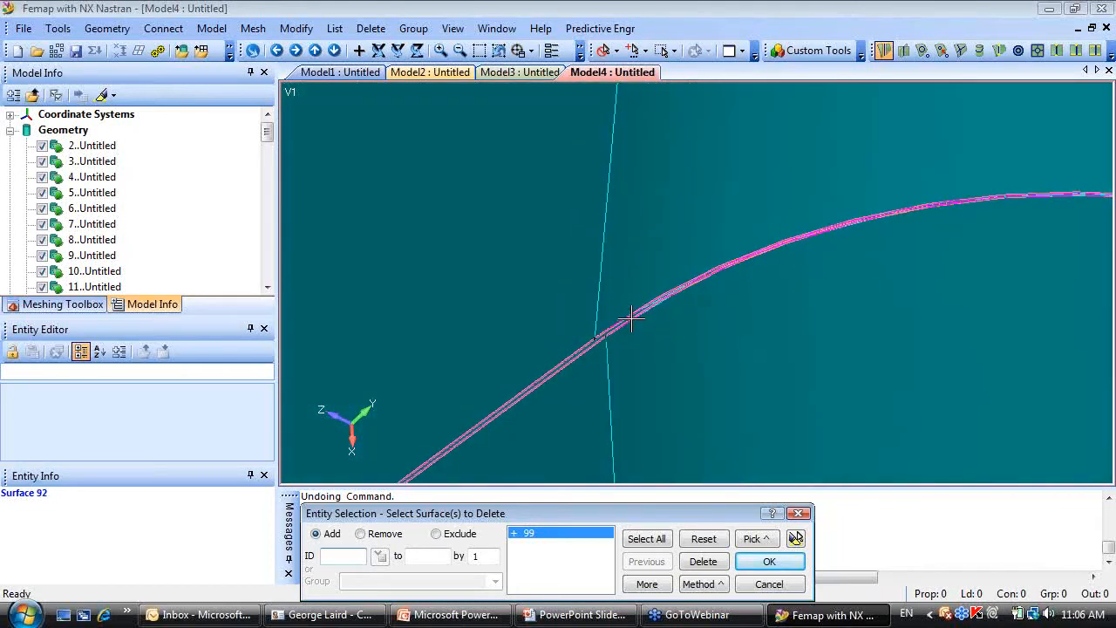
pyautogui.click(631, 321)
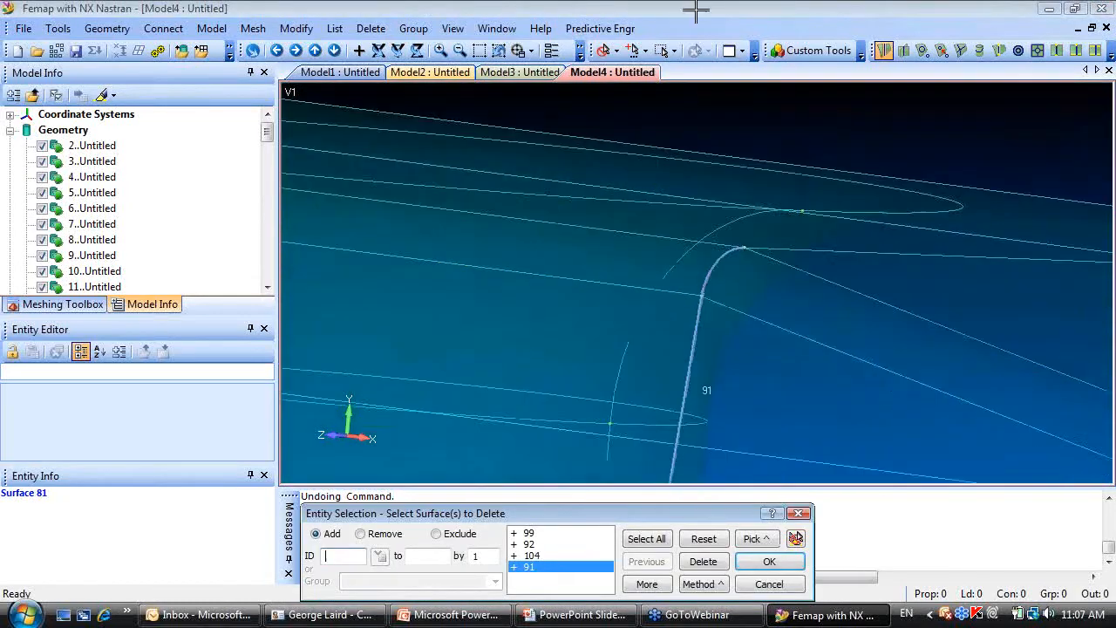
pyautogui.click(769, 562)
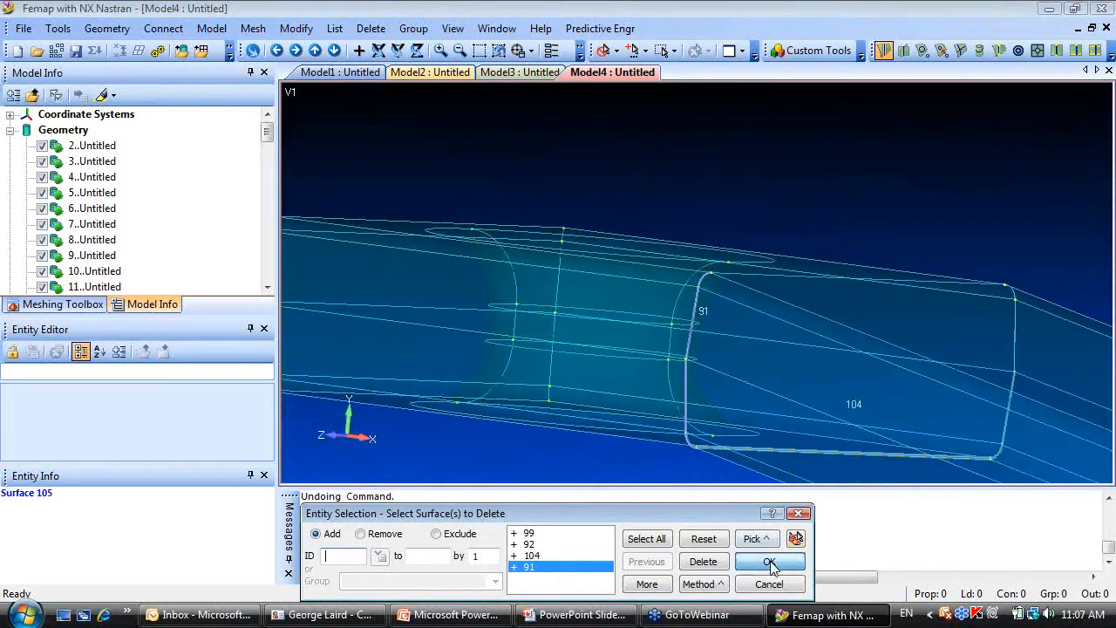
pyautogui.click(769, 562)
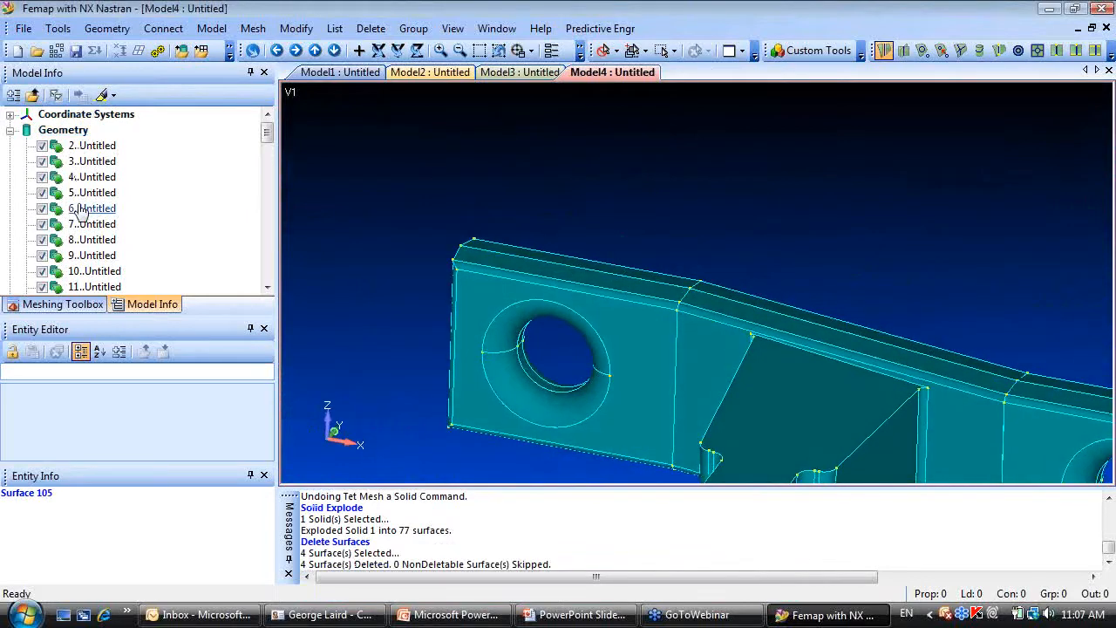
pyautogui.click(106, 27)
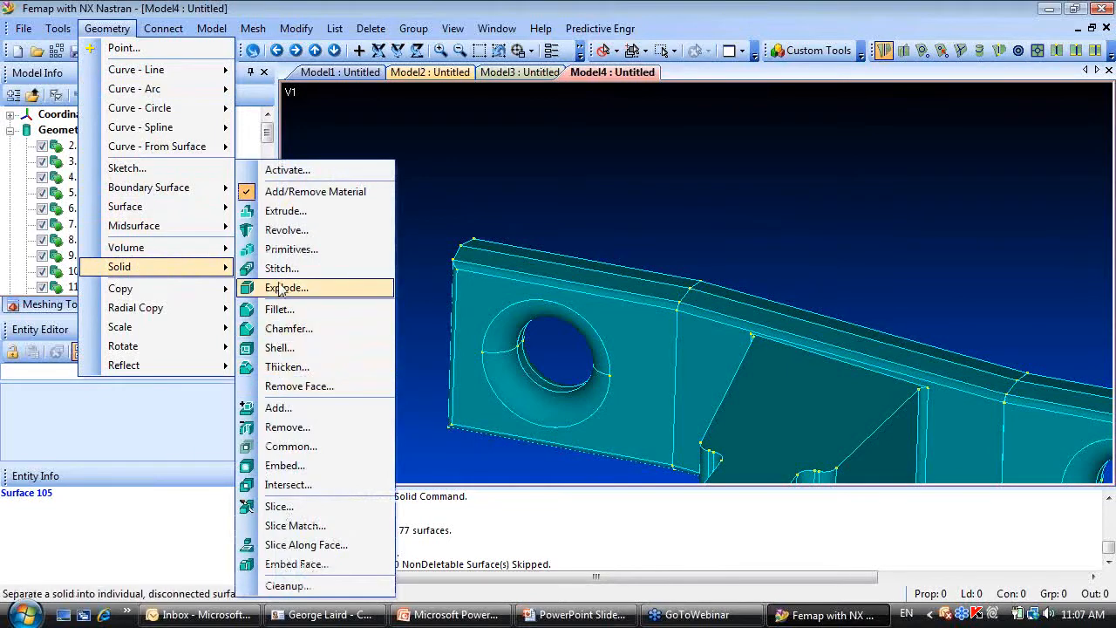
# Stitch all remaining surfaces into a solid with the default gap tolerance.
pyautogui.click(286, 286)
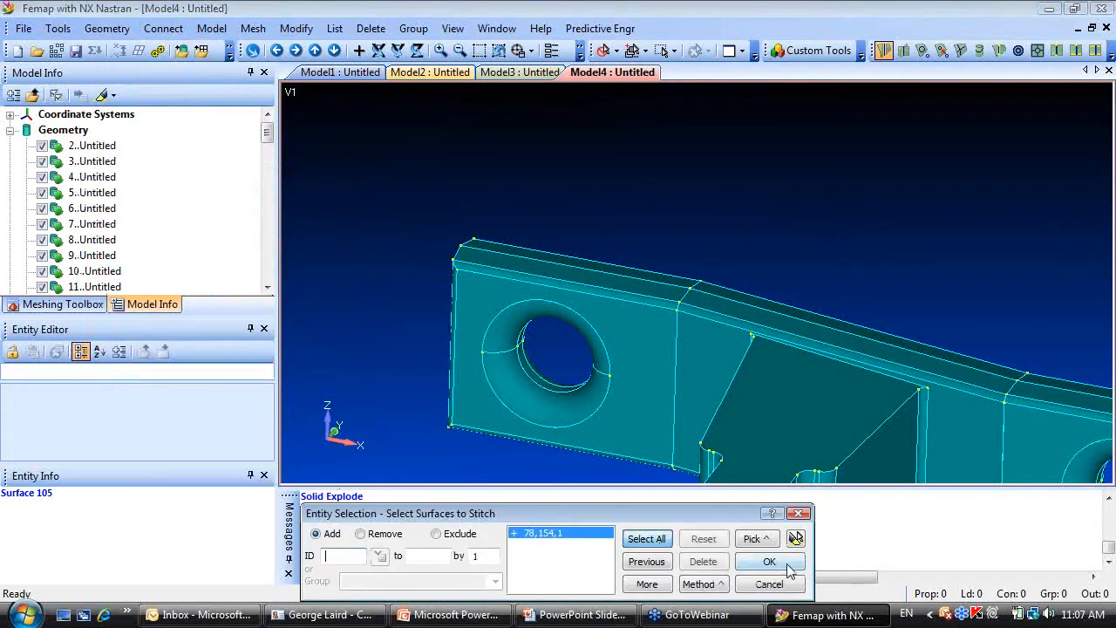
pyautogui.click(769, 561)
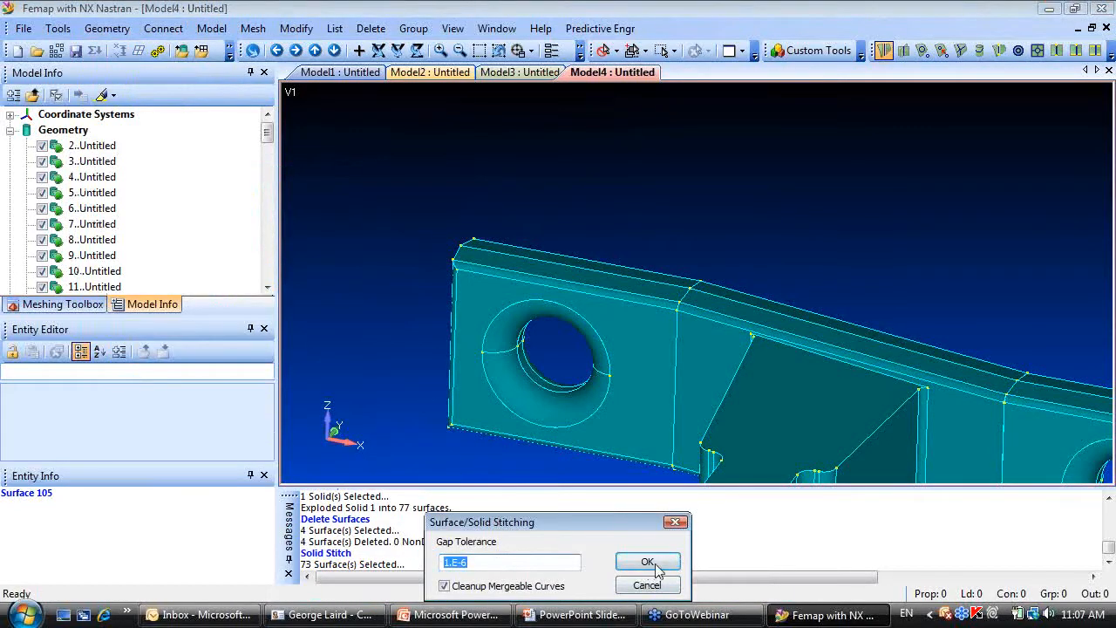
pyautogui.click(647, 562)
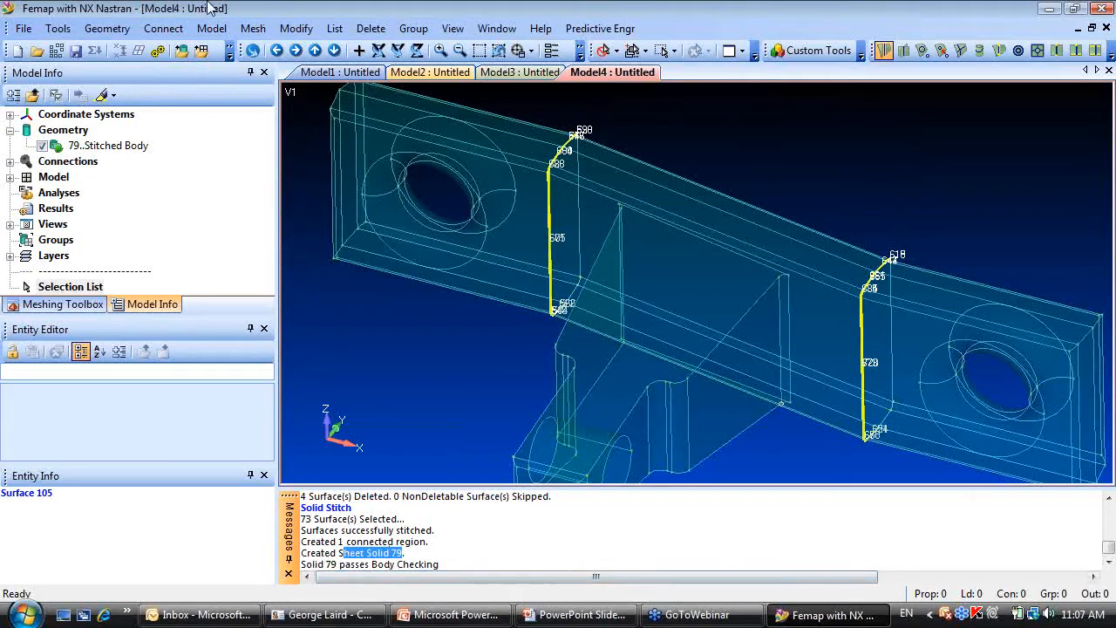
# Stitch all surfaces again with gap tolerance 1.E-3 to create closed Solid 80.
pyautogui.click(106, 28)
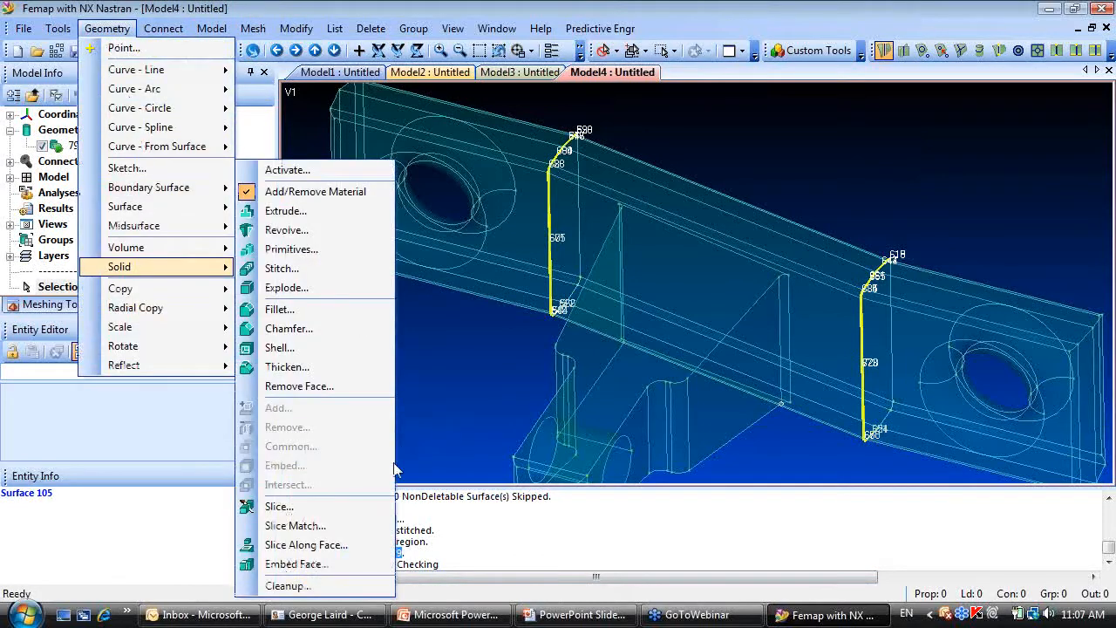
pyautogui.click(283, 268)
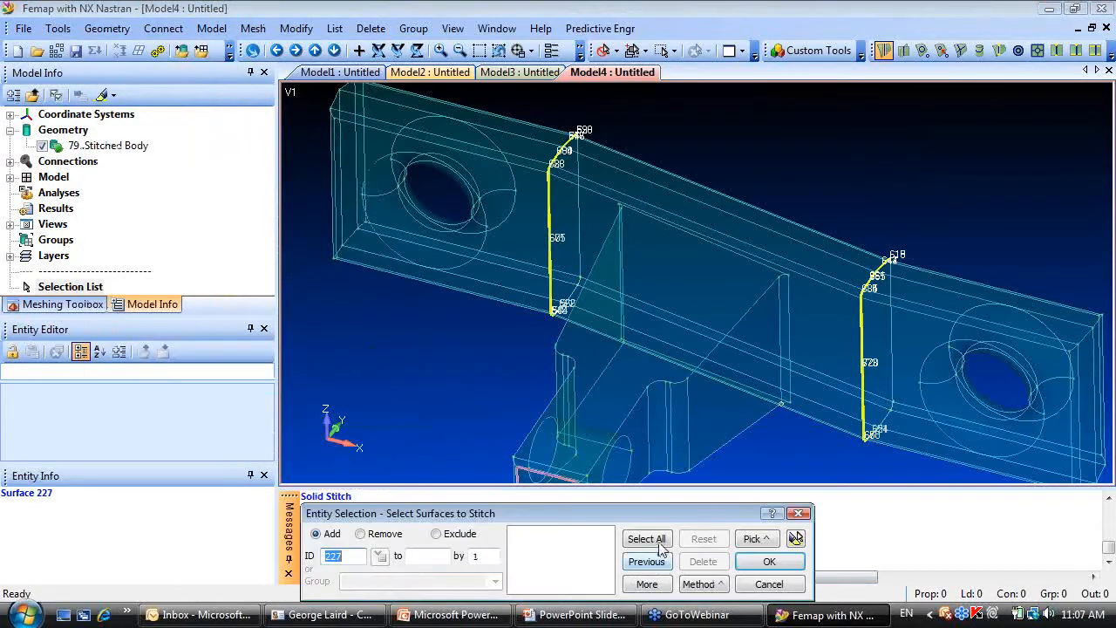
pyautogui.click(768, 561)
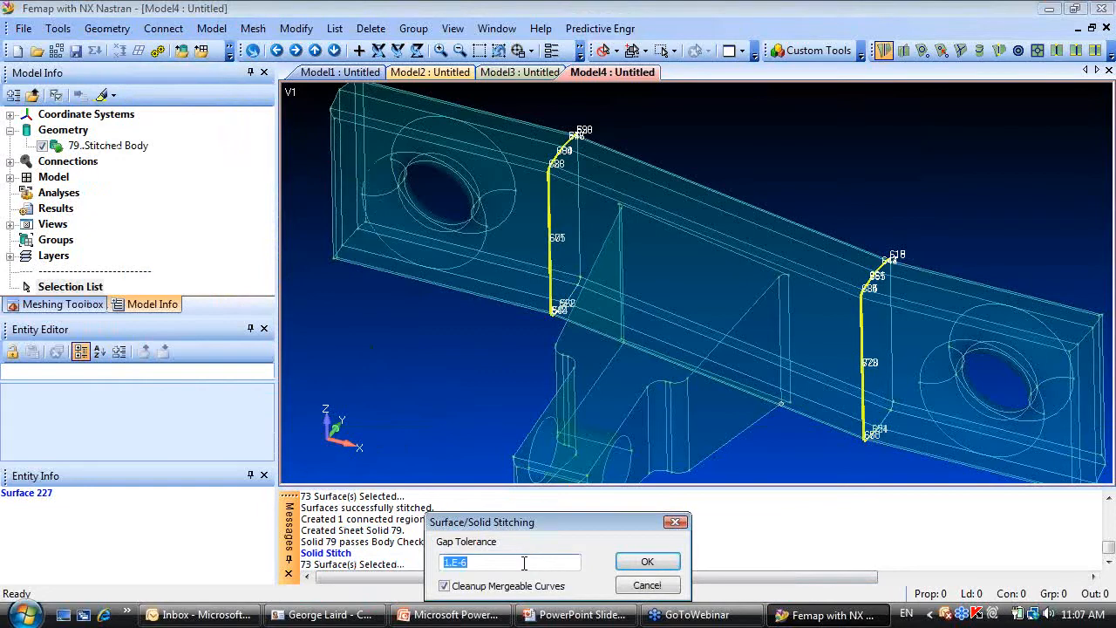
pyautogui.write('1.E-3')
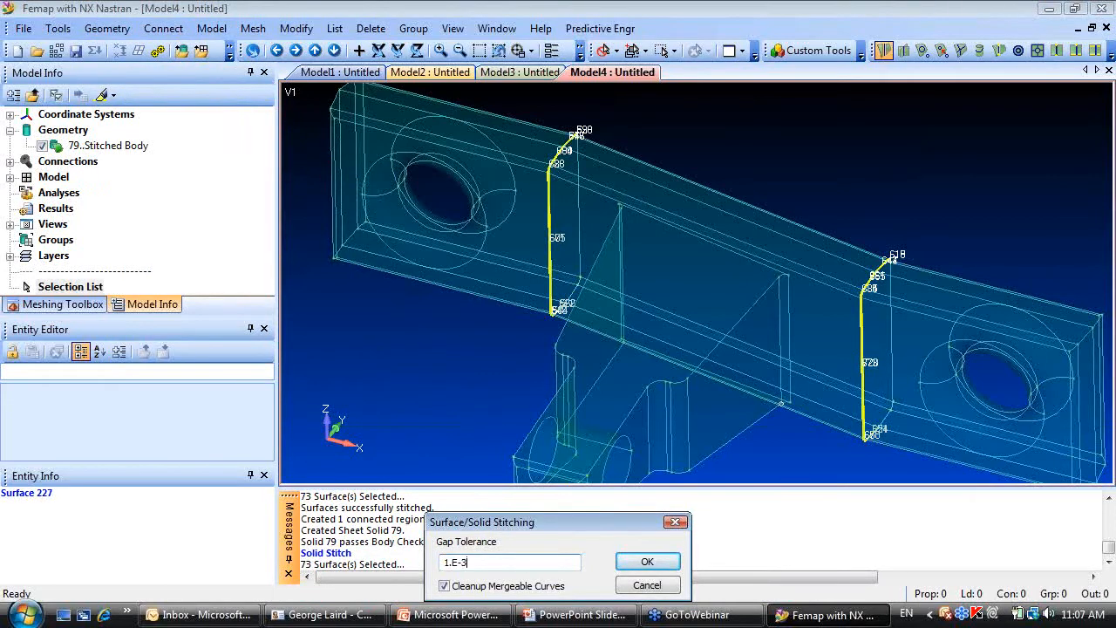
pyautogui.click(647, 562)
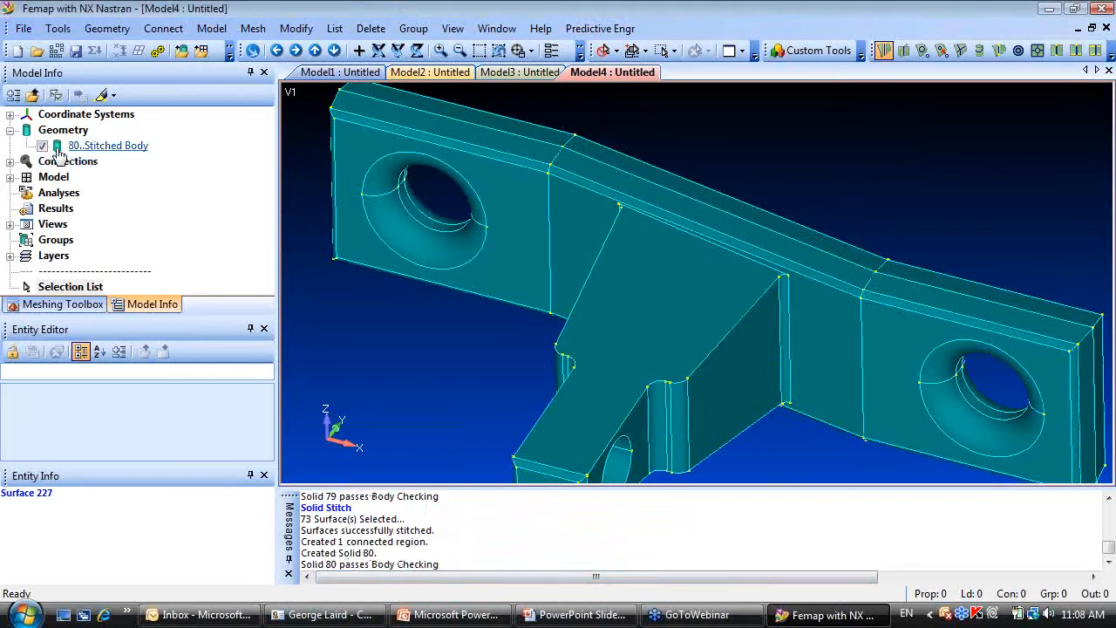
# Tet mesh Solid 80 with default material and collect the four error nodes into the selector.
pyautogui.rightClick(109, 145)
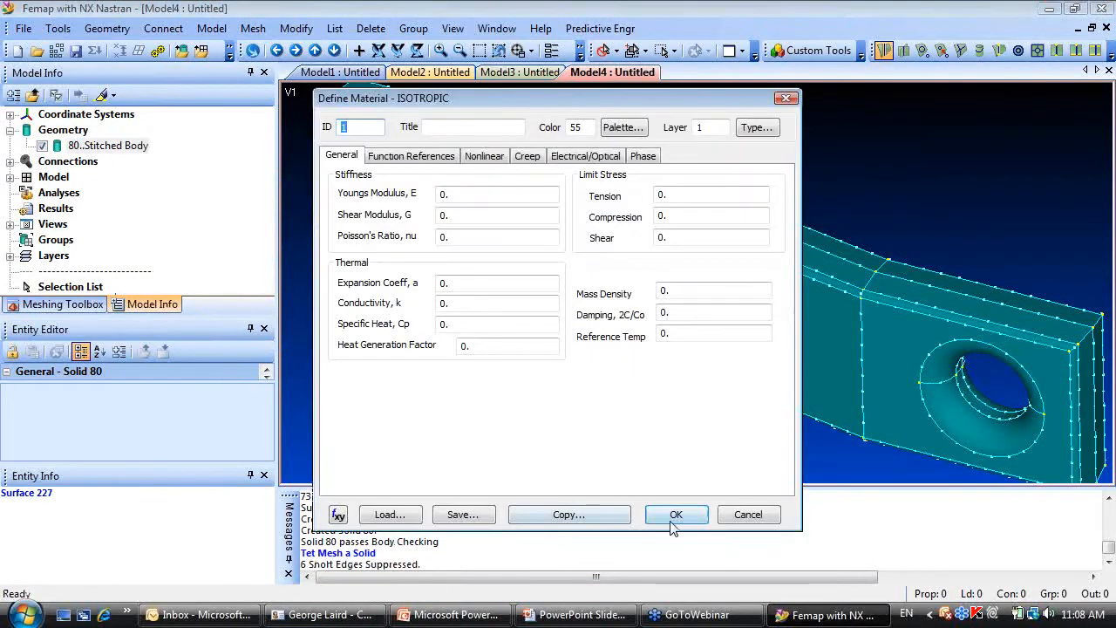
pyautogui.click(676, 512)
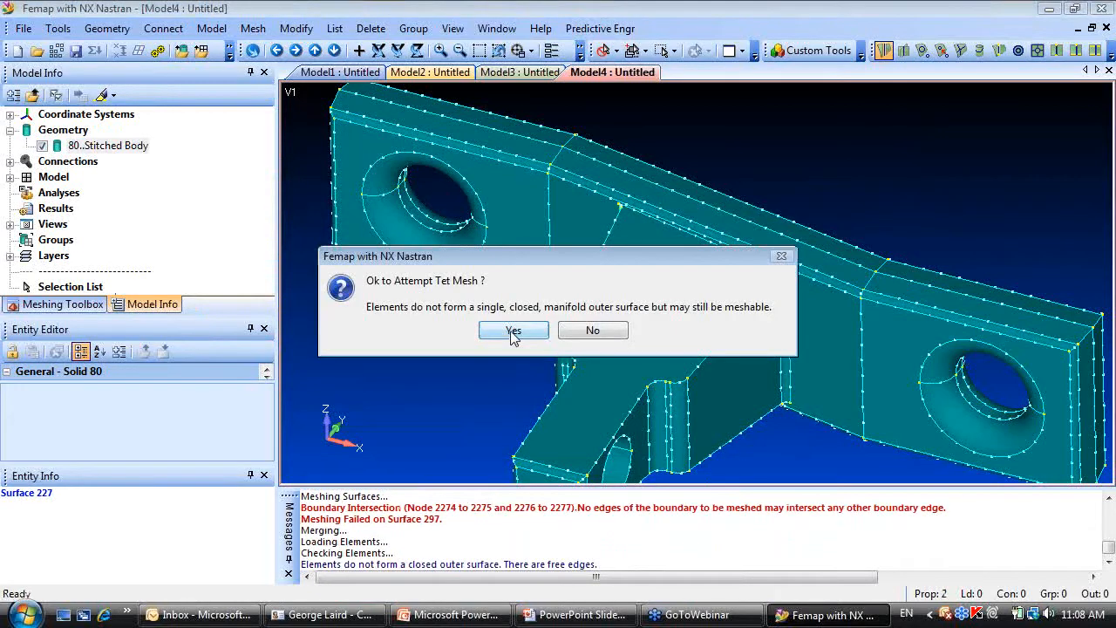
pyautogui.click(512, 329)
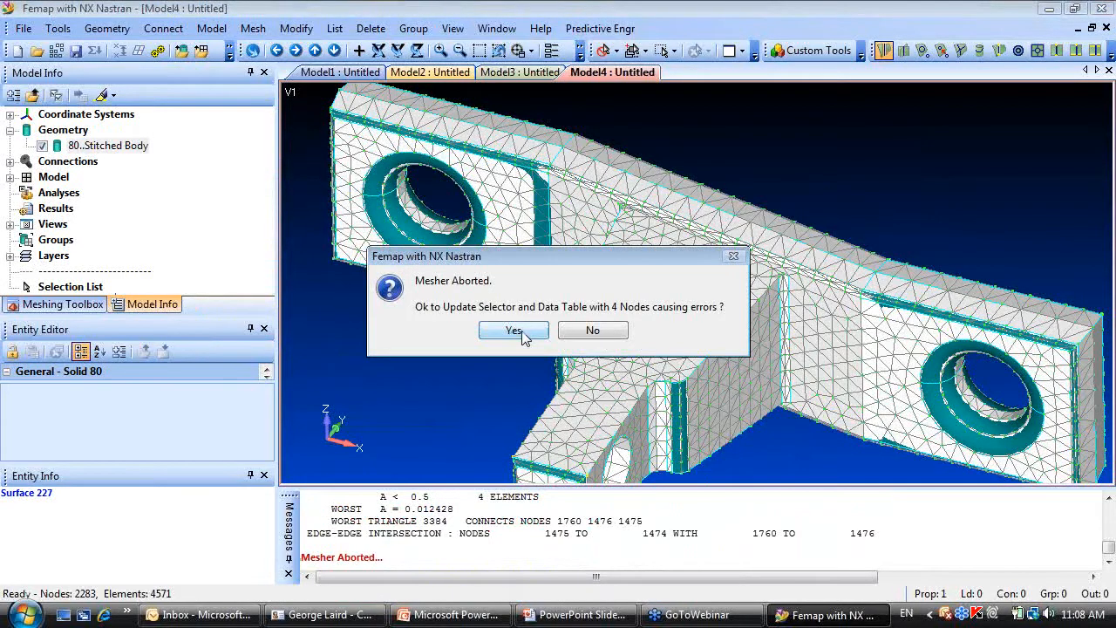
pyautogui.click(512, 330)
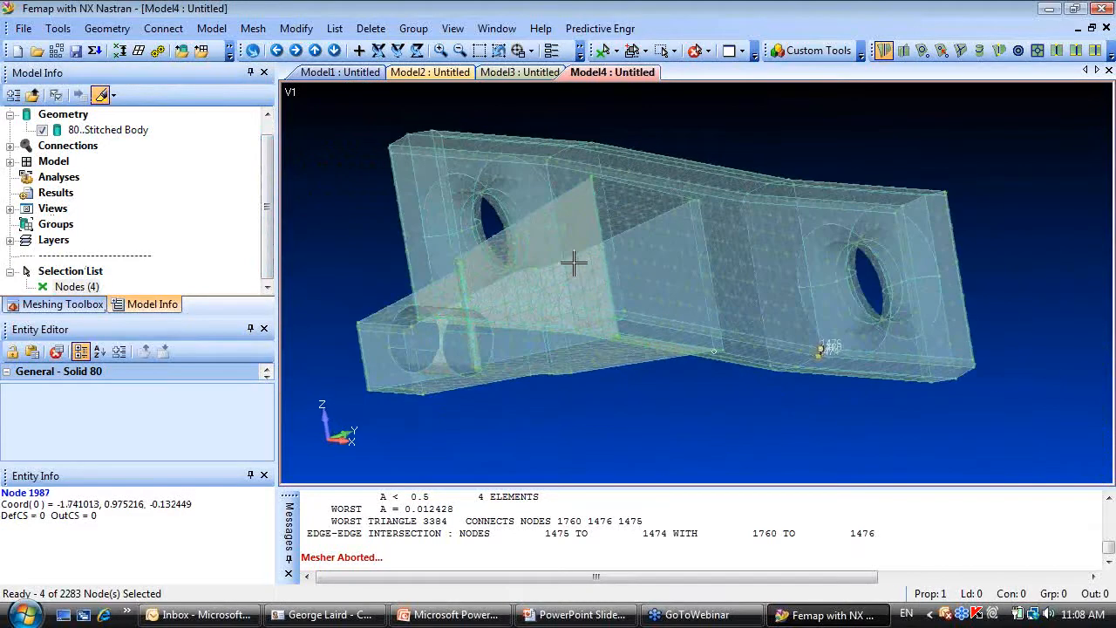
pyautogui.moveTo(574, 262); pyautogui.dragTo(642, 403)
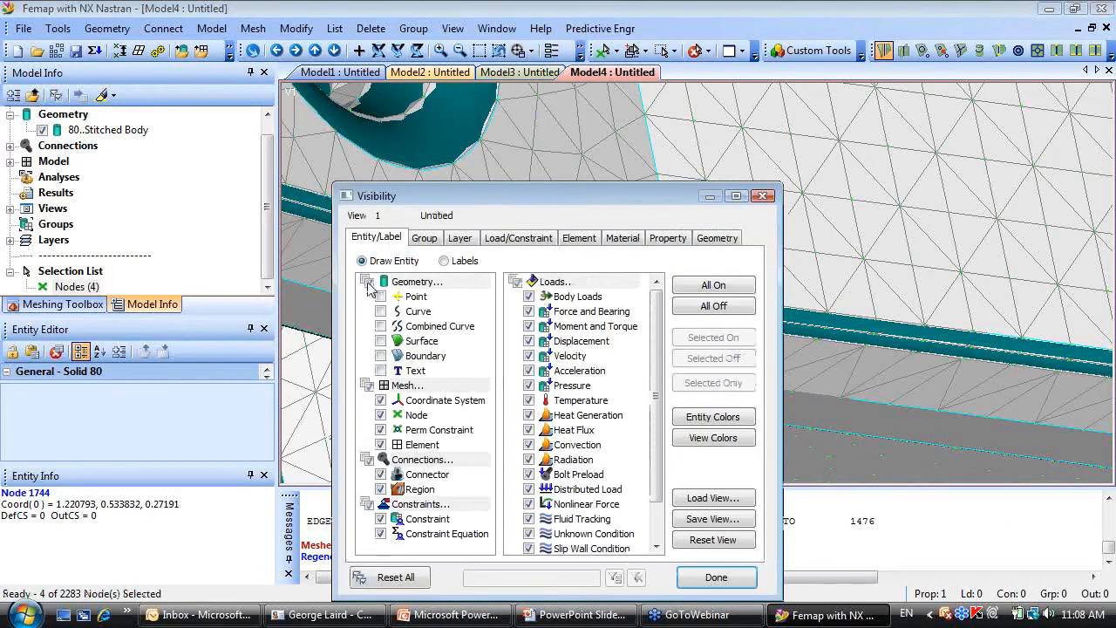
# Hide geometry, show the mesh in Free Edge style, then restore Quick Hidden Line.
pyautogui.click(715, 578)
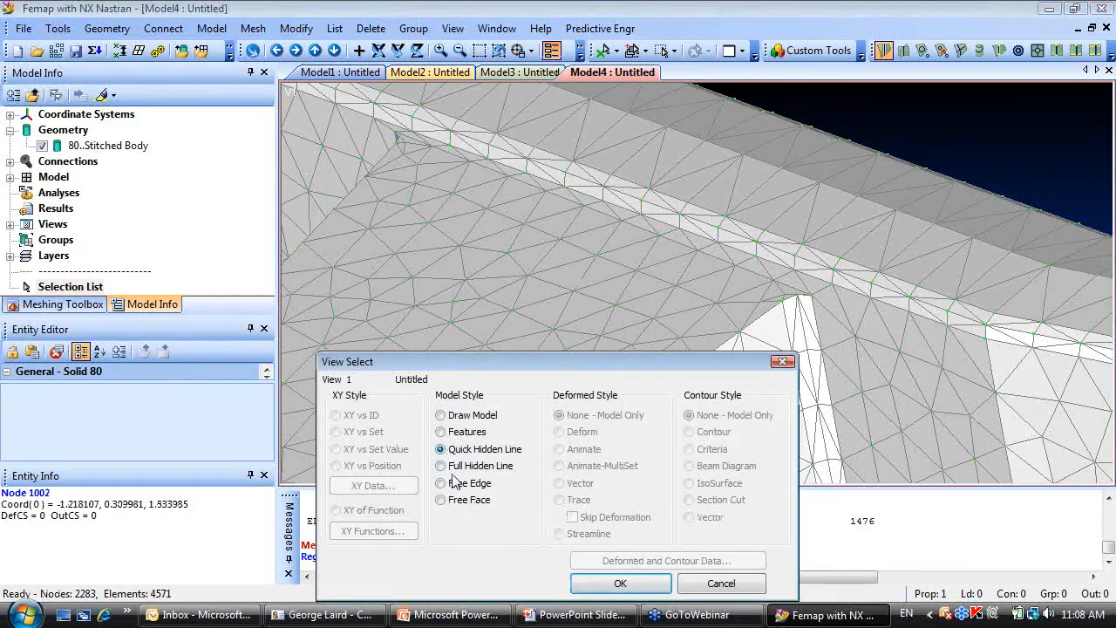
pyautogui.click(621, 582)
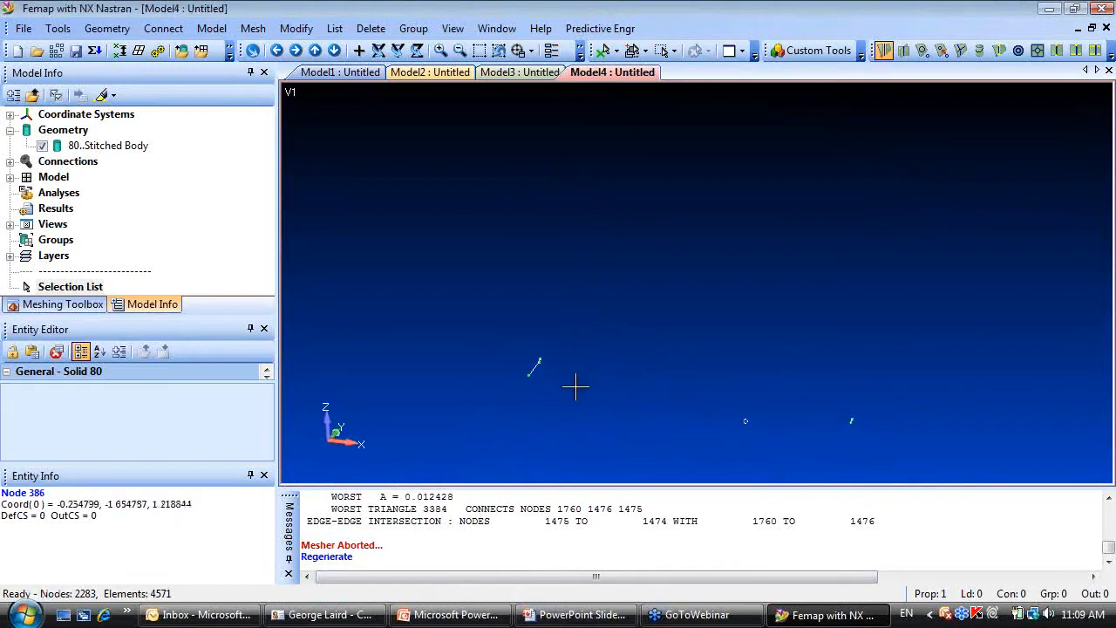
pyautogui.click(539, 474)
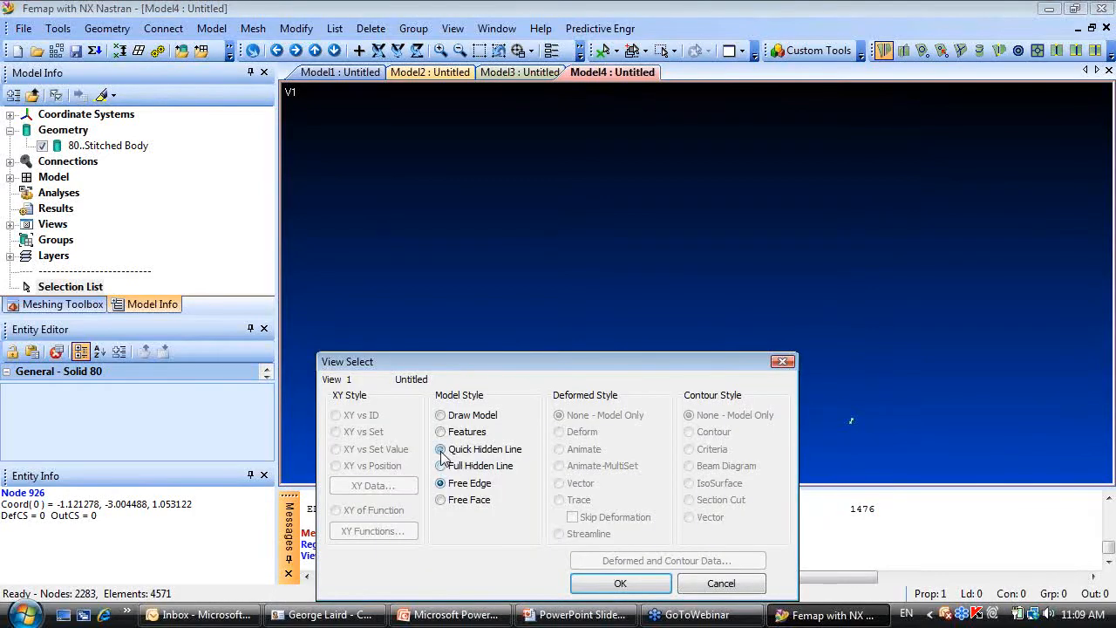
pyautogui.click(621, 582)
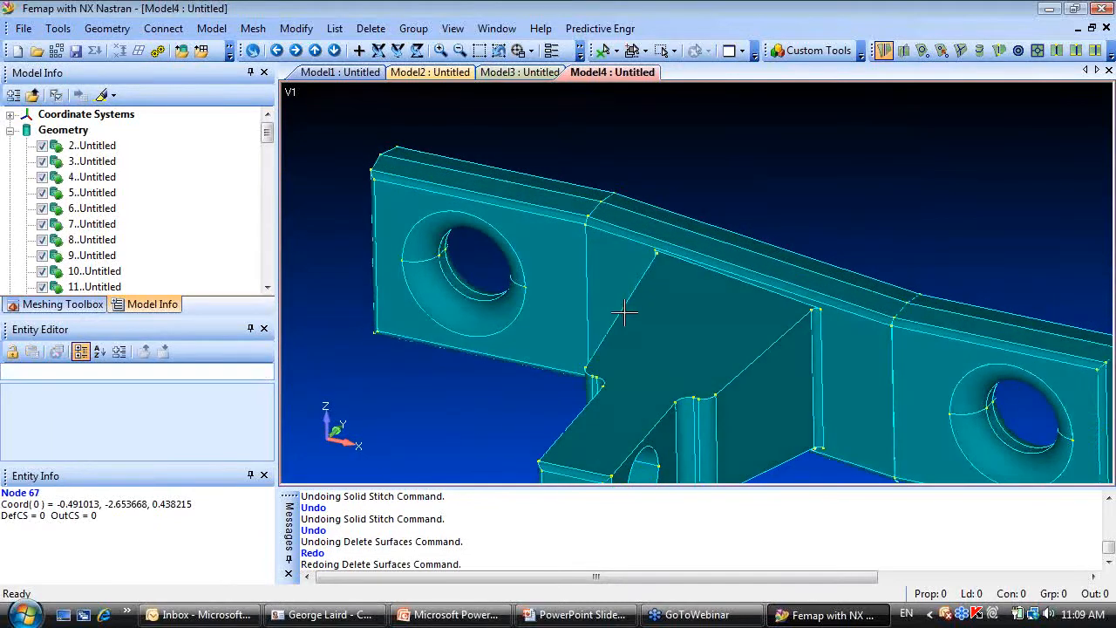
# Delete sliver surface 87 on the curved edge, dropping wrongly picked surfaces first.
pyautogui.click(369, 28)
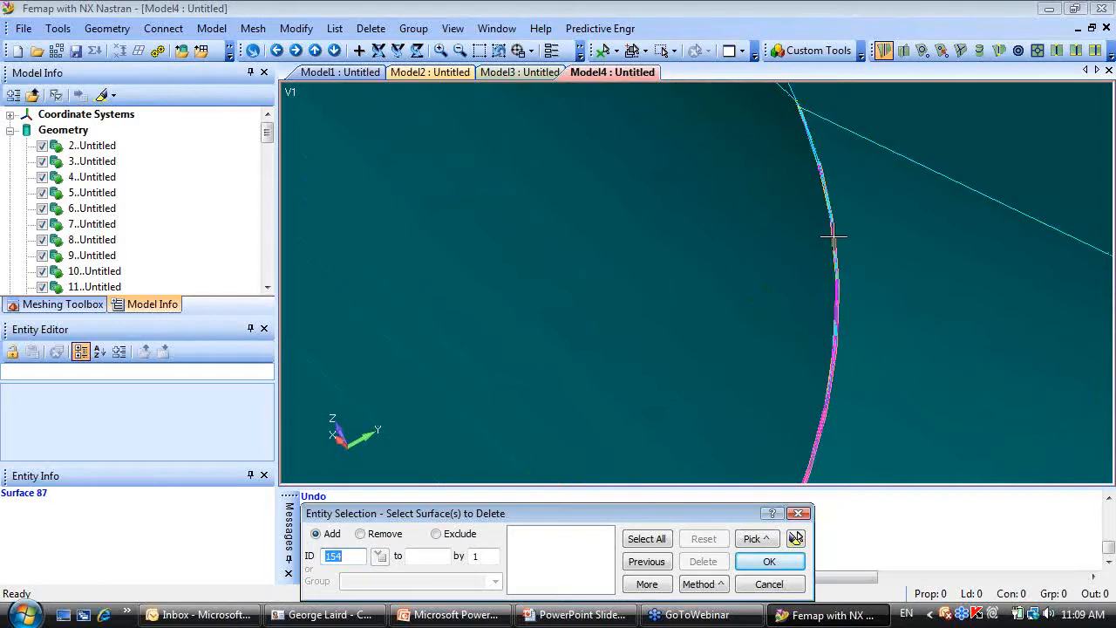
pyautogui.click(834, 235)
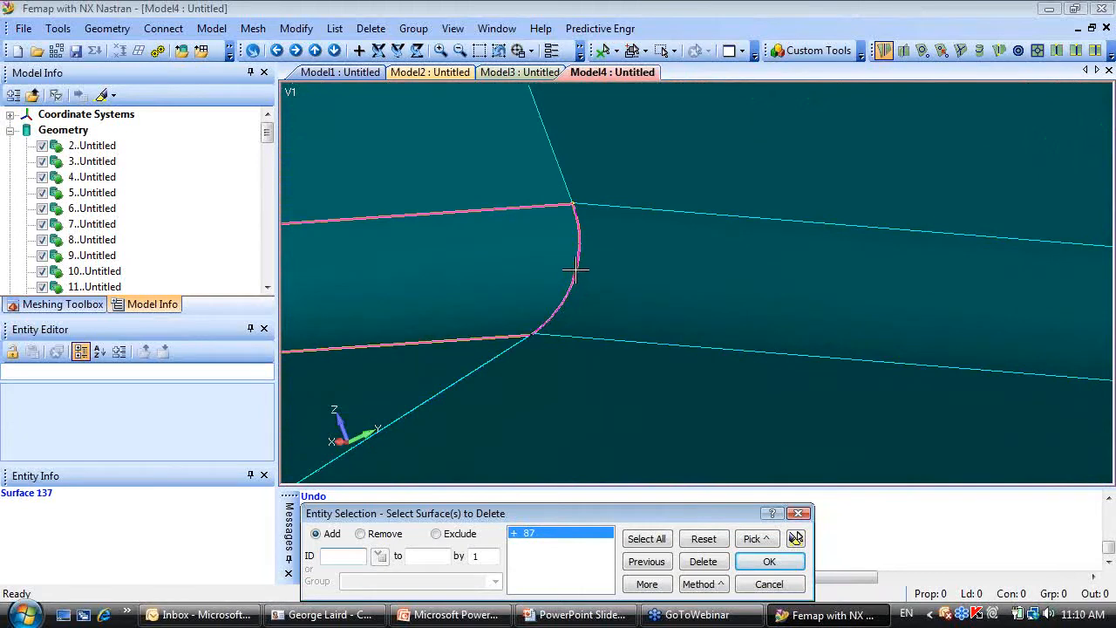
pyautogui.moveTo(575, 248)
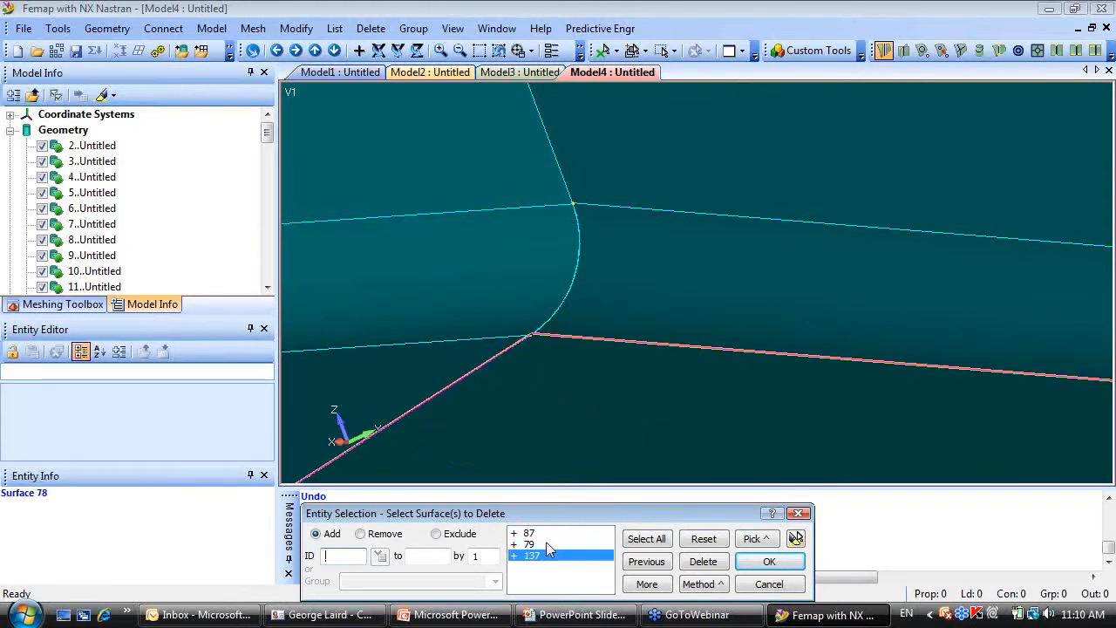
pyautogui.click(702, 561)
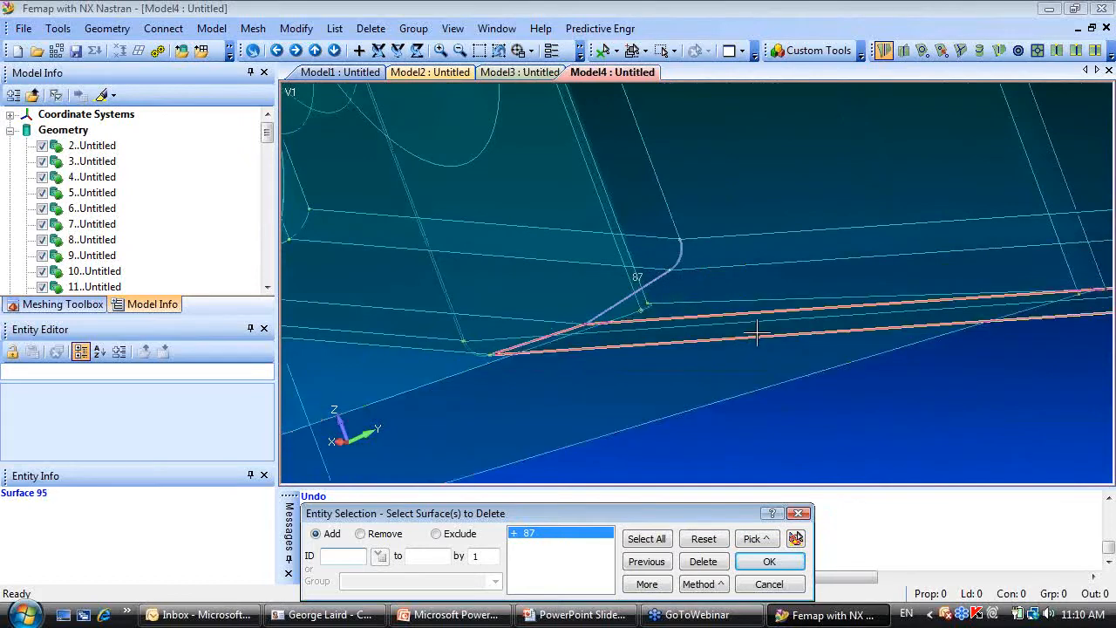
pyautogui.click(767, 561)
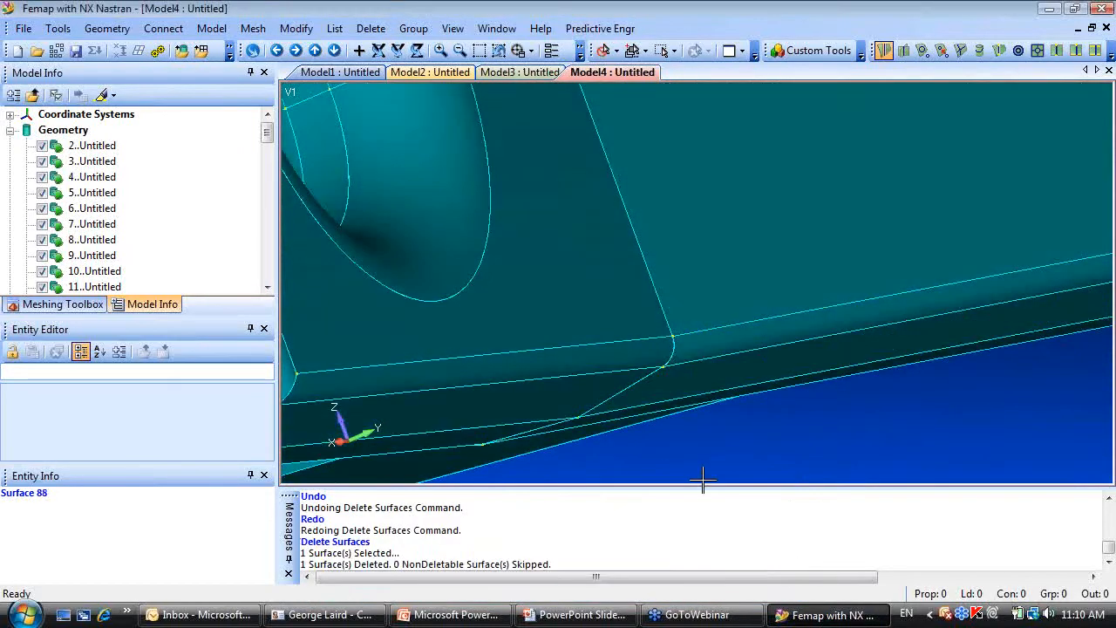
pyautogui.click(106, 28)
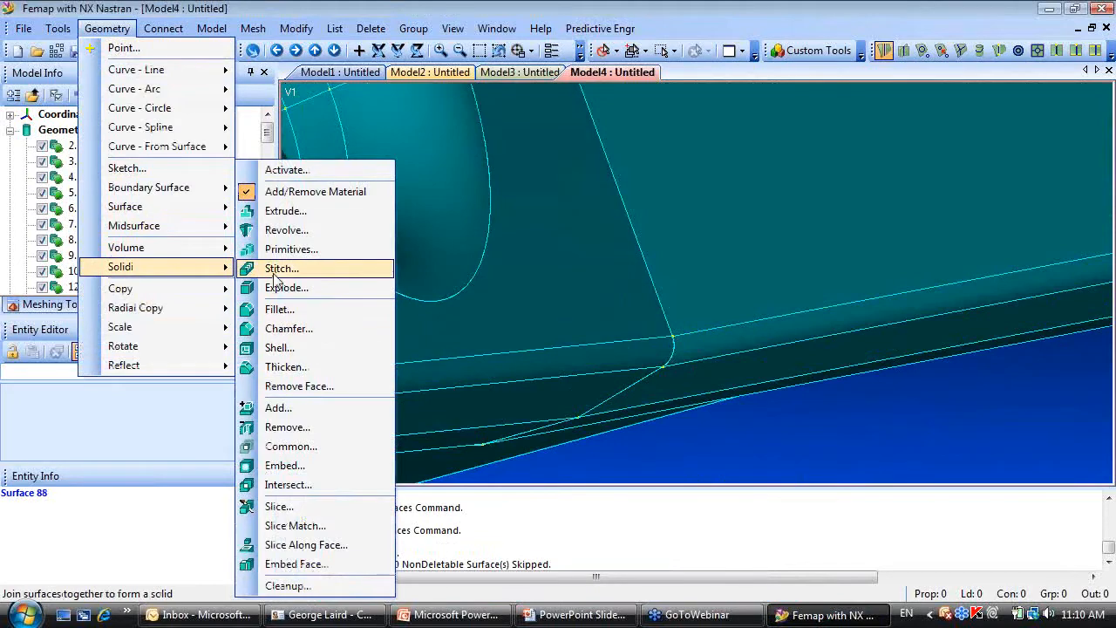
# Stitch the 72 surfaces into Solid 79, tet mesh it, and gather the five error nodes.
pyautogui.click(282, 268)
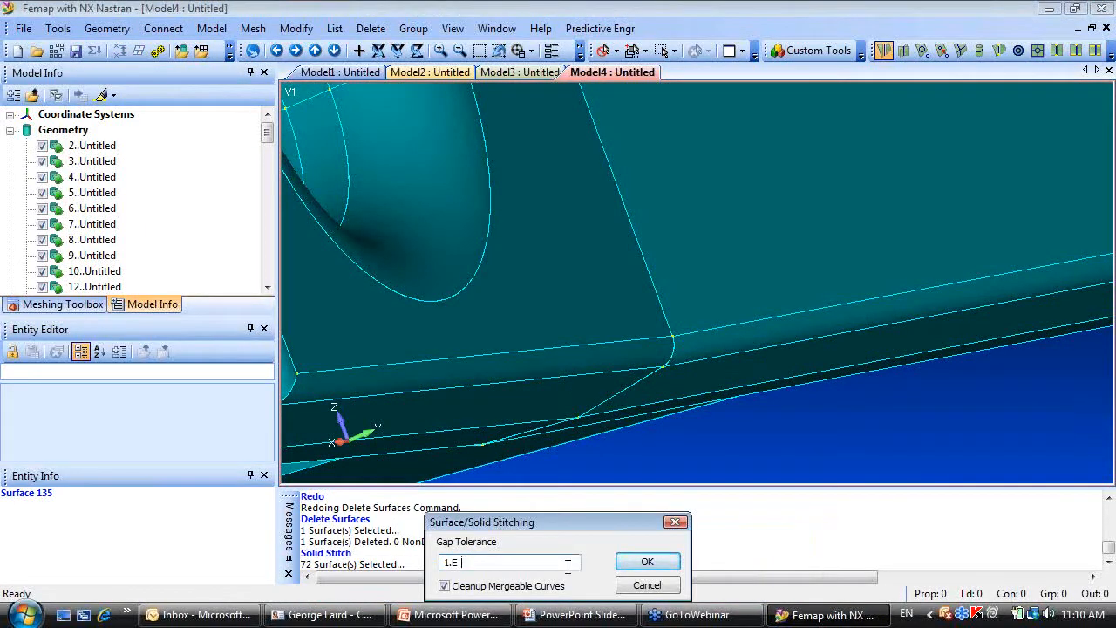
pyautogui.click(647, 562)
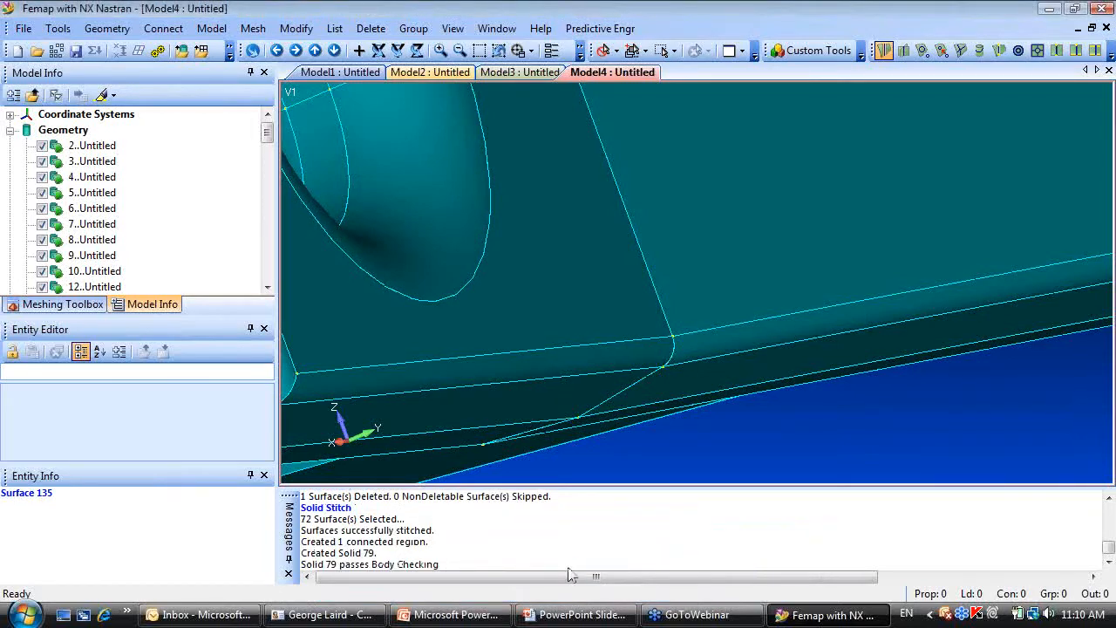
pyautogui.rightClick(108, 144)
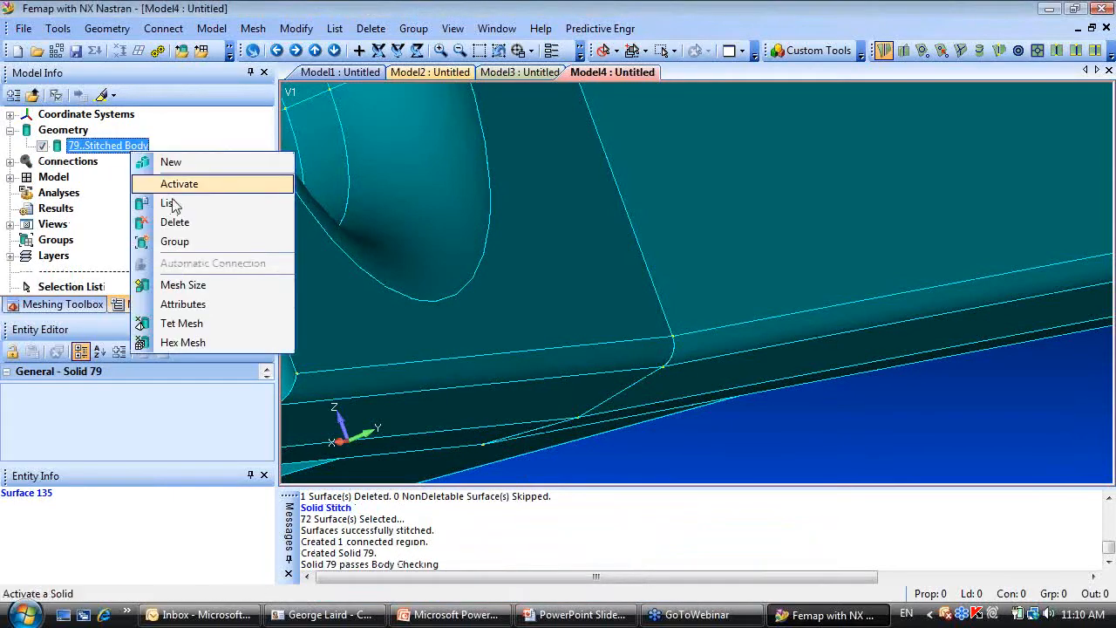
pyautogui.moveTo(182, 323)
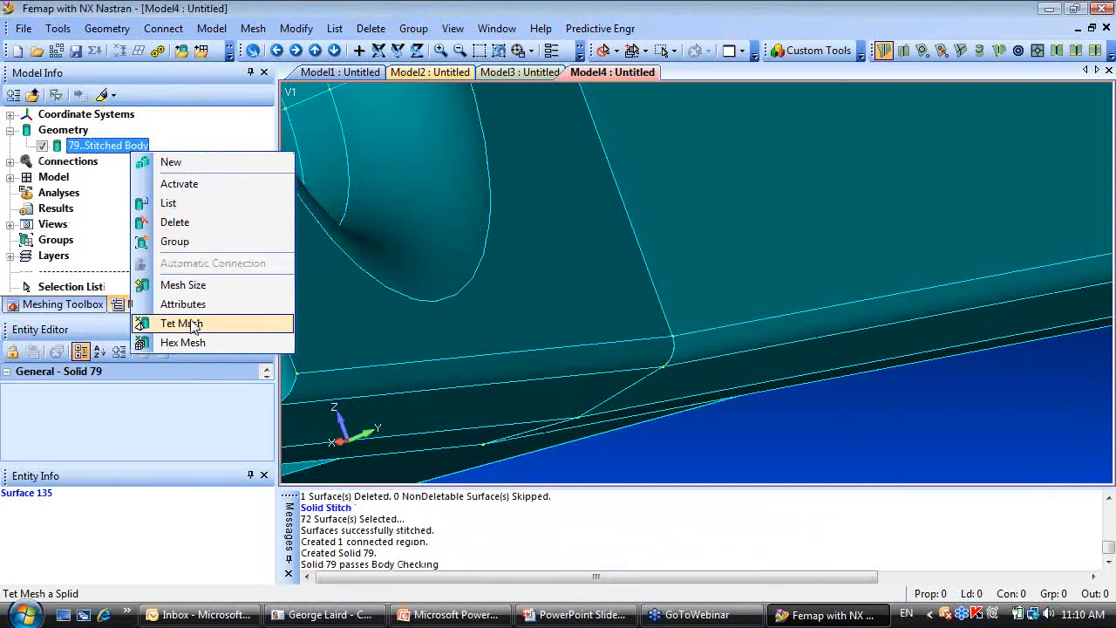
pyautogui.click(181, 322)
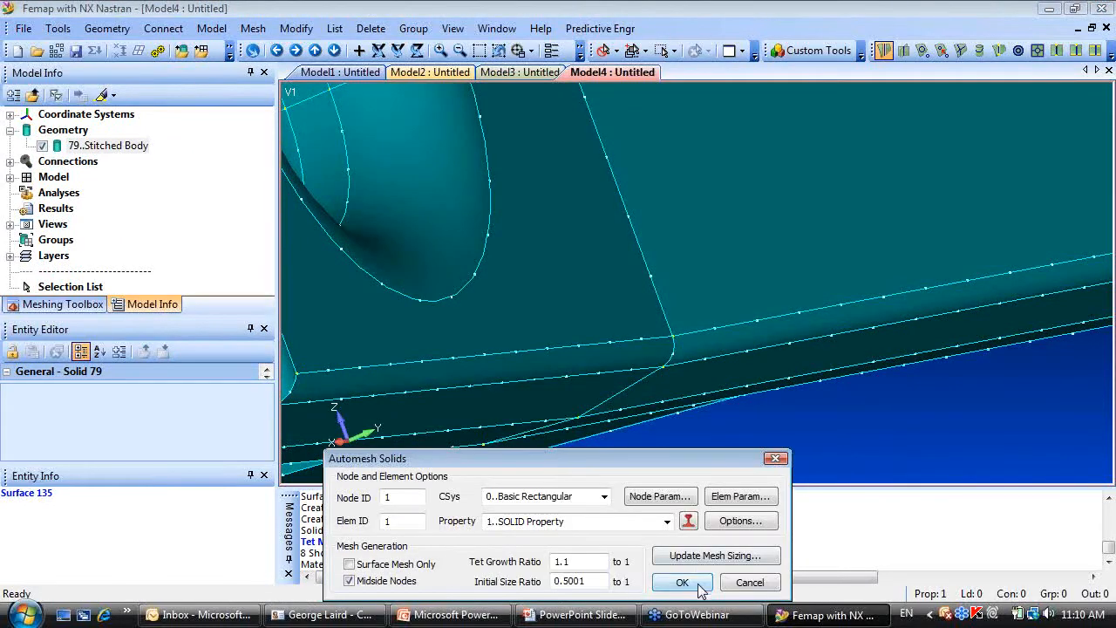
pyautogui.click(682, 582)
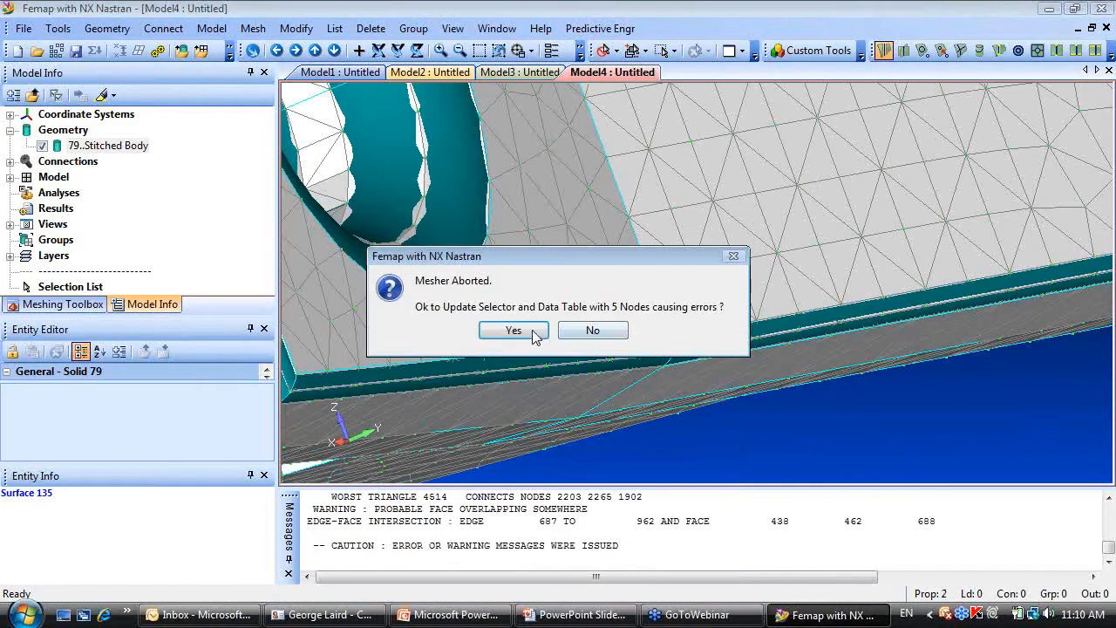
pyautogui.click(513, 330)
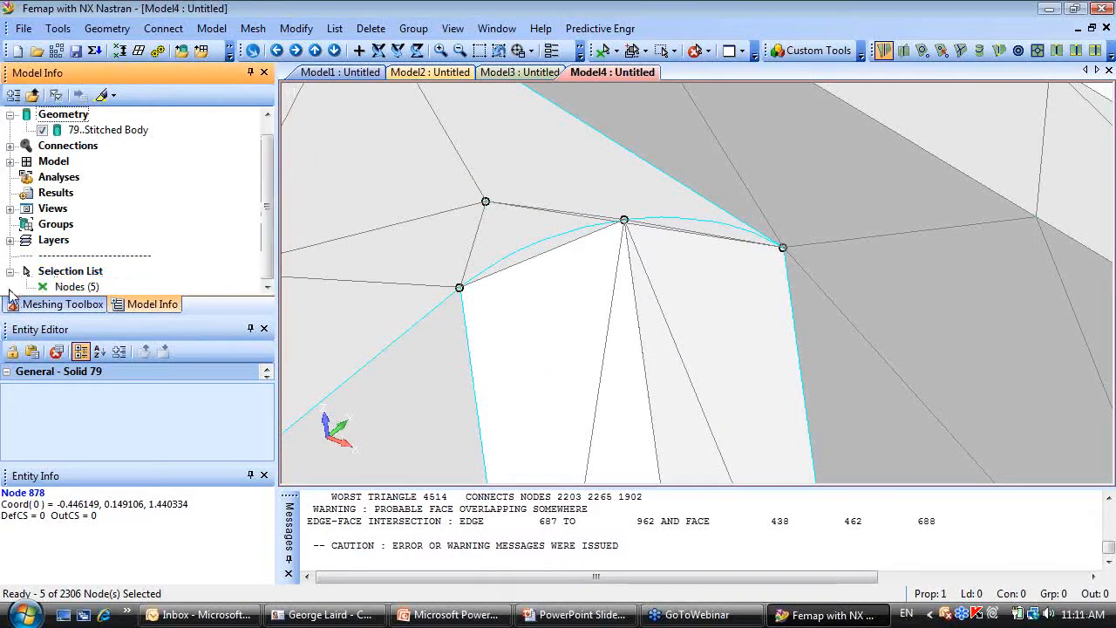
# Display free edges for the 5 error-node list, then return to the normal view of the problem area.
pyautogui.click(76, 286)
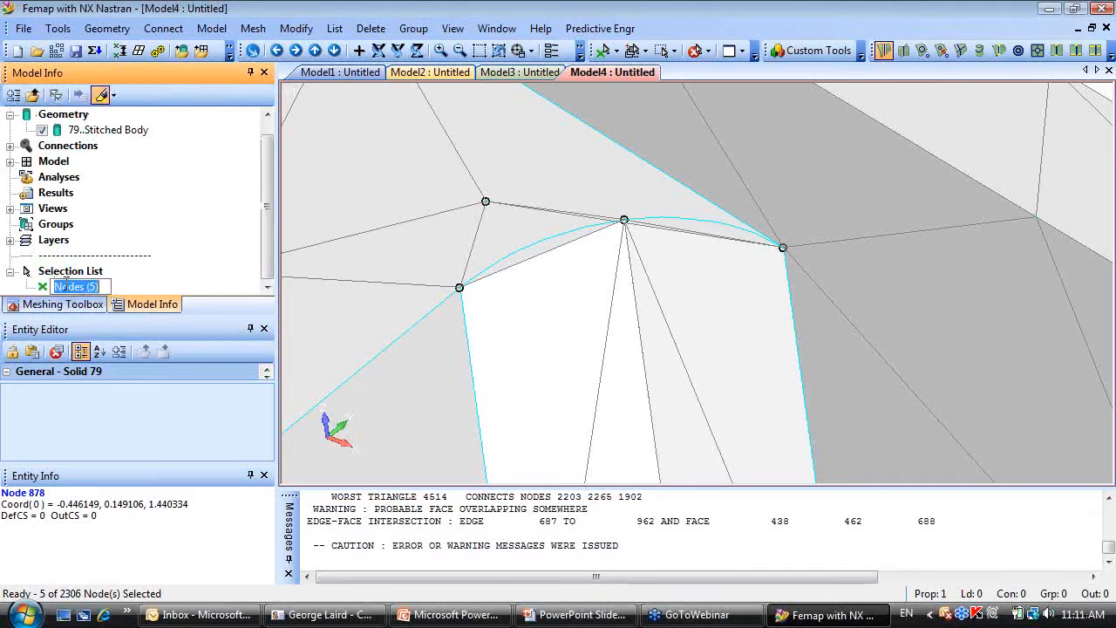
pyautogui.moveTo(102, 94)
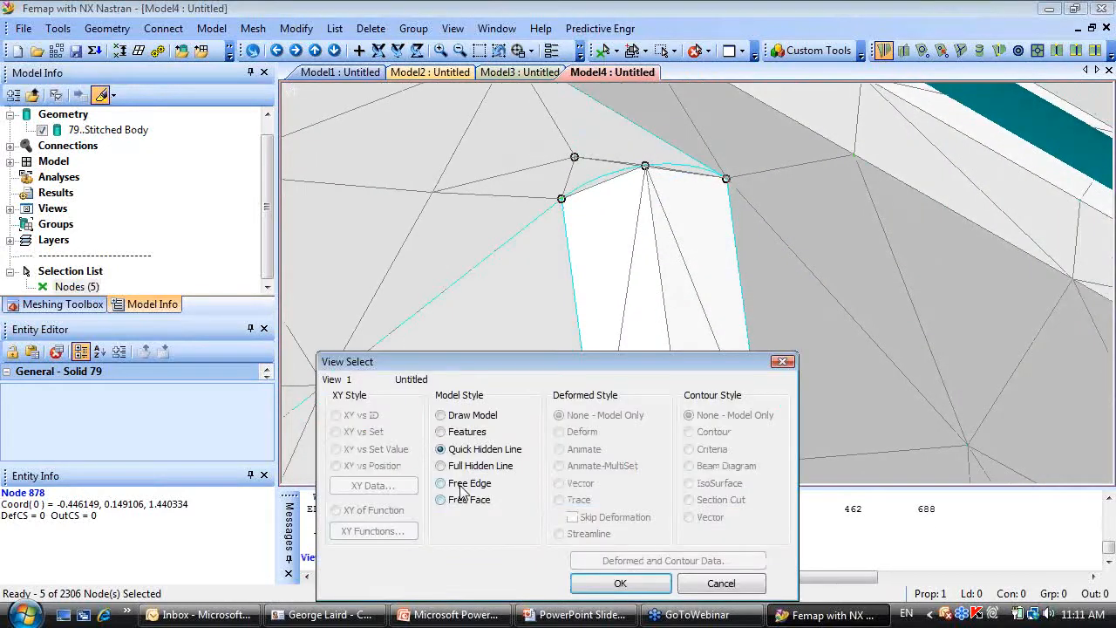
pyautogui.click(621, 582)
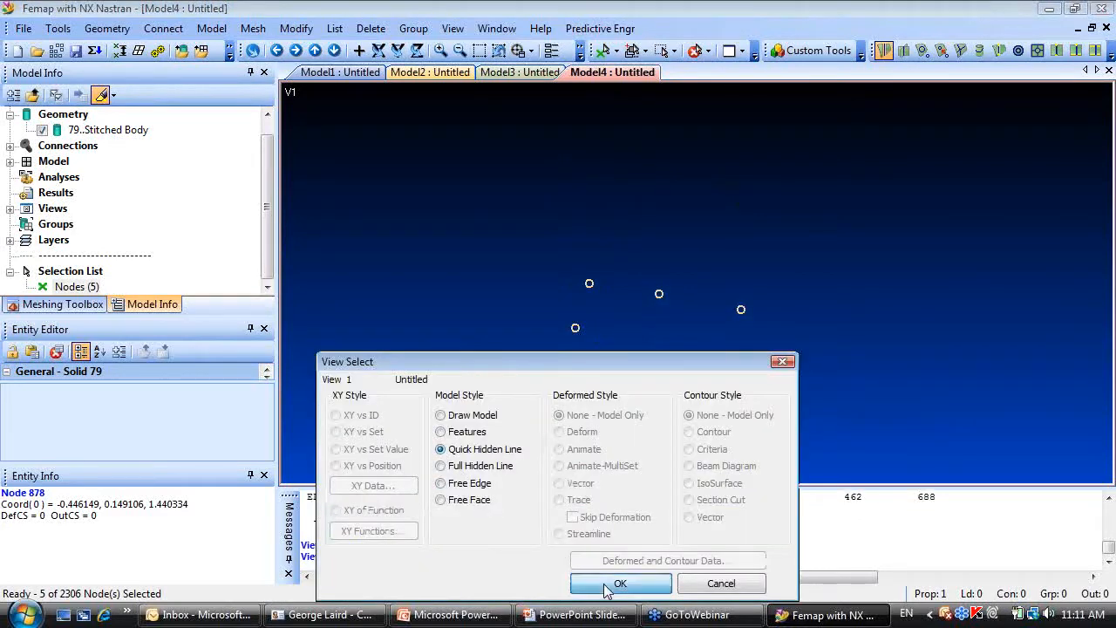
pyautogui.click(621, 583)
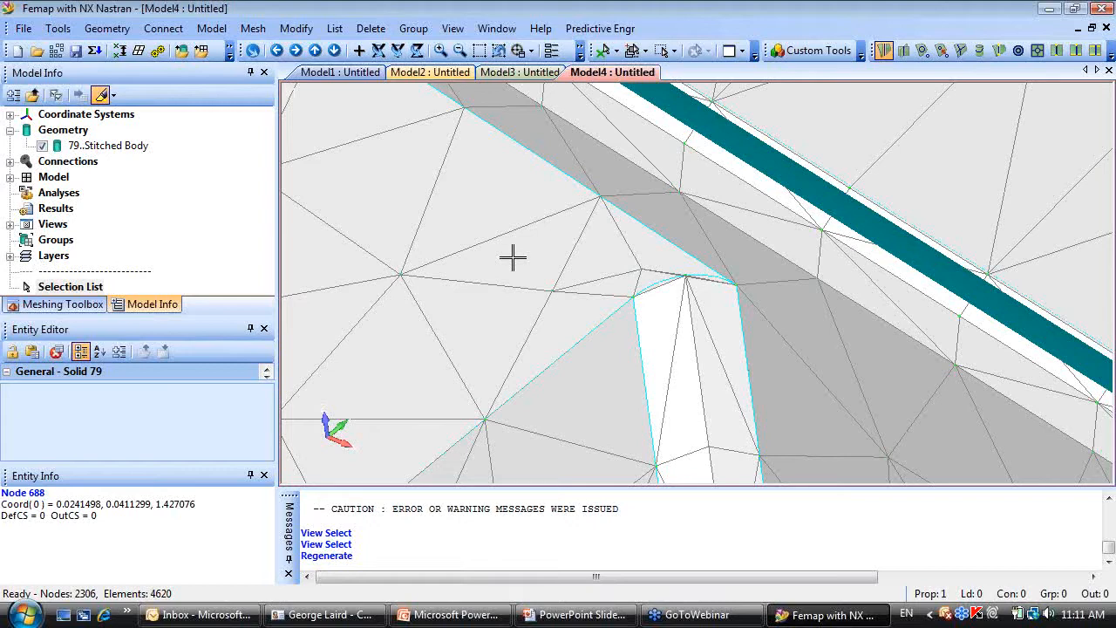
pyautogui.moveTo(635, 206)
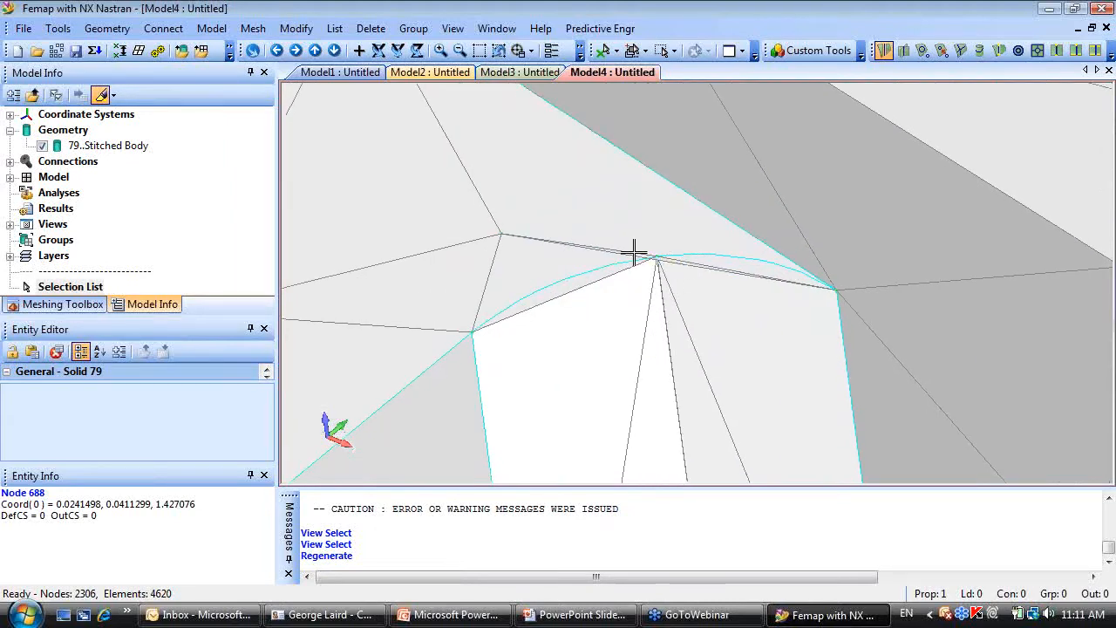
pyautogui.click(636, 49)
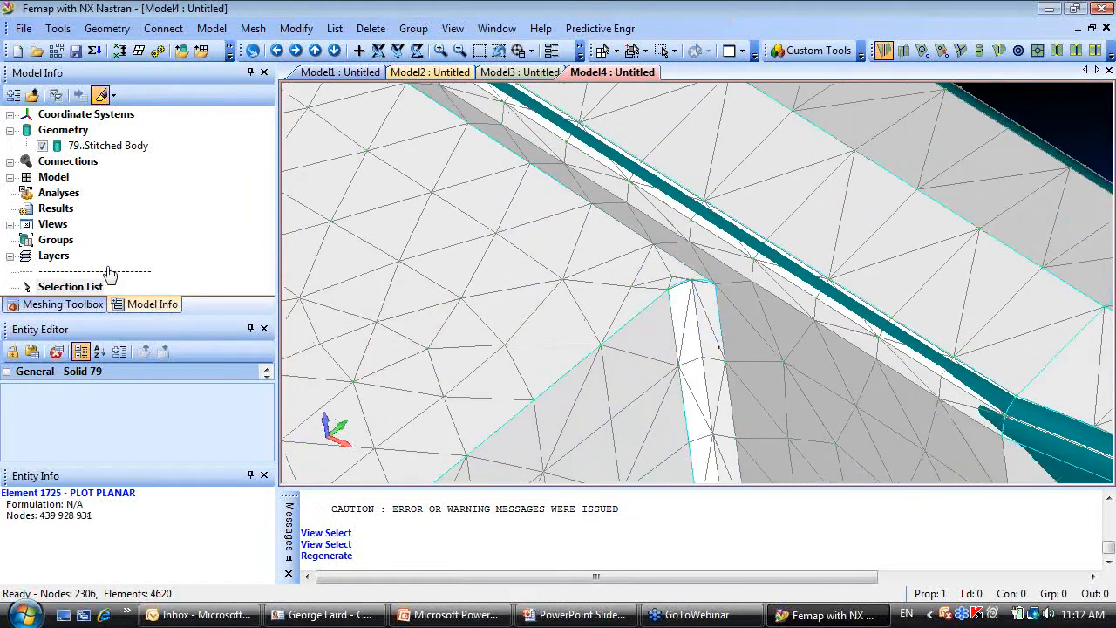
pyautogui.click(56, 304)
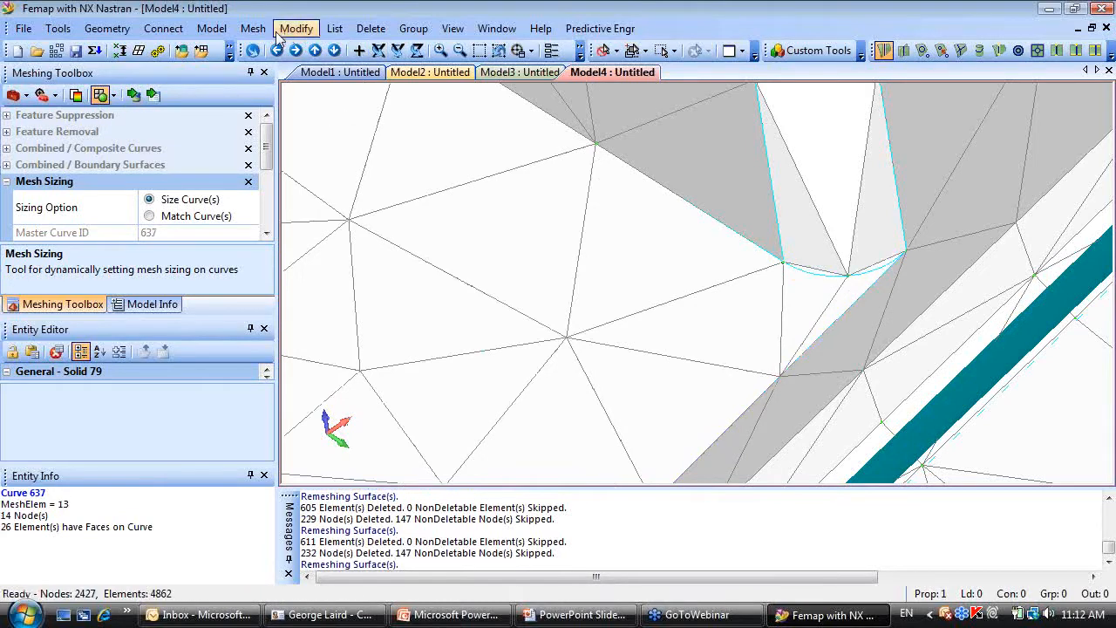
# Increase mesh divisions on curve 637 and re-run the tet mesh until it completes with 22,155 elements.
pyautogui.click(251, 28)
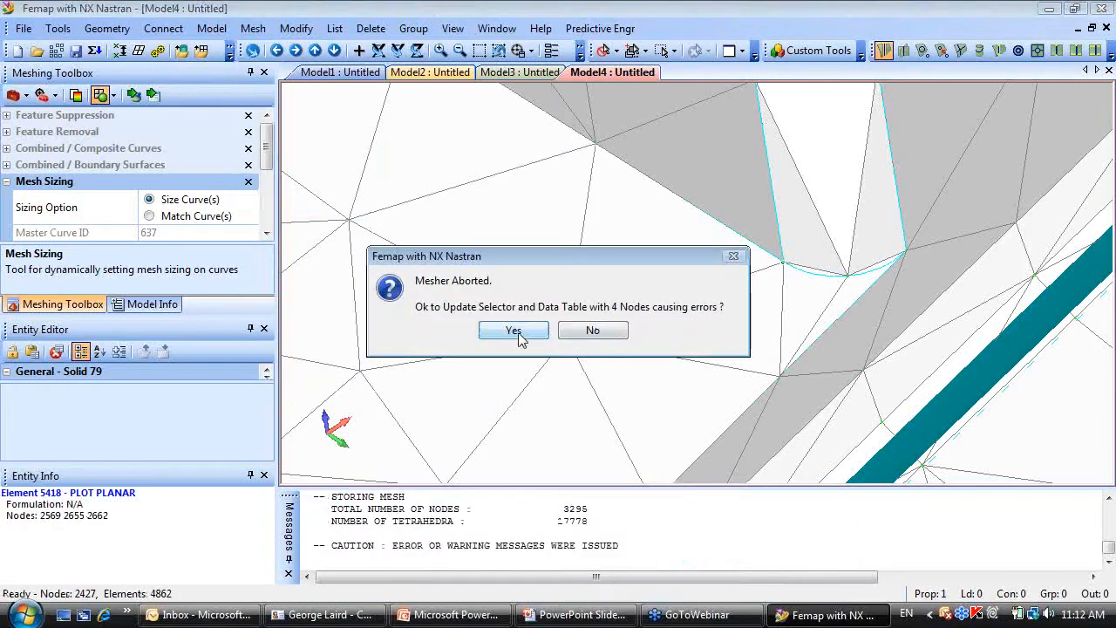
pyautogui.click(513, 329)
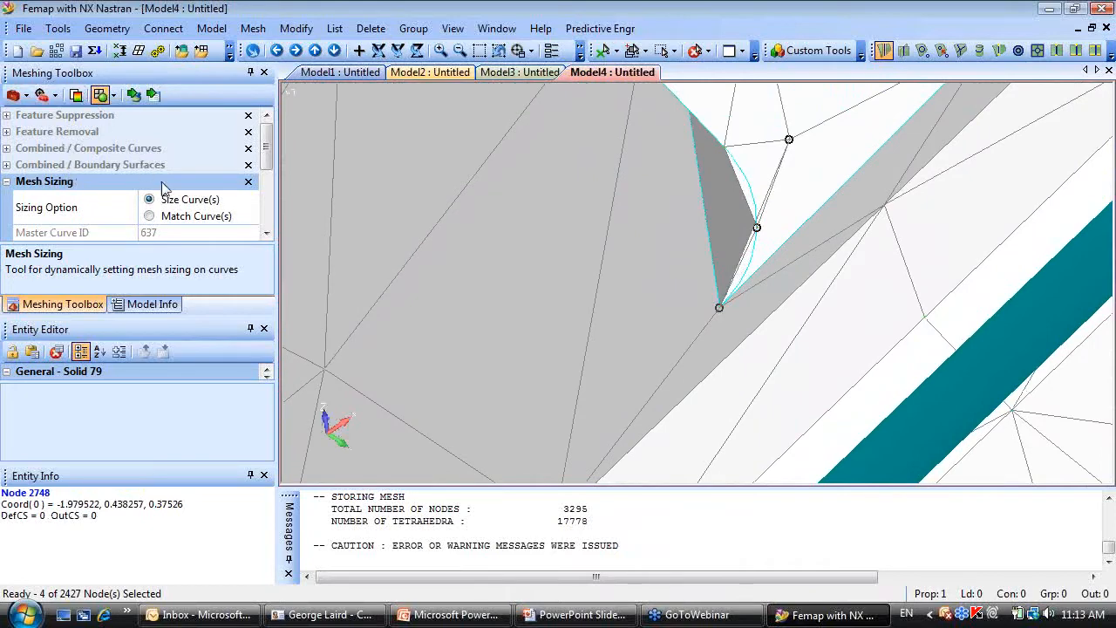
pyautogui.click(823, 201)
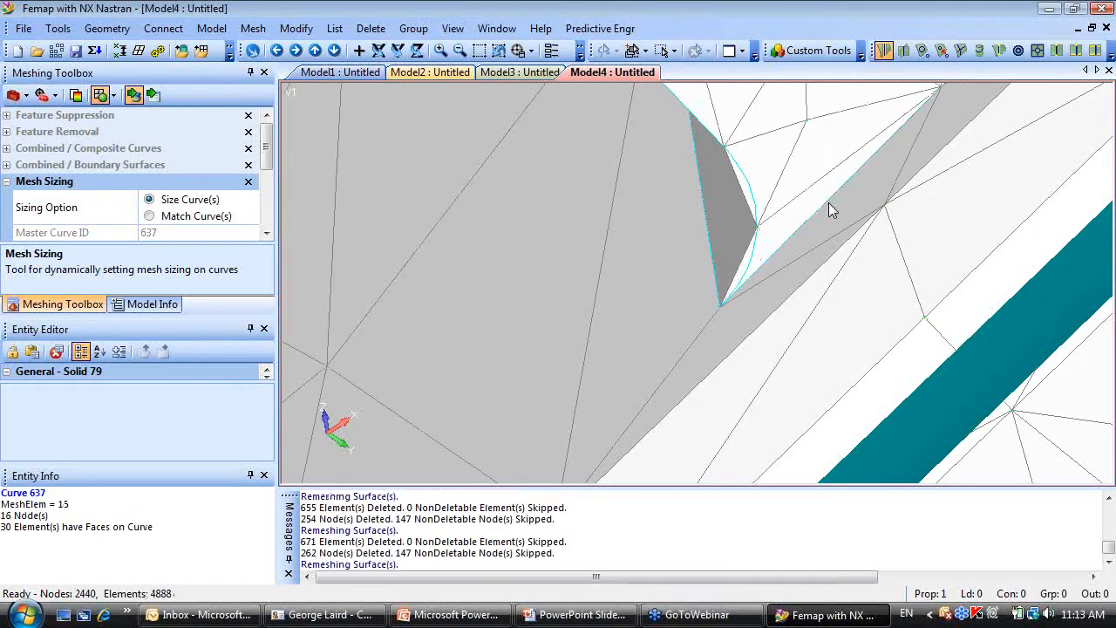
pyautogui.click(253, 27)
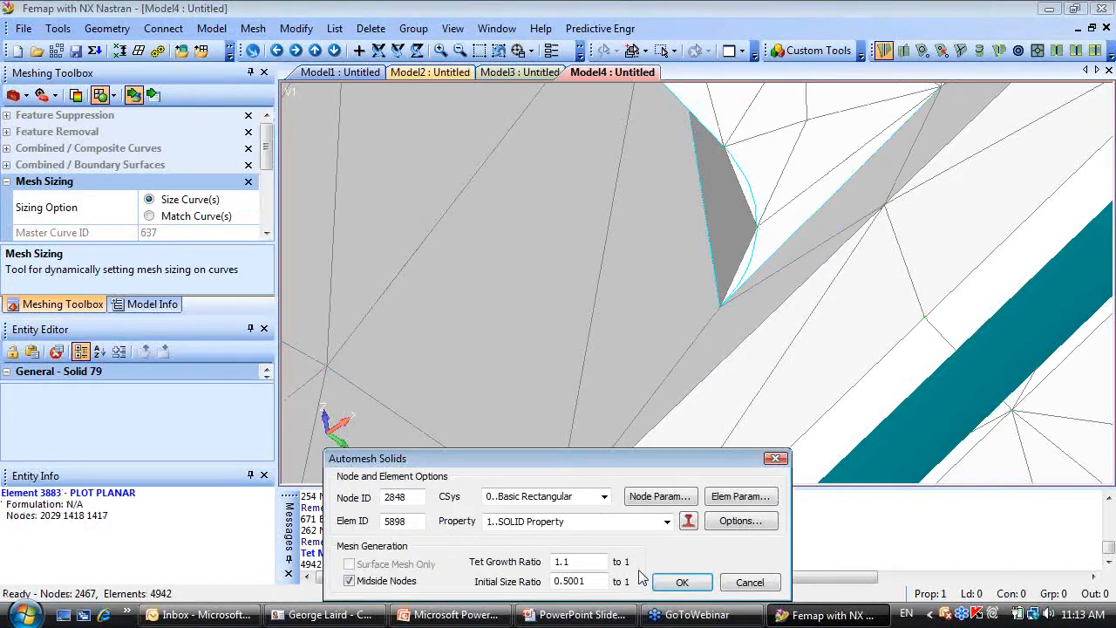
pyautogui.click(682, 583)
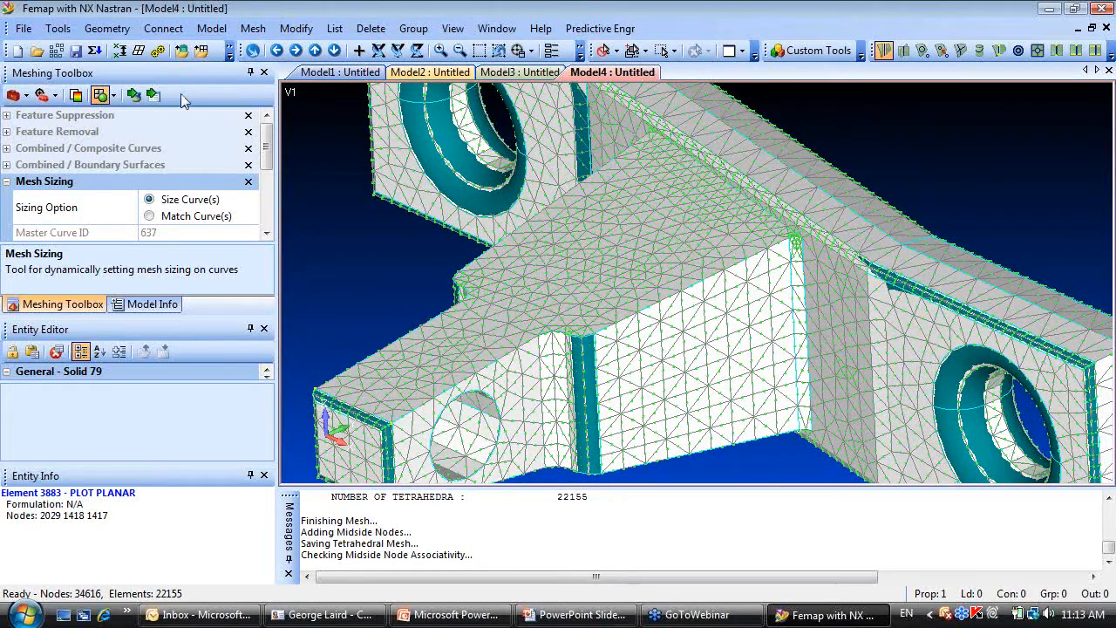
pyautogui.click(106, 28)
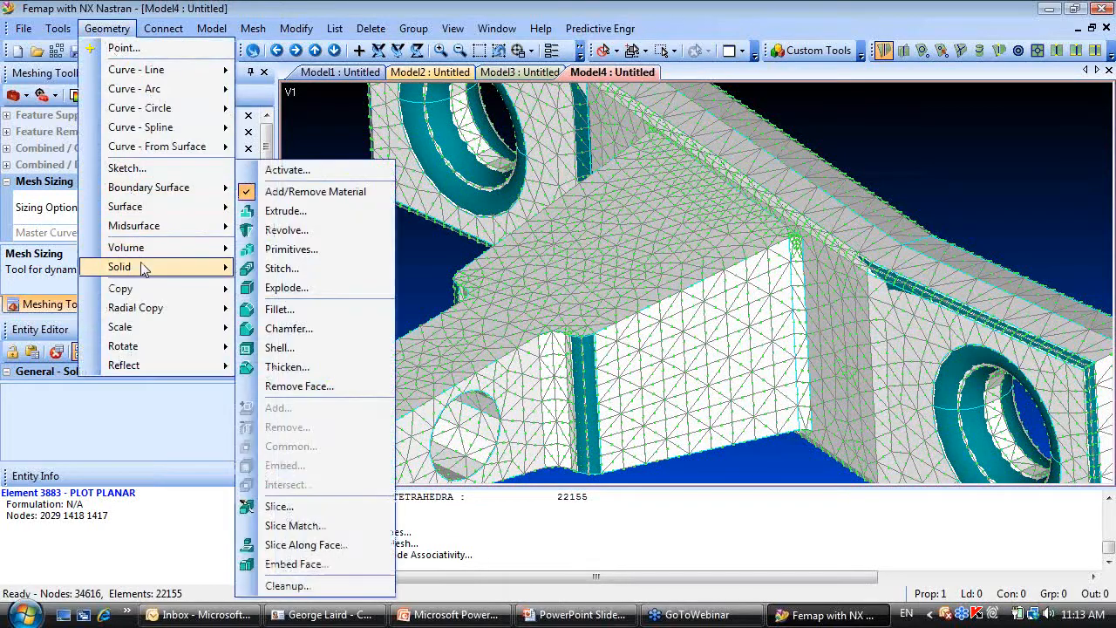
pyautogui.moveTo(282, 286)
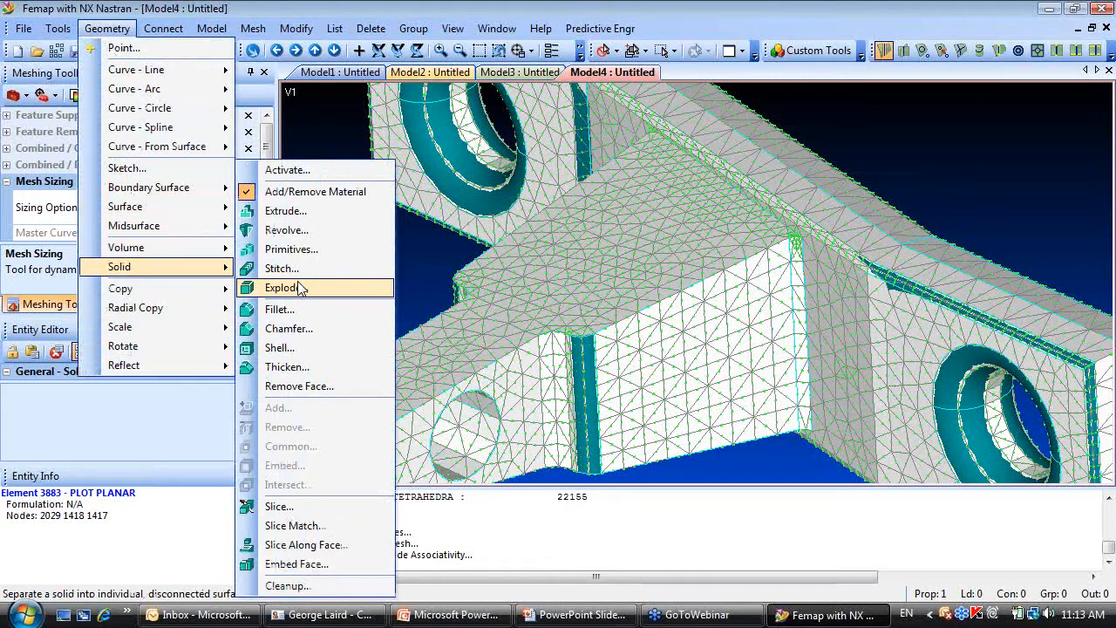
pyautogui.moveTo(126, 247)
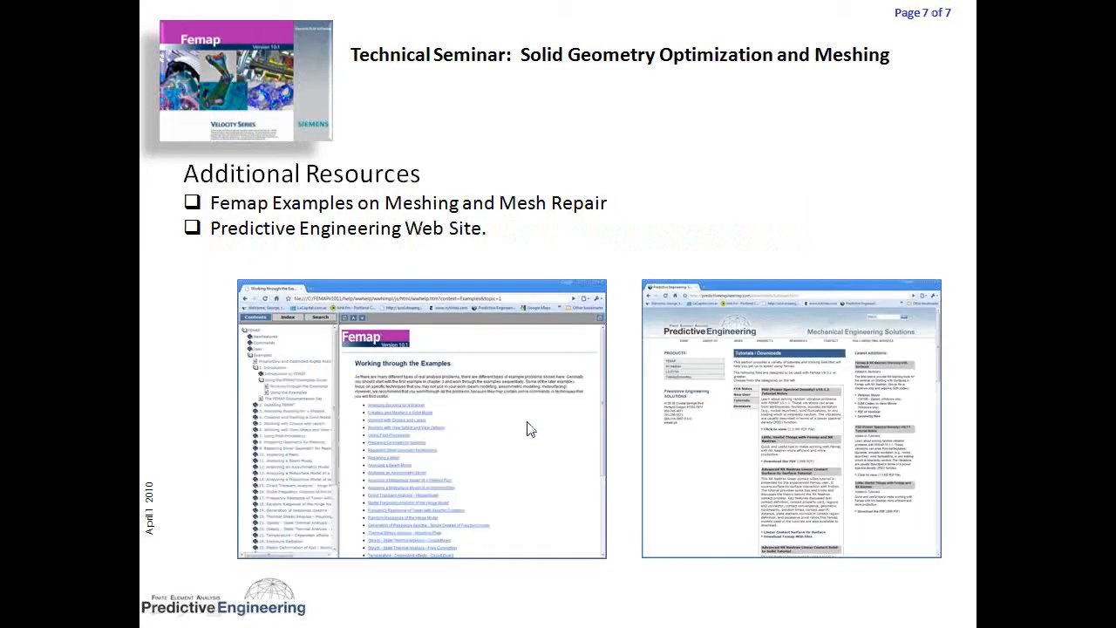
pyautogui.moveTo(623, 218)
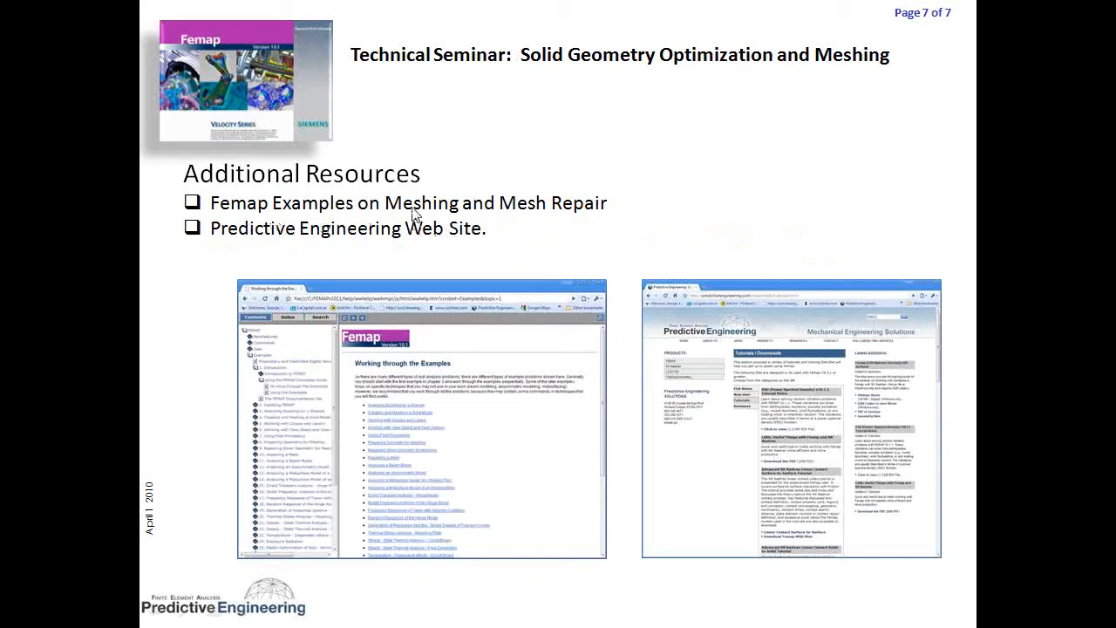
pyautogui.moveTo(296, 180)
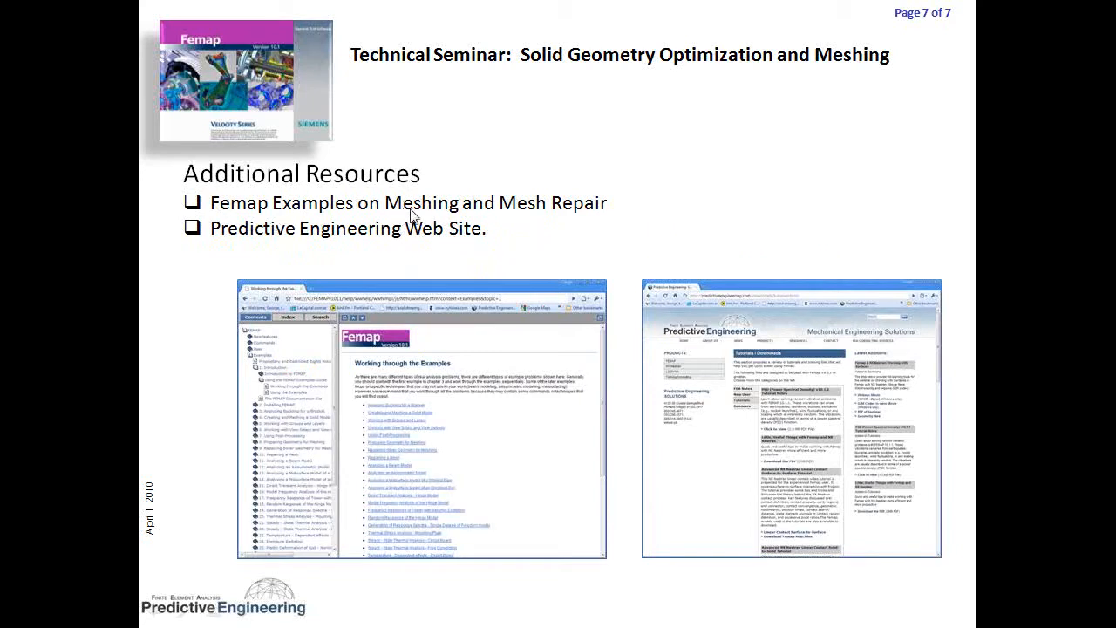
pyautogui.moveTo(524, 443)
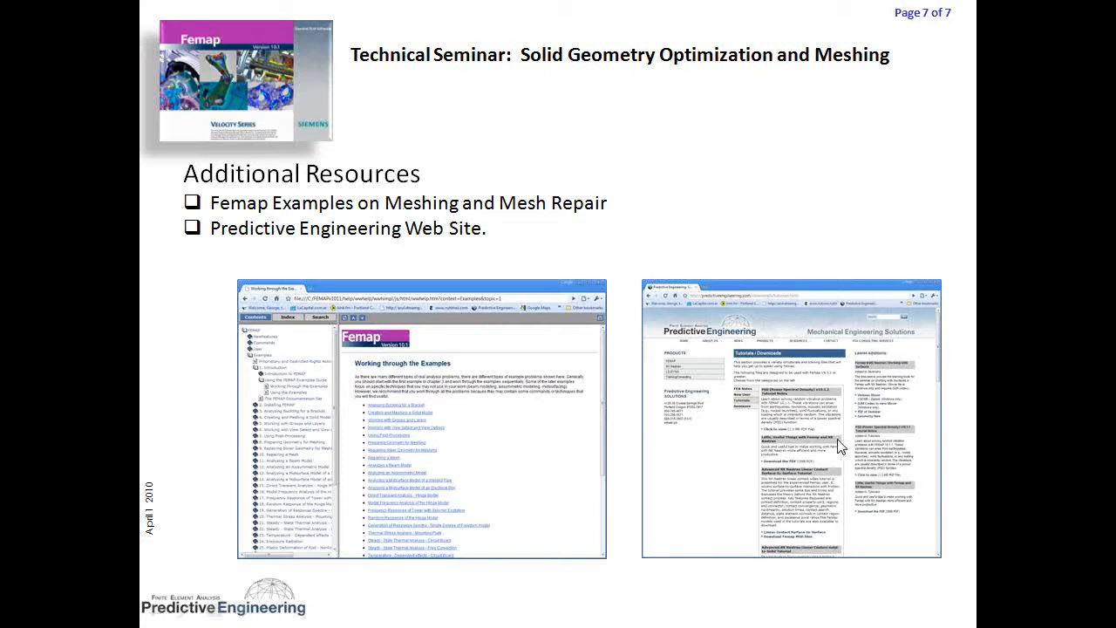
pyautogui.moveTo(827, 450)
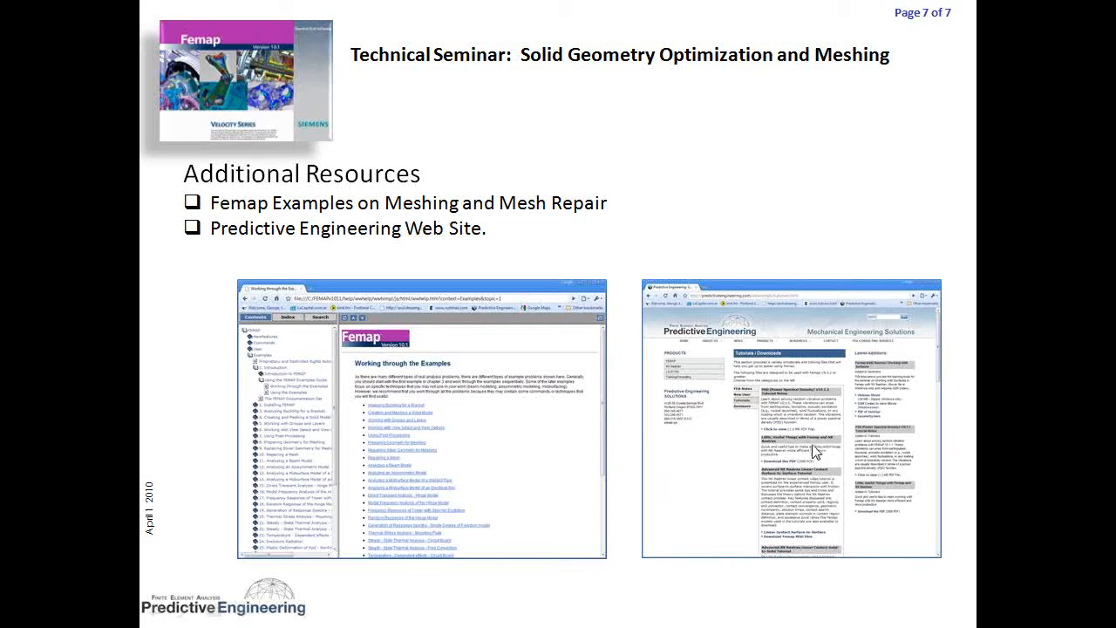
pyautogui.press('Escape')
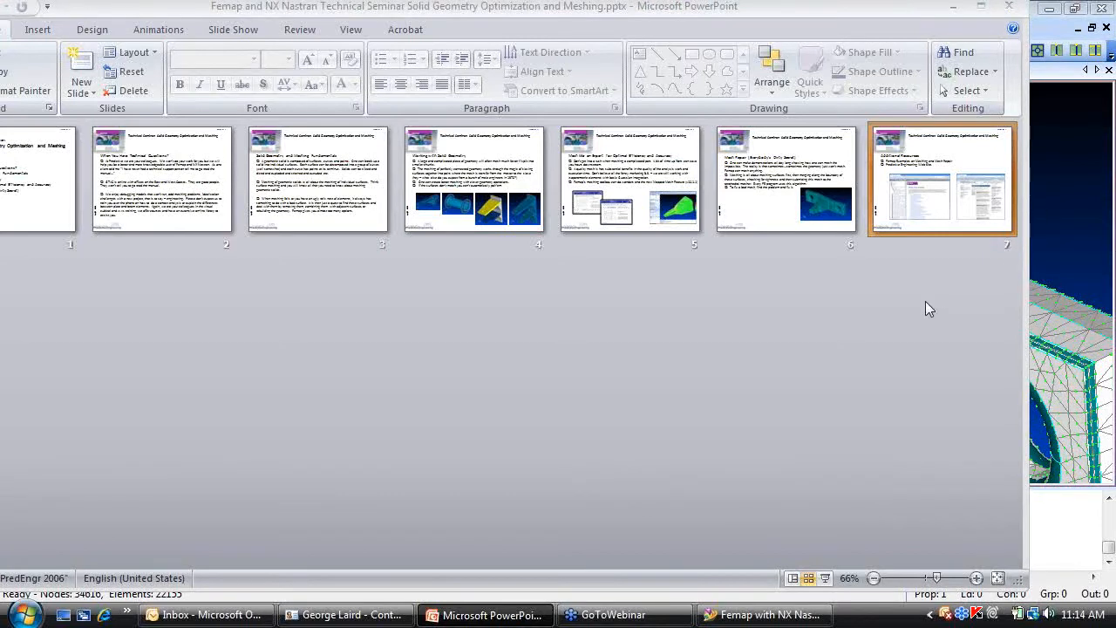
pyautogui.moveTo(893, 283)
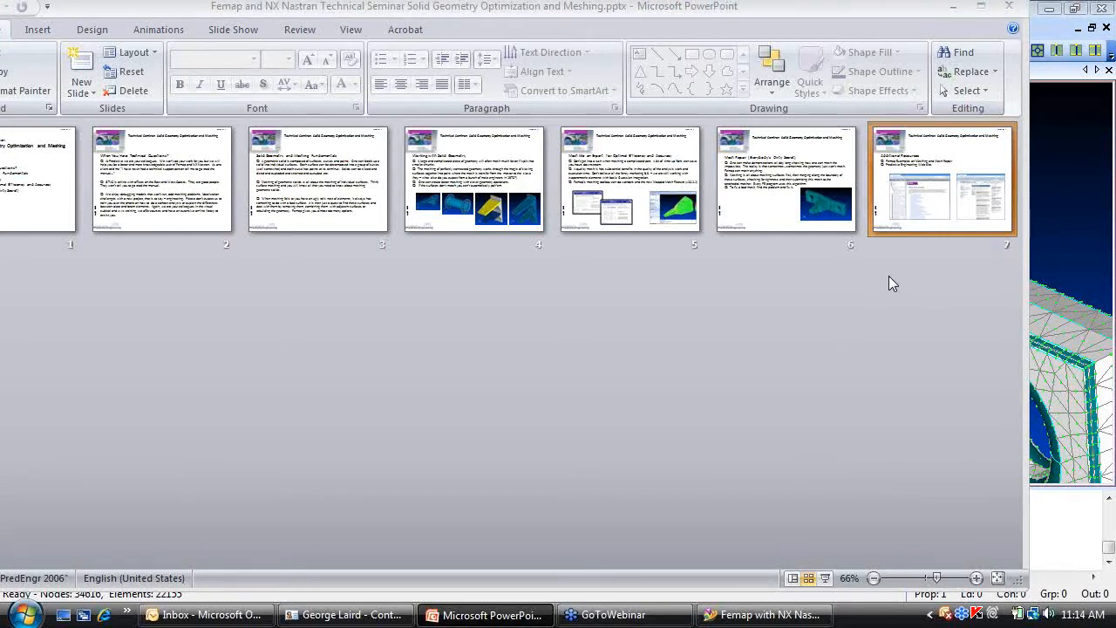
pyautogui.moveTo(1100, 340)
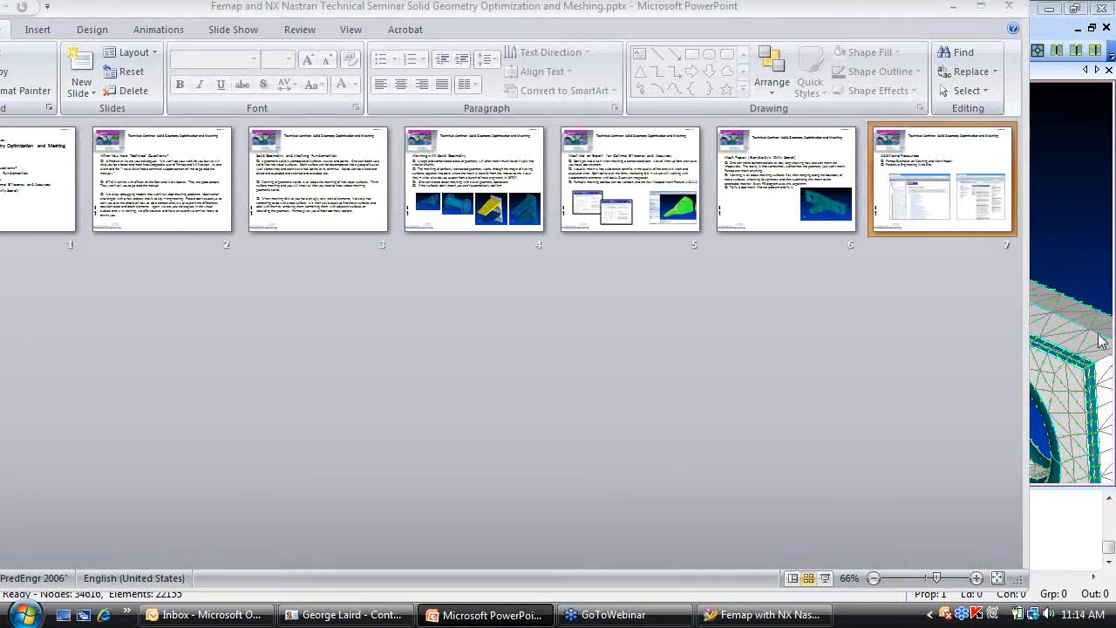
pyautogui.moveTo(987, 342)
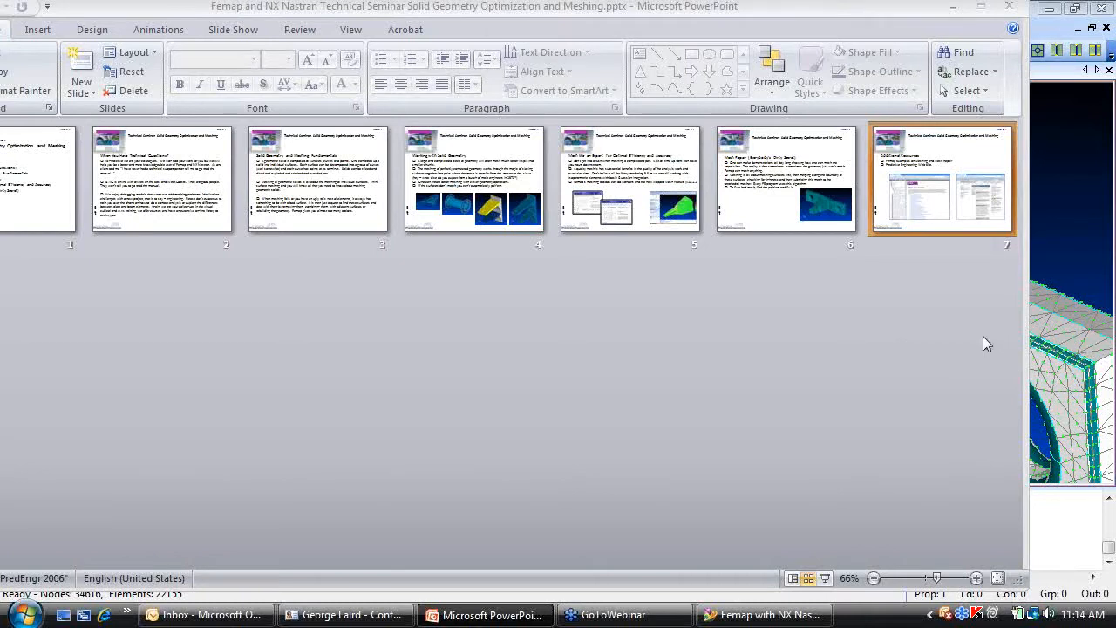
pyautogui.moveTo(984, 345)
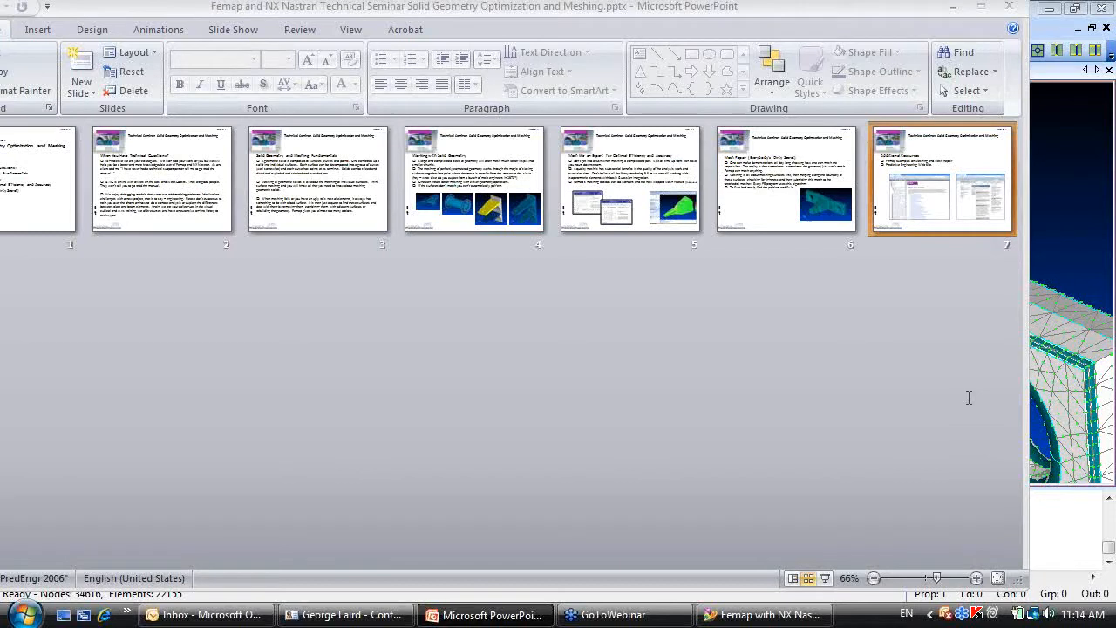
pyautogui.moveTo(949, 394)
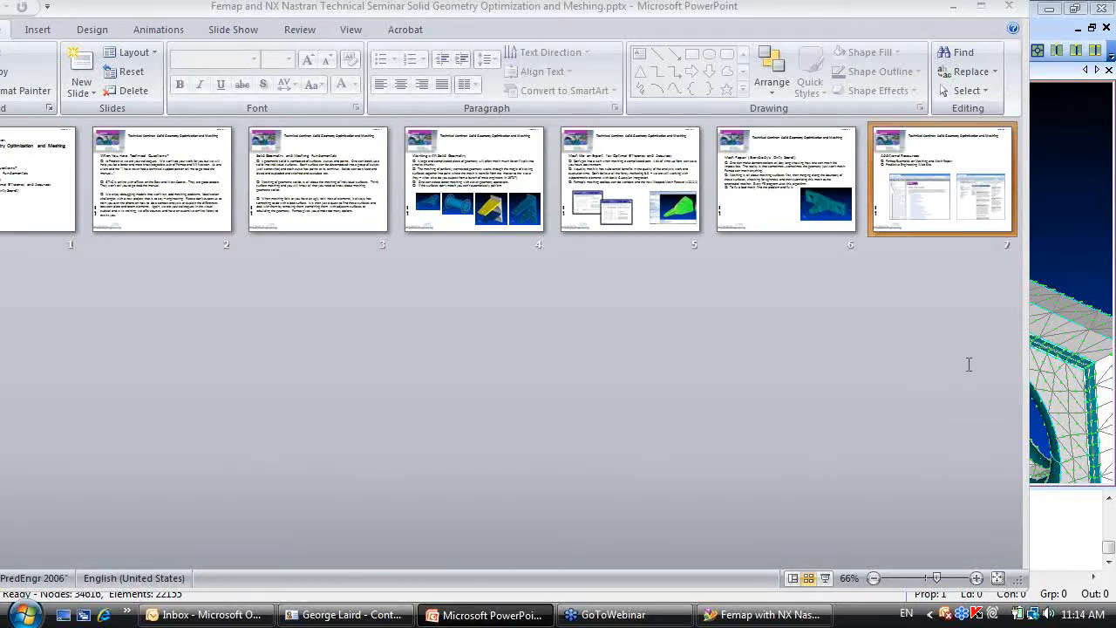
pyautogui.moveTo(988, 404)
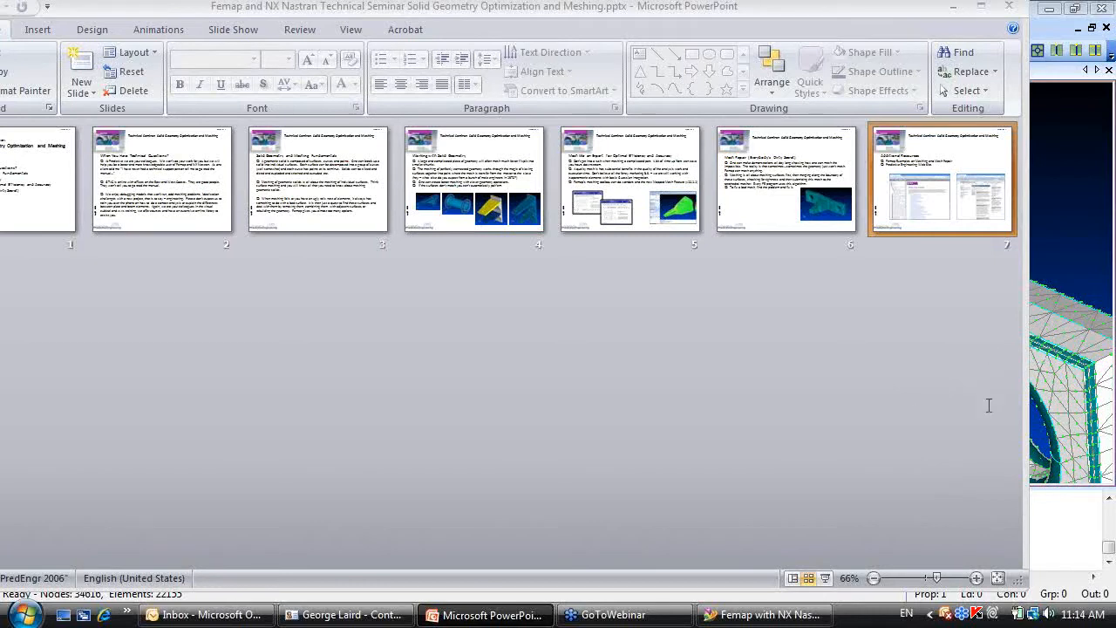
pyautogui.moveTo(1005, 374)
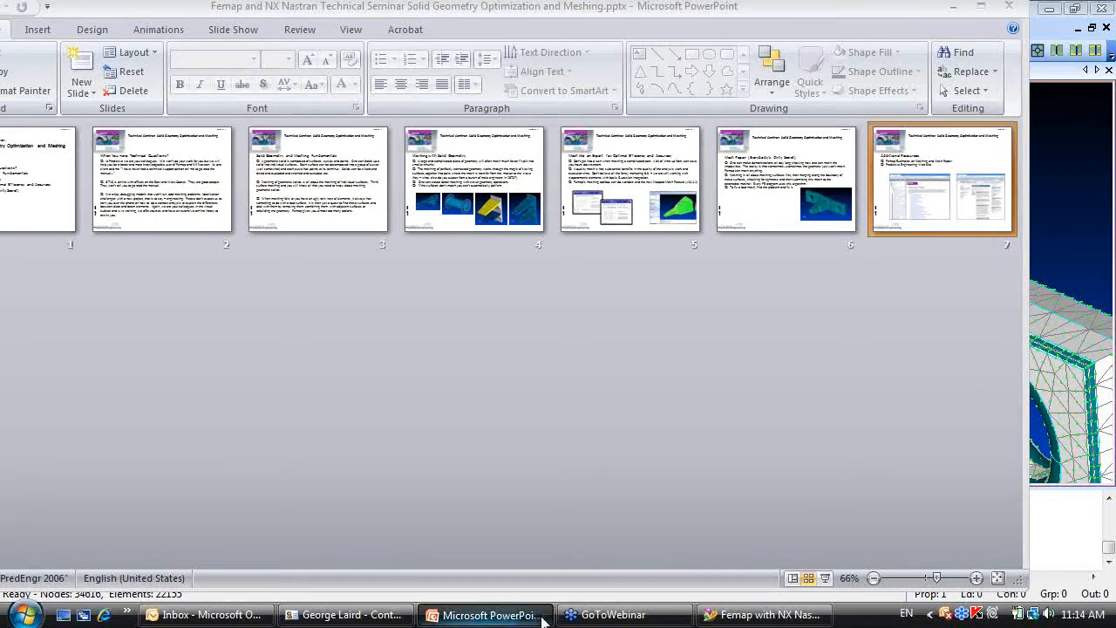
# Review Solid Cleanup and its Advanced tolerances on Solid 79, then cancel without changes.
pyautogui.click(764, 614)
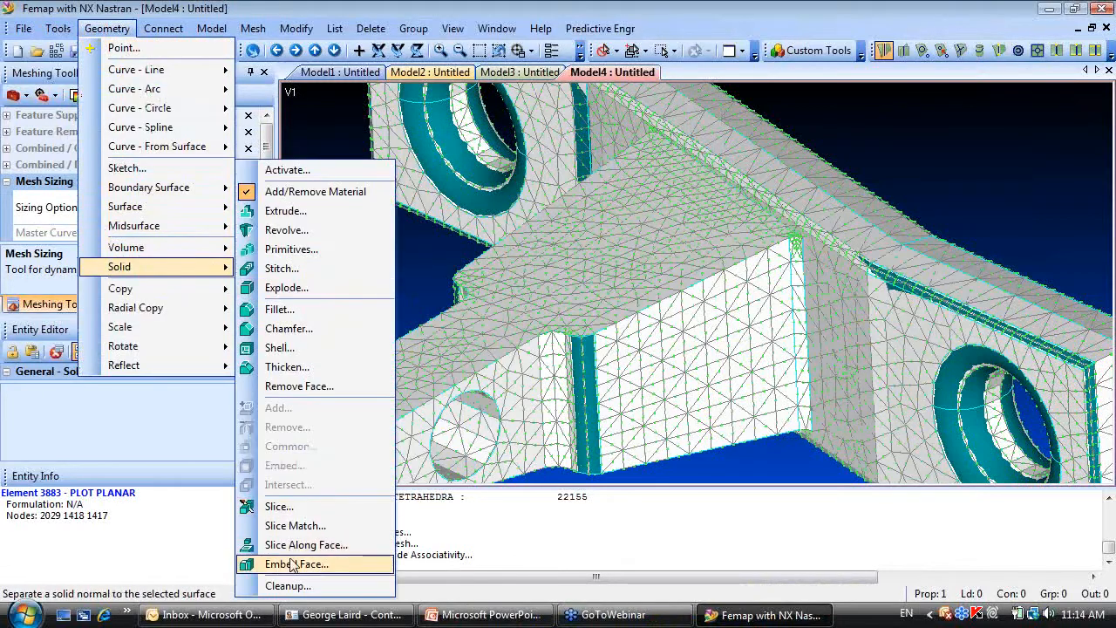
pyautogui.click(287, 586)
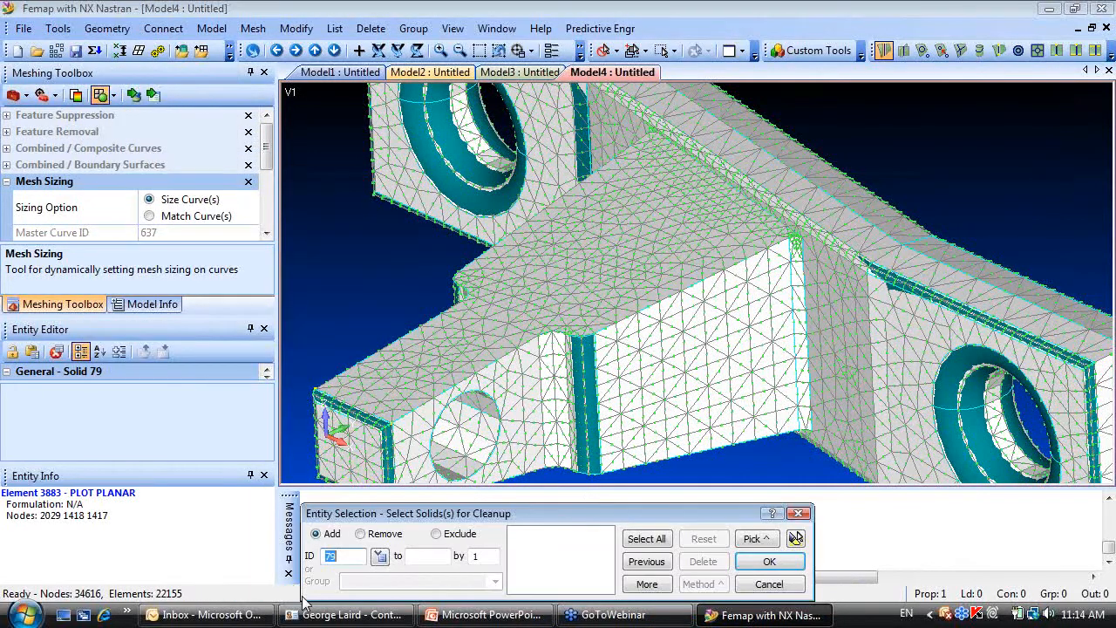
pyautogui.click(769, 562)
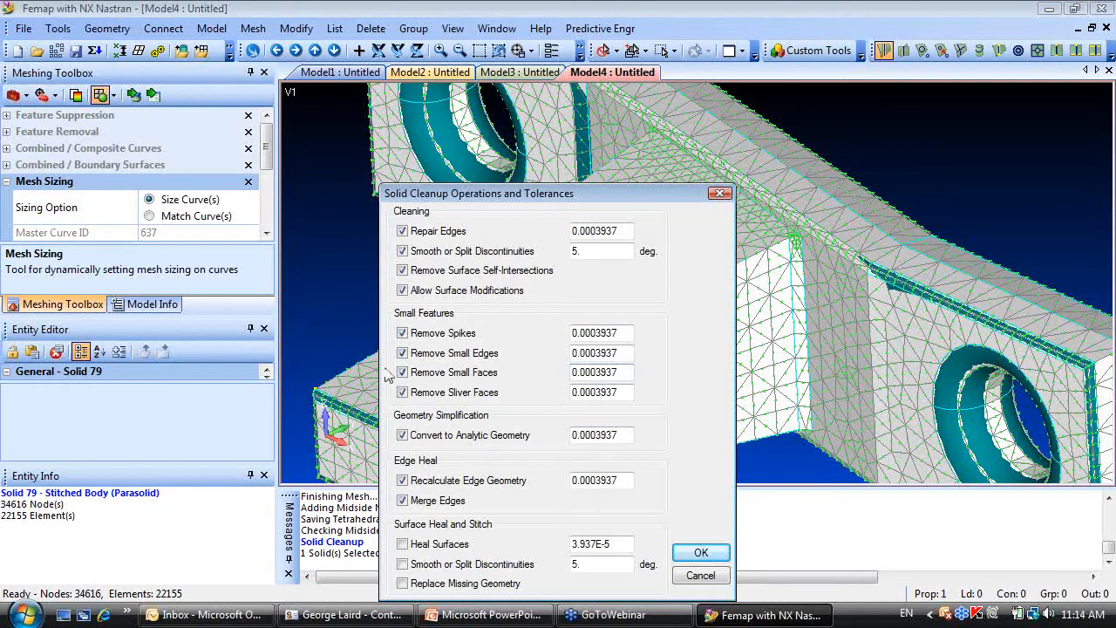
pyautogui.click(701, 551)
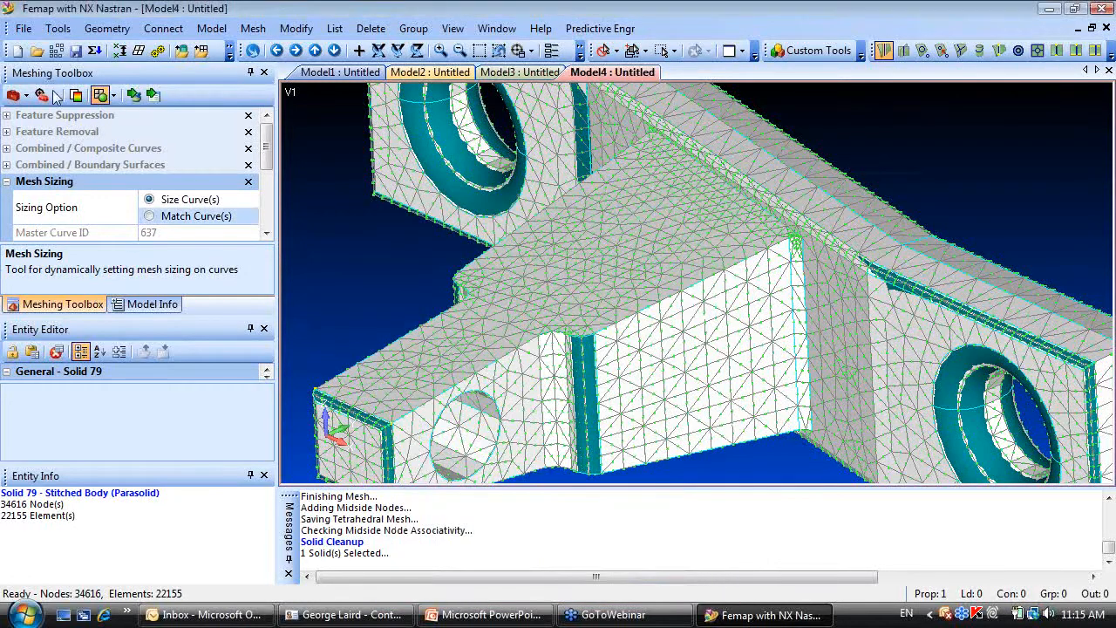
pyautogui.click(106, 28)
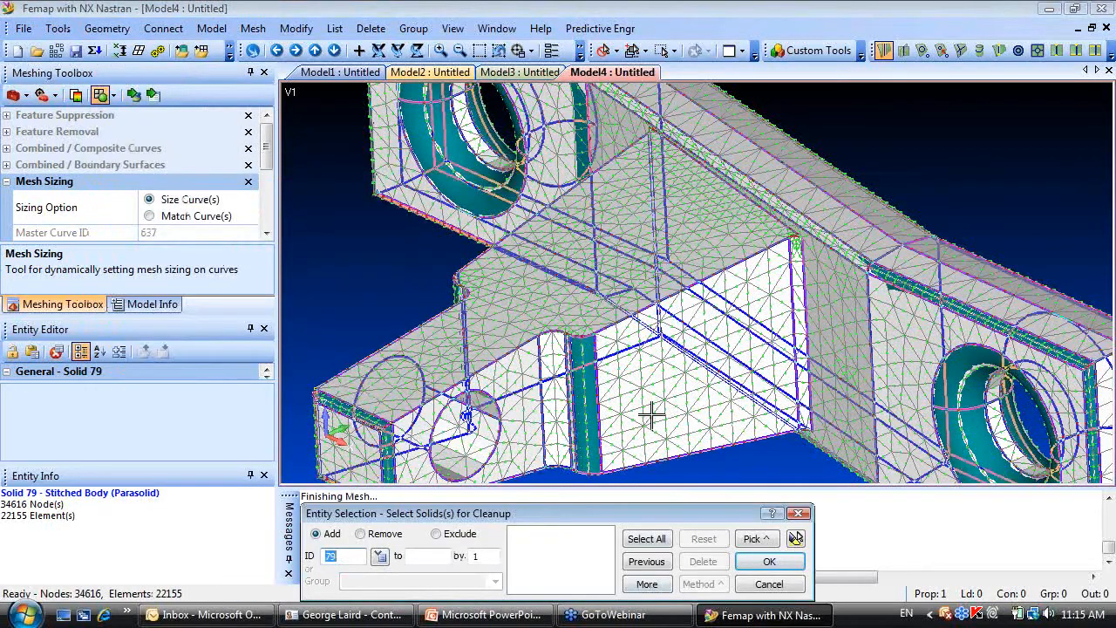
pyautogui.click(767, 561)
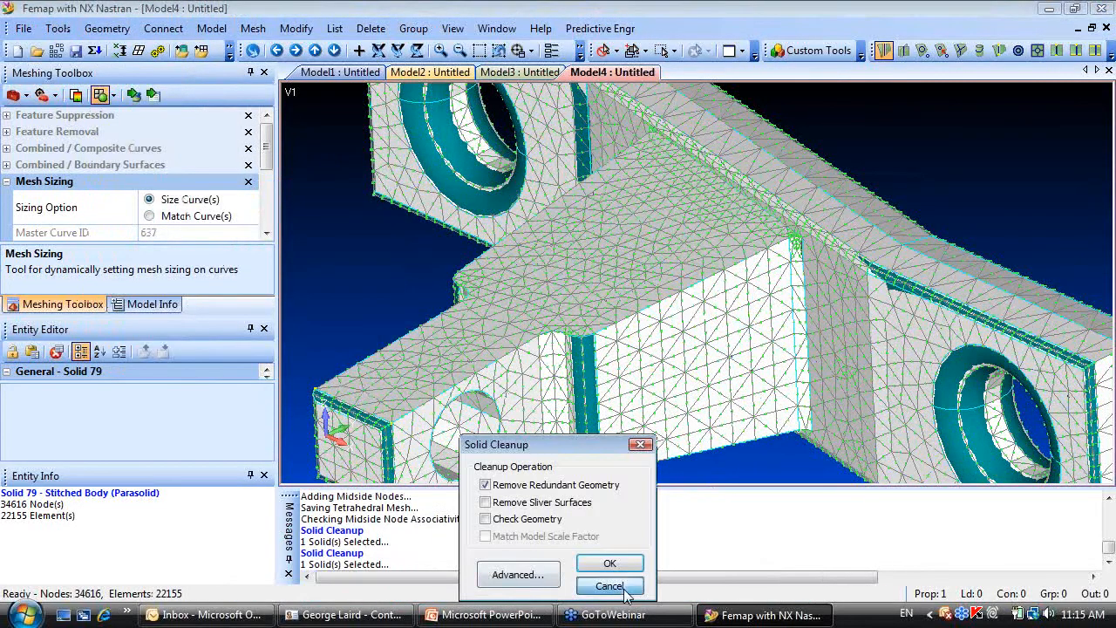
pyautogui.click(611, 586)
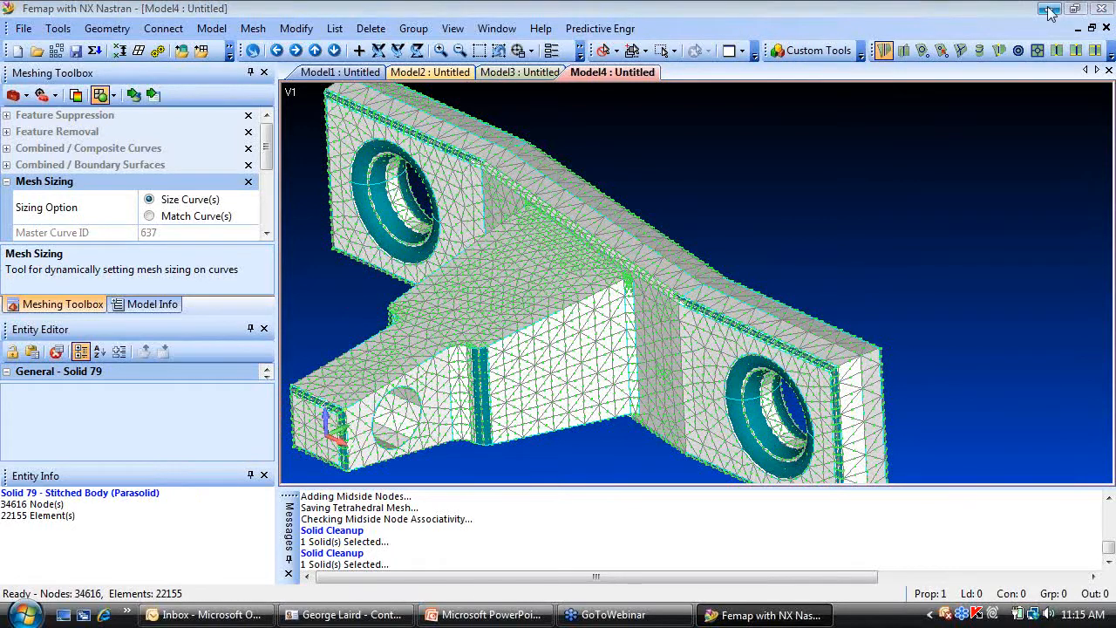
# Log in to Predictive Engineering's Tutorials/Downloads area, show the seminar downloads, and return to Femap.
pyautogui.click(485, 614)
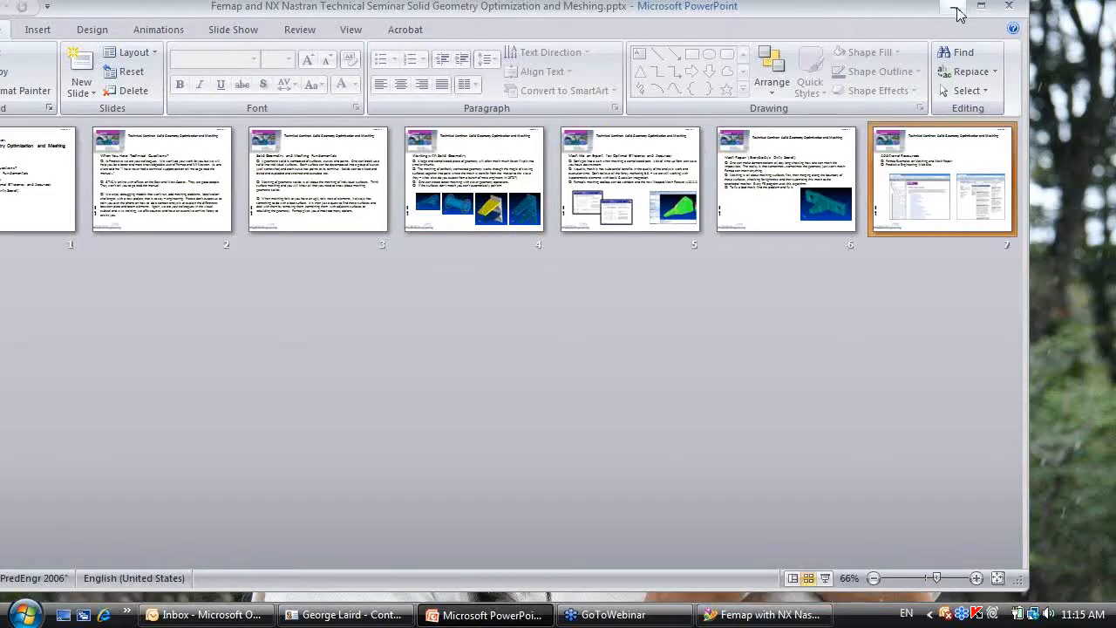
pyautogui.click(980, 7)
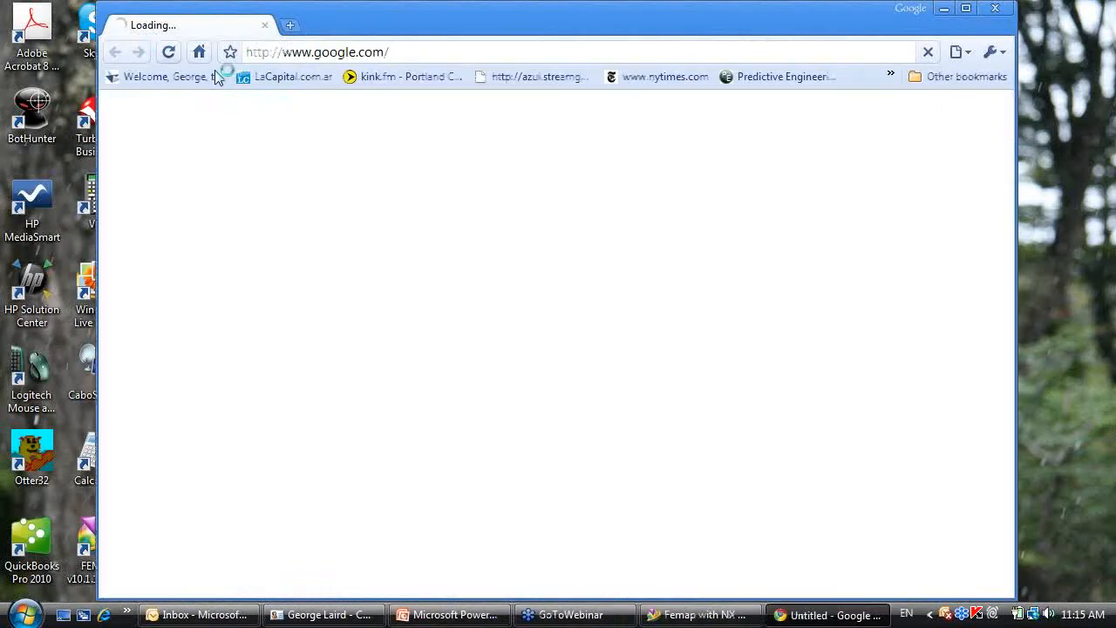
pyautogui.click(785, 77)
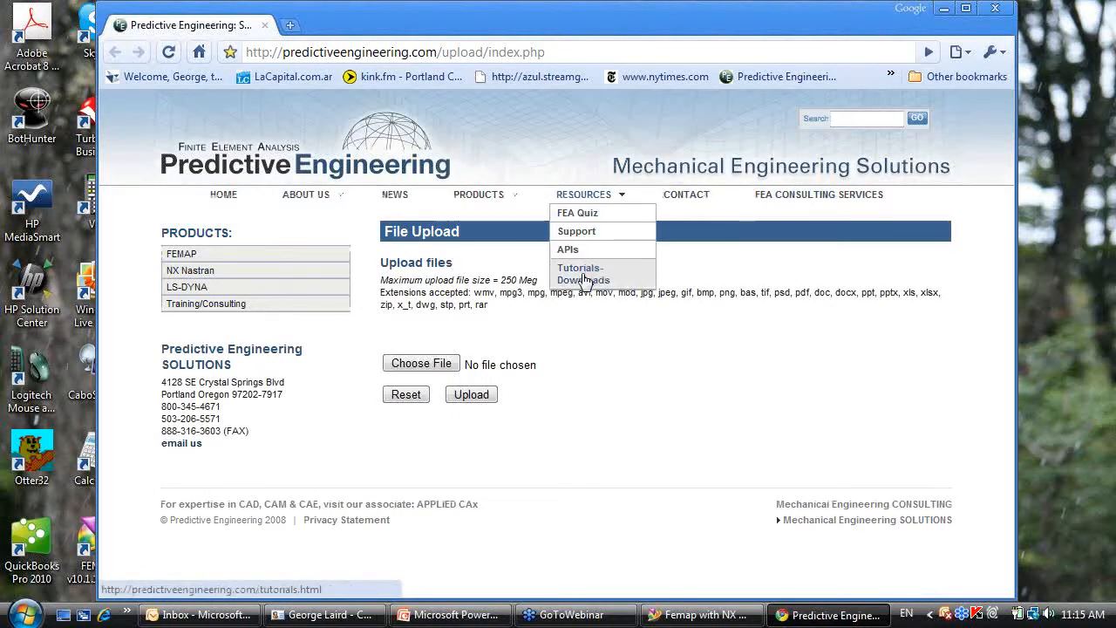
pyautogui.click(582, 274)
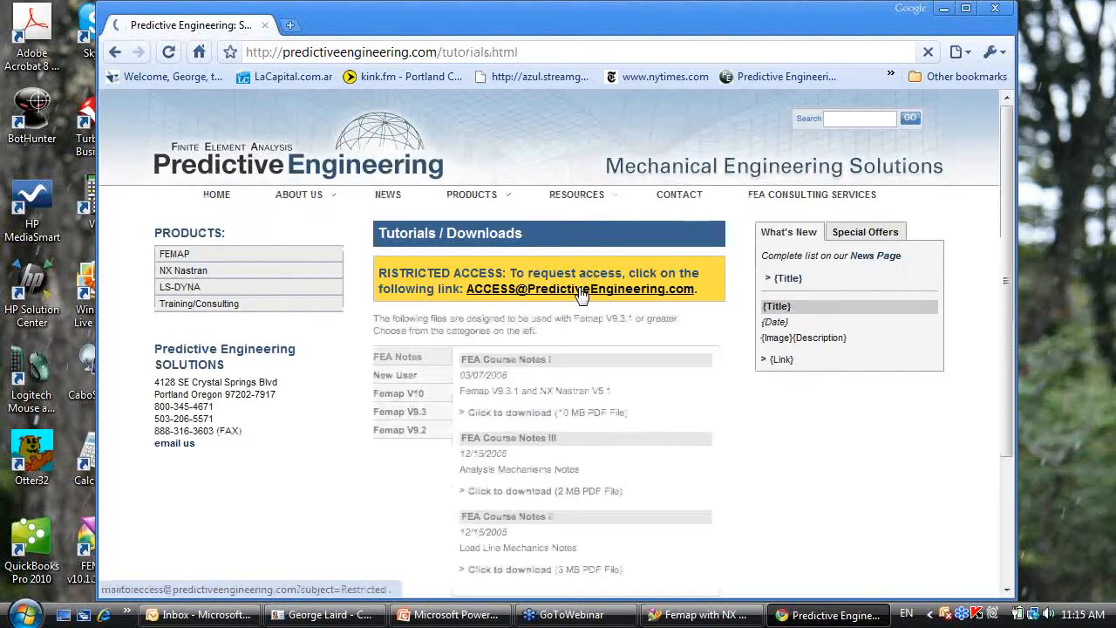
pyautogui.click(579, 289)
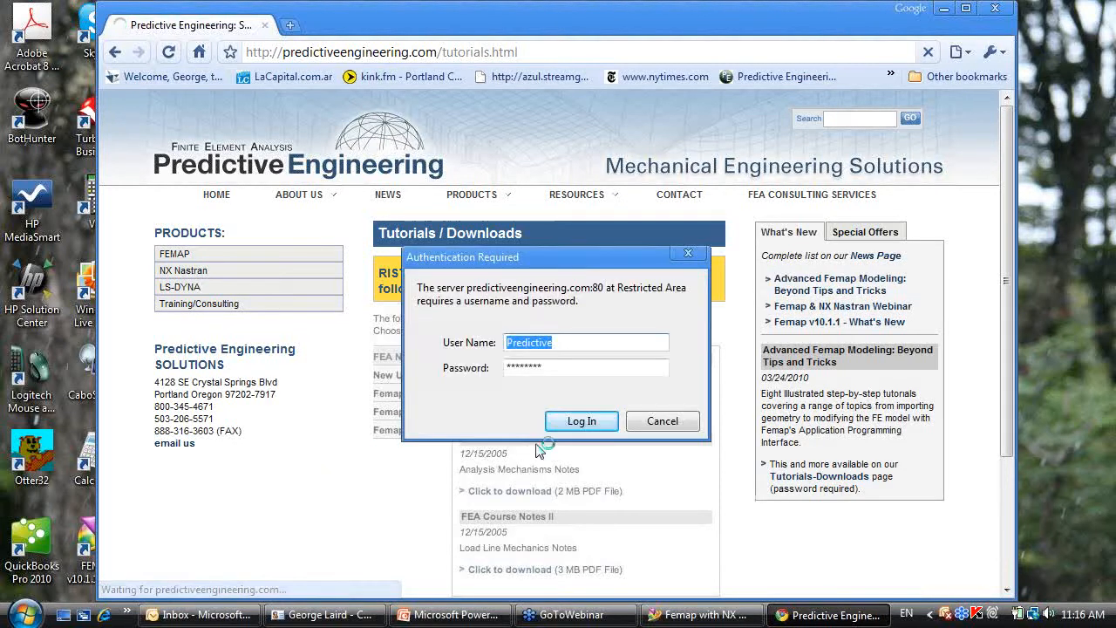
pyautogui.click(663, 420)
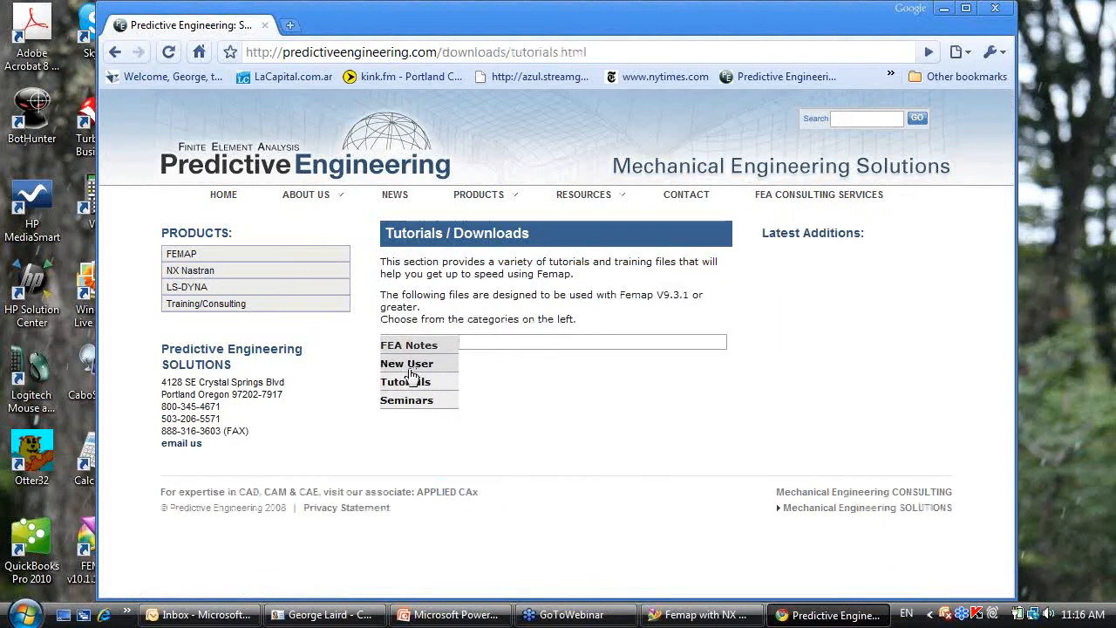
pyautogui.click(407, 399)
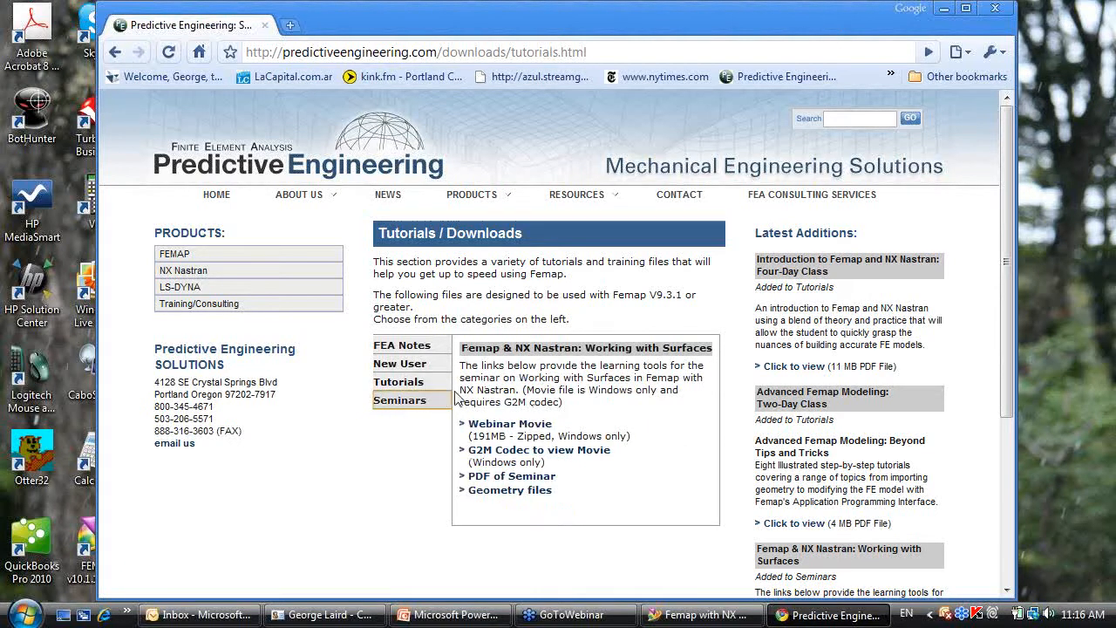
pyautogui.moveTo(509, 480)
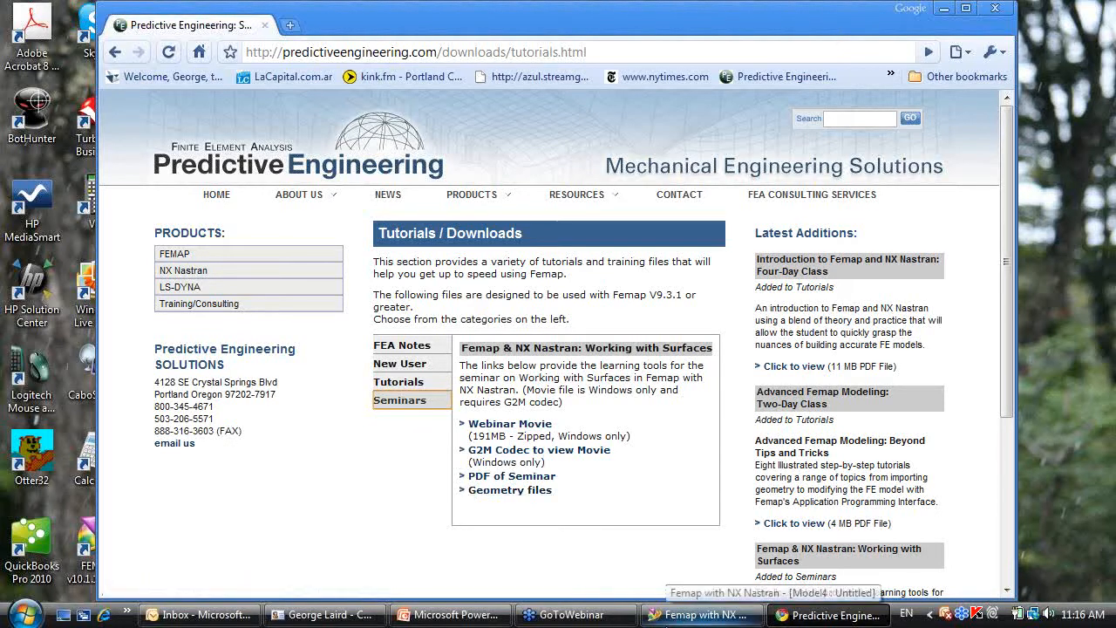
pyautogui.click(701, 614)
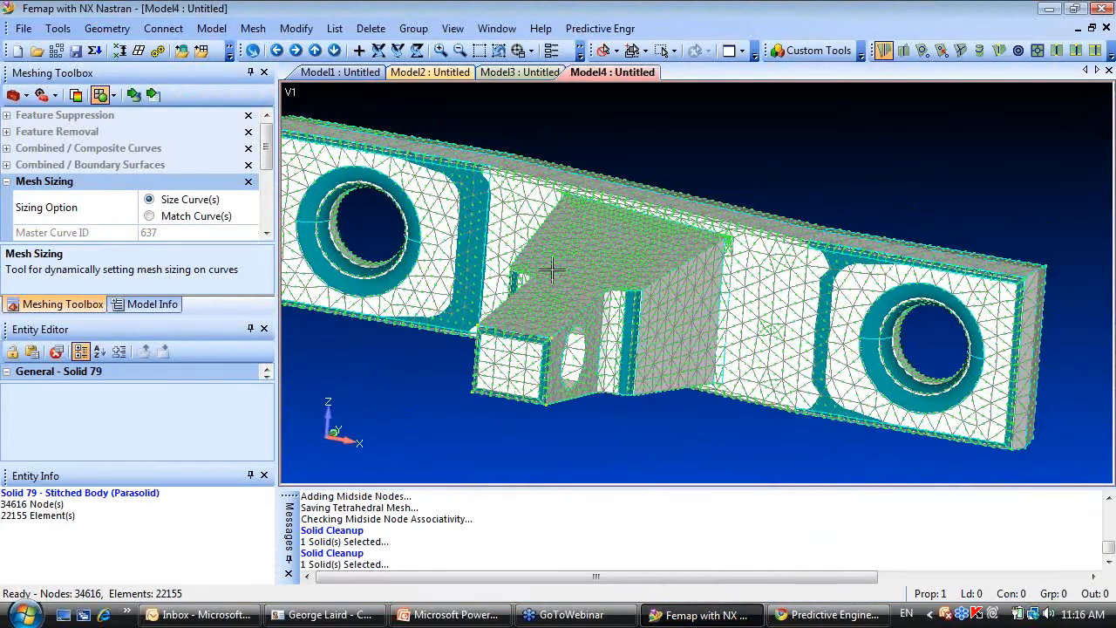
# View the third model's mesh via the Model3 tab, then return to the plate-and-brackets model.
pyautogui.click(429, 73)
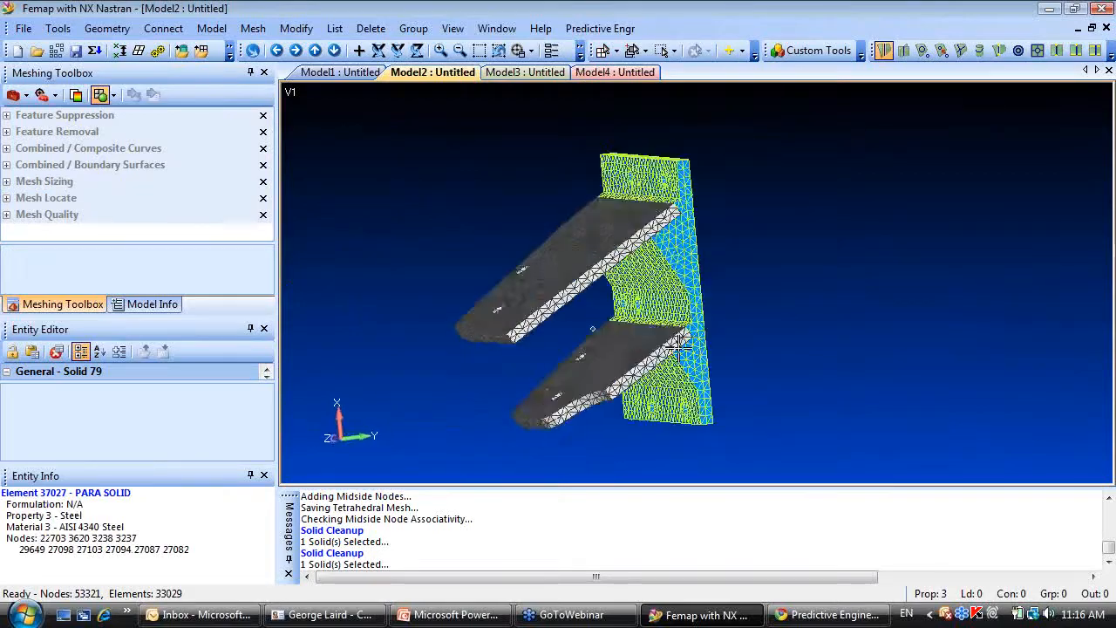
pyautogui.click(524, 72)
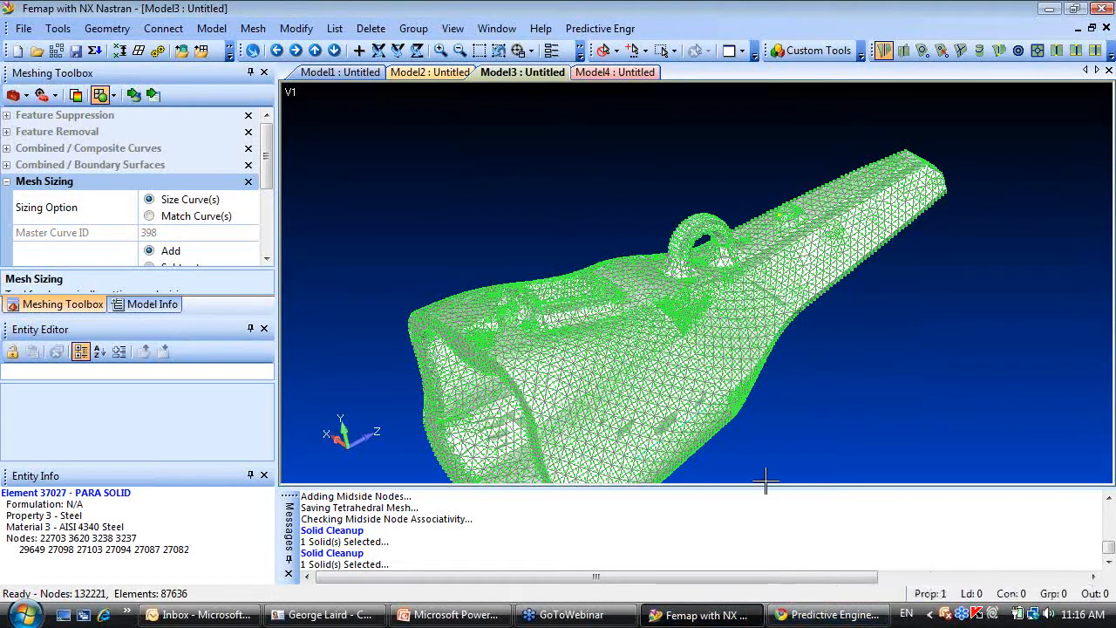
pyautogui.moveTo(556, 281)
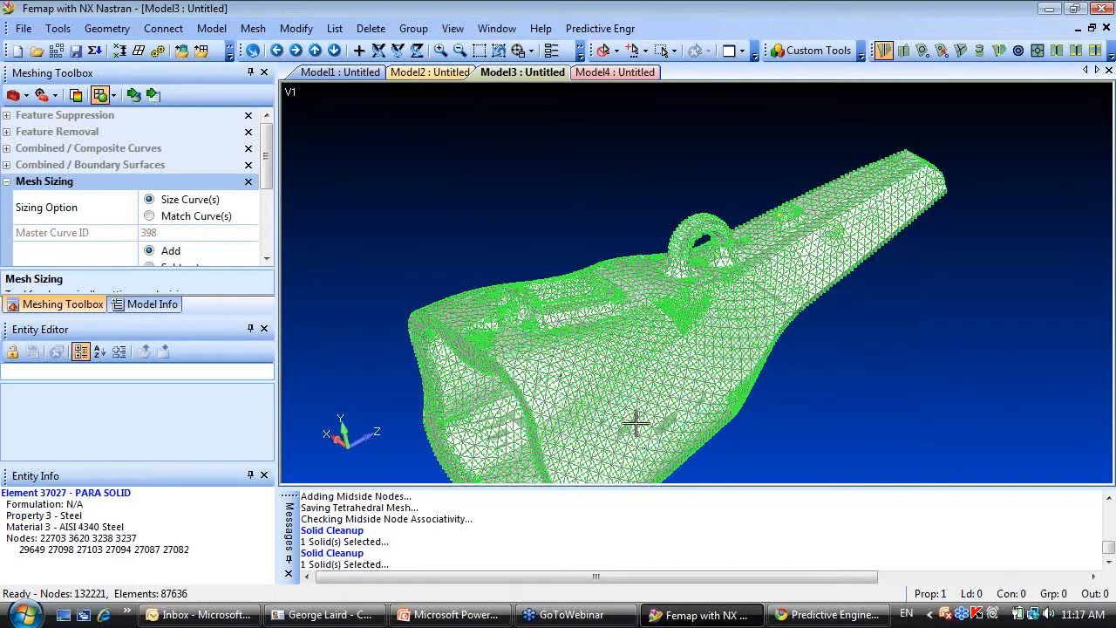
pyautogui.click(429, 72)
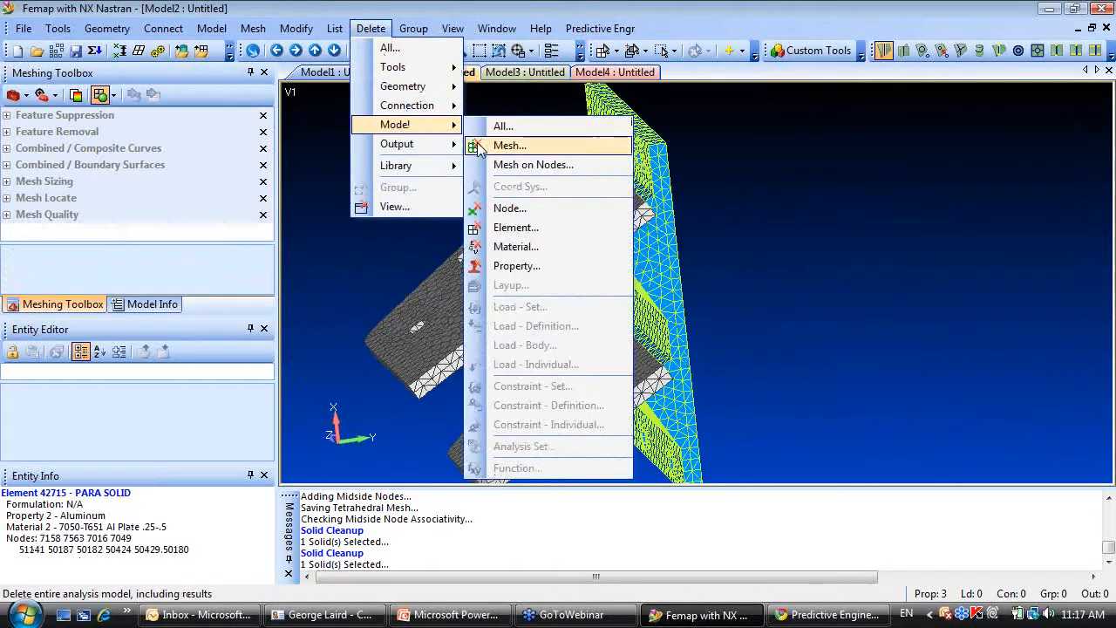
# Delete the plate model's tet mesh and rerun automatic solid sizing set for hex meshing.
pyautogui.click(509, 145)
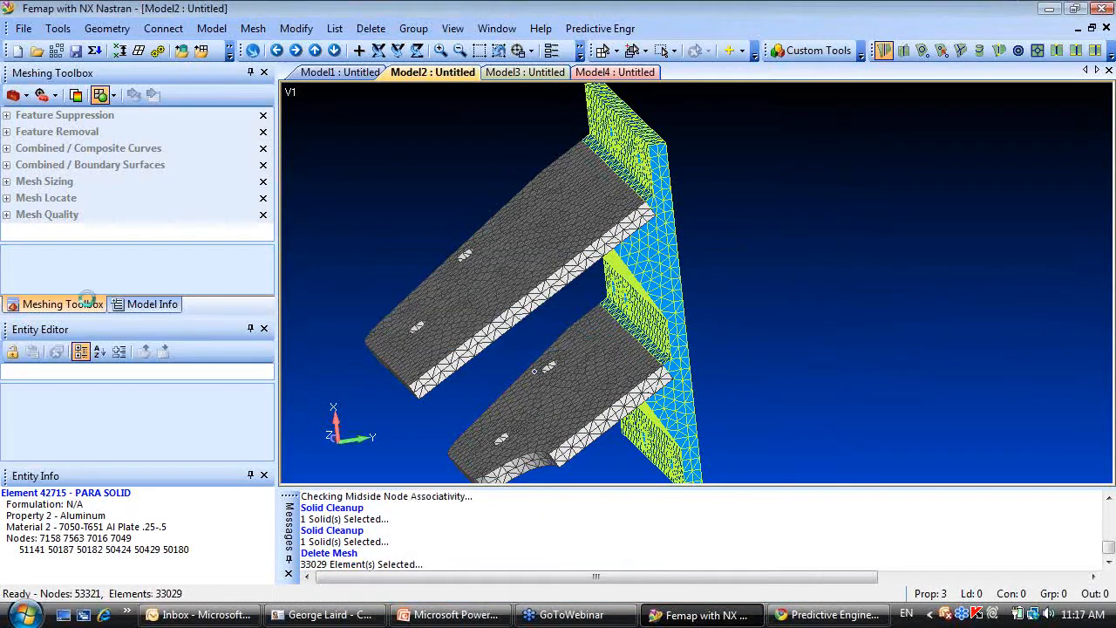
pyautogui.click(152, 304)
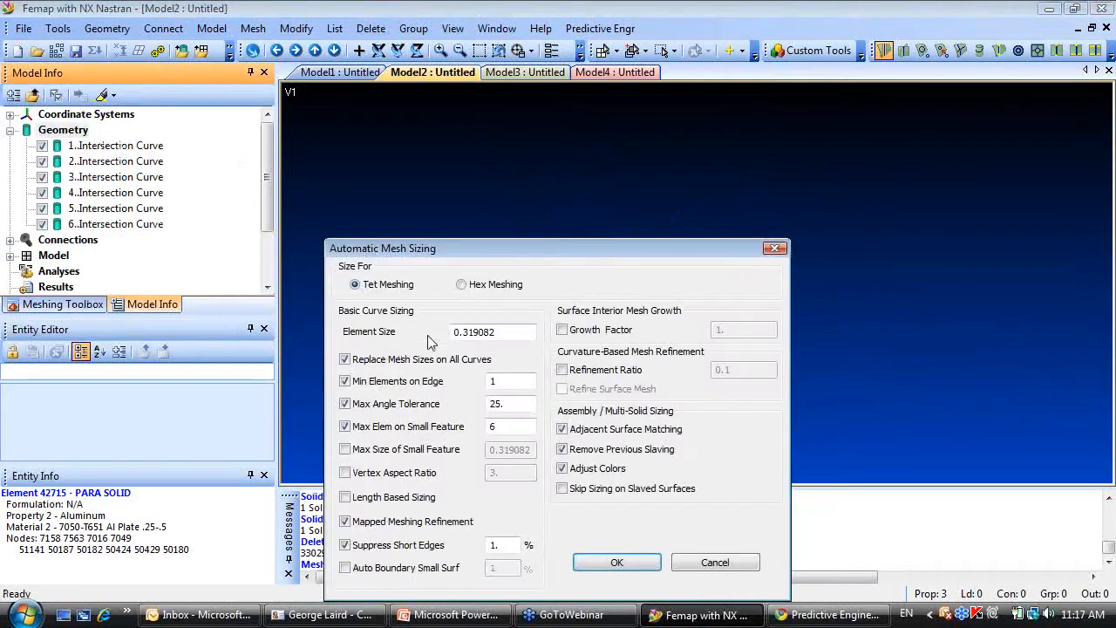
pyautogui.click(617, 561)
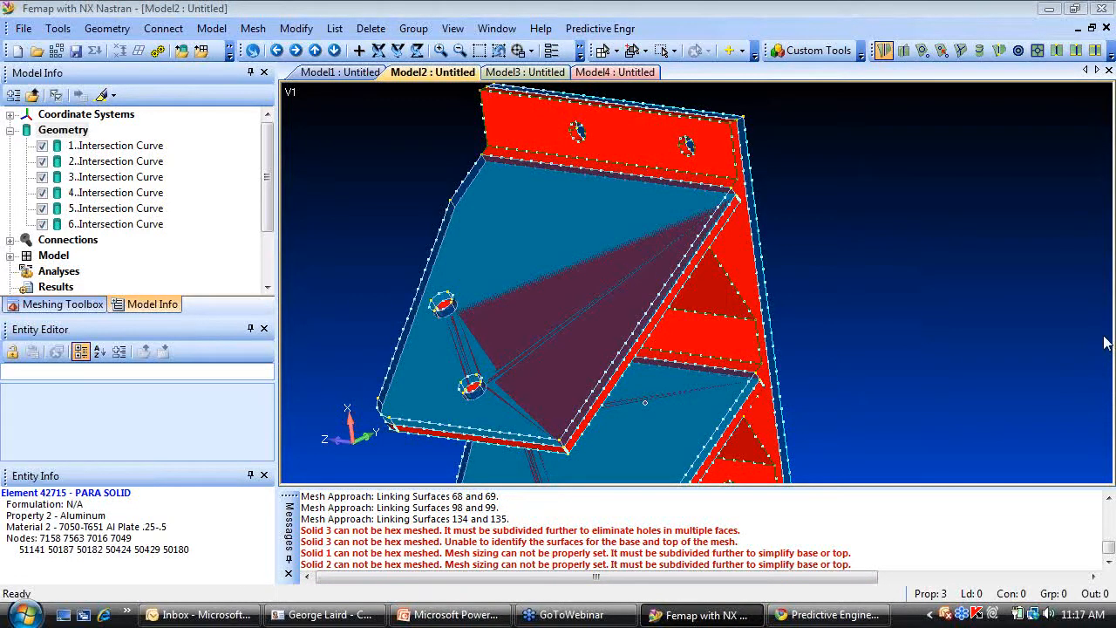
pyautogui.moveTo(924, 100)
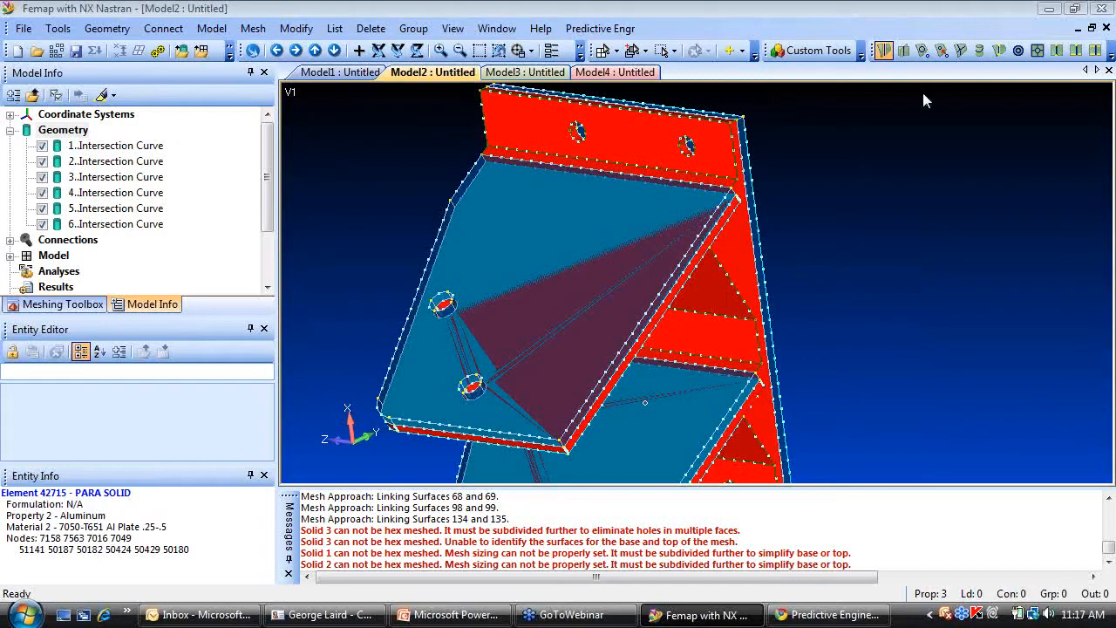